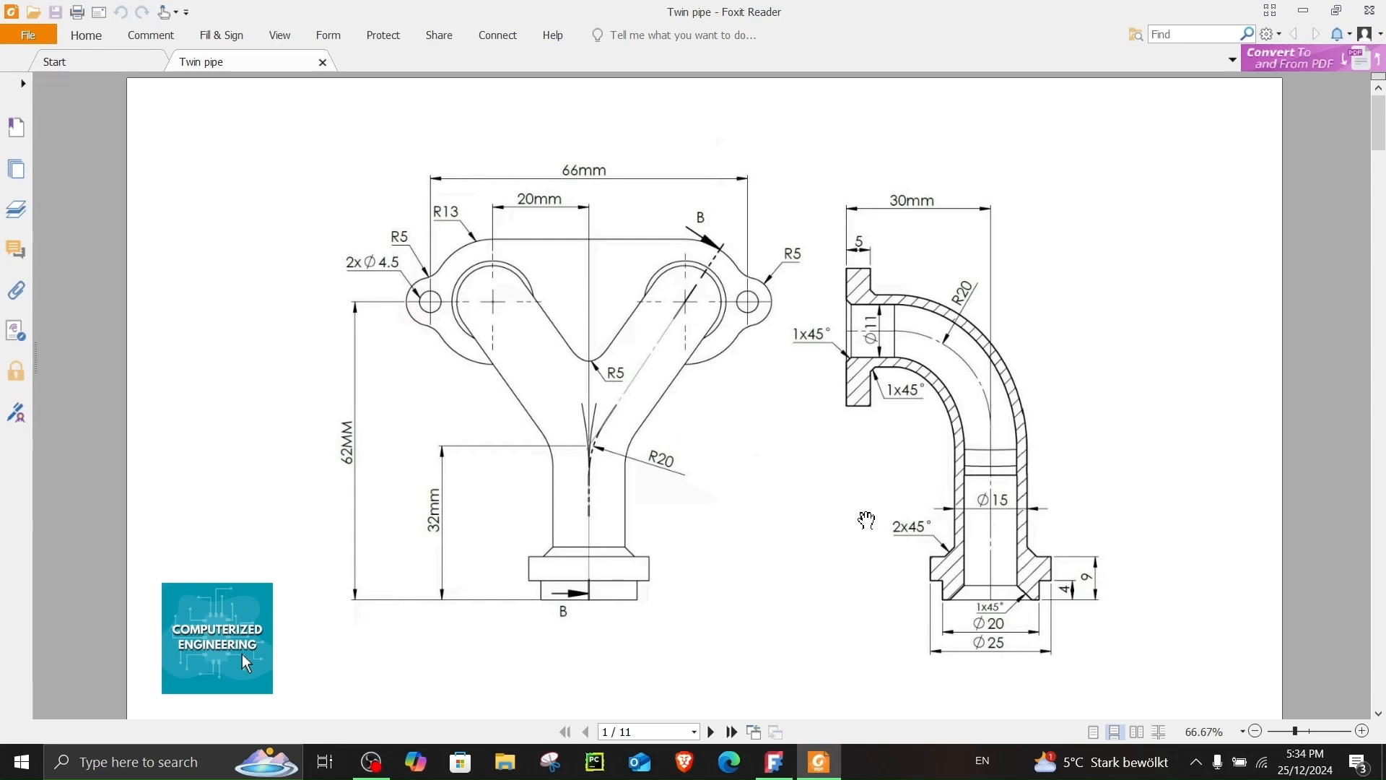
Step: Bring up the finished twin flange pipe model and close it back to the Start page
left_click(774, 763)
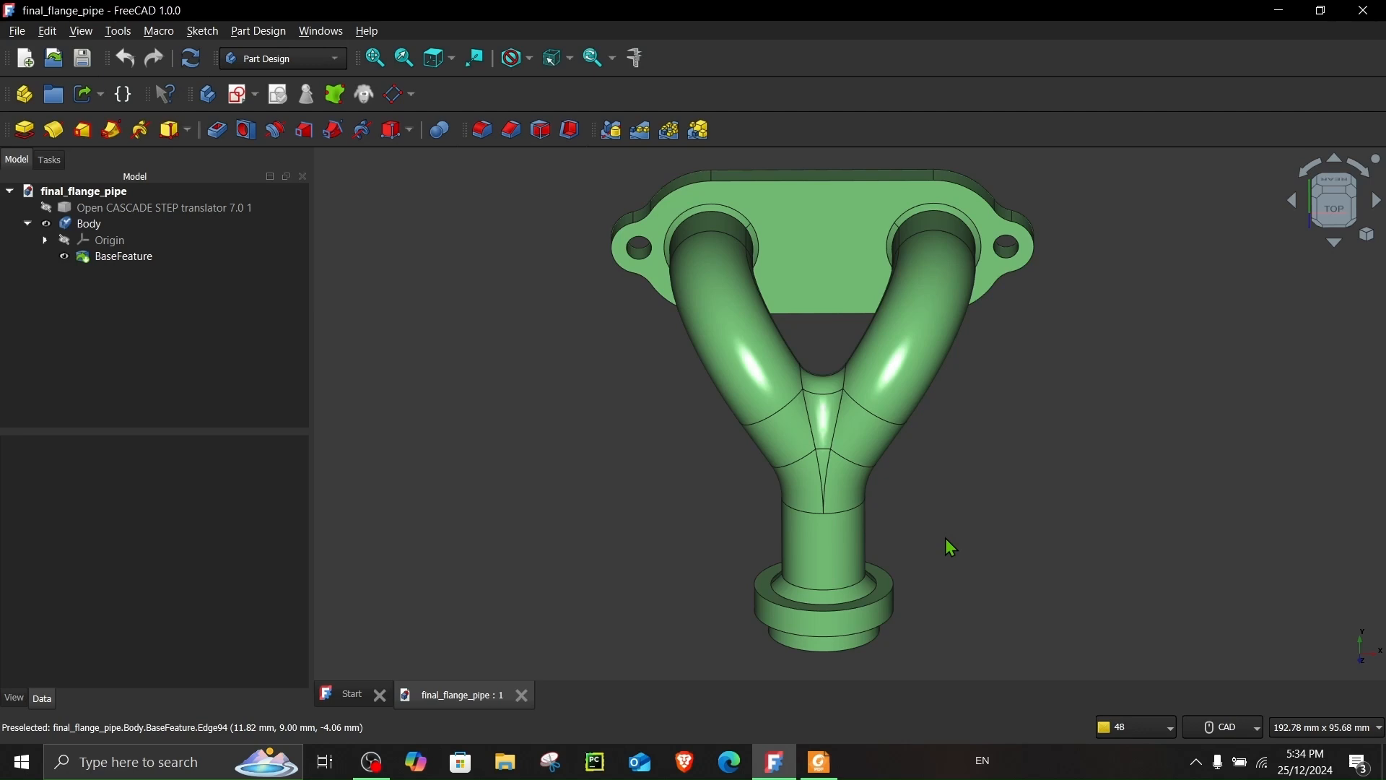
mouse_move(997, 508)
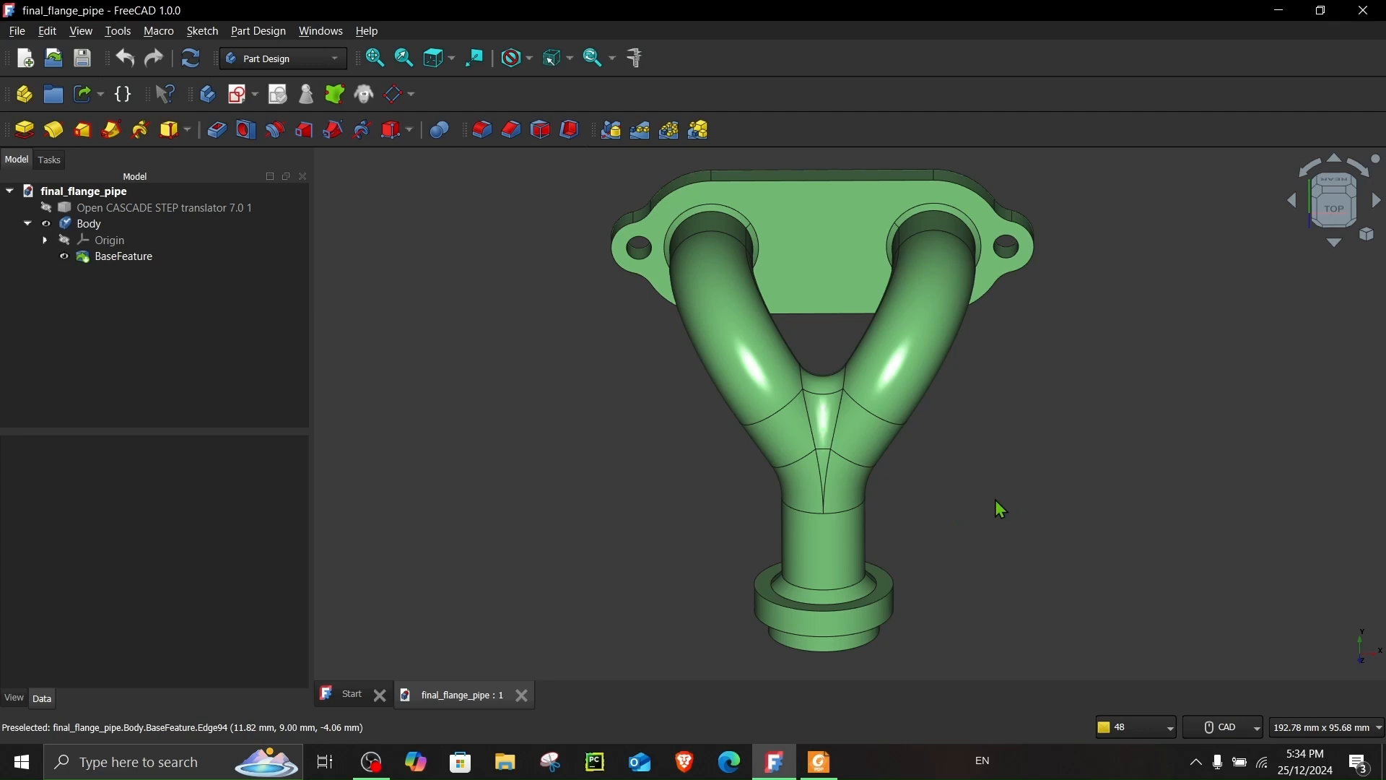
mouse_move(624, 685)
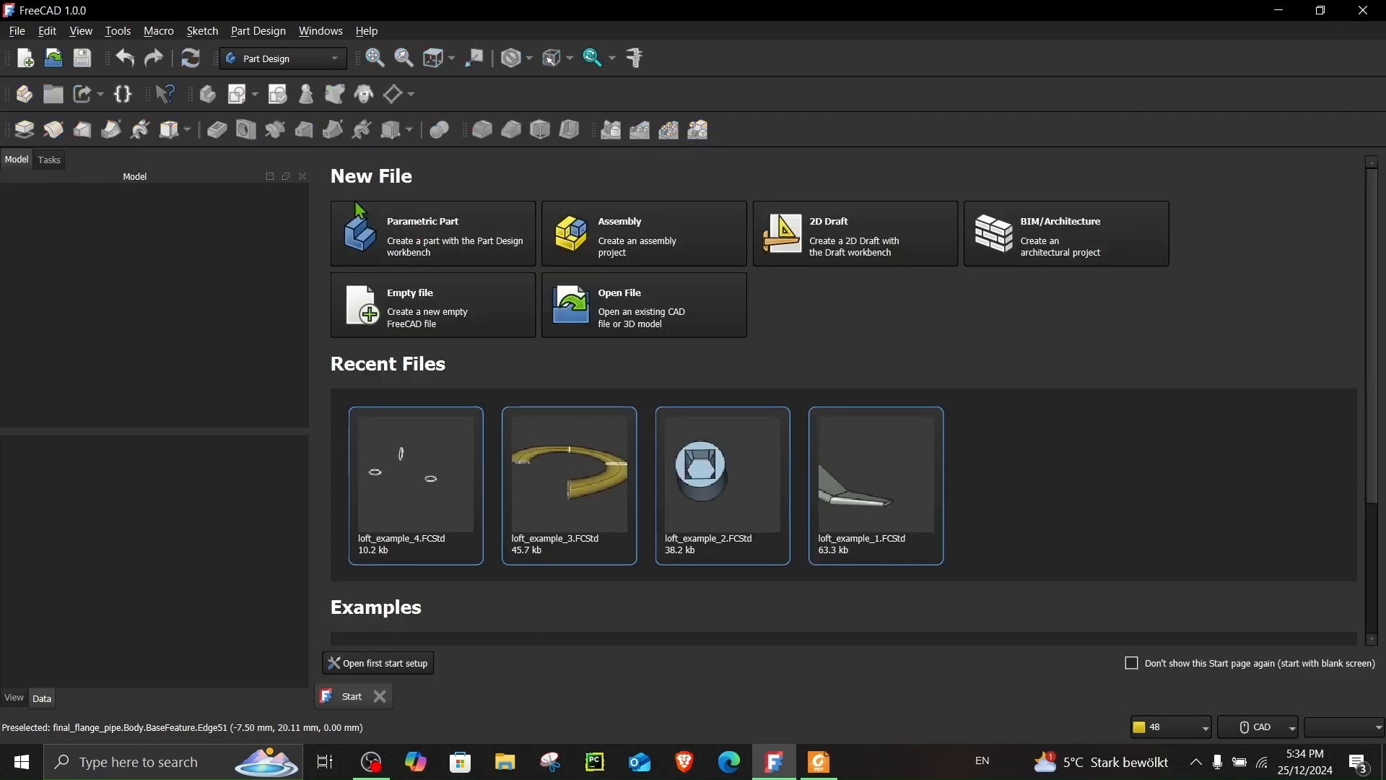
Step: Review the Step 1 flange-profile page of the Twin pipe PDF, then return to FreeCAD
left_click(433, 305)
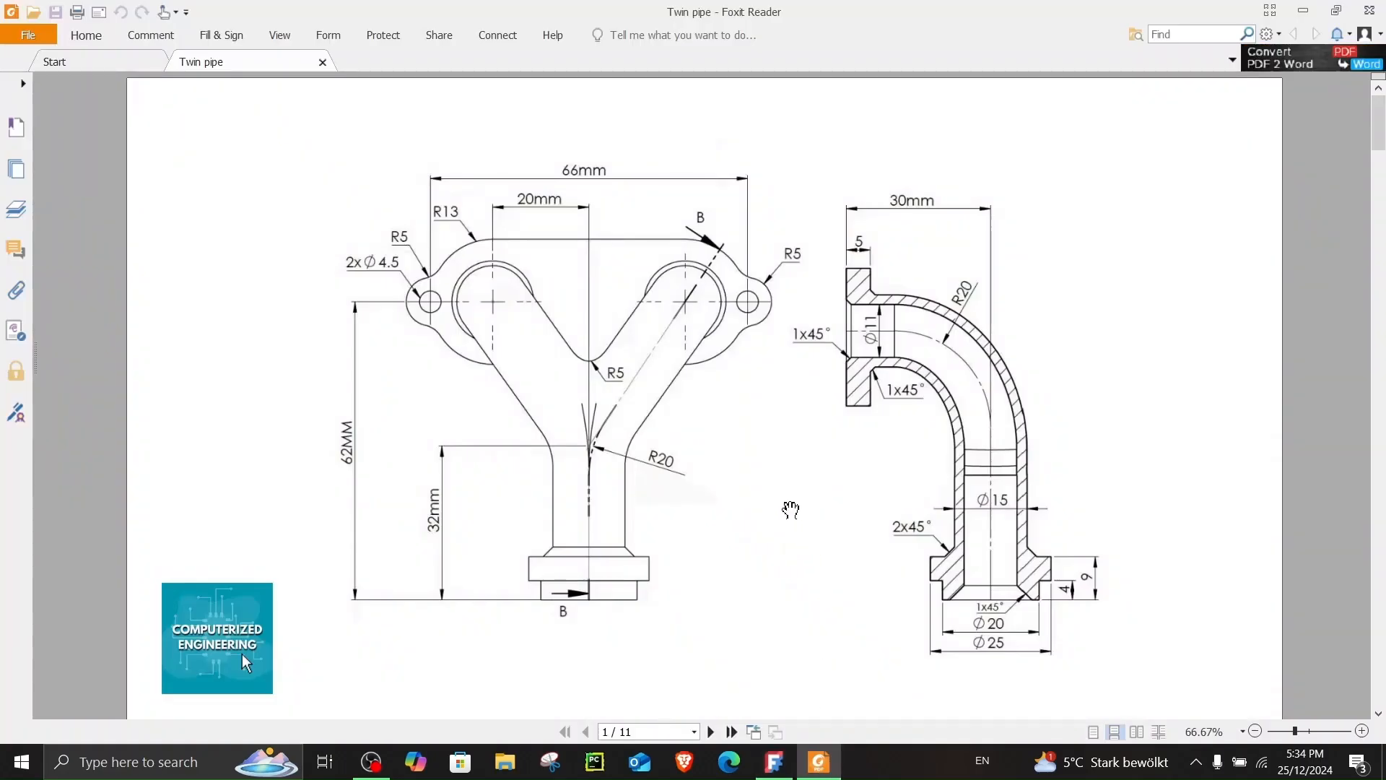
left_click(710, 731)
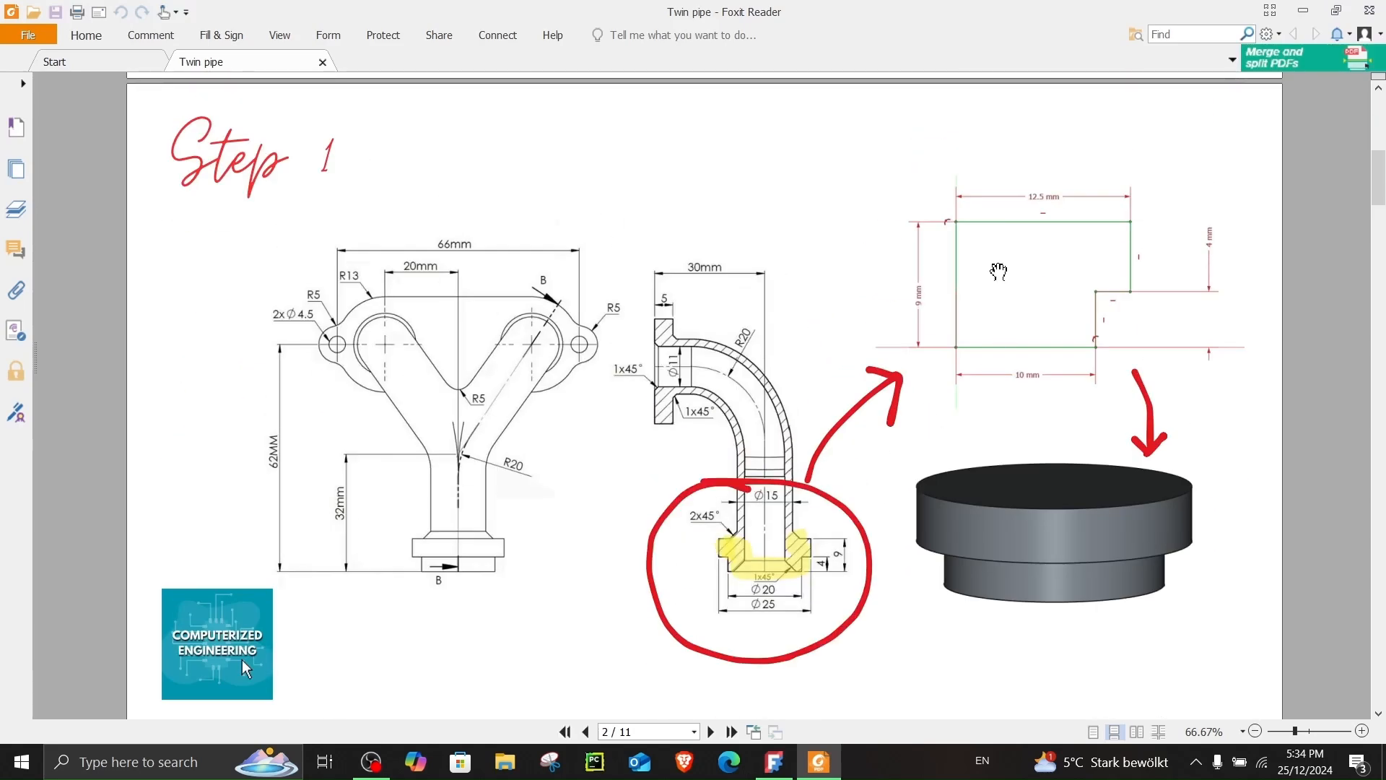
mouse_move(1138, 269)
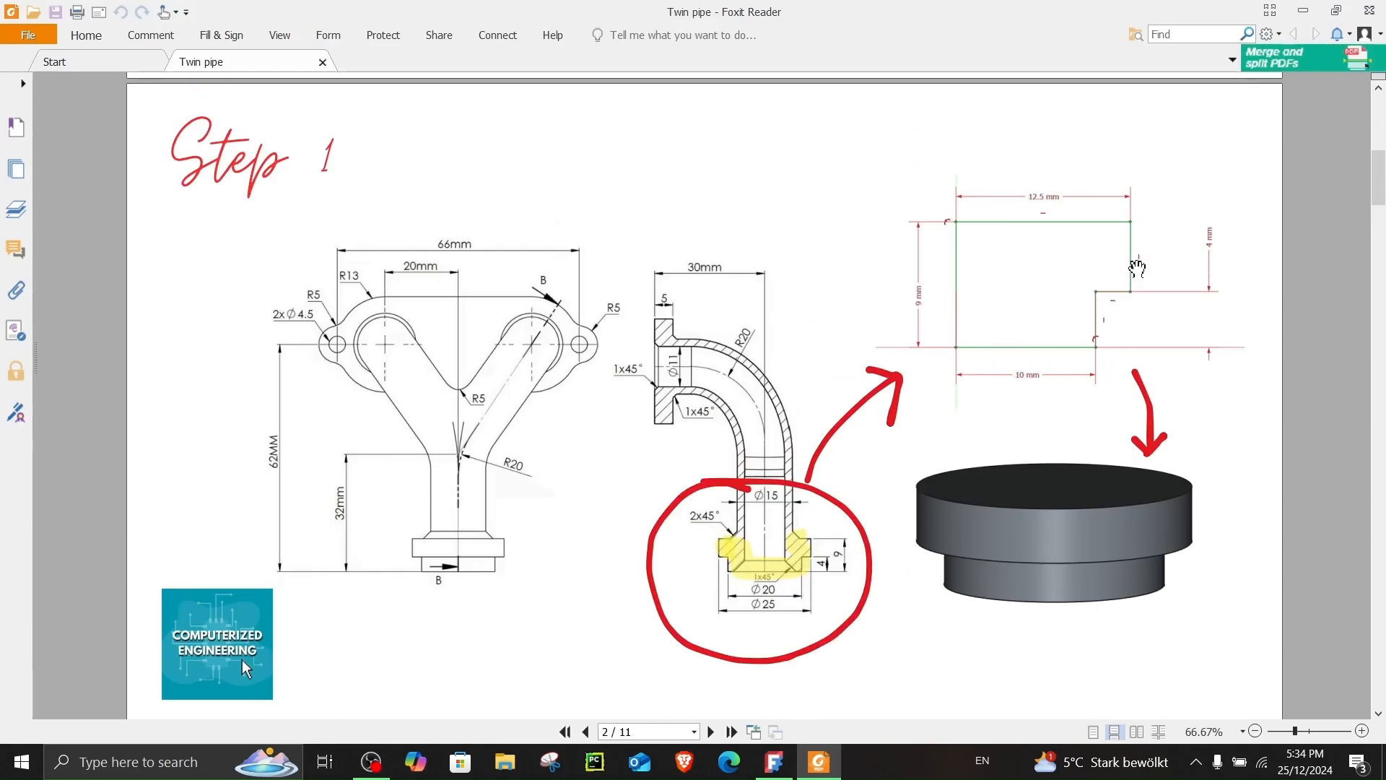
mouse_move(1070, 231)
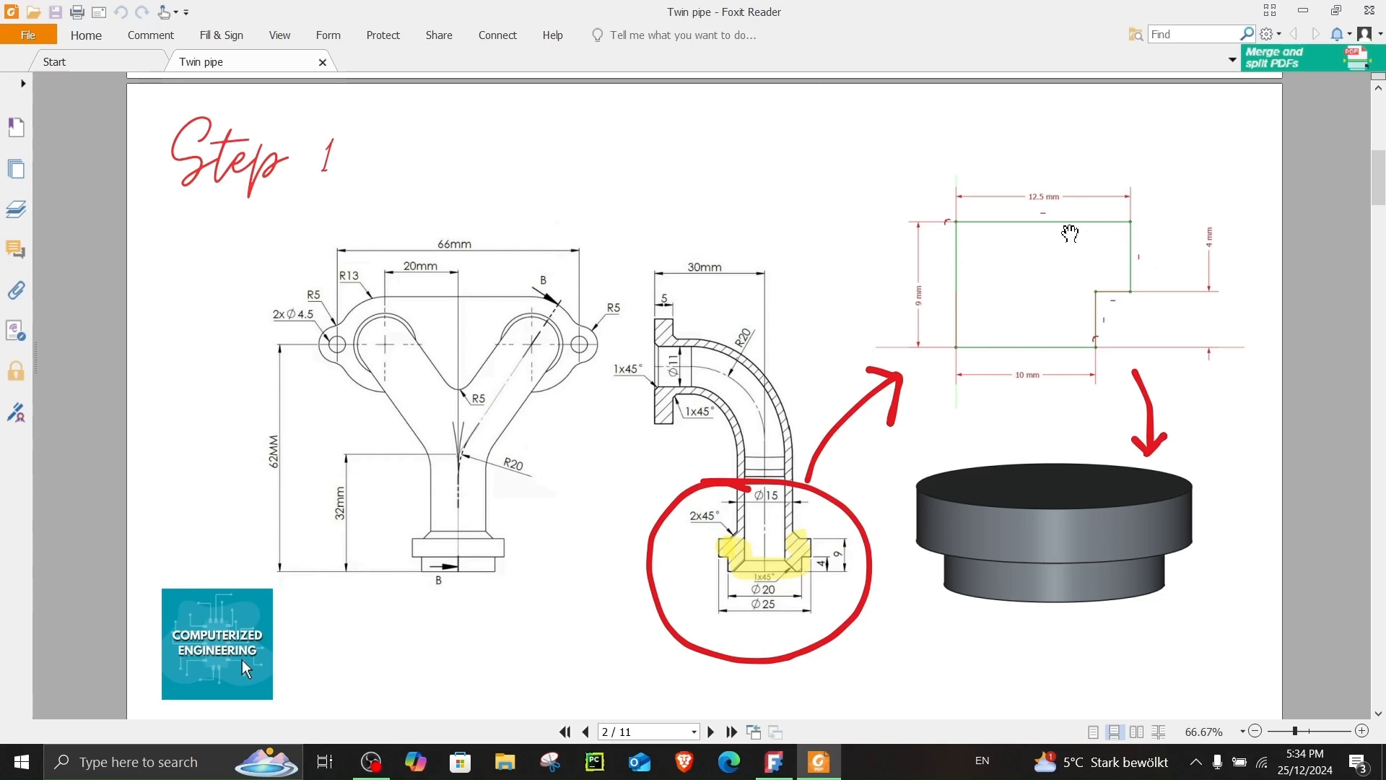
mouse_move(1034, 538)
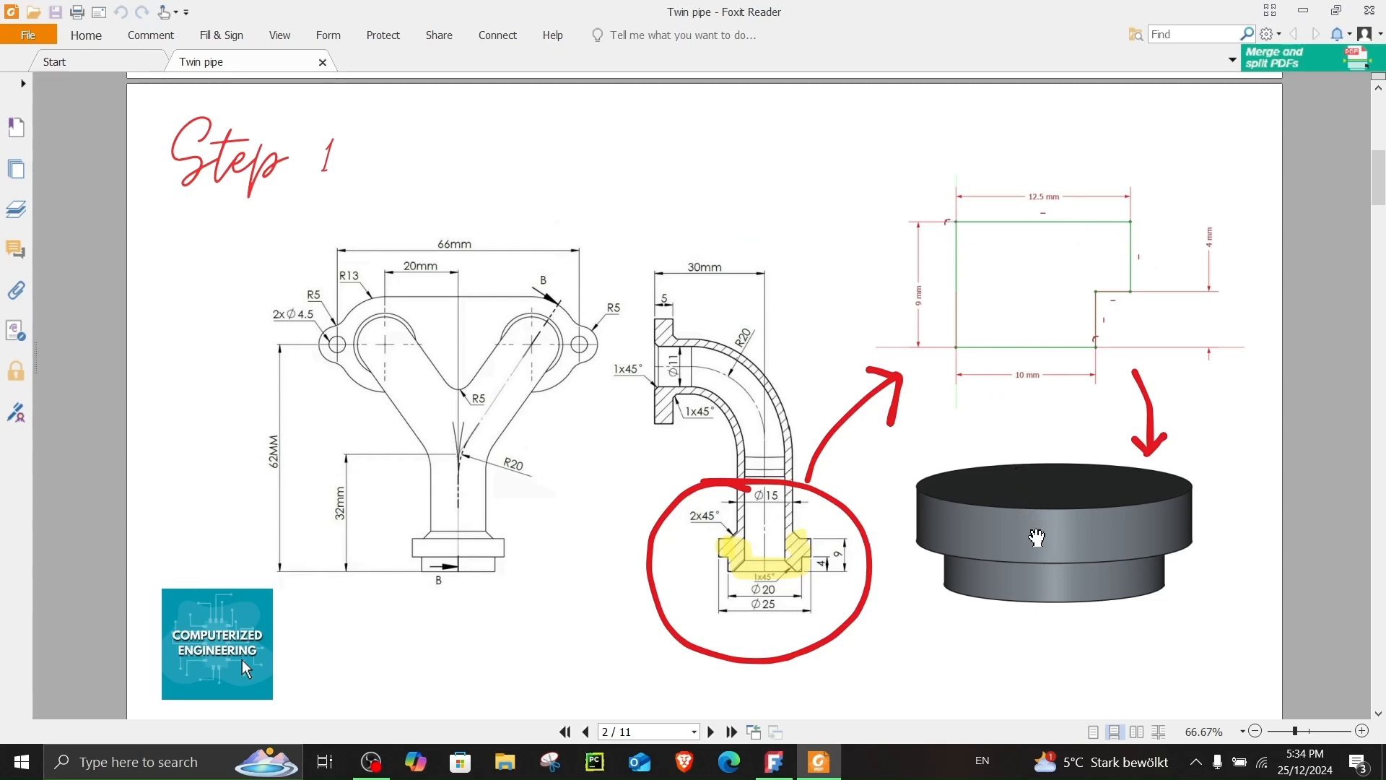
mouse_move(1114, 261)
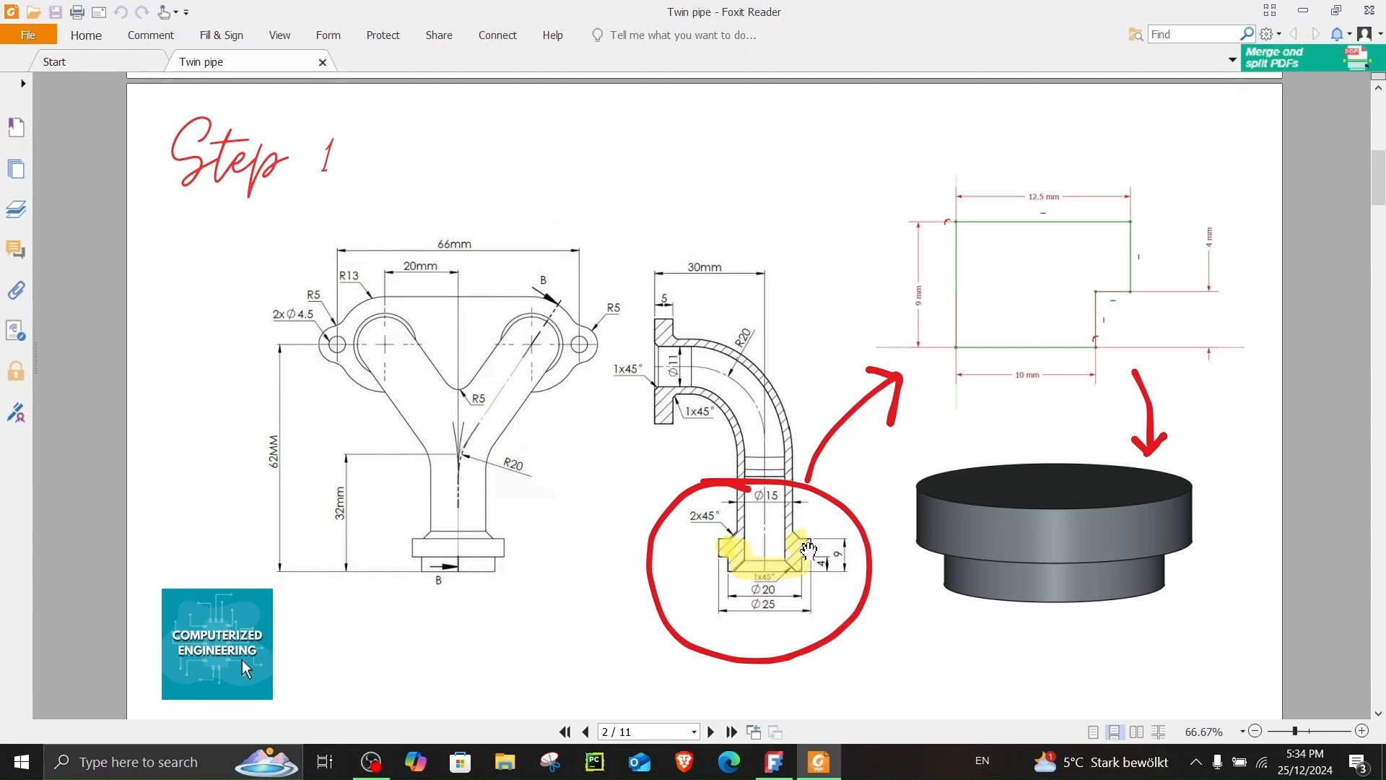
left_click(772, 761)
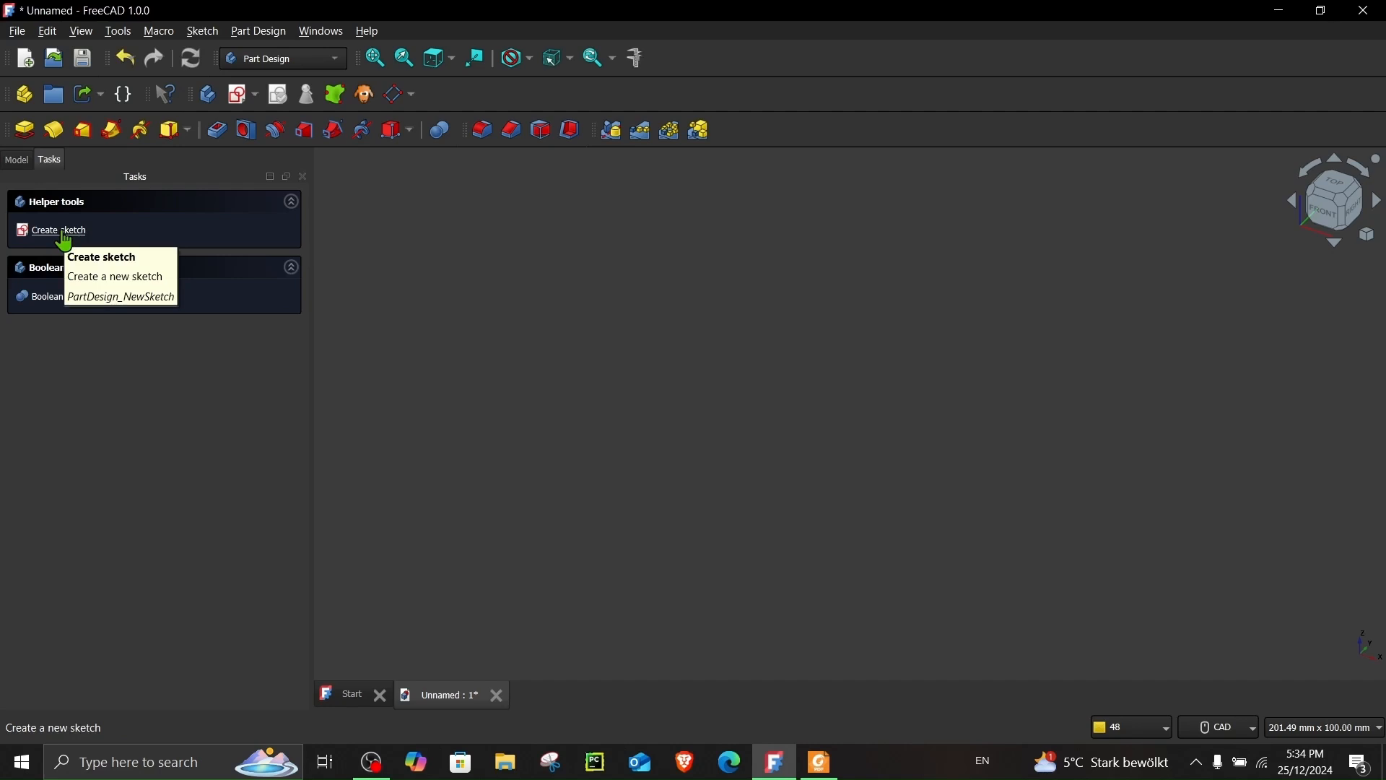
Step: Sketch and fully constrain the stepped flange profile on the XZ plane
left_click(56, 230)
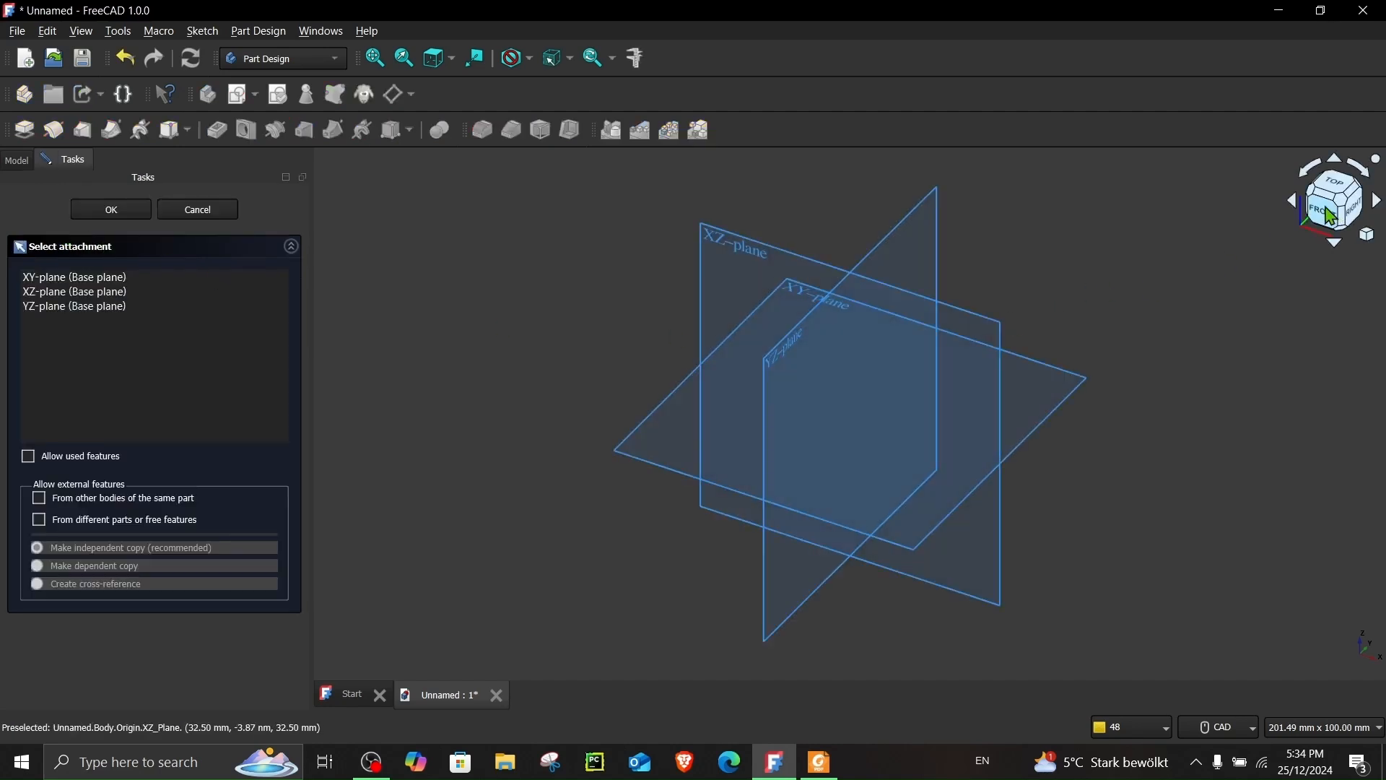
left_click(110, 208)
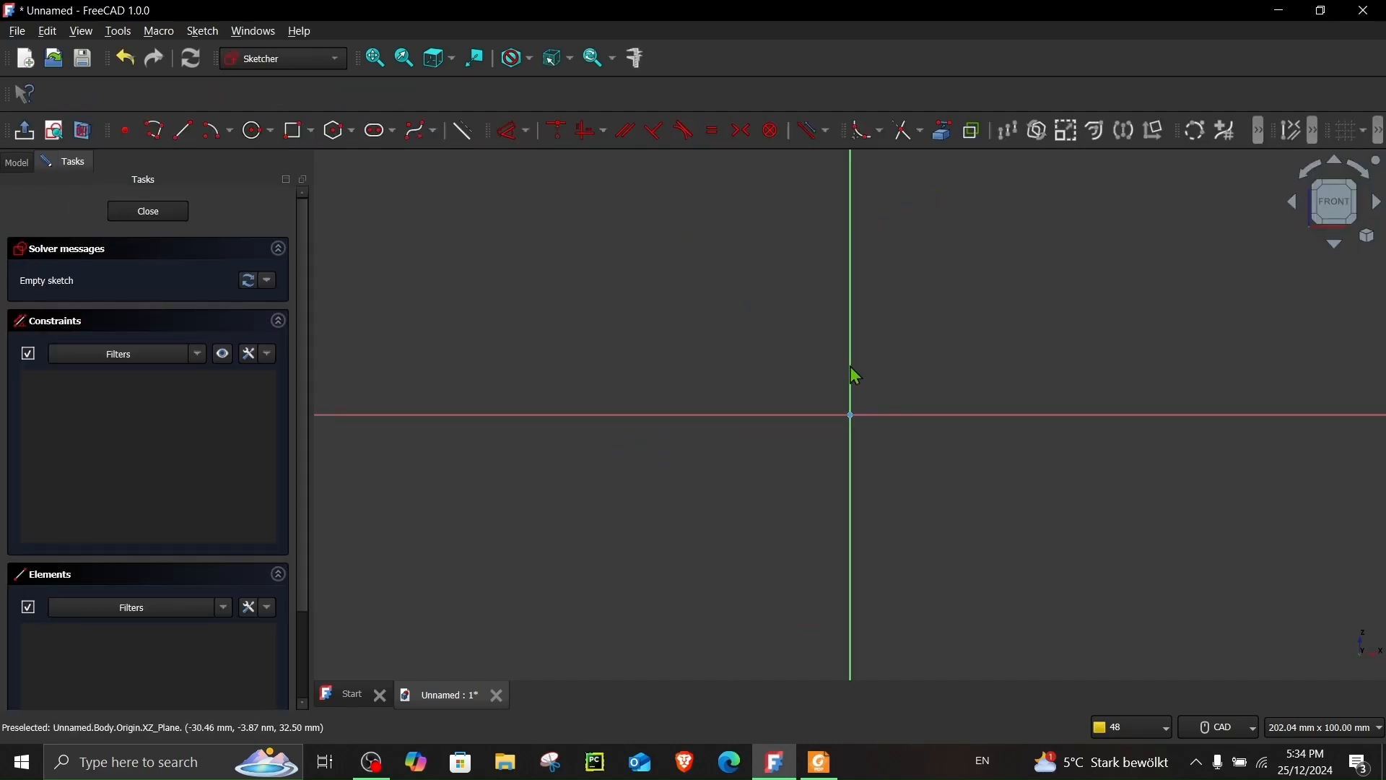
left_click(181, 130)
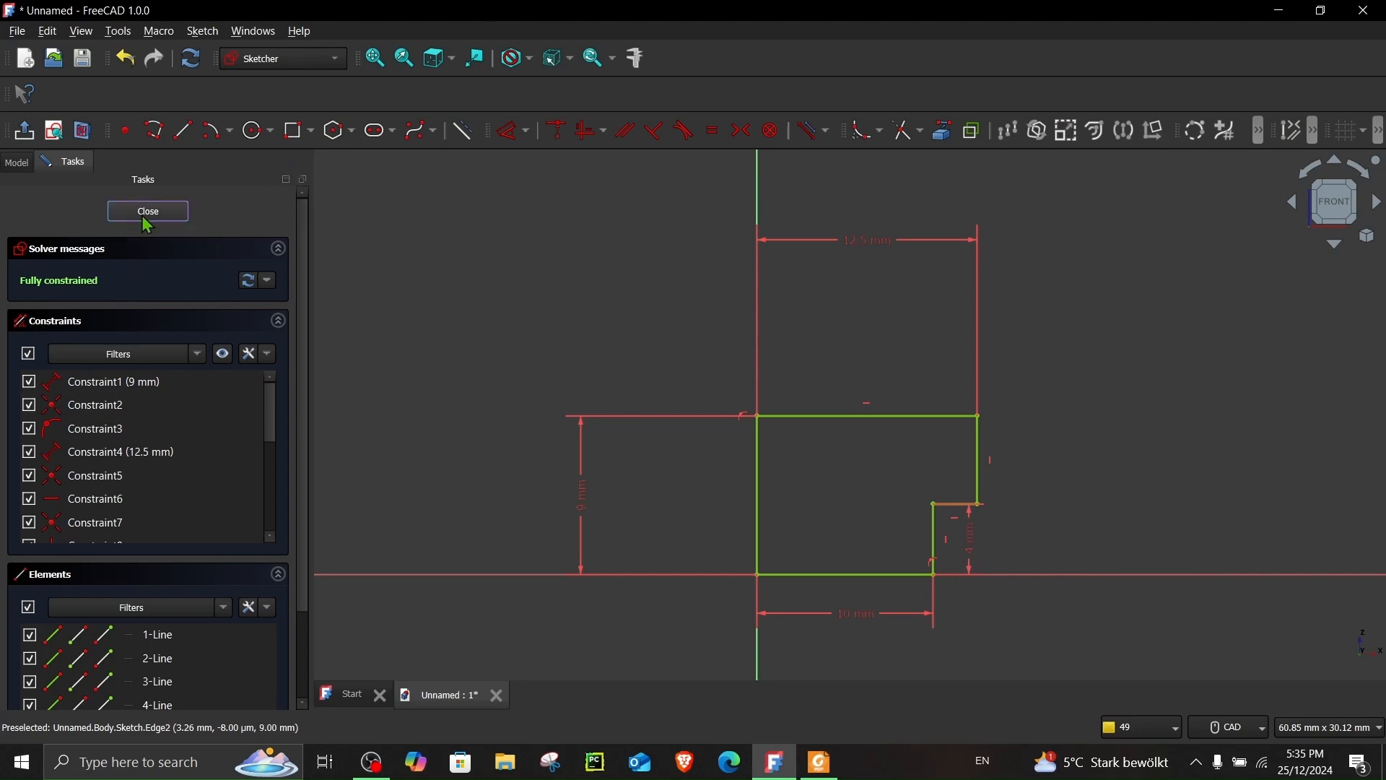
left_click(147, 210)
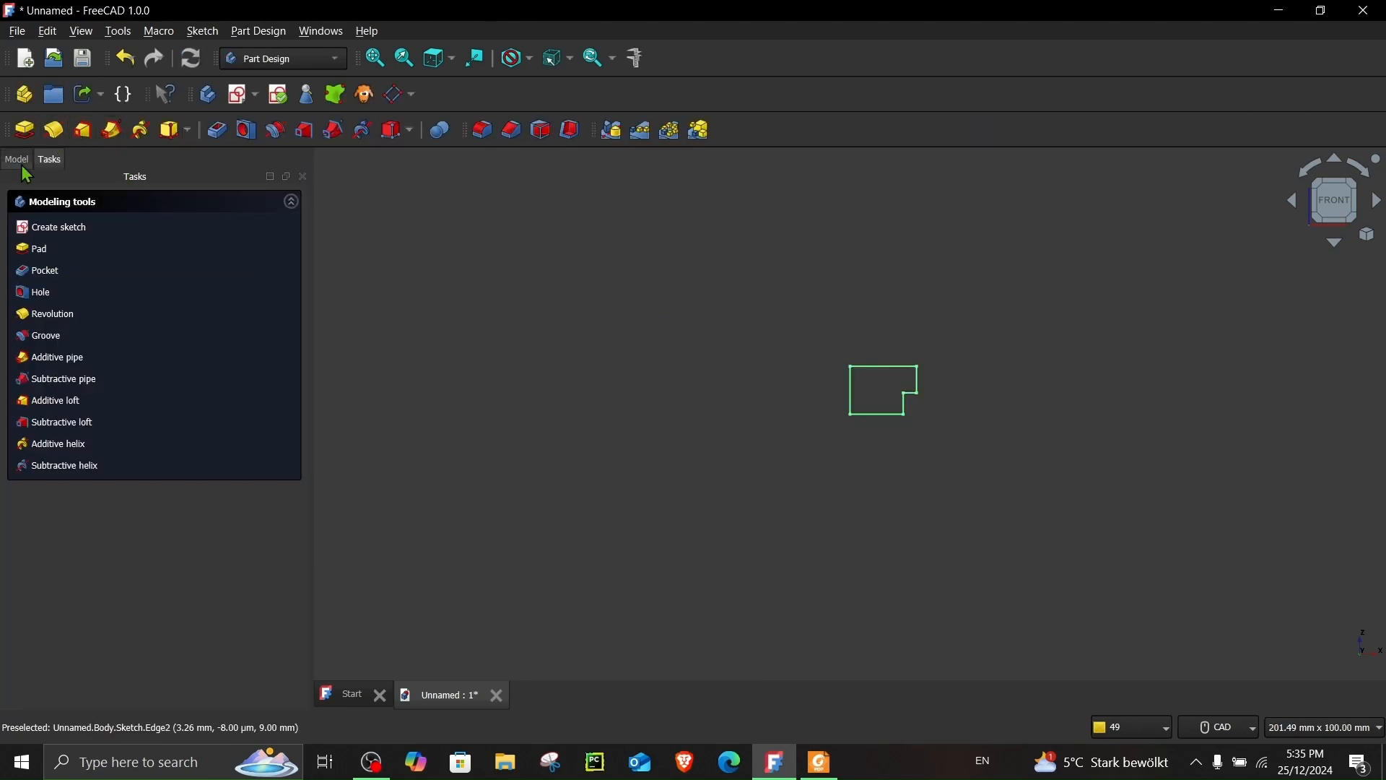
Step: Revolve the profile sketch 360° about the vertical axis into the flange base solid
left_click(16, 159)
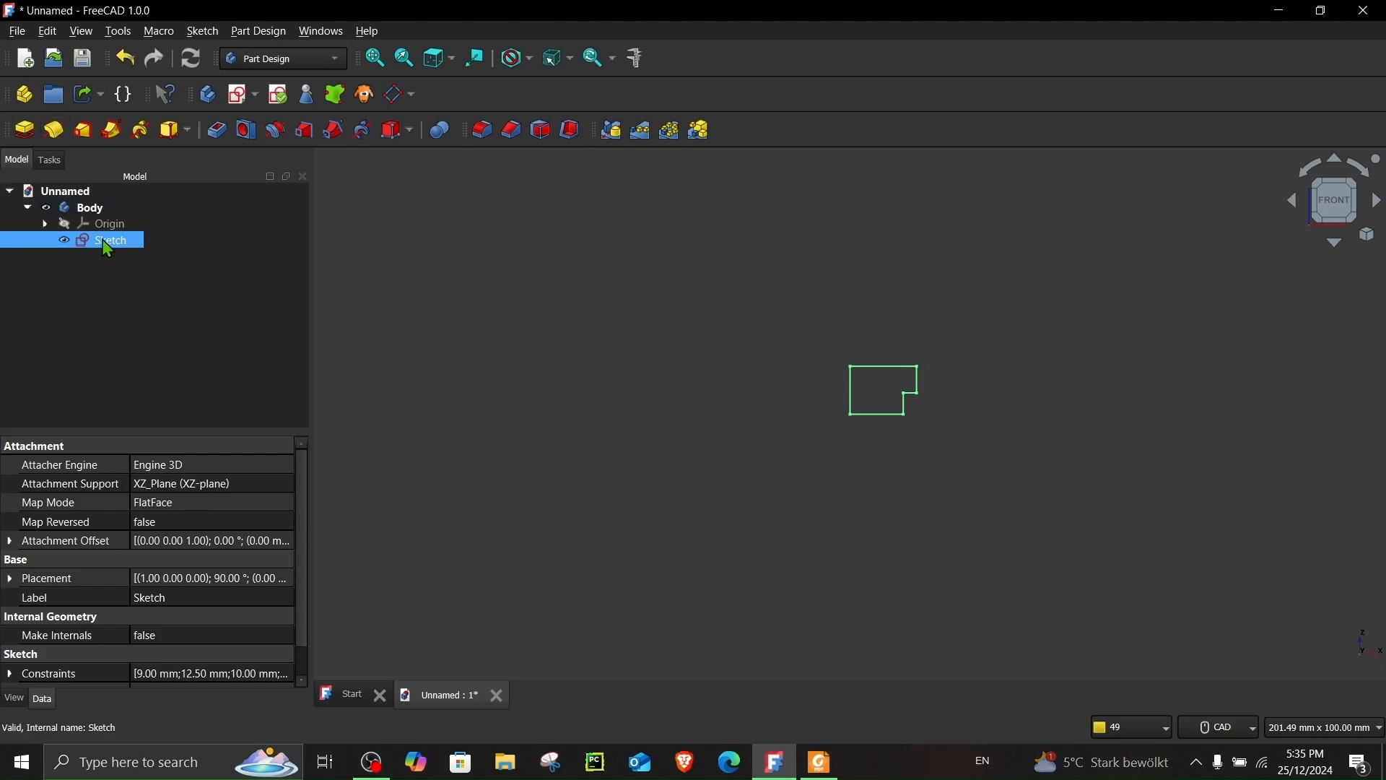
mouse_move(52, 130)
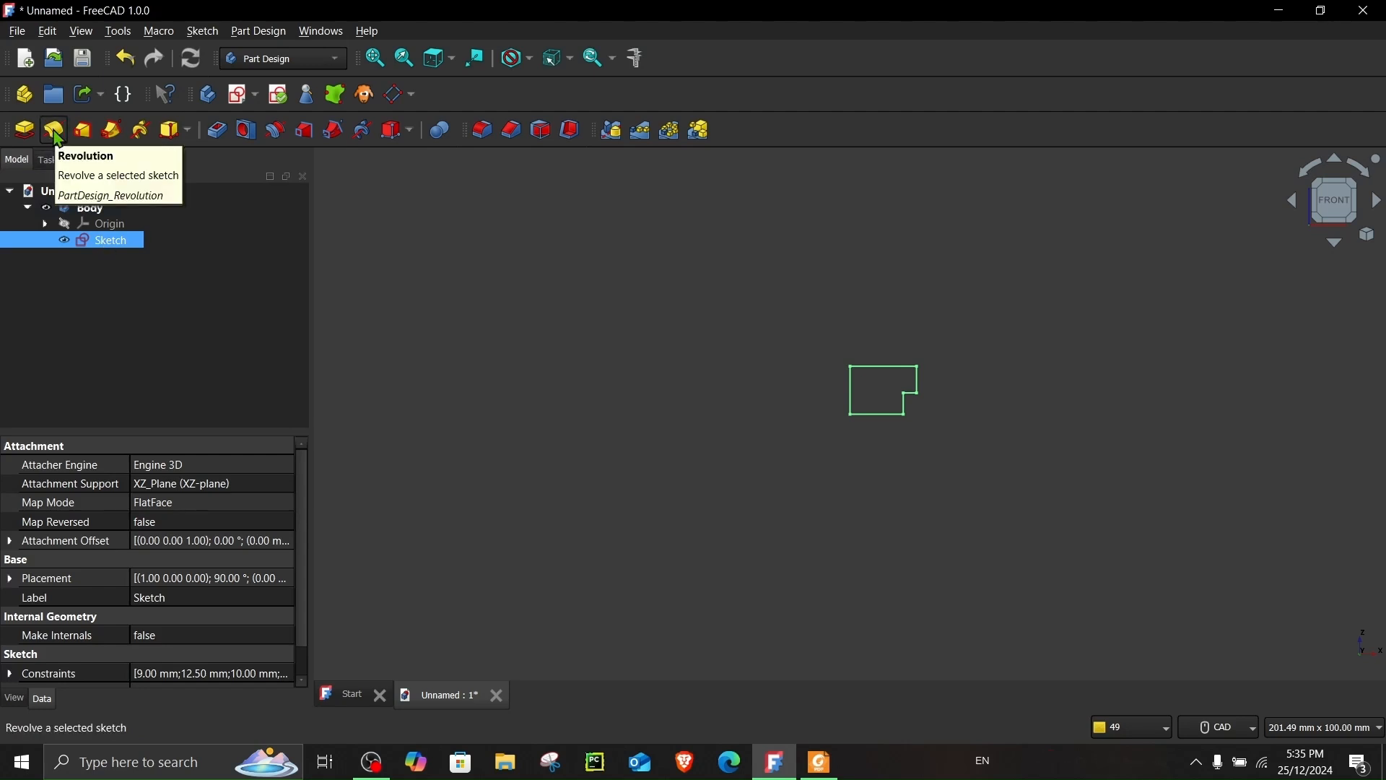
left_click(52, 130)
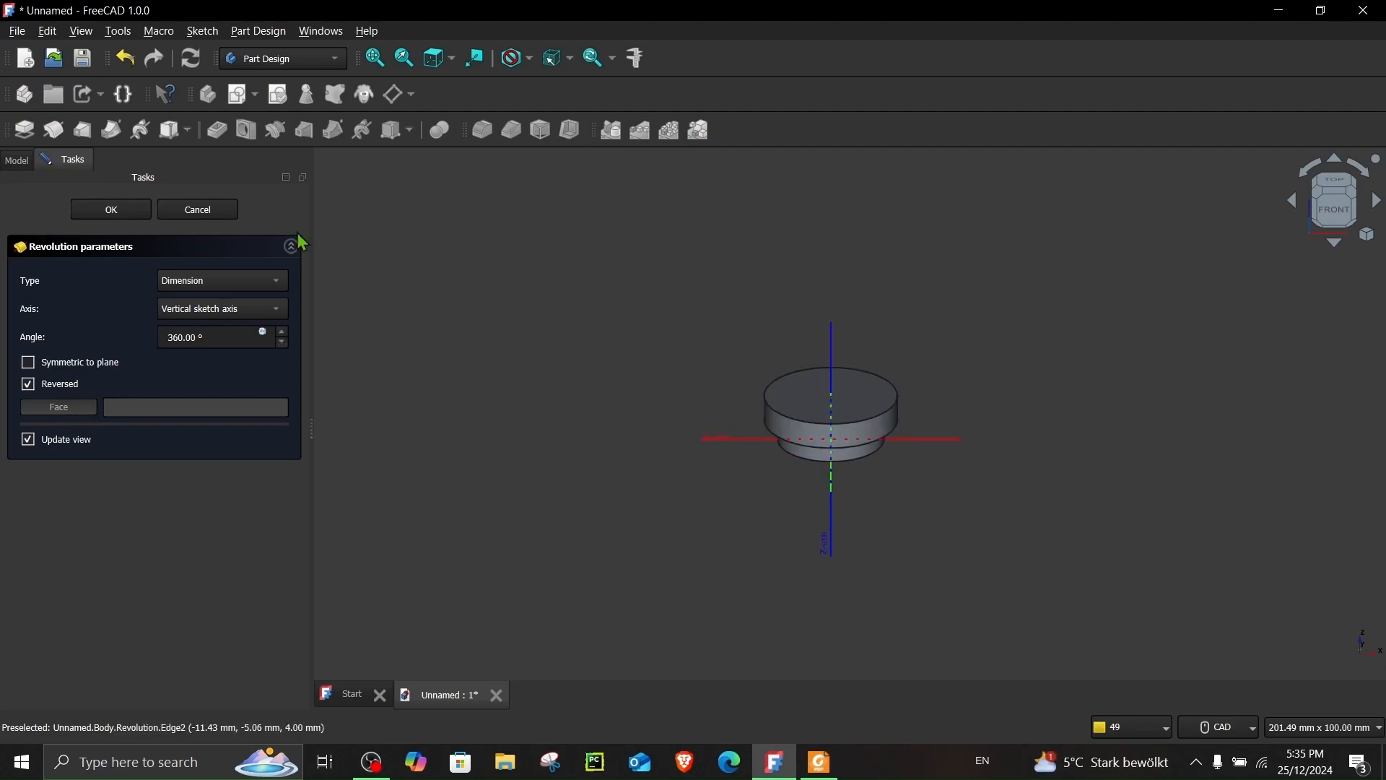
left_click(110, 210)
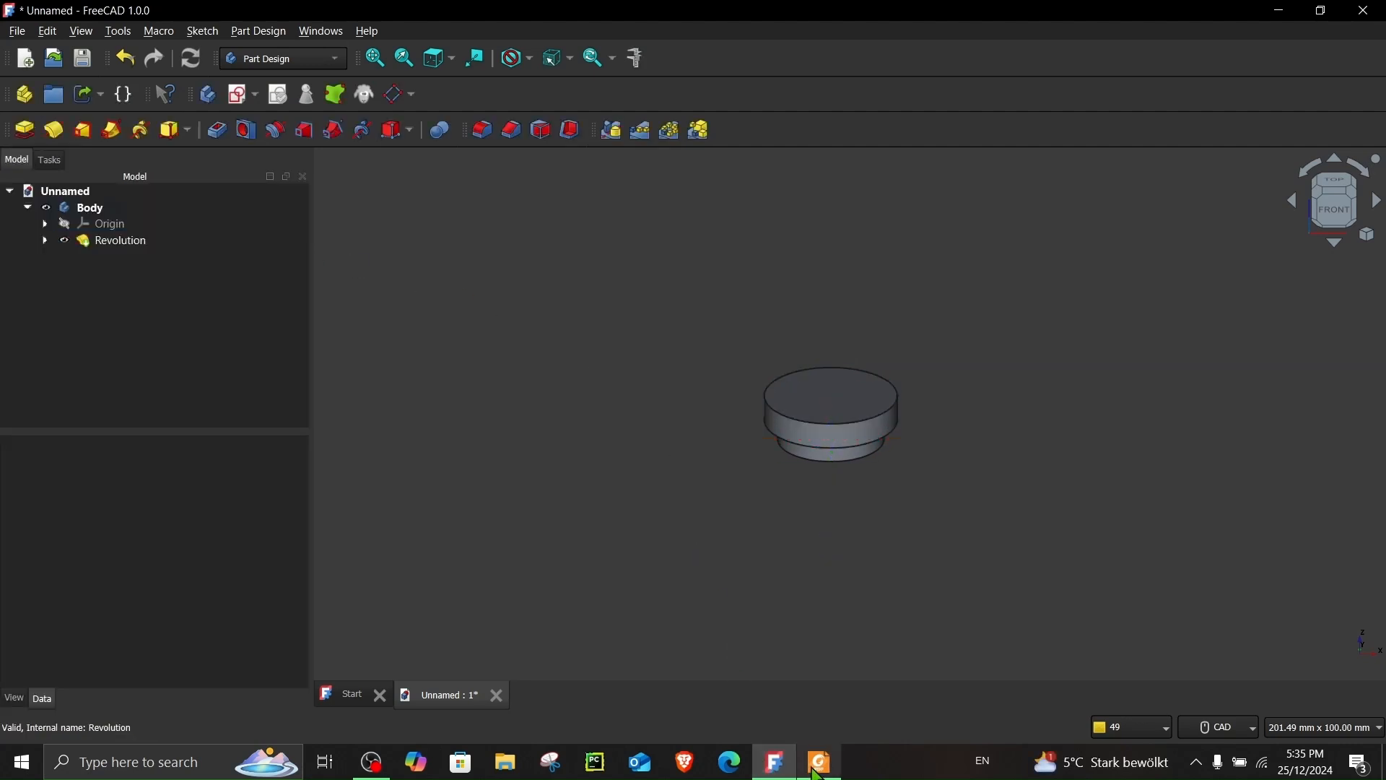
Step: Show the Step 2 page with the pipe path and 15 mm profile
left_click(818, 761)
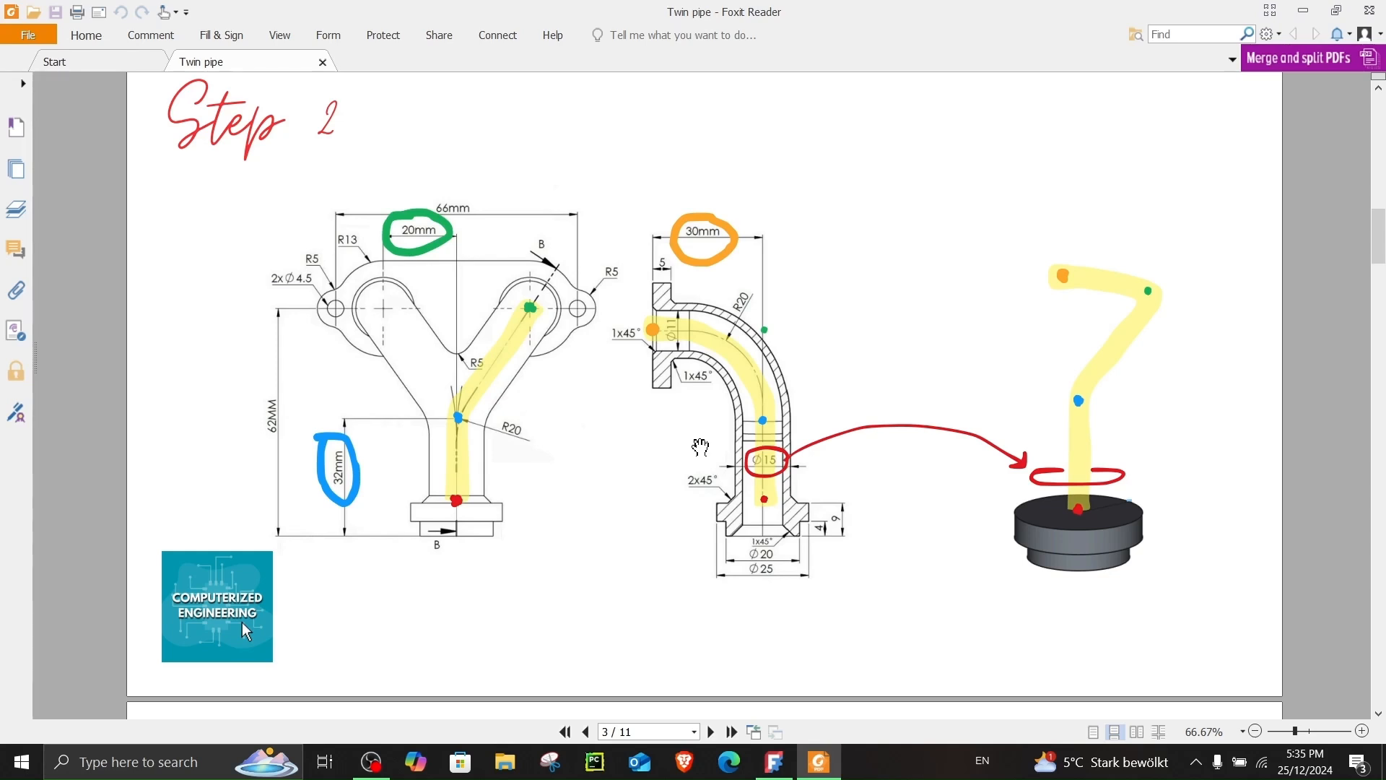
mouse_move(663, 494)
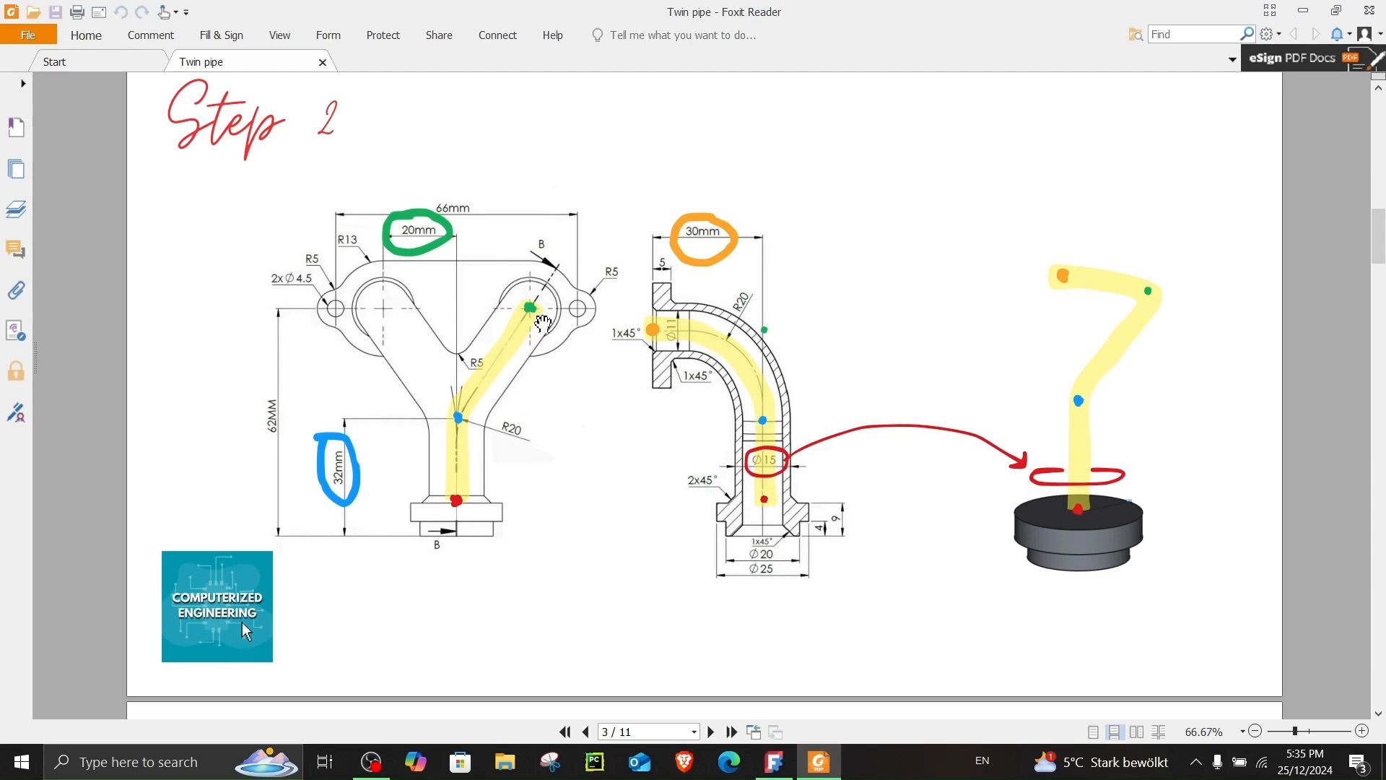
mouse_move(662, 348)
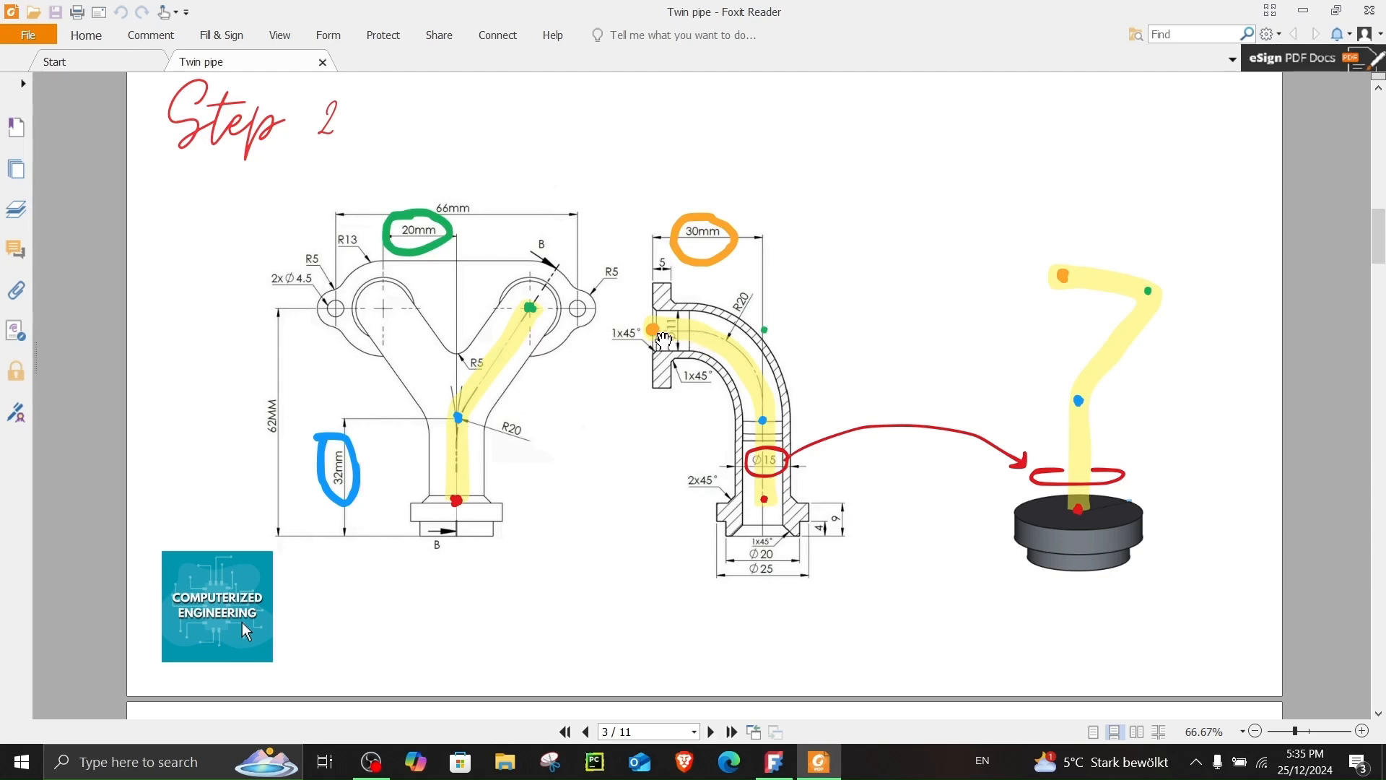
mouse_move(605, 369)
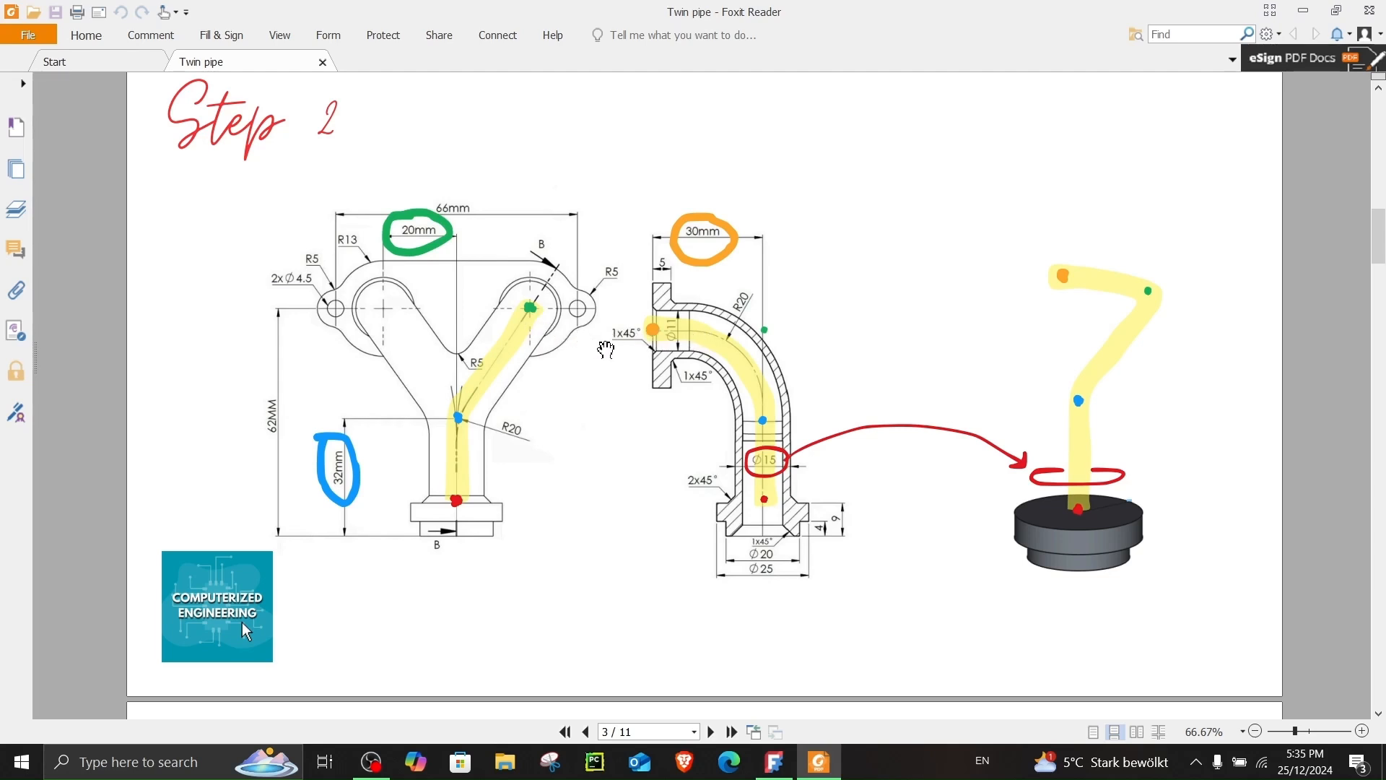
mouse_move(445, 465)
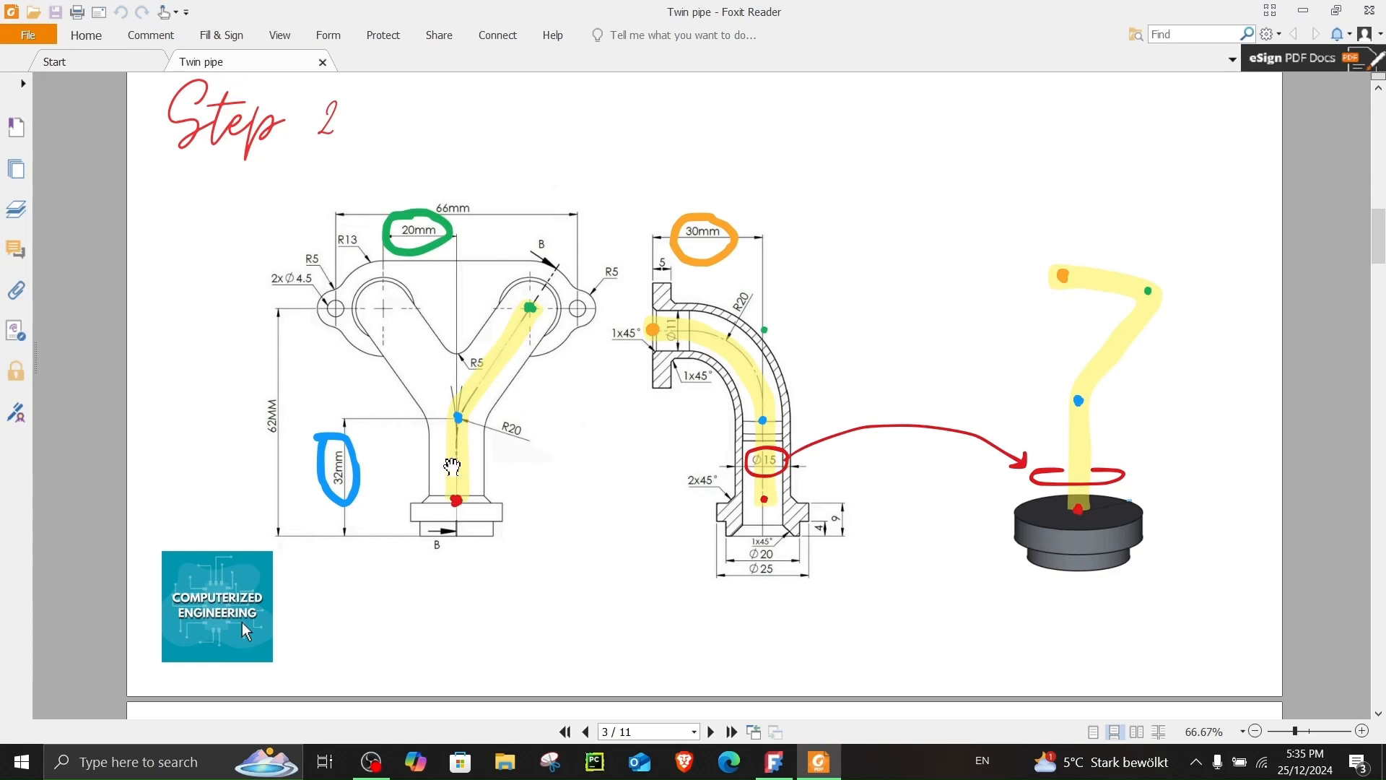
mouse_move(1071, 408)
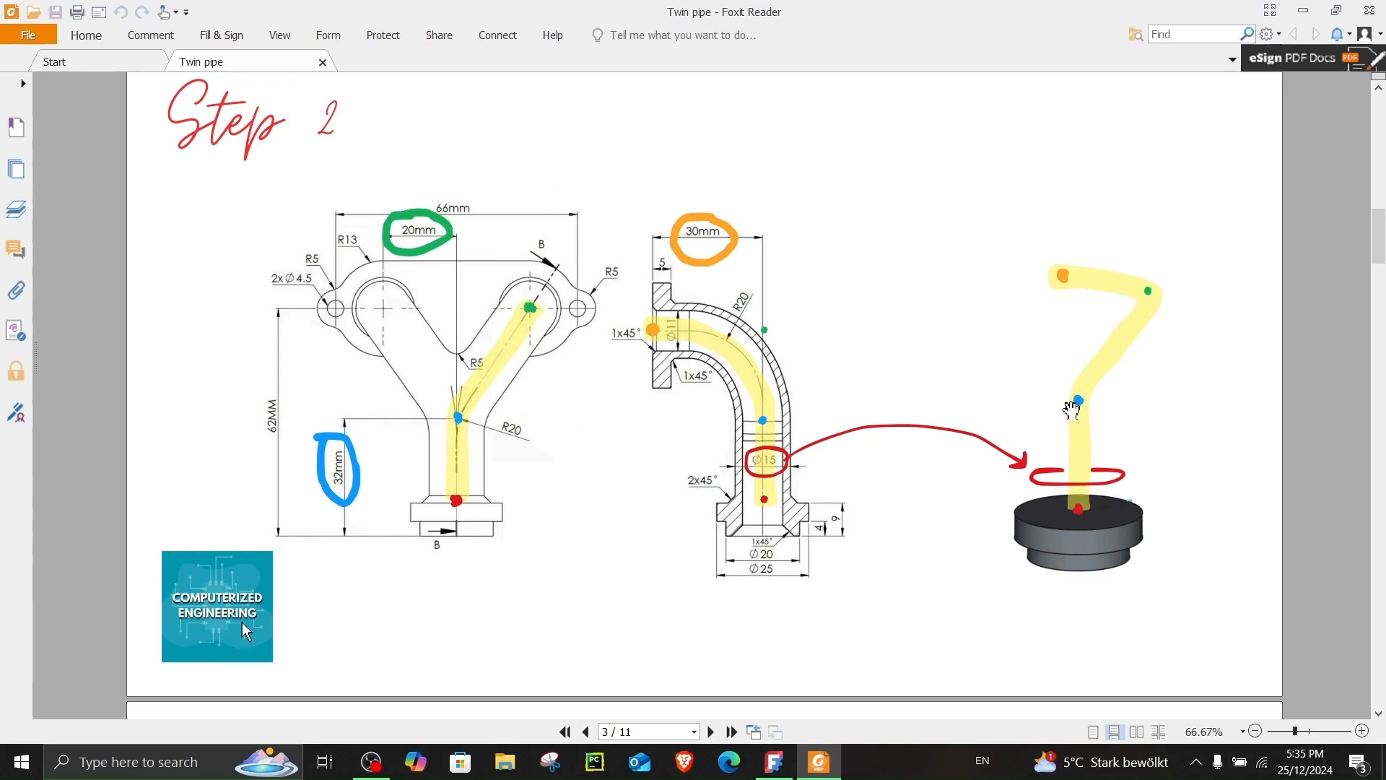
mouse_move(1057, 397)
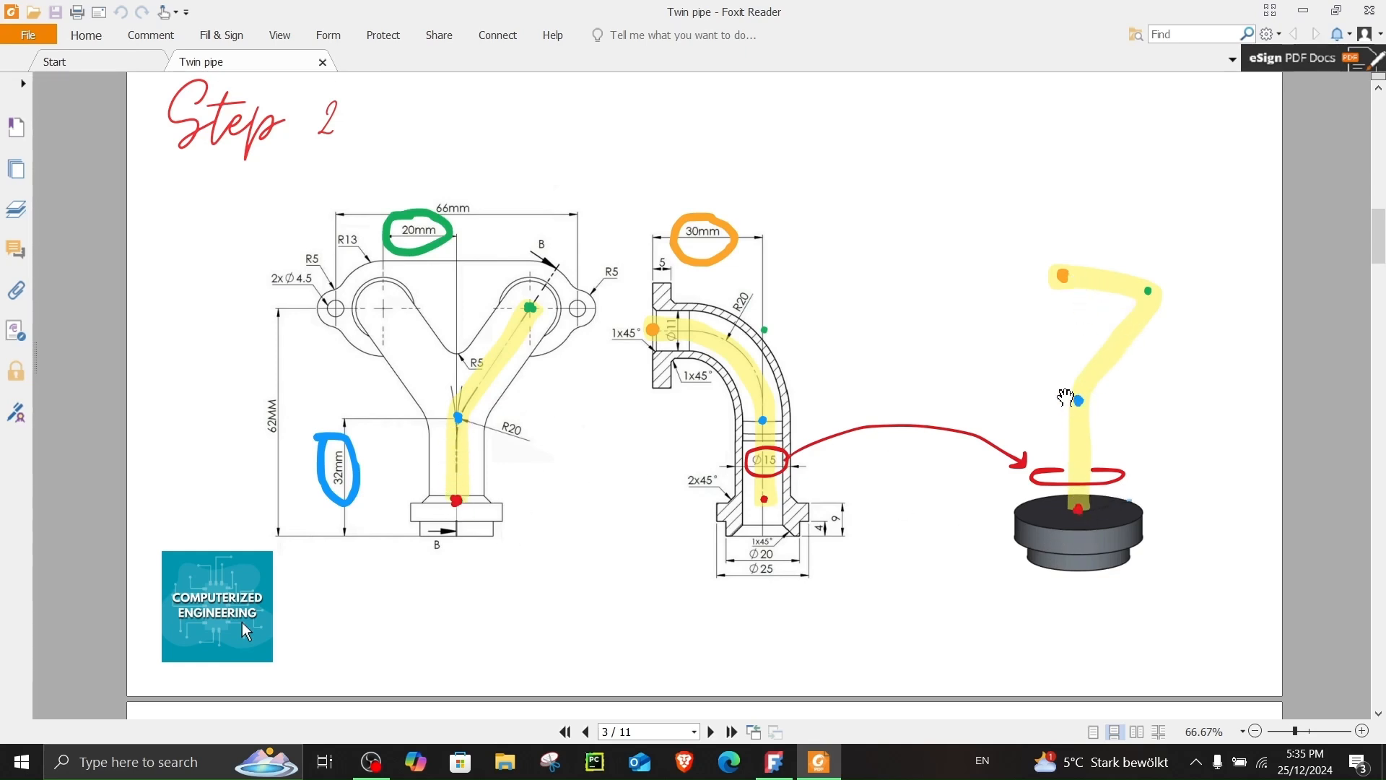
Step: Add a sketch with a point at the centre of the flange's top face
left_click(774, 761)
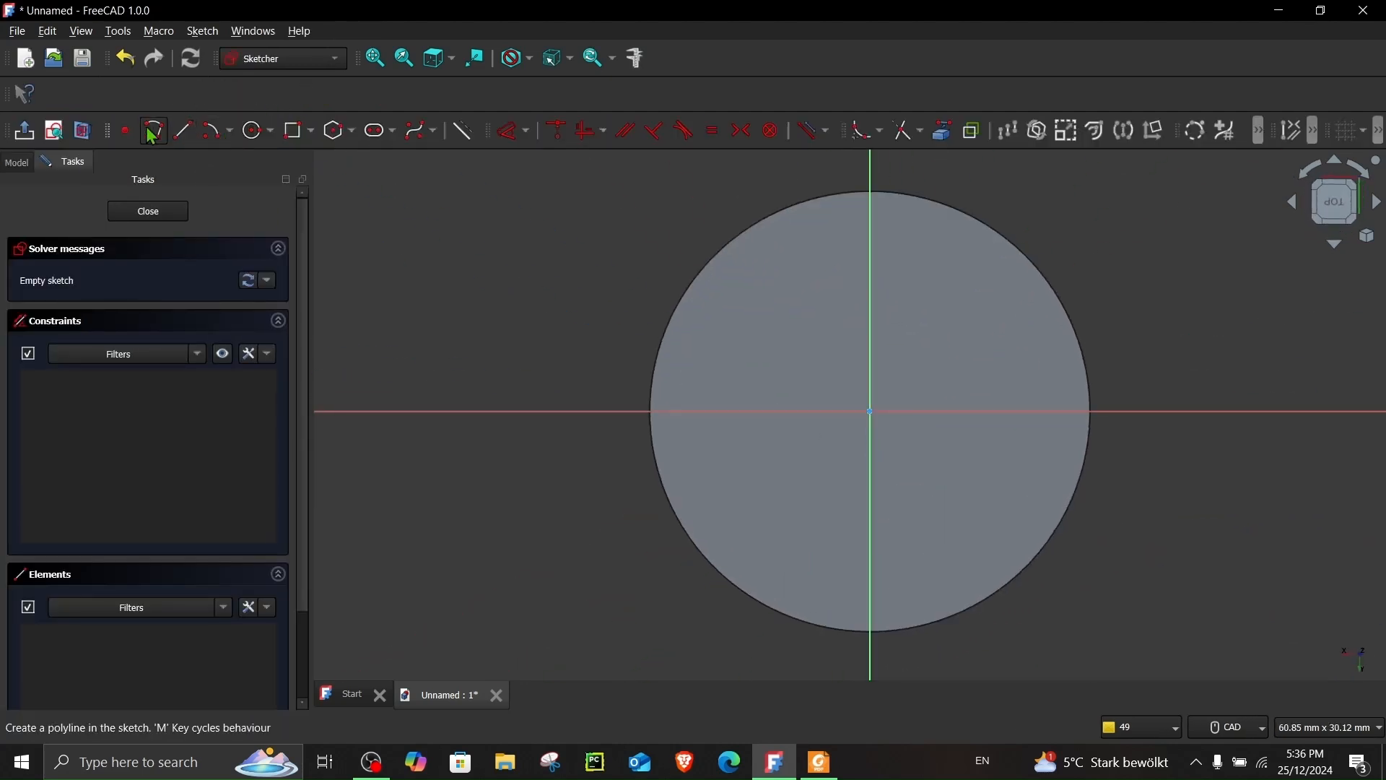
mouse_move(124, 131)
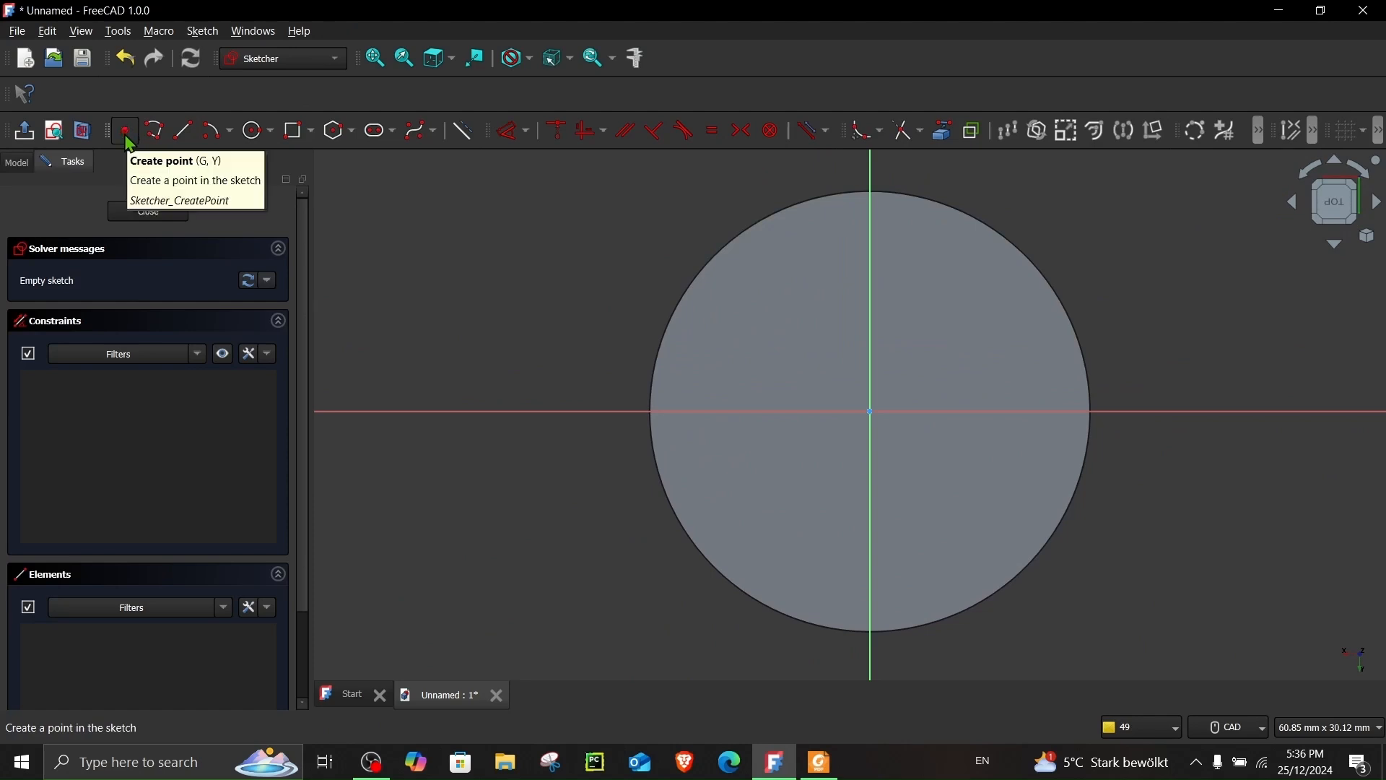
left_click(867, 413)
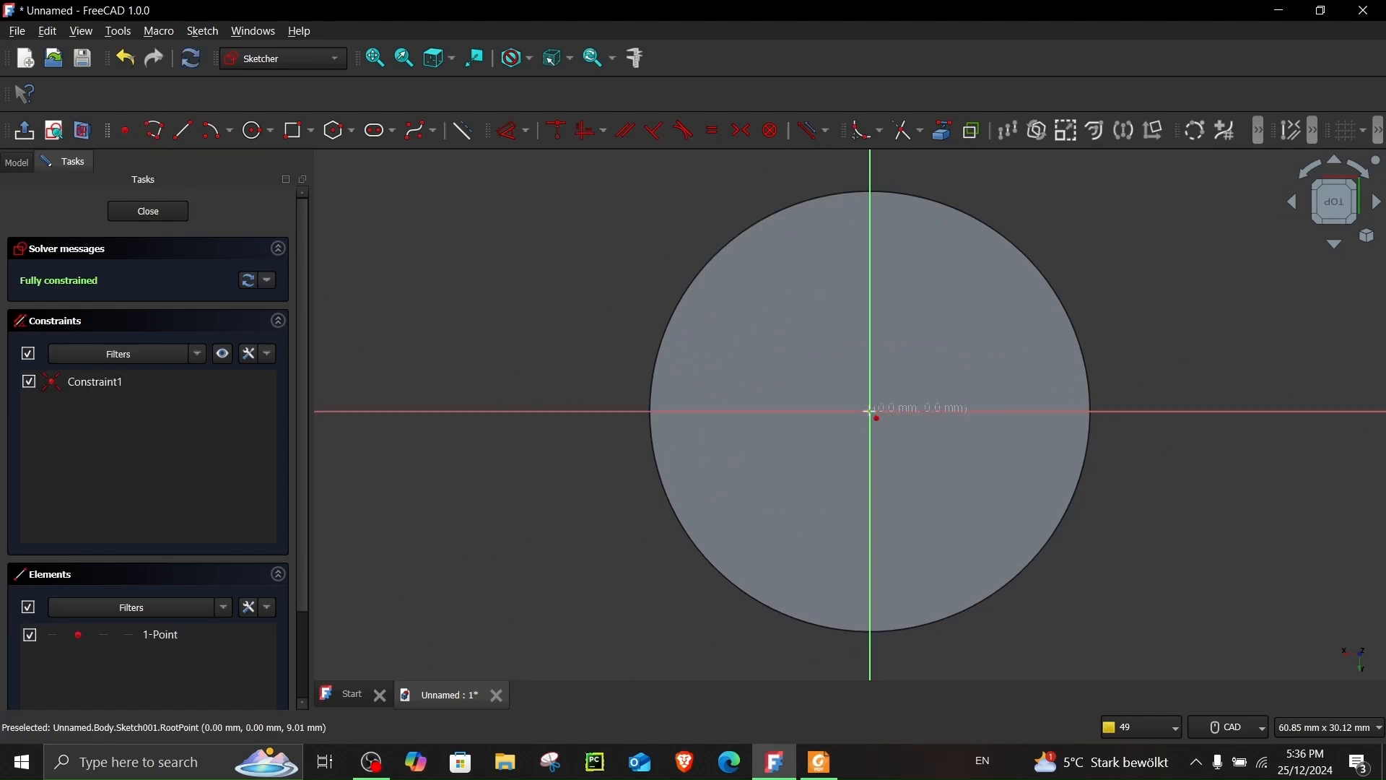
left_click(147, 211)
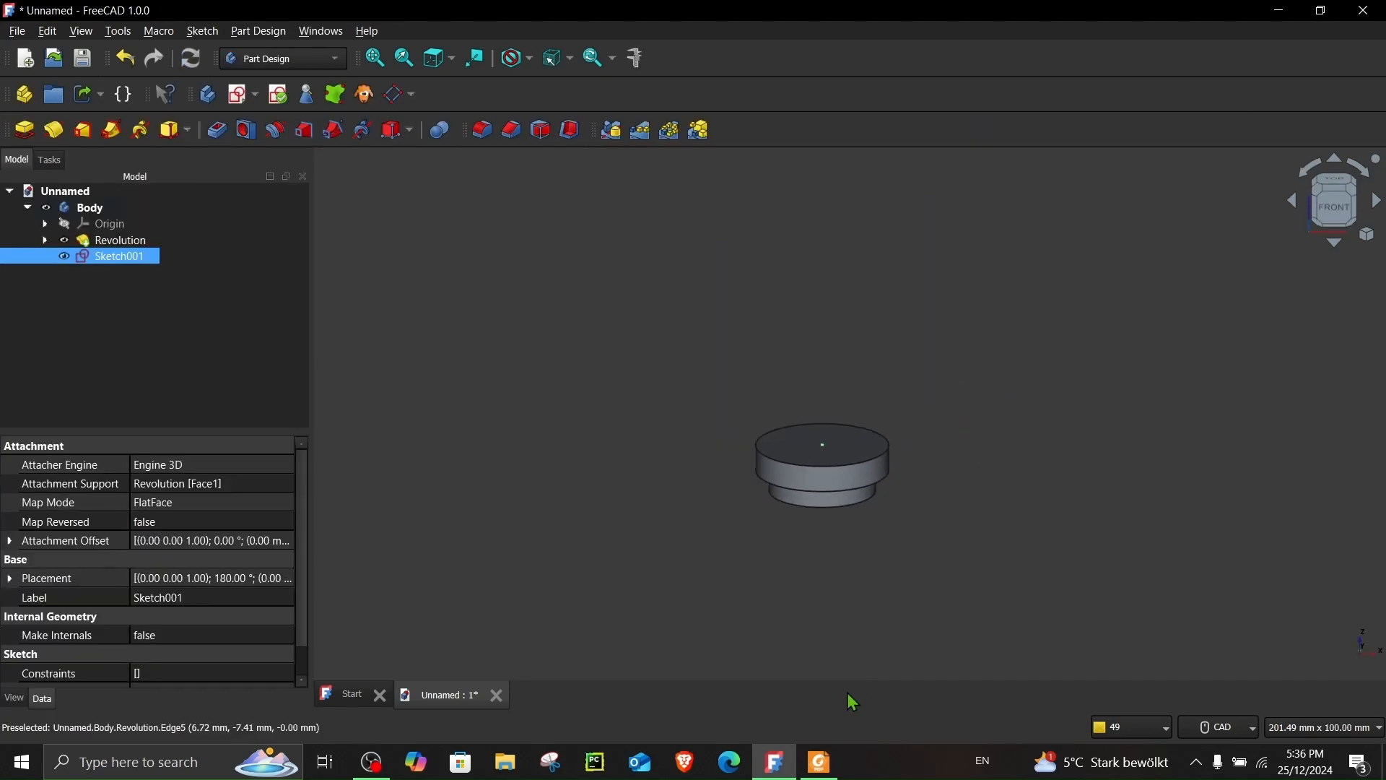
Step: Add an XZ-plane sketch with a point on the vertical axis 32 mm above the origin
left_click(818, 761)
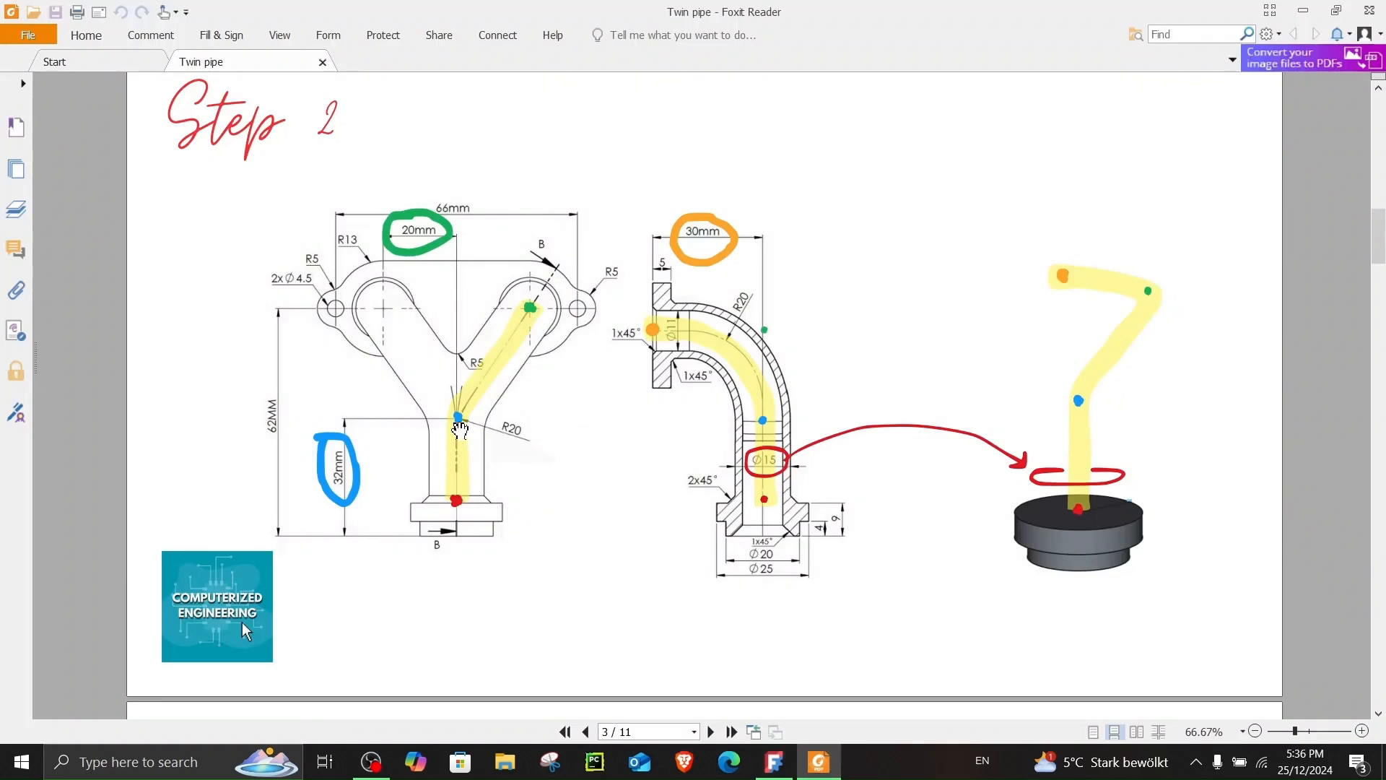
mouse_move(345, 452)
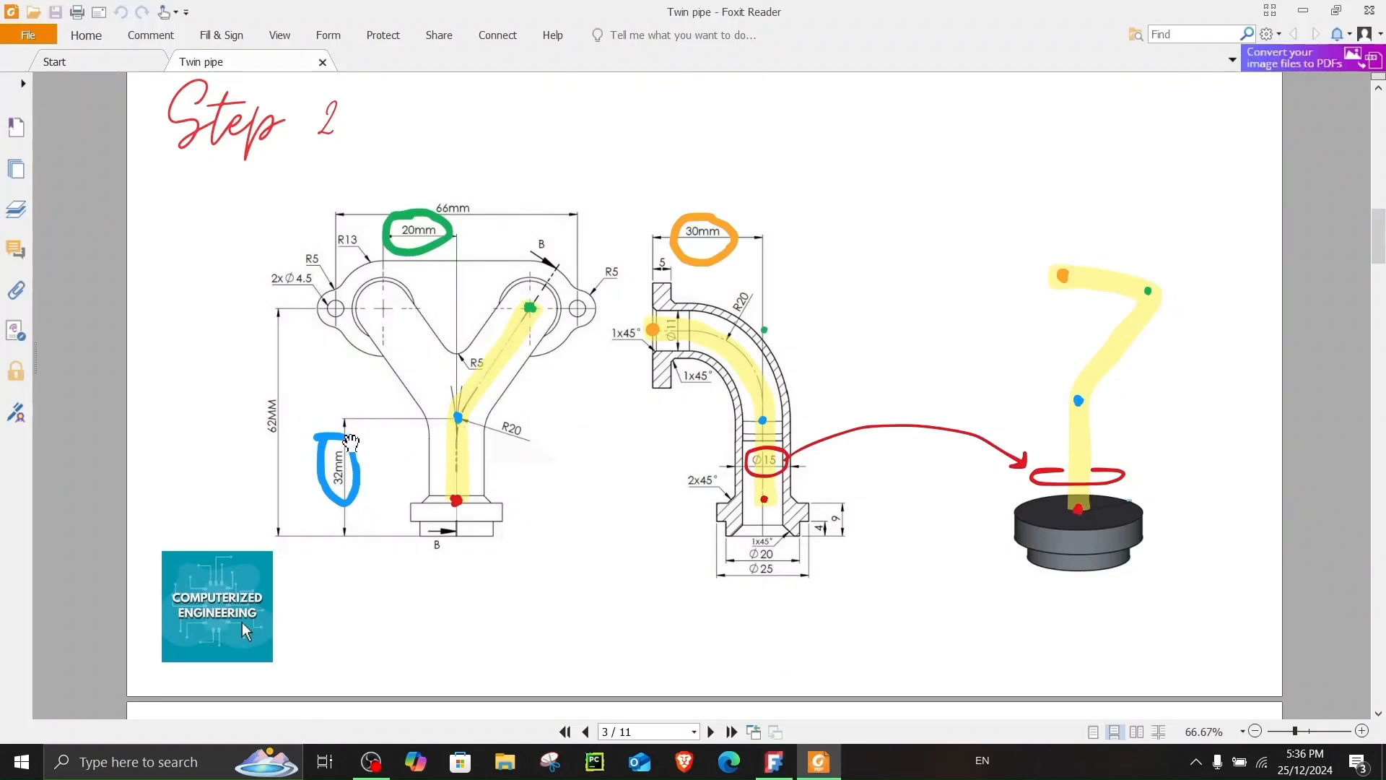
mouse_move(465, 554)
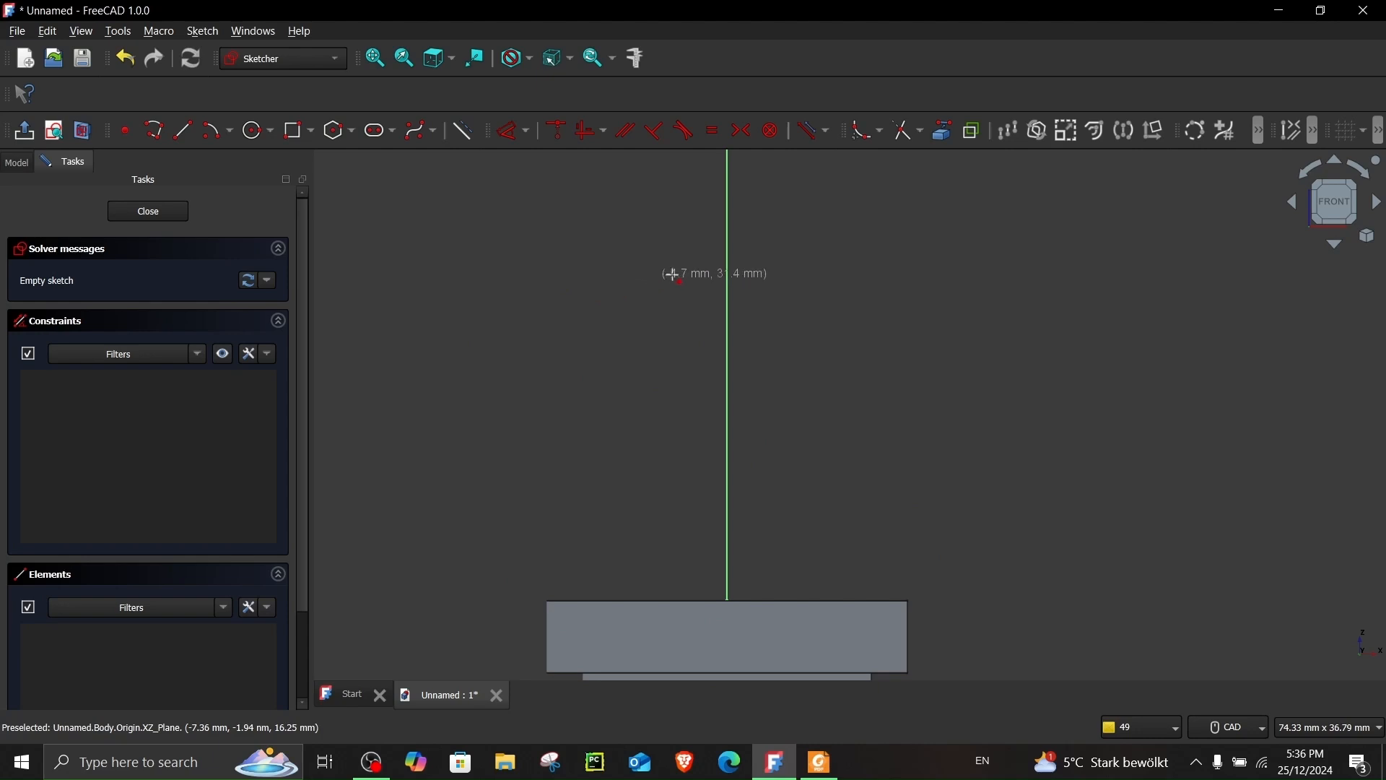
left_click(726, 252)
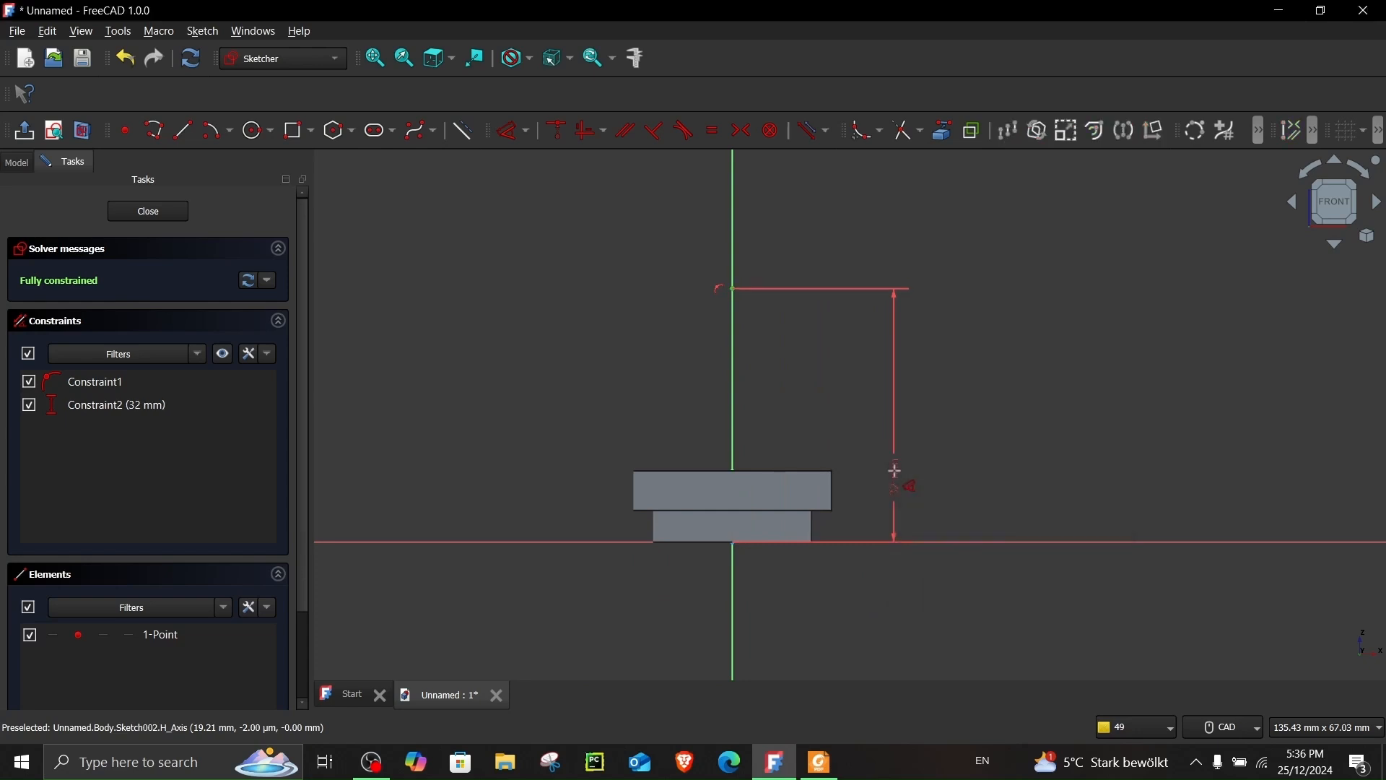
left_click(147, 211)
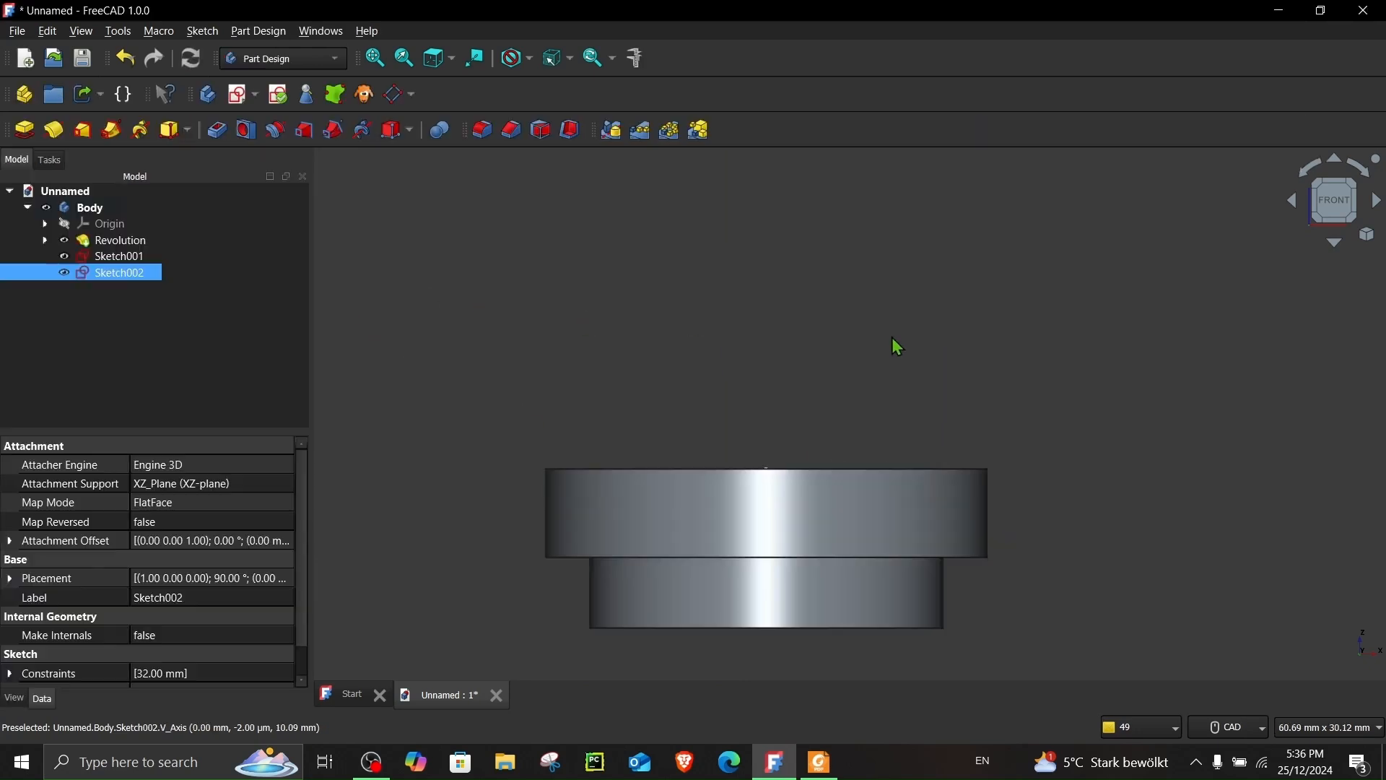
scroll("down", 3)
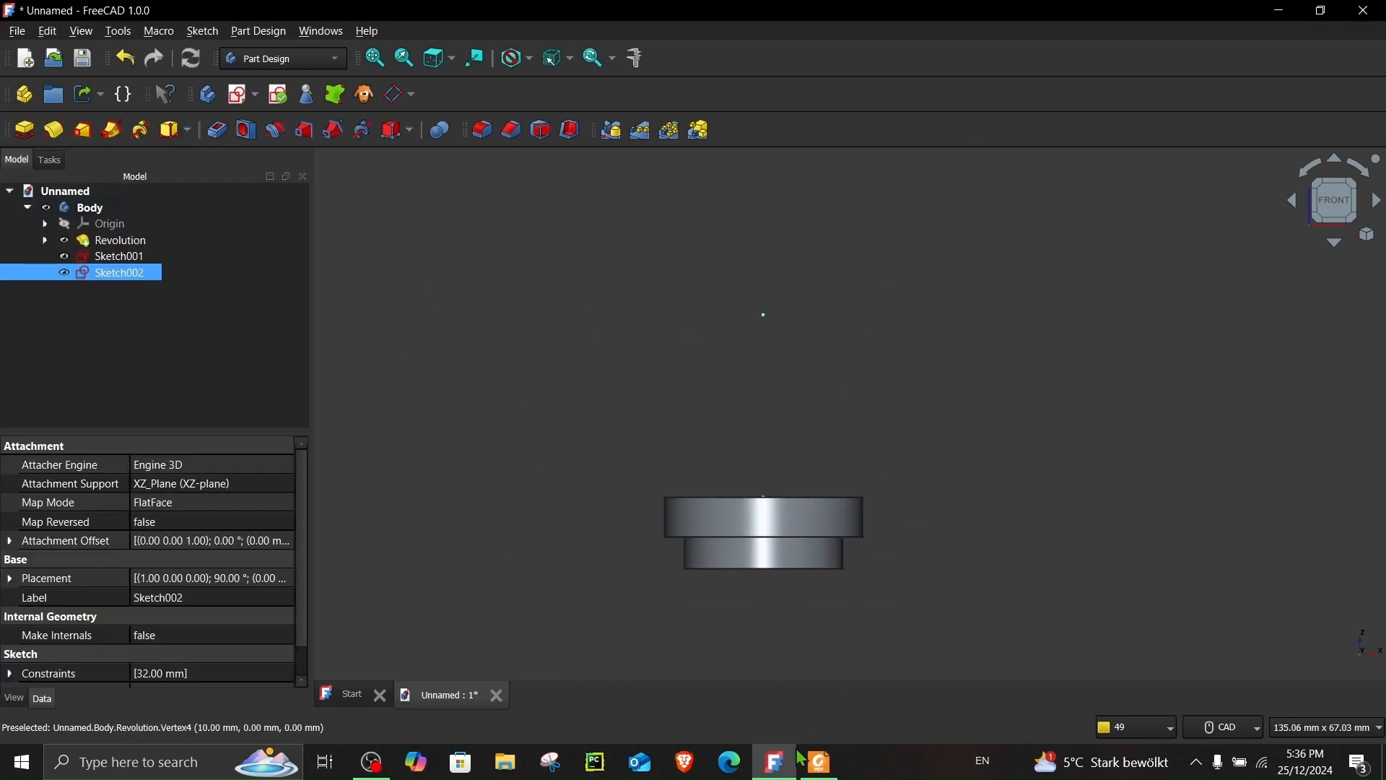
Step: Add a third sketch with a point 20 mm from the vertical axis and 62 mm high
left_click(818, 762)
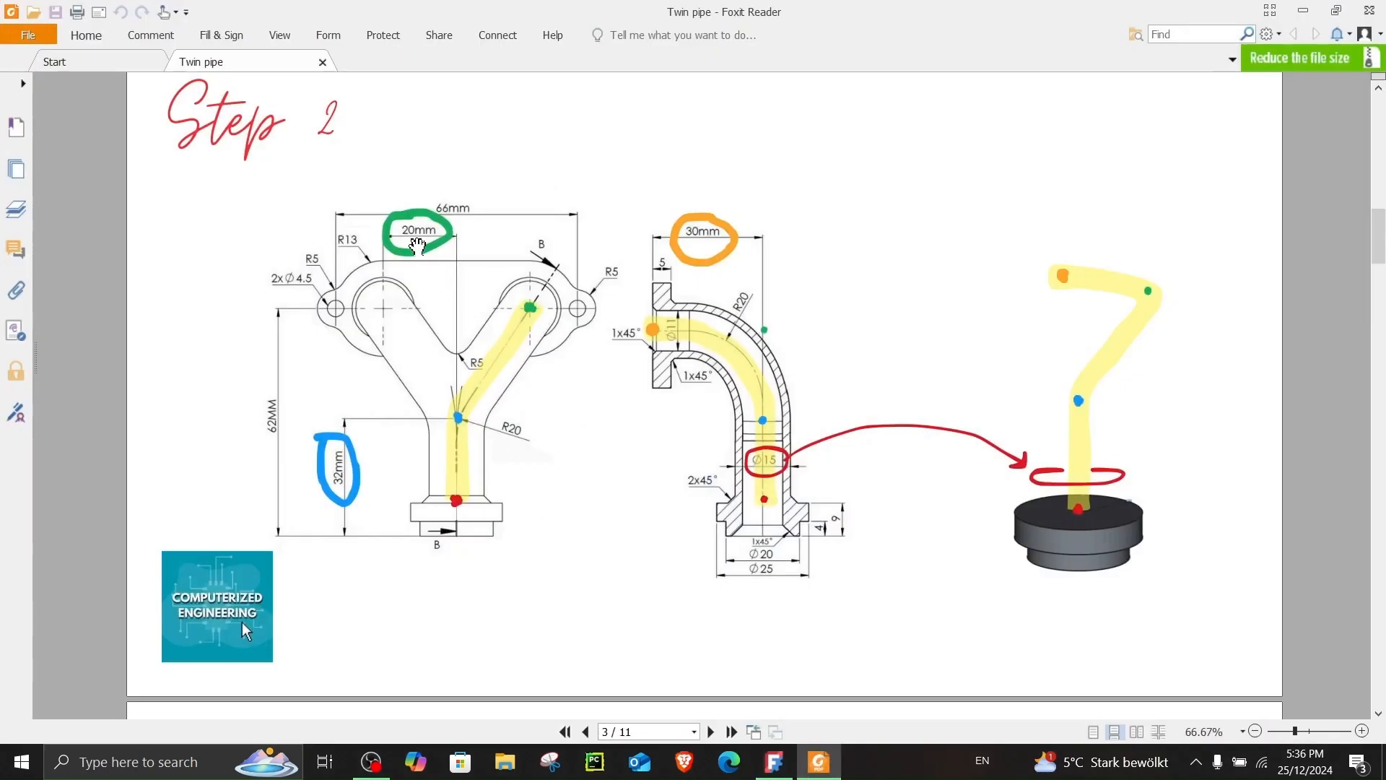
mouse_move(536, 309)
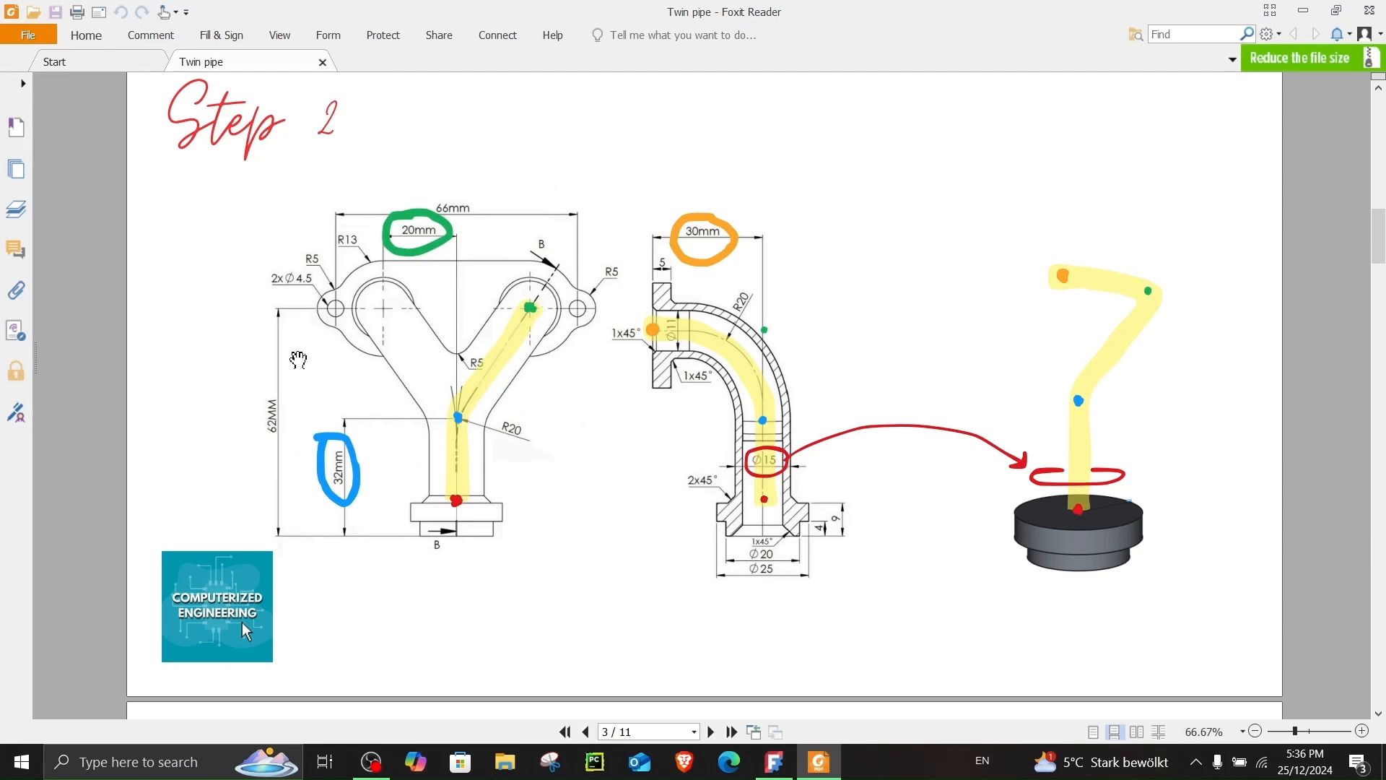
left_click(773, 761)
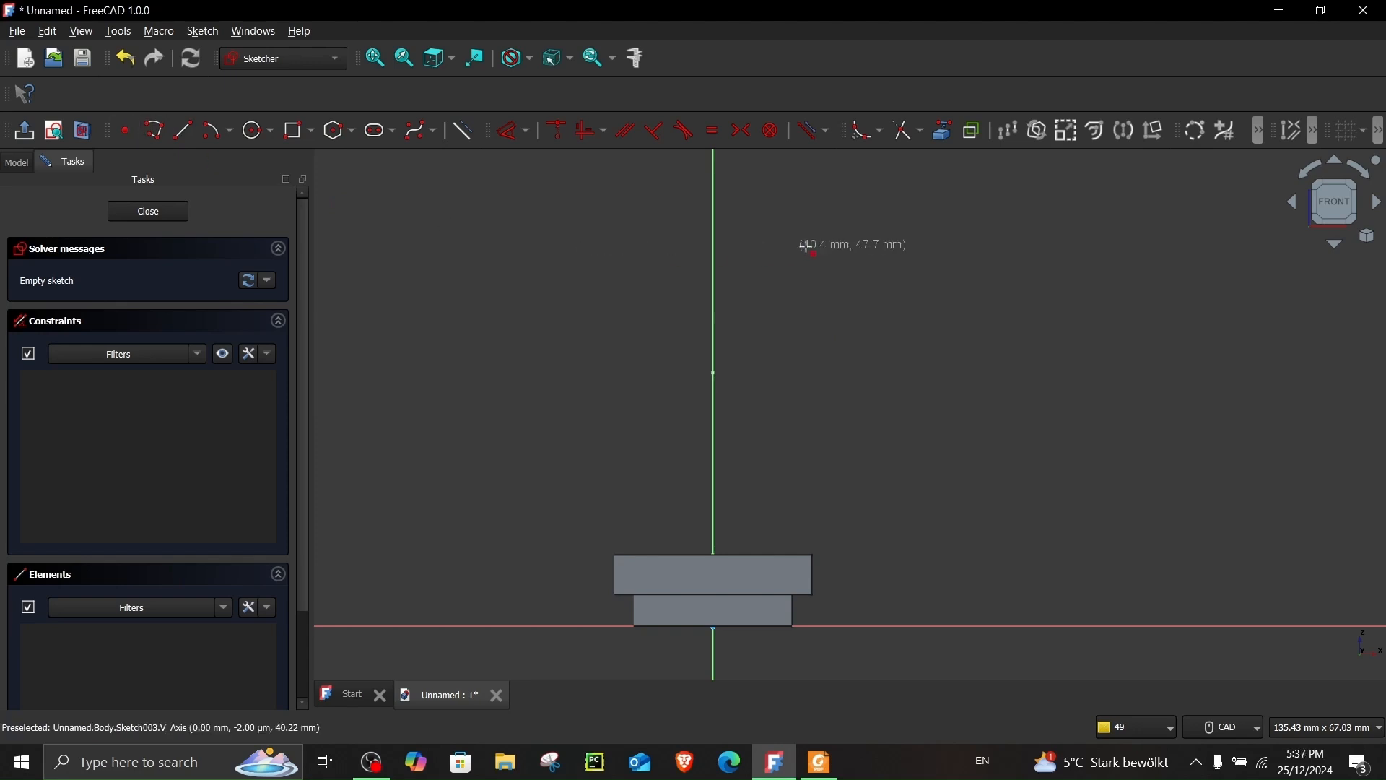
left_click(868, 263)
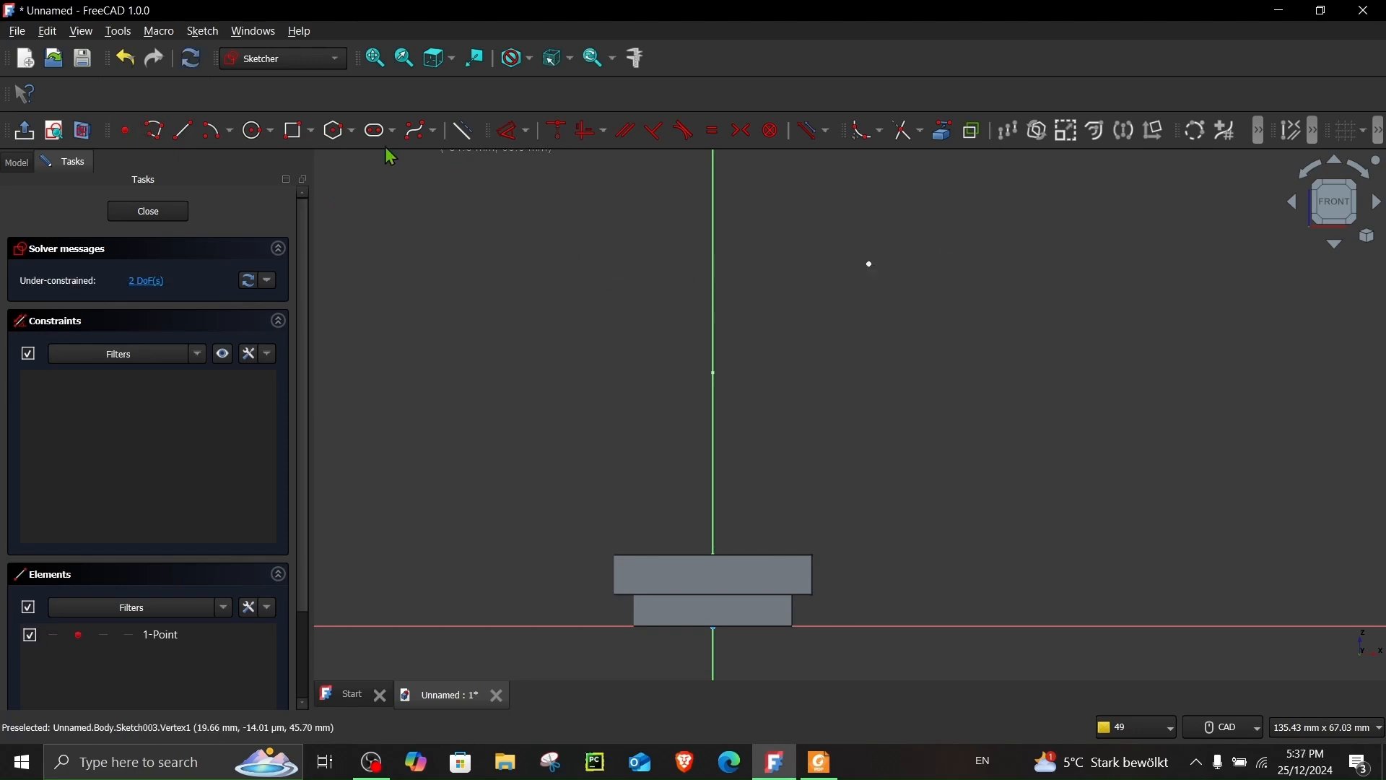
mouse_move(585, 130)
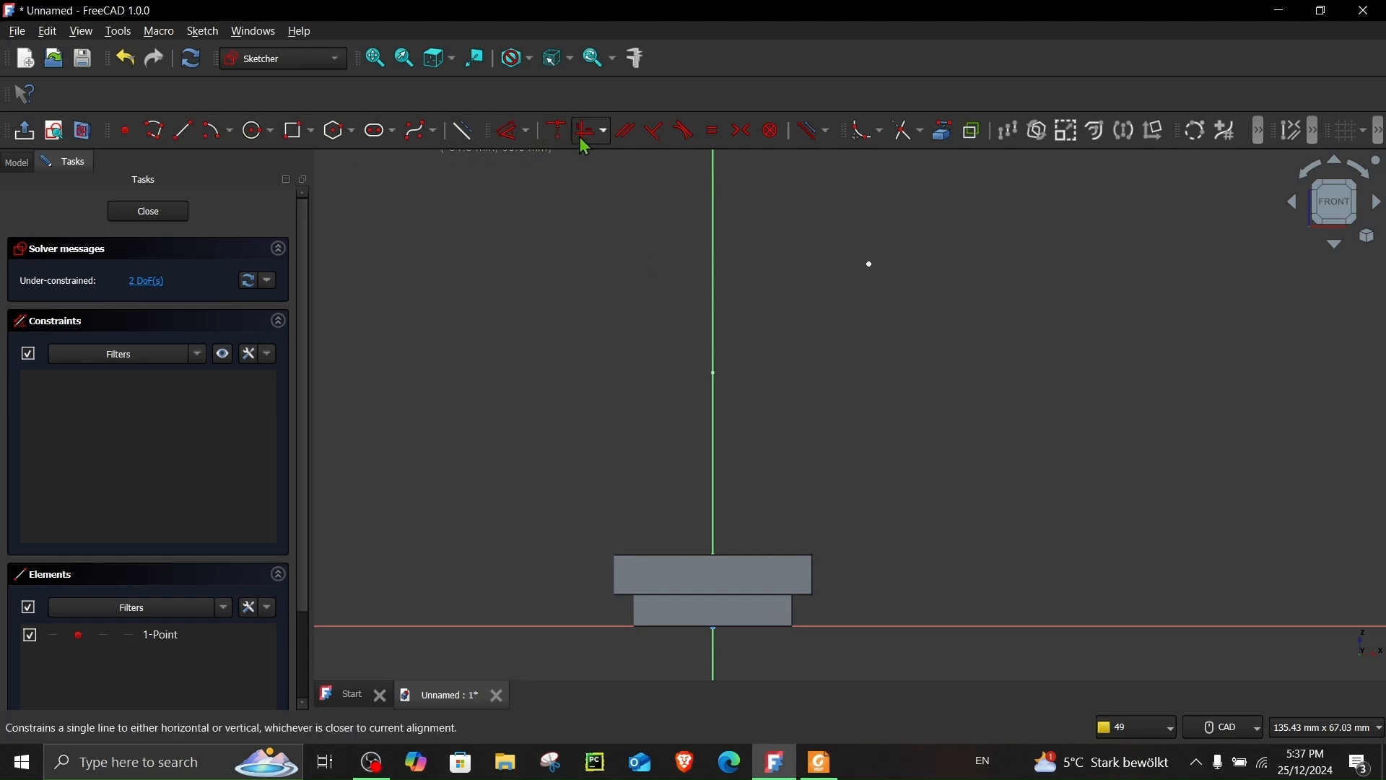
left_click(584, 130)
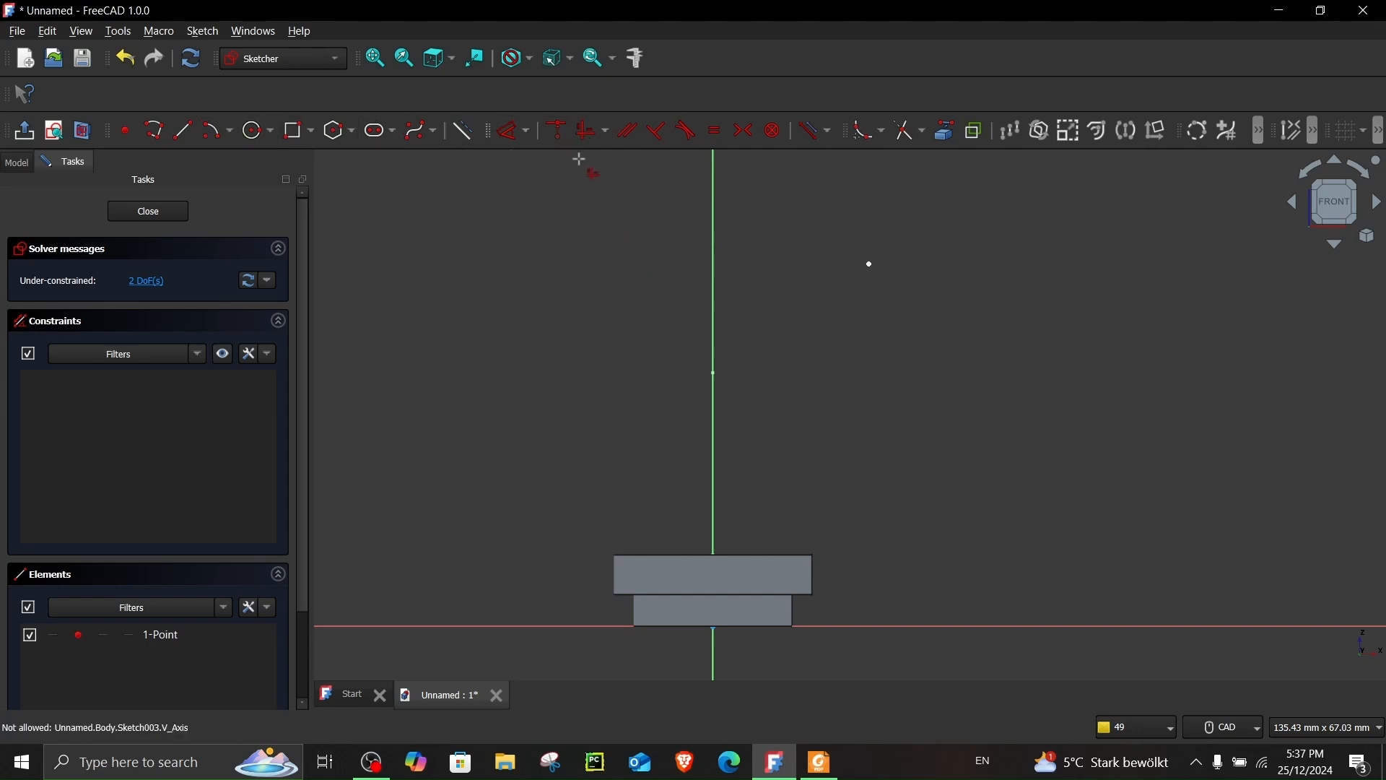
mouse_move(710, 268)
type("62")
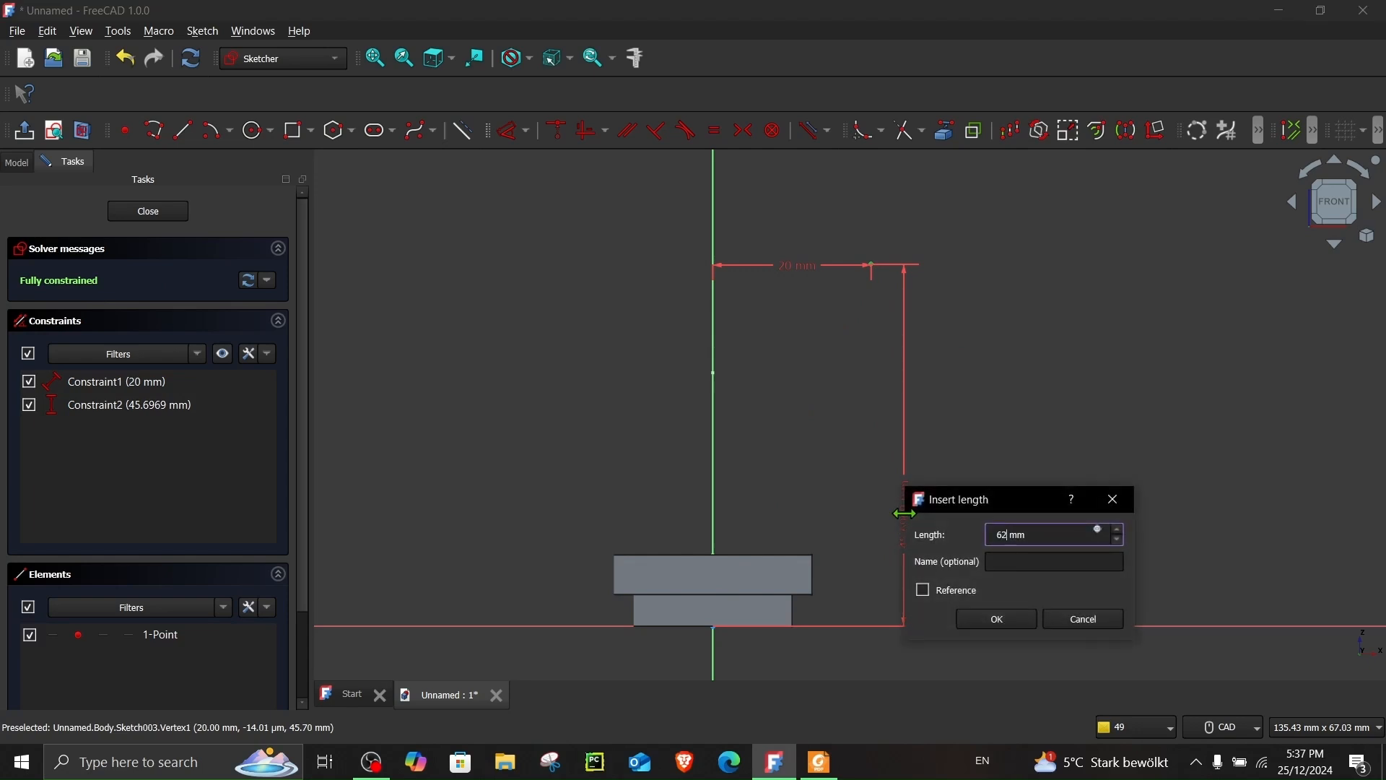
left_click(996, 618)
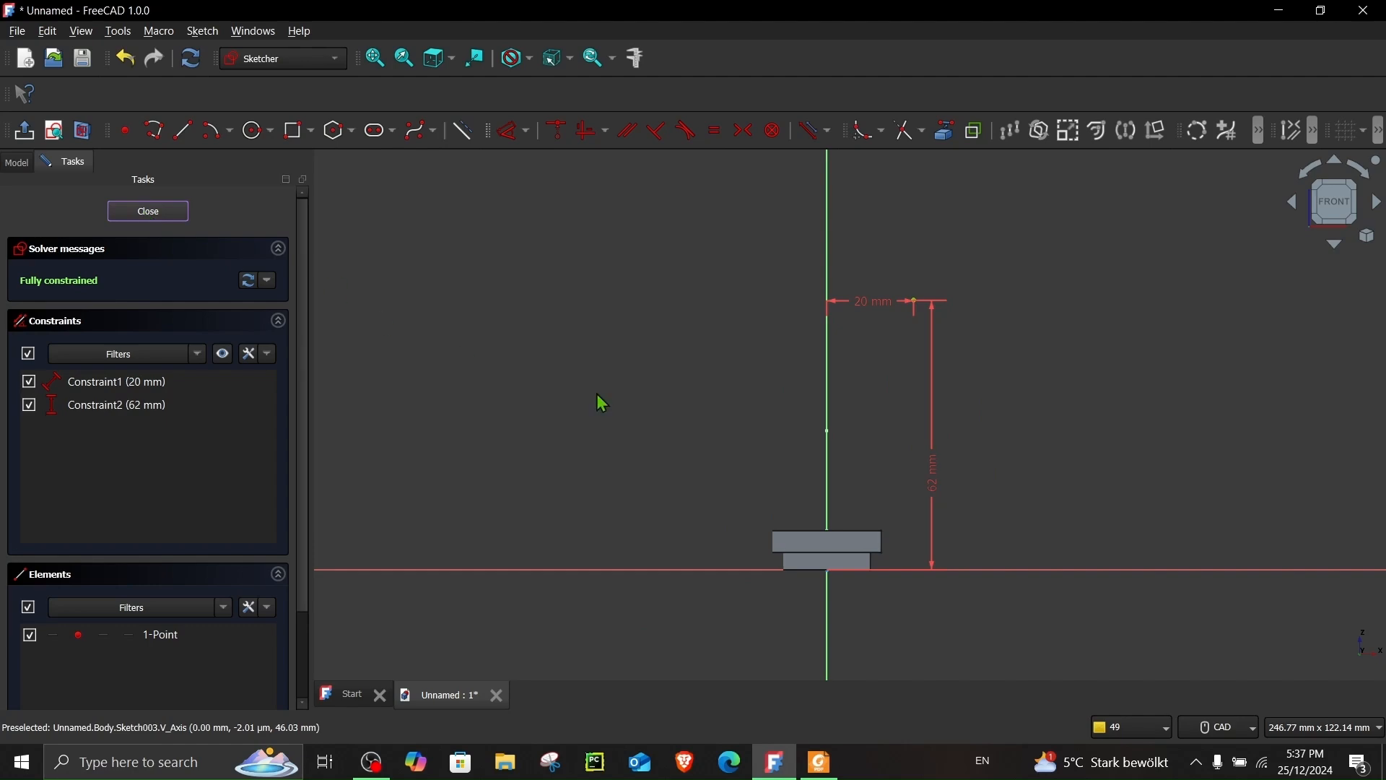
left_click(148, 211)
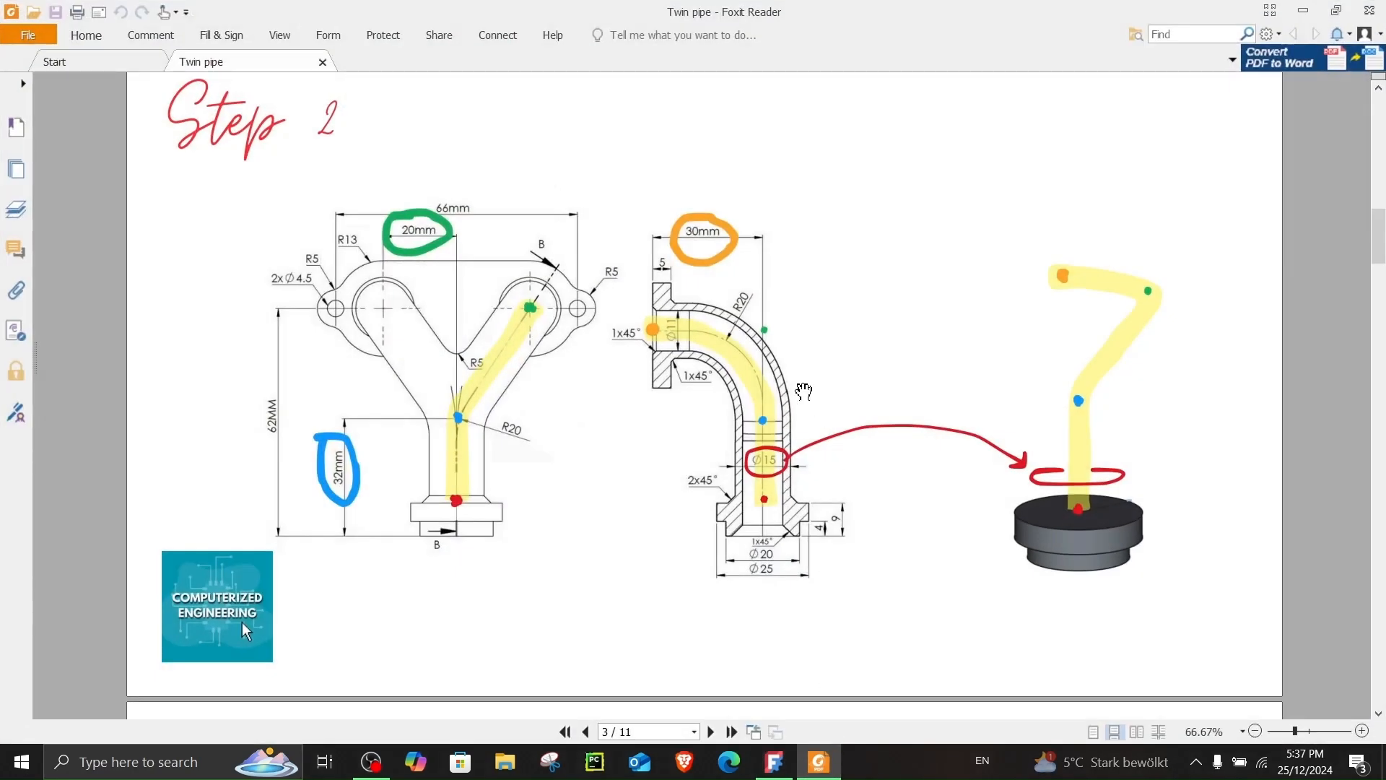
mouse_move(624, 354)
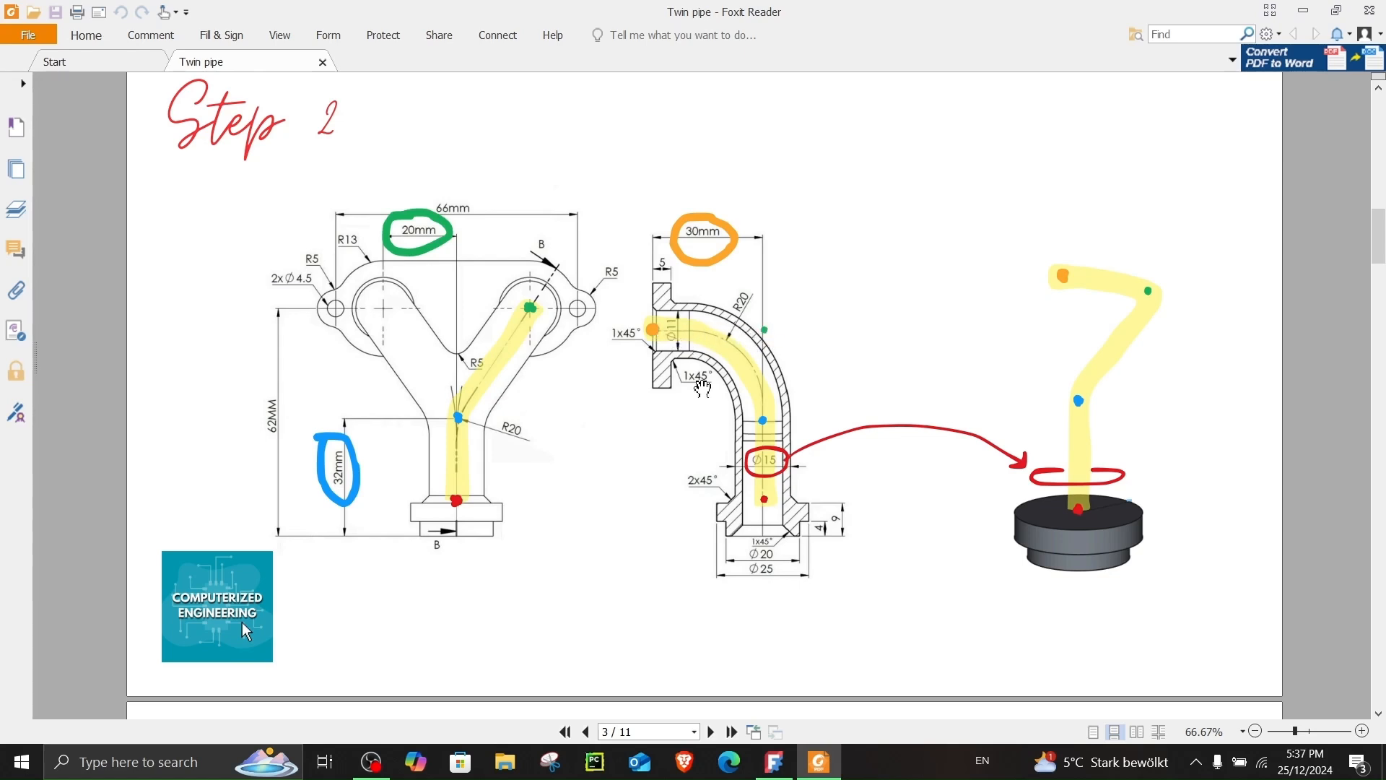
Step: Return to the FreeCAD model after checking the 30 mm side-view dimension
left_click(774, 761)
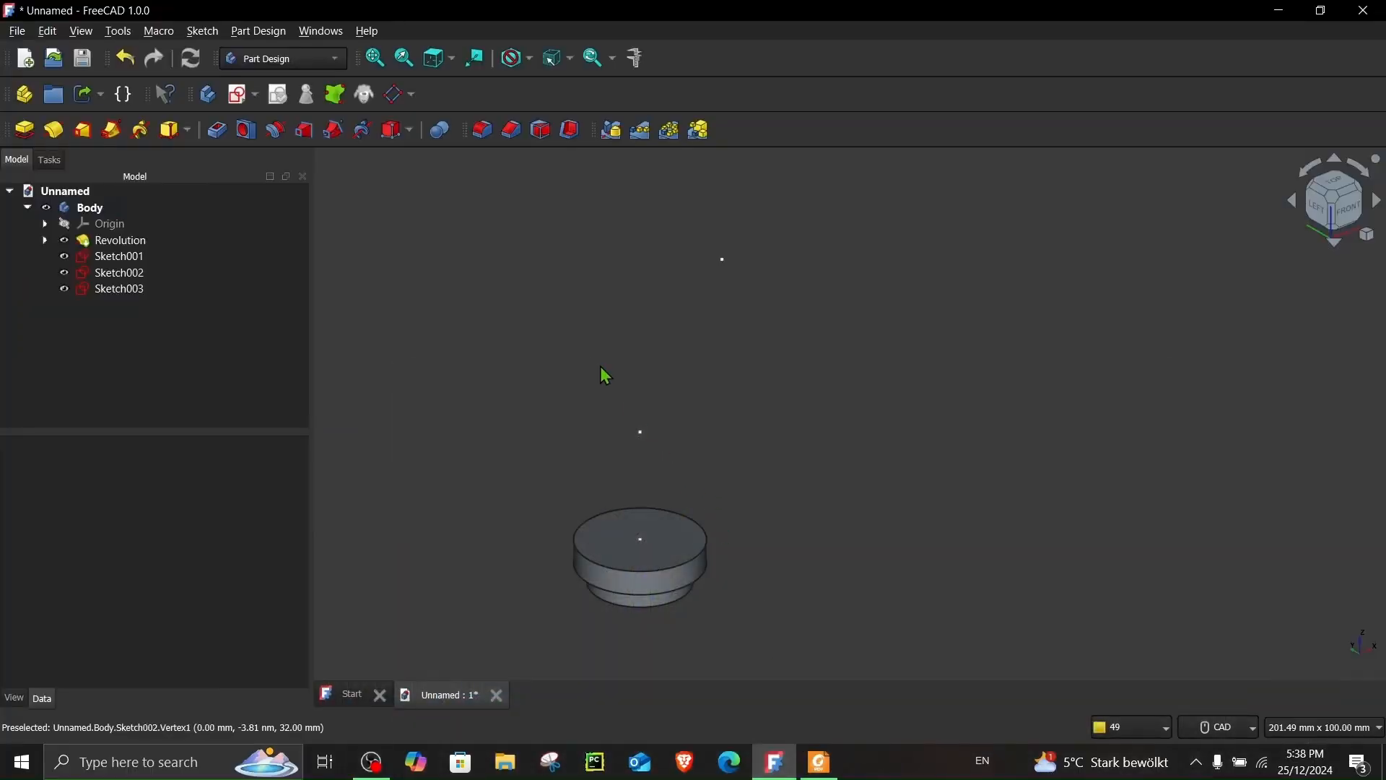
Step: Create a datum plane parallel to XZ, offset 30 mm with flipped sides
left_click(109, 223)
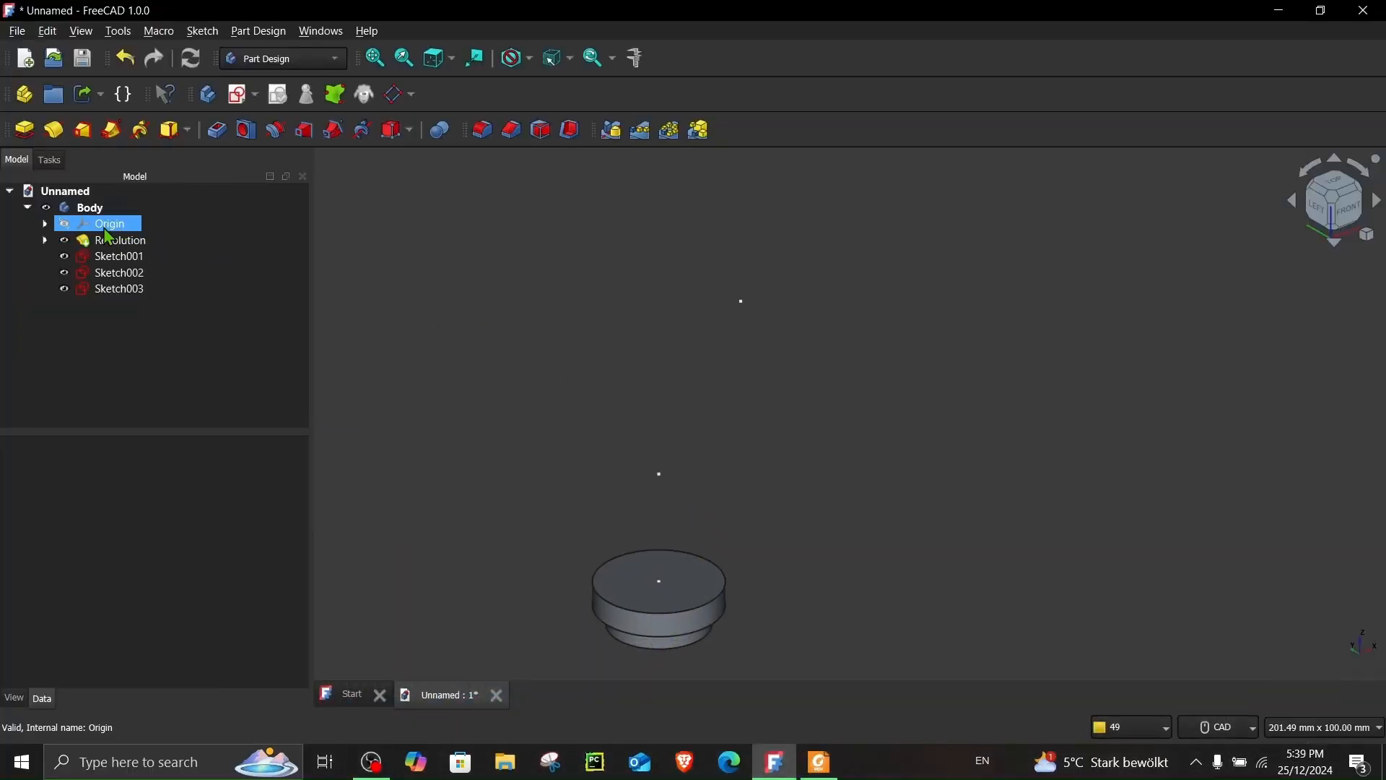
left_click(118, 271)
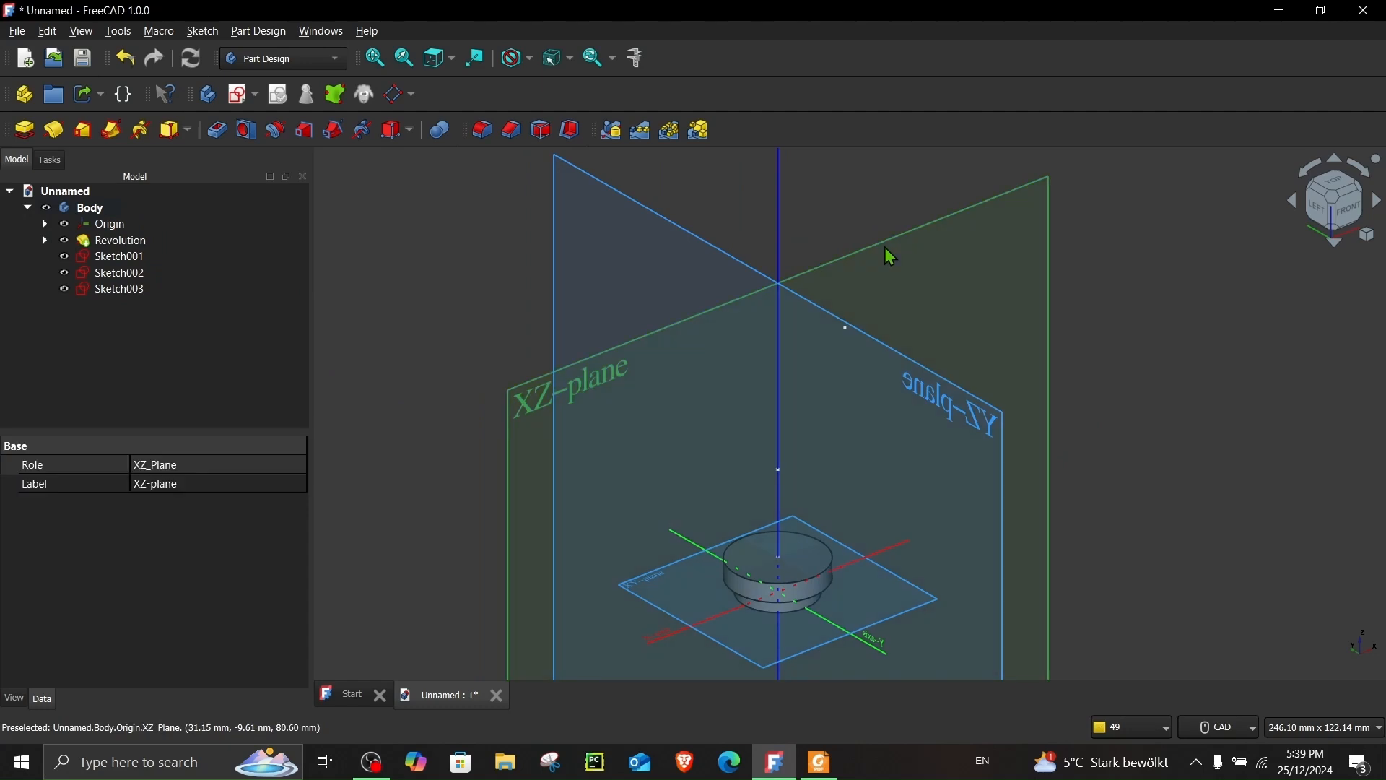
mouse_move(392, 92)
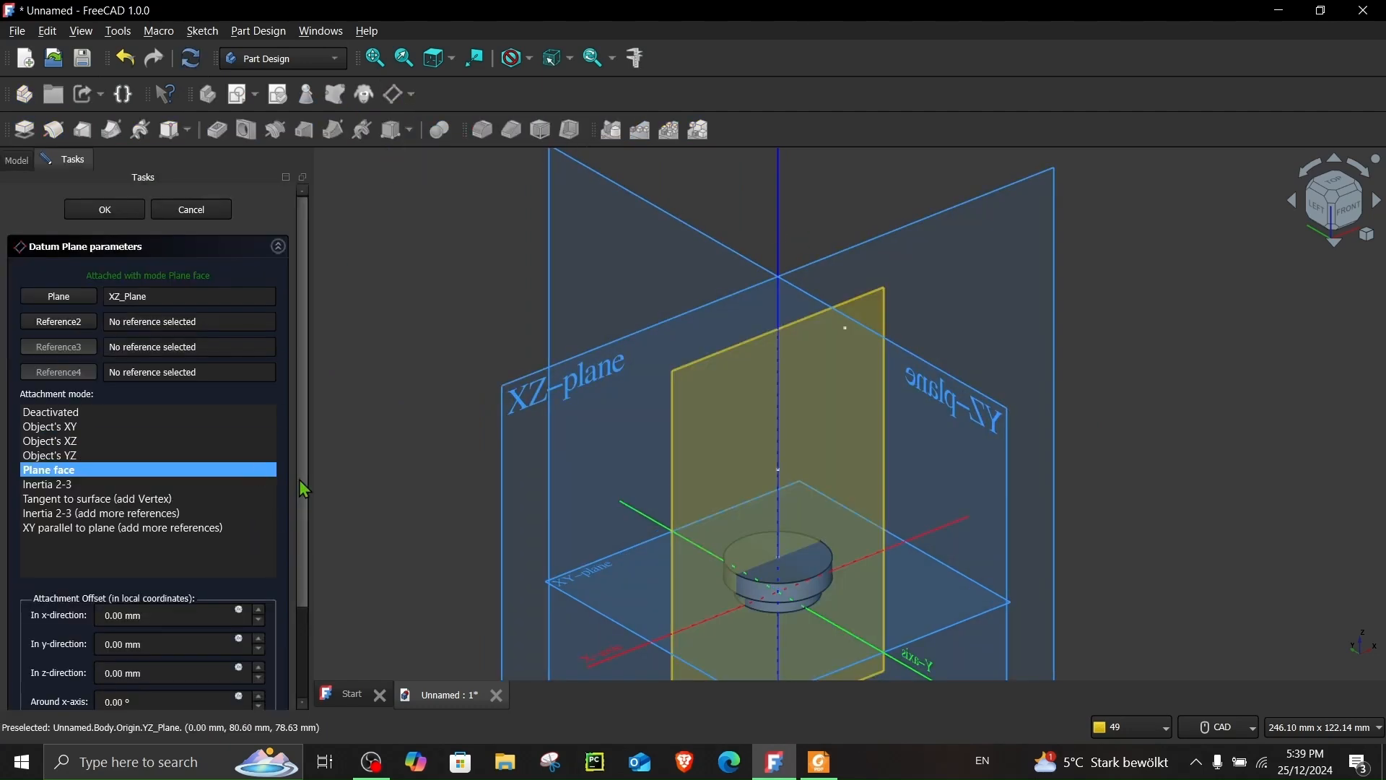
scroll("down", 3)
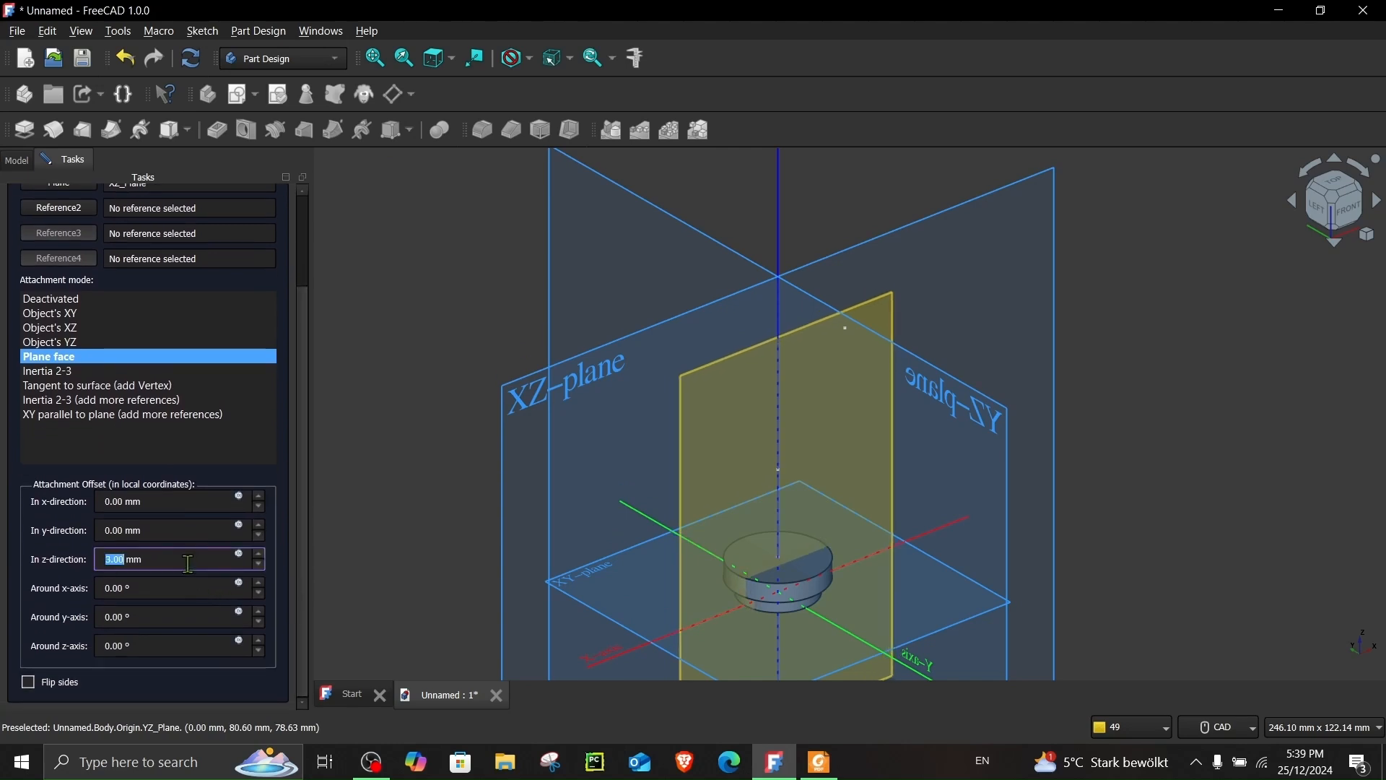
type("30")
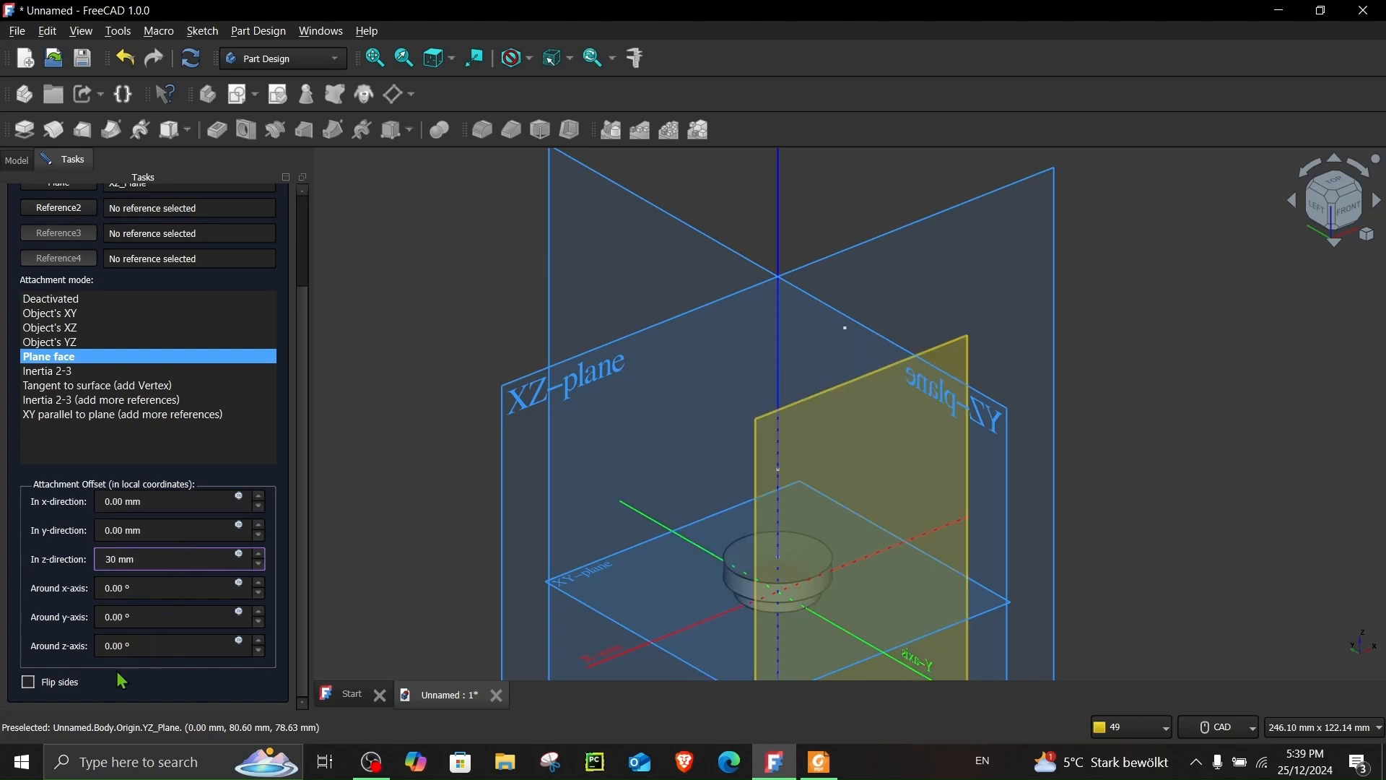
left_click(28, 682)
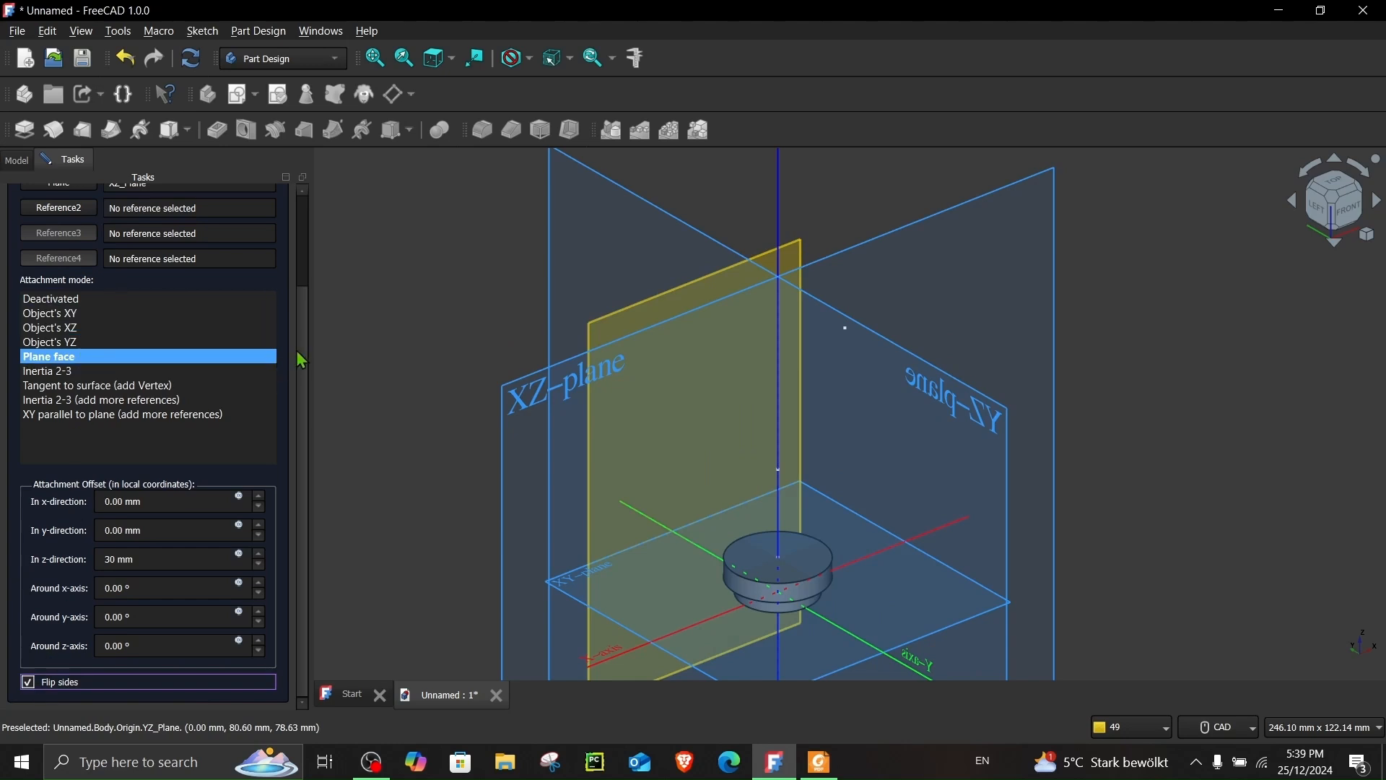
left_click(16, 158)
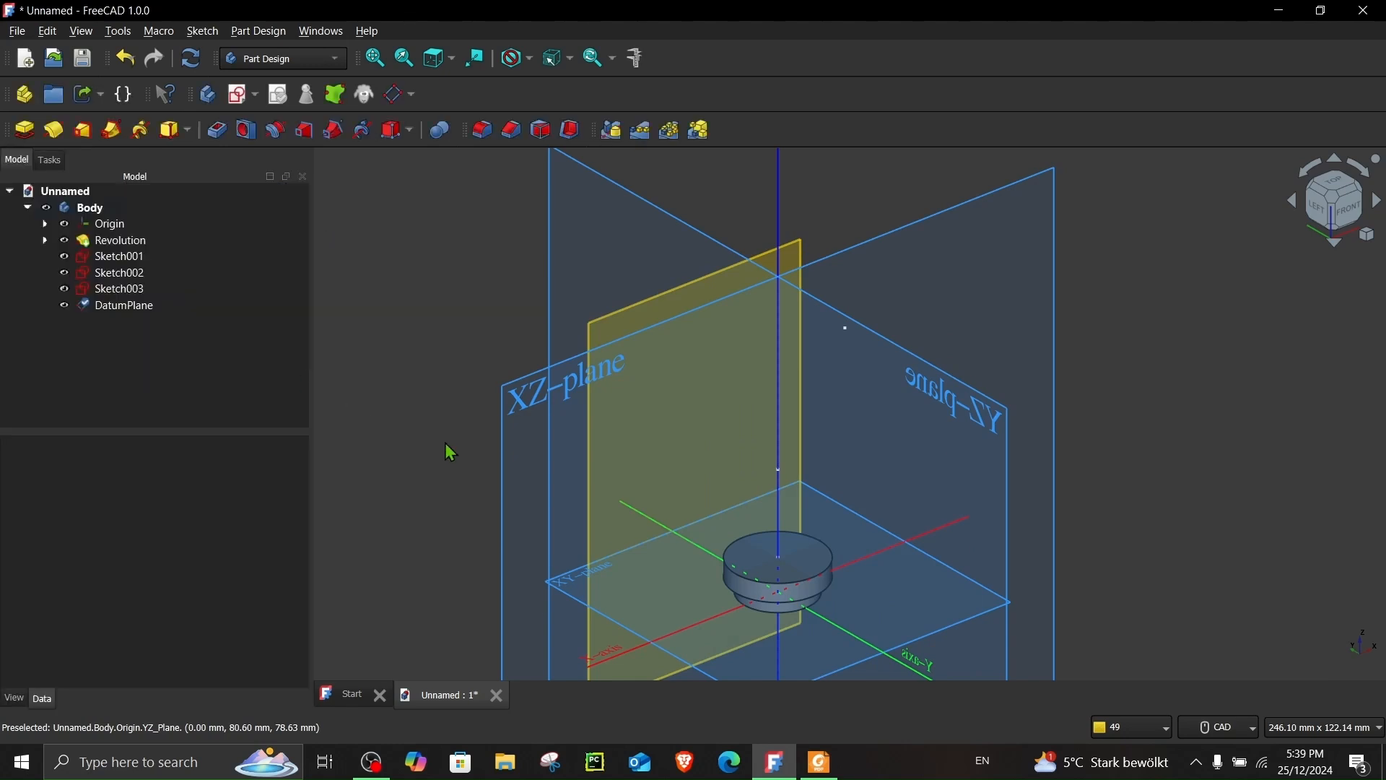
left_click(110, 223)
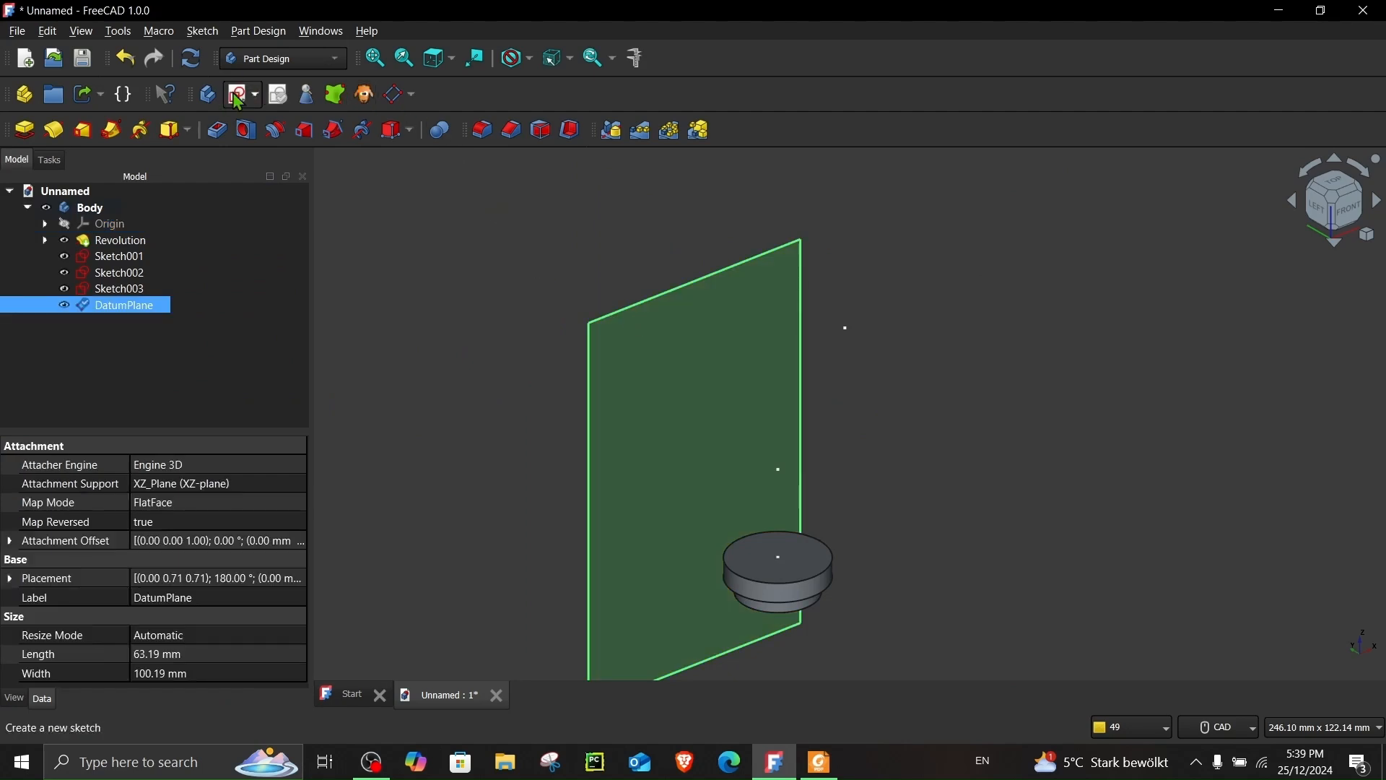
Step: Add Sketch004 on the datum plane with a point 20 mm sideways and 62 mm up
left_click(236, 95)
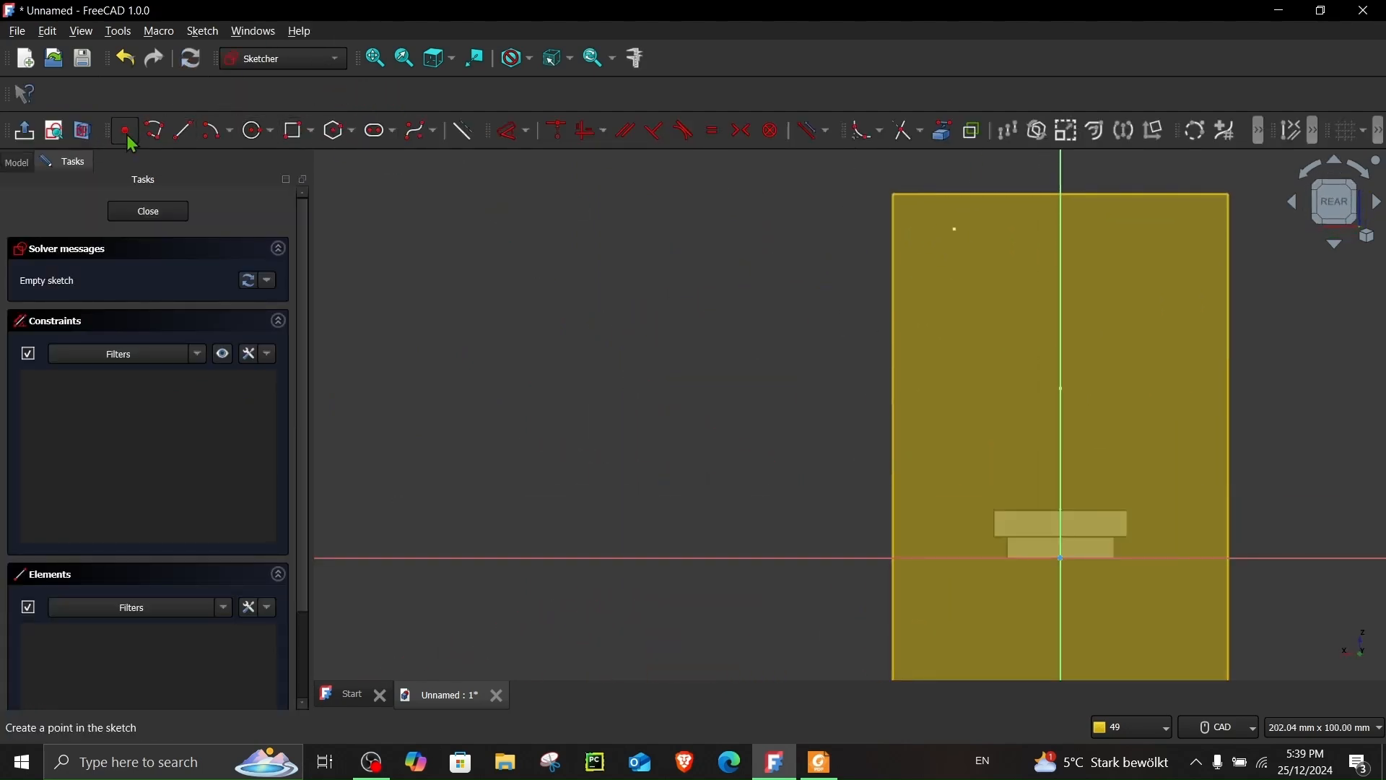
left_click(953, 231)
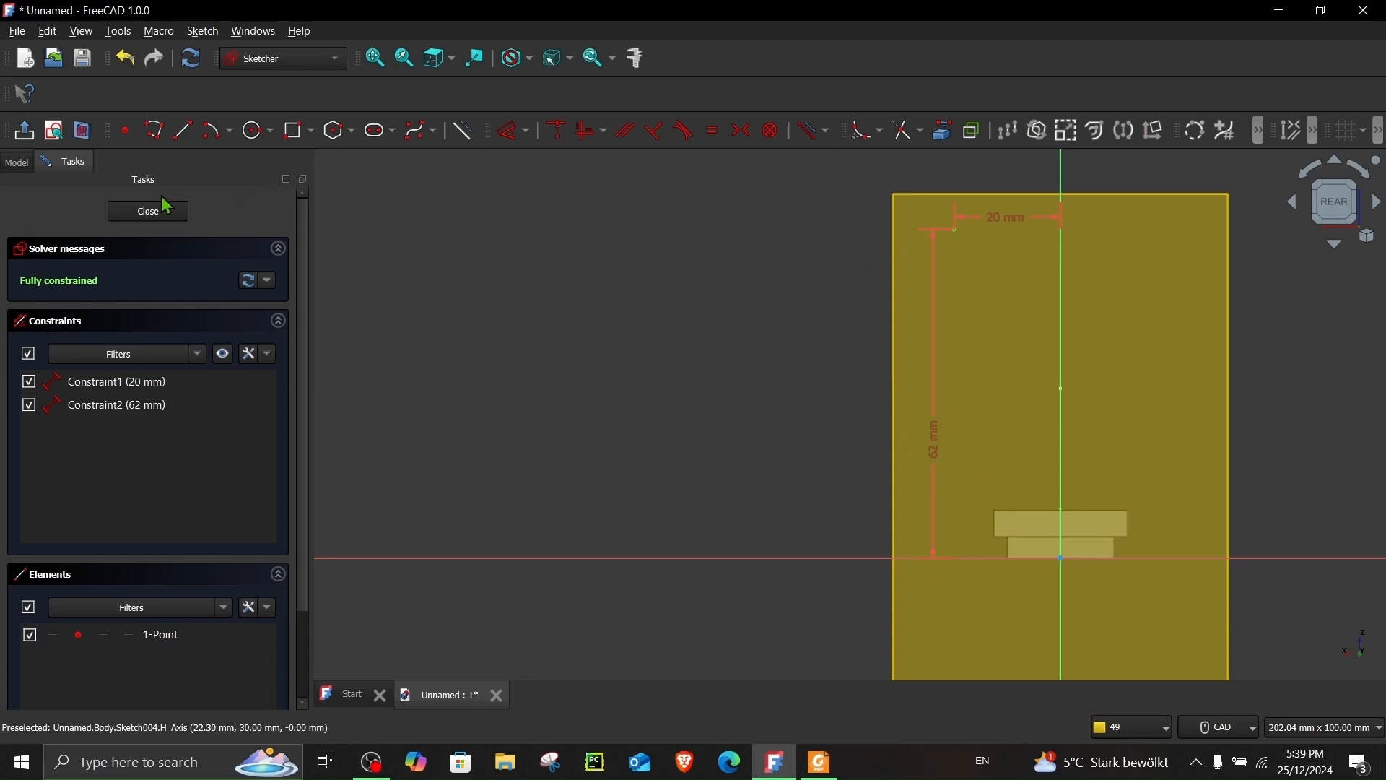
left_click(148, 211)
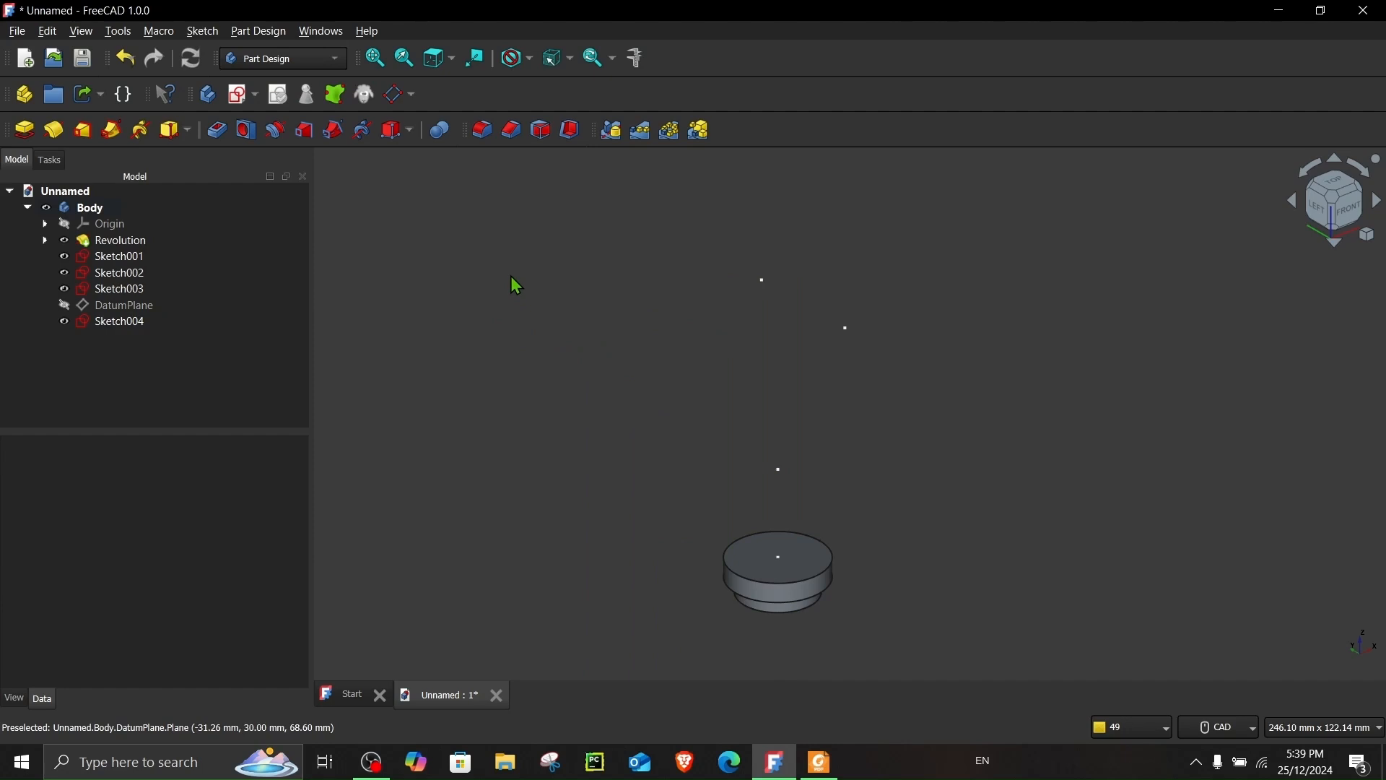
Step: In the Draft workbench, start a polyline at the centre of the flange's top face
left_click(283, 58)
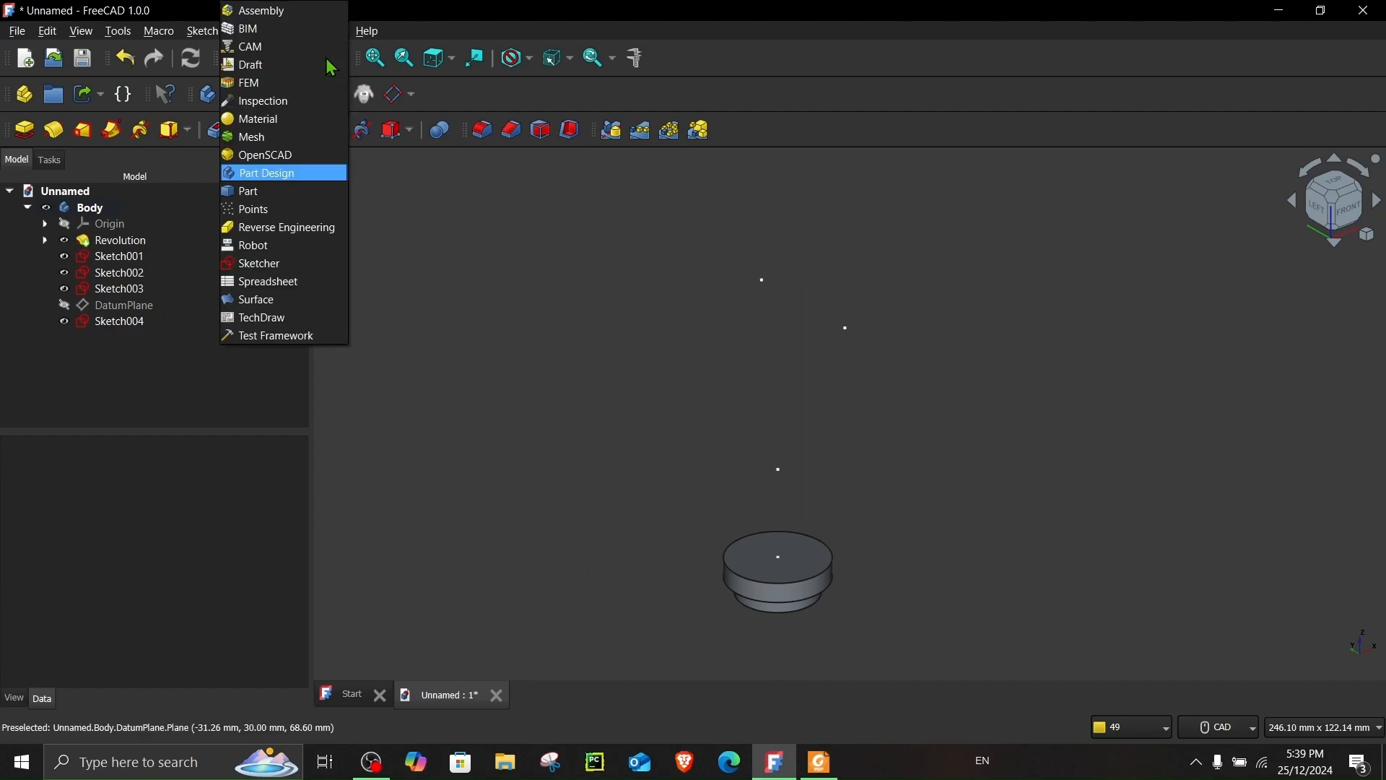
mouse_move(251, 65)
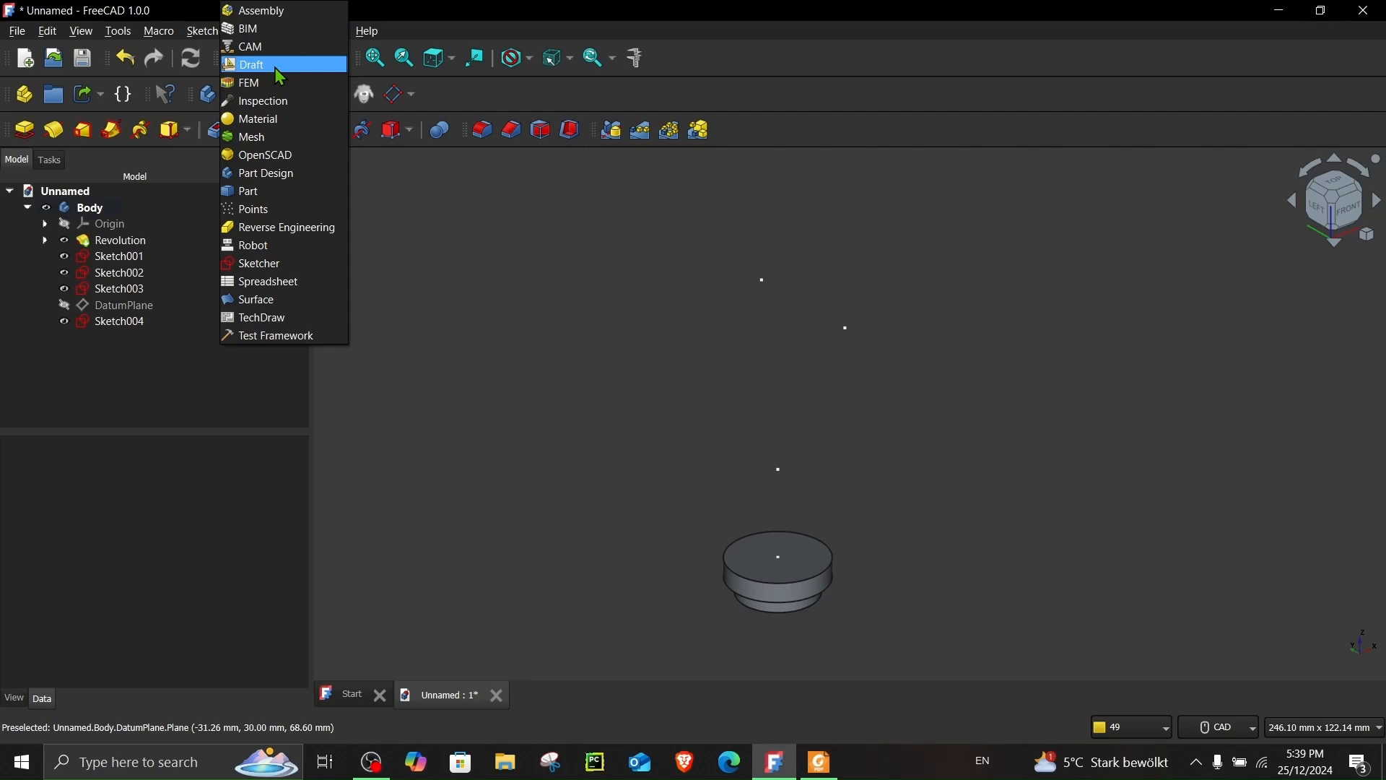
left_click(248, 63)
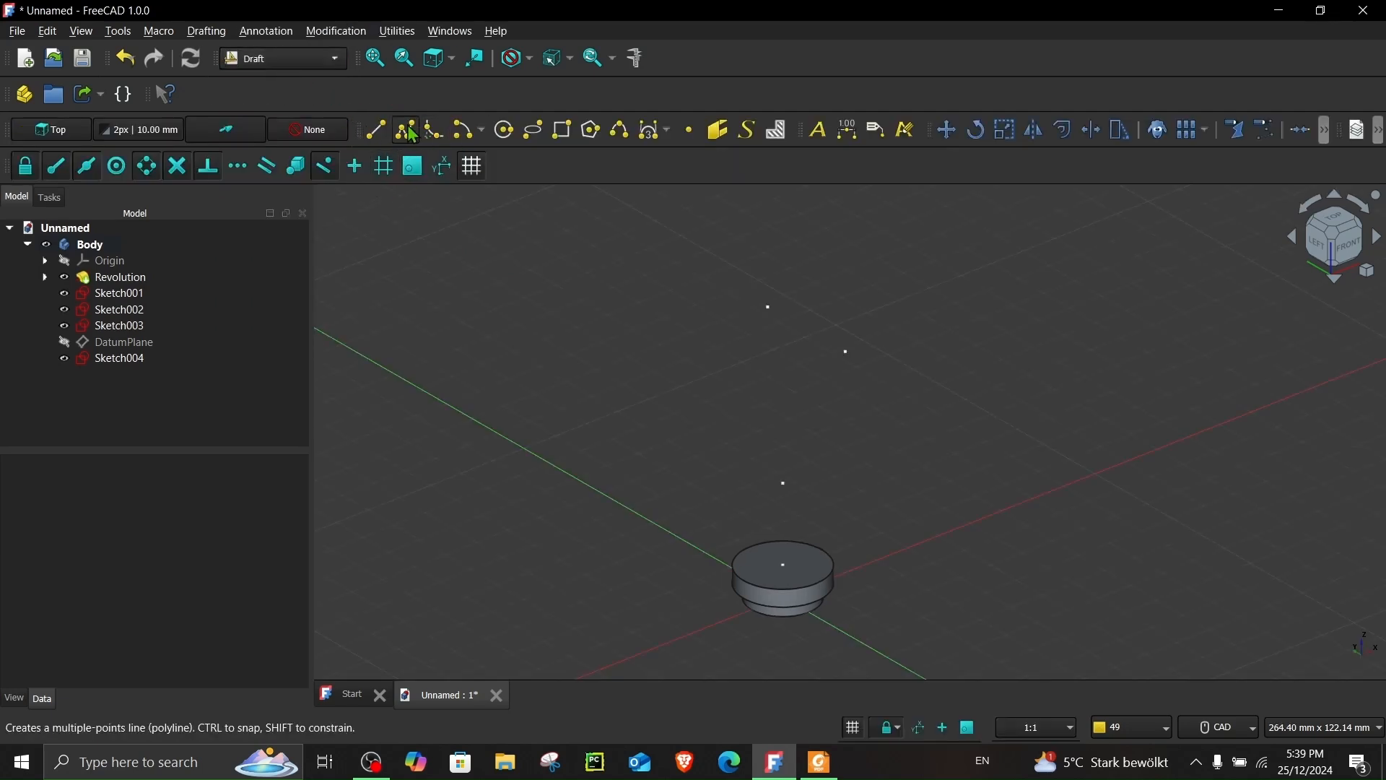
left_click(405, 130)
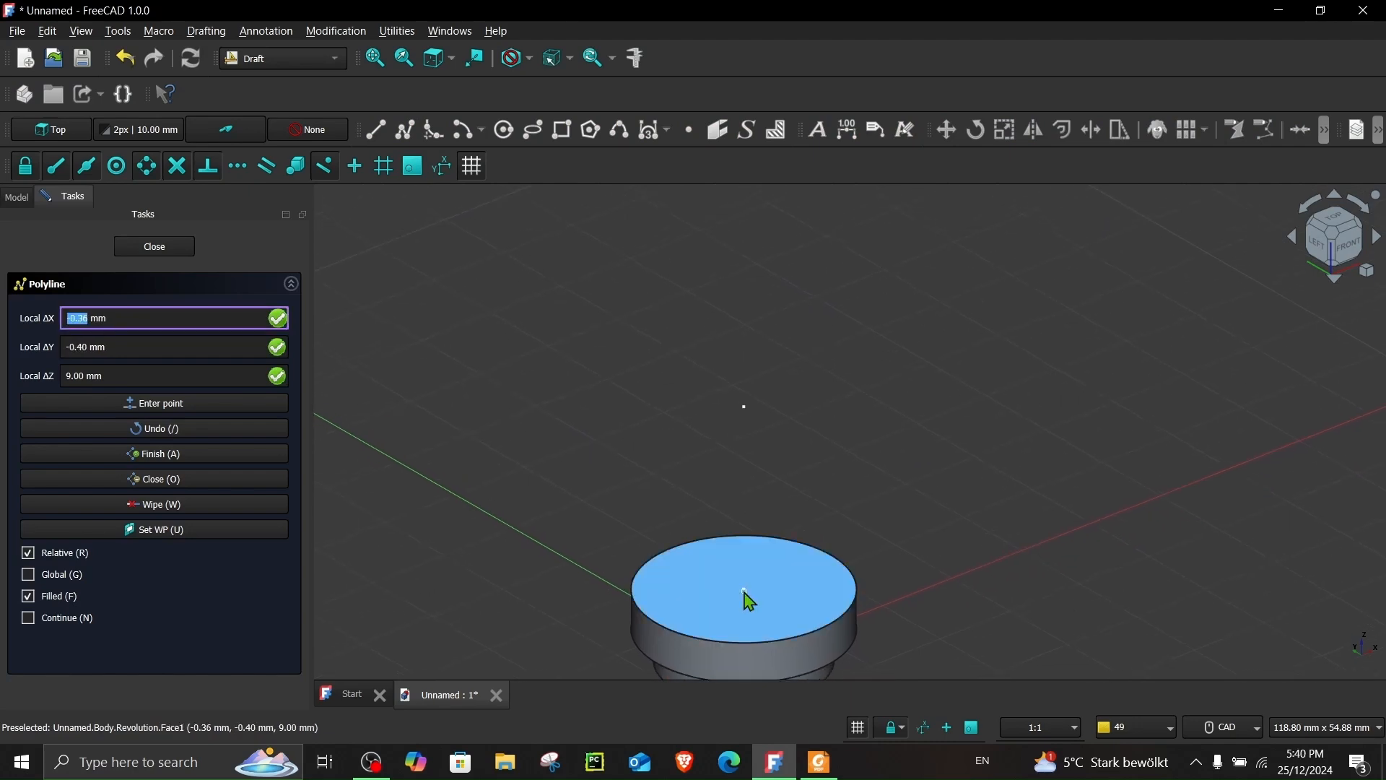
left_click(744, 589)
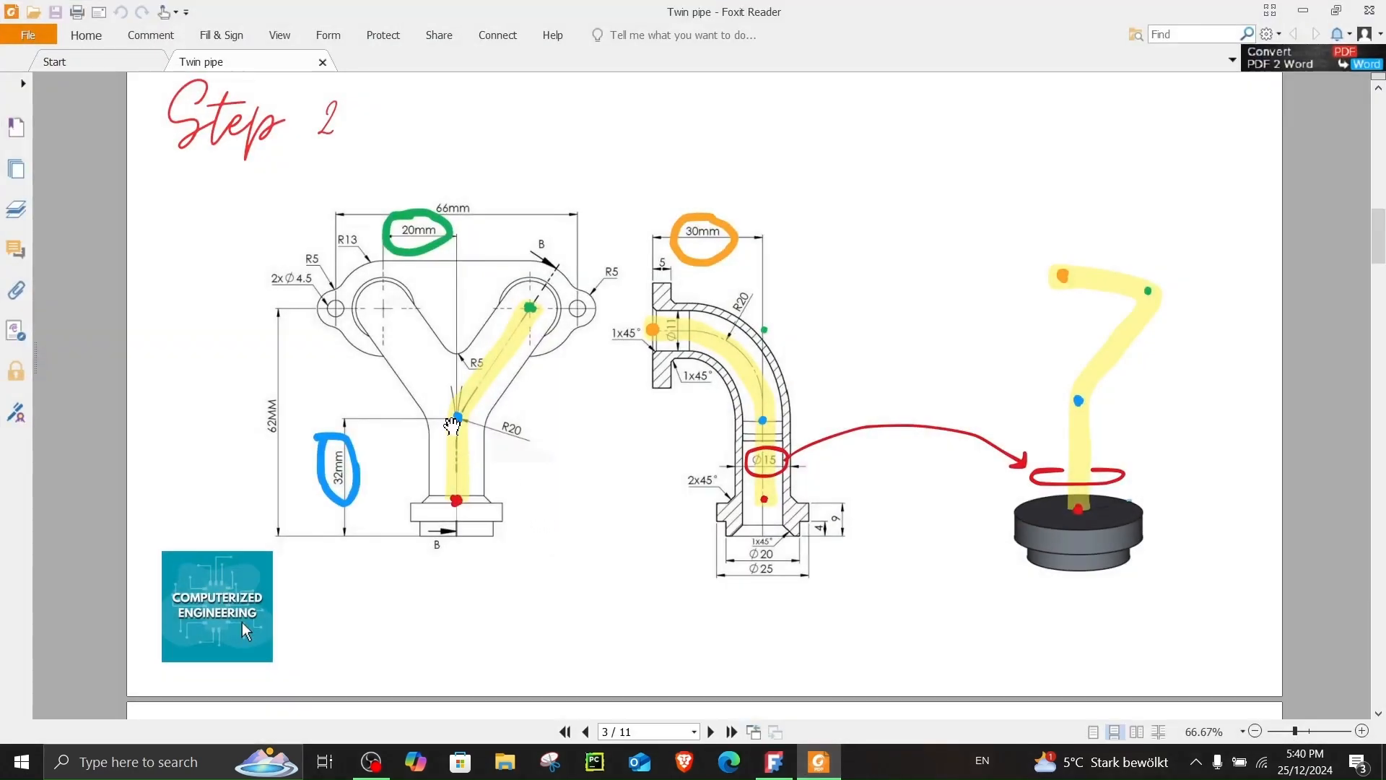
mouse_move(468, 433)
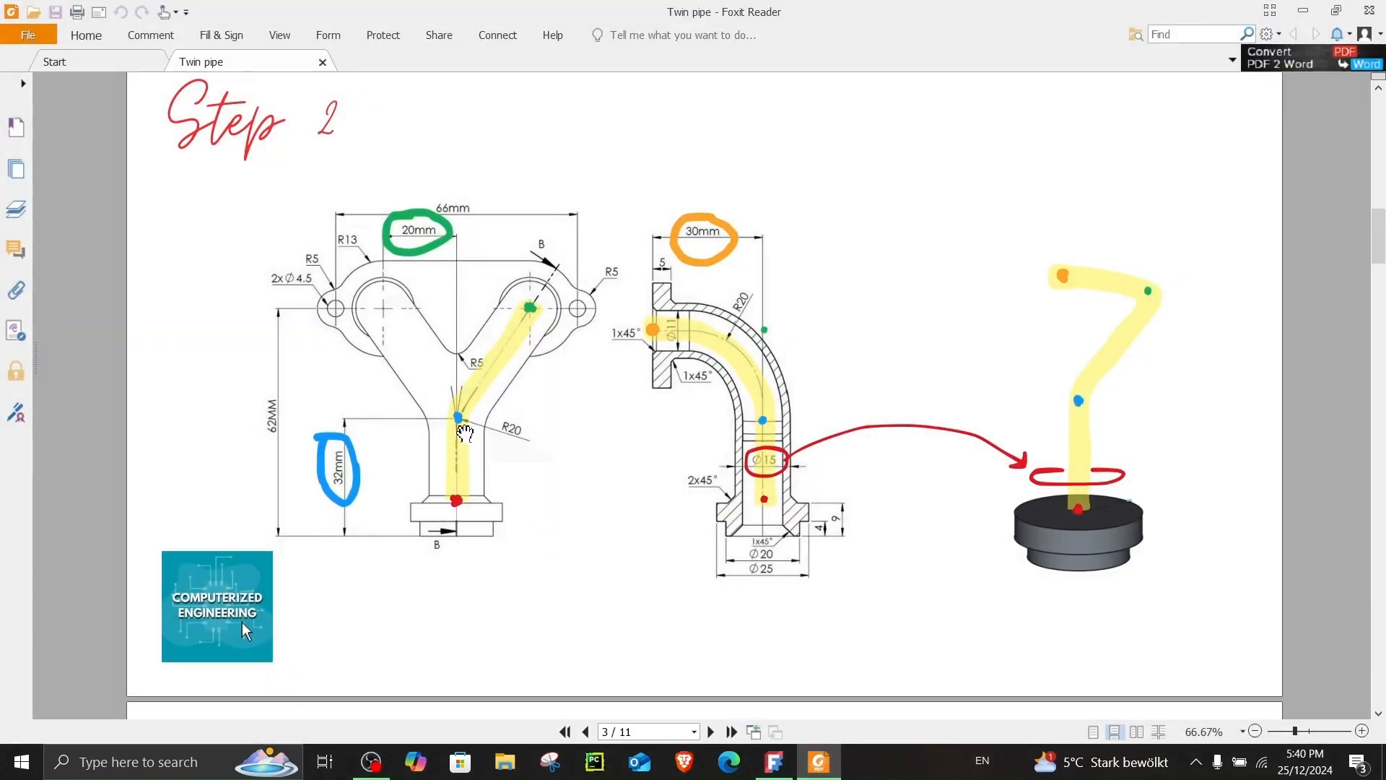
mouse_move(460, 421)
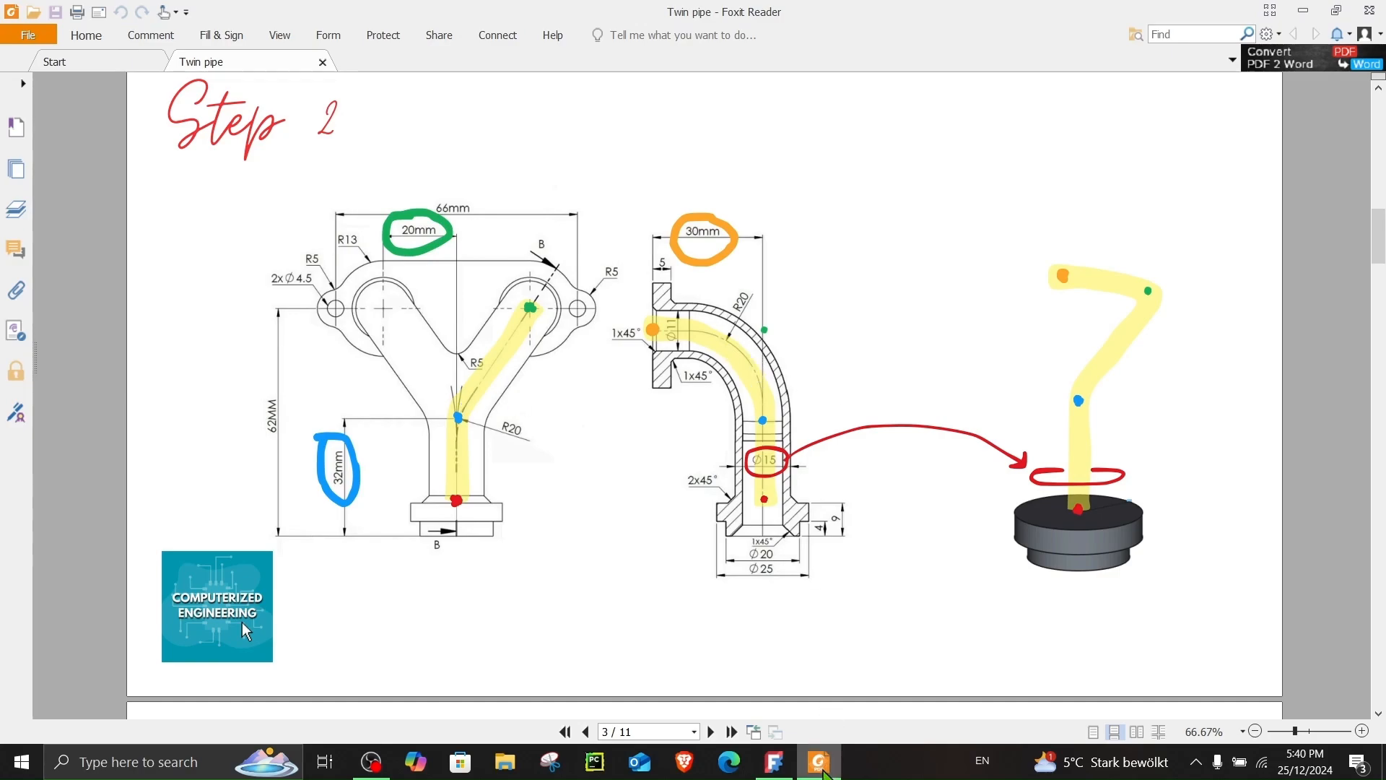
Step: Return from the Step 2 drawing in Foxit Reader to the FreeCAD model
left_click(772, 761)
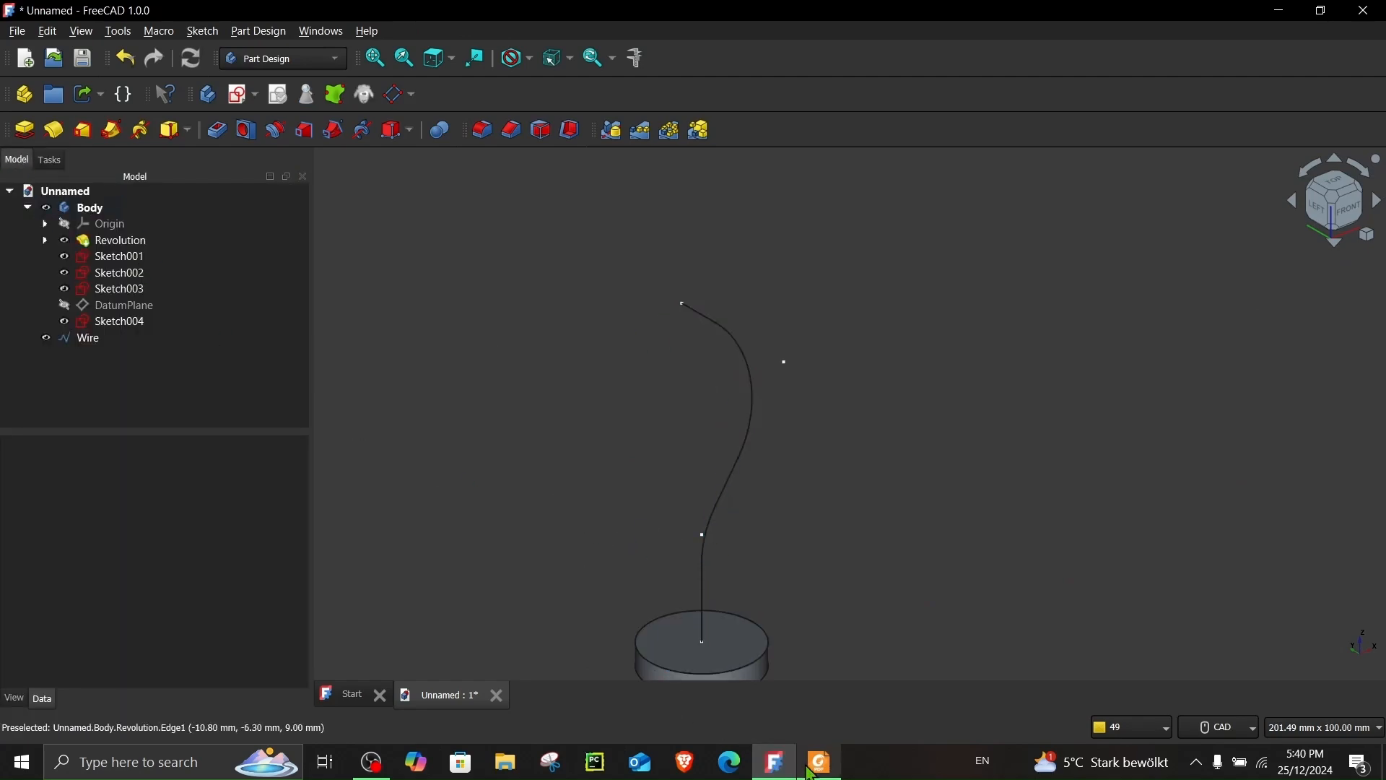
Step: Check the pipe diameter in the drawing, then sketch the centred 15 mm profile circle and close it
left_click(816, 761)
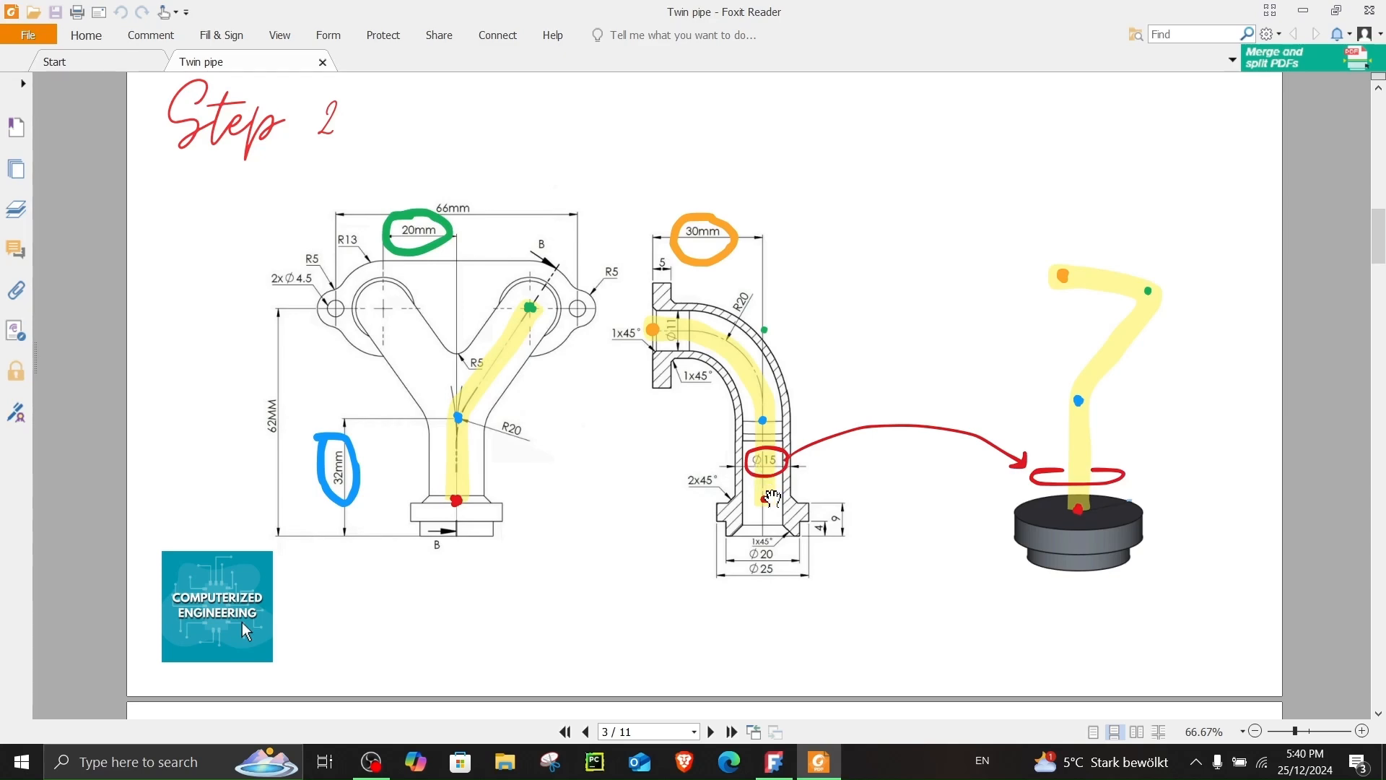
left_click(771, 760)
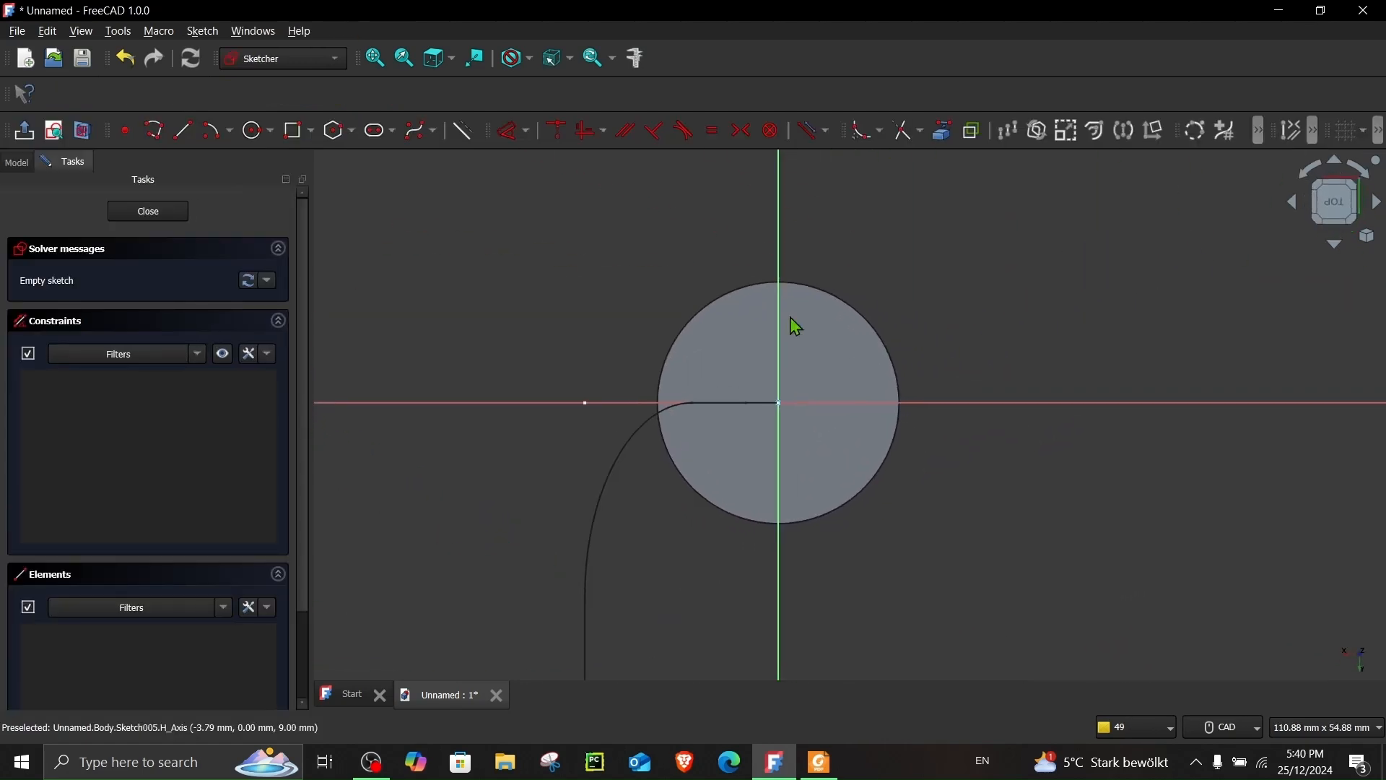
left_click(249, 130)
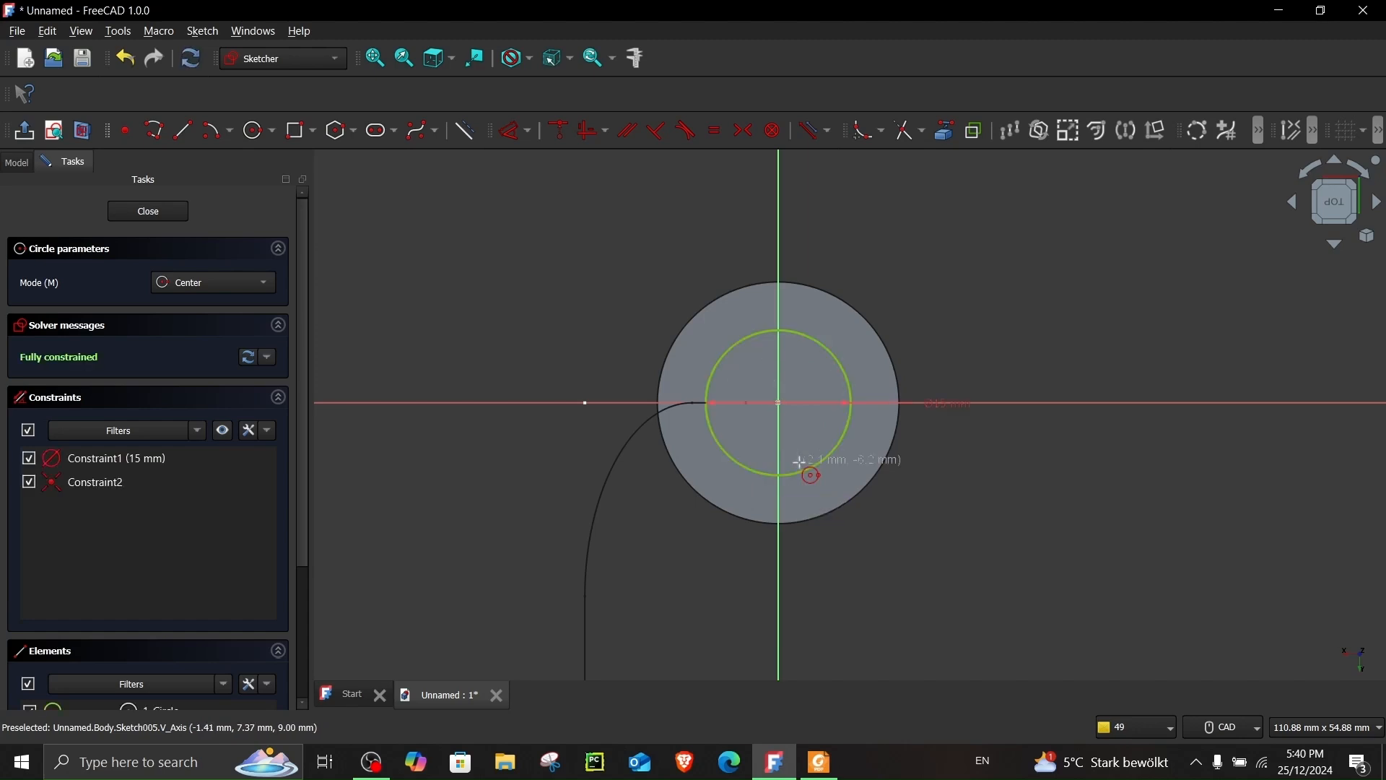
left_click(147, 211)
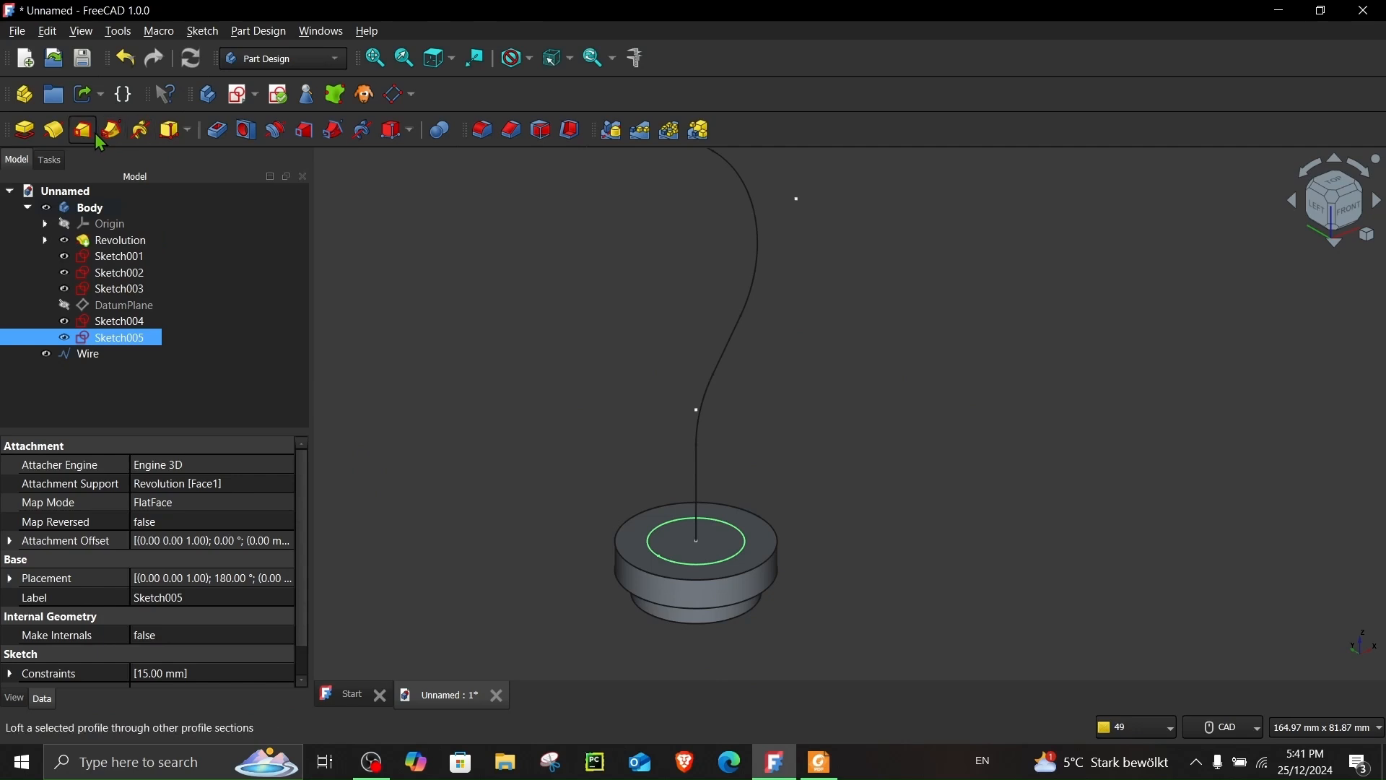
mouse_move(111, 132)
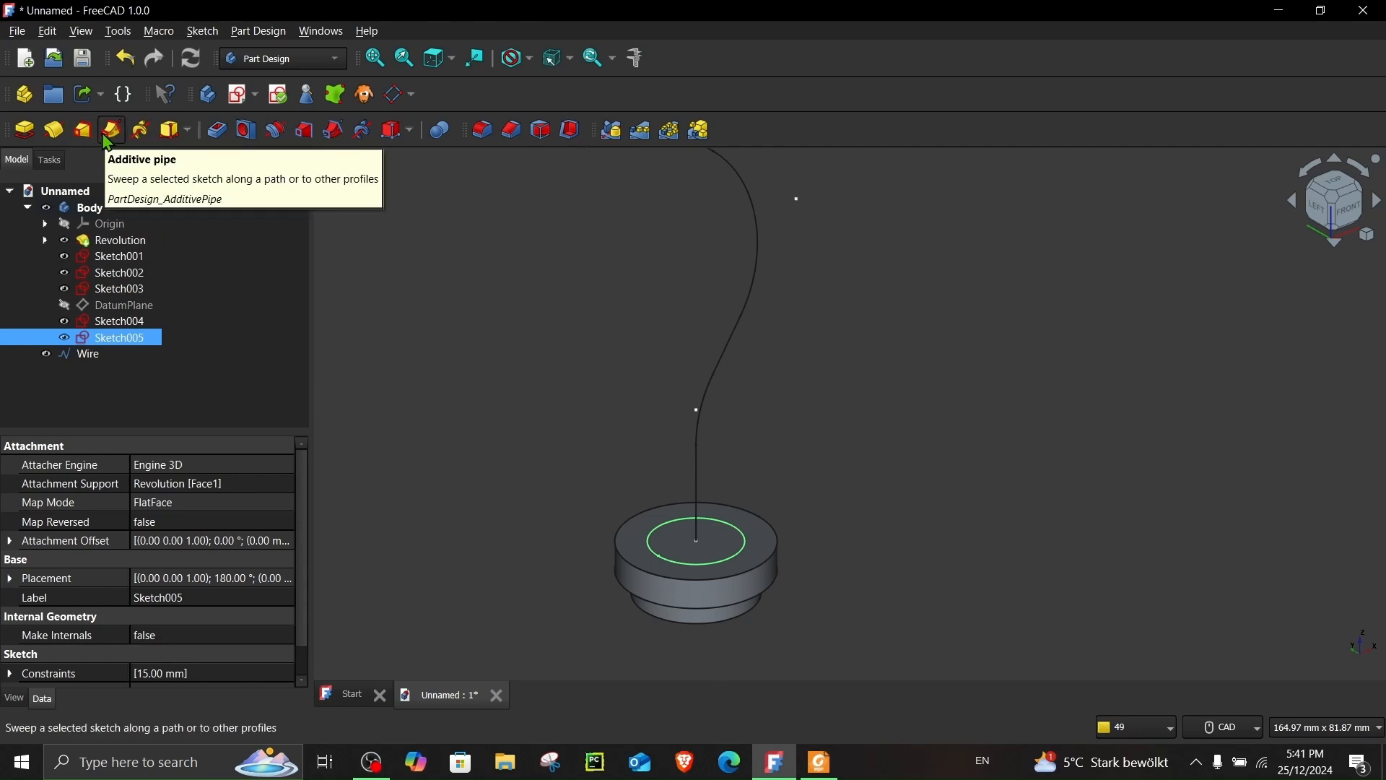
mouse_move(517, 417)
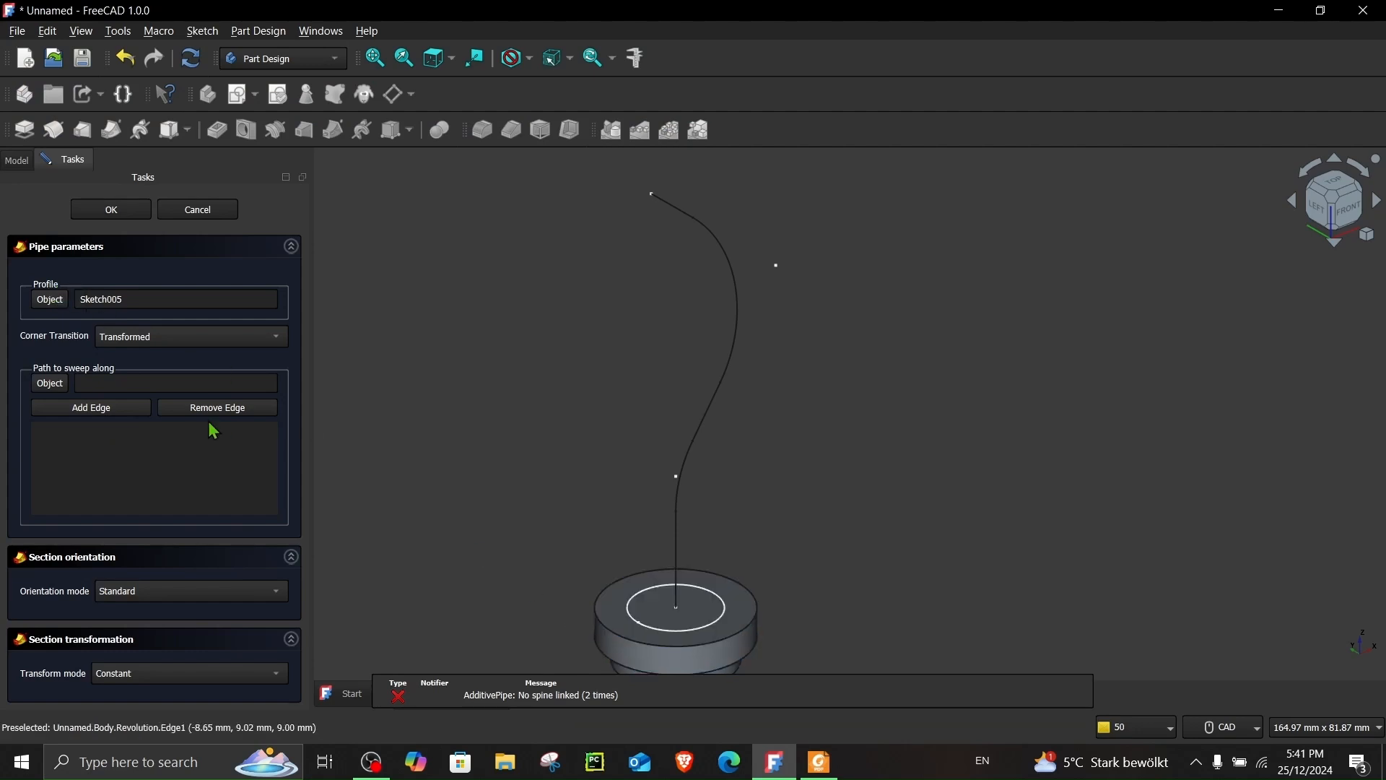
mouse_move(85, 415)
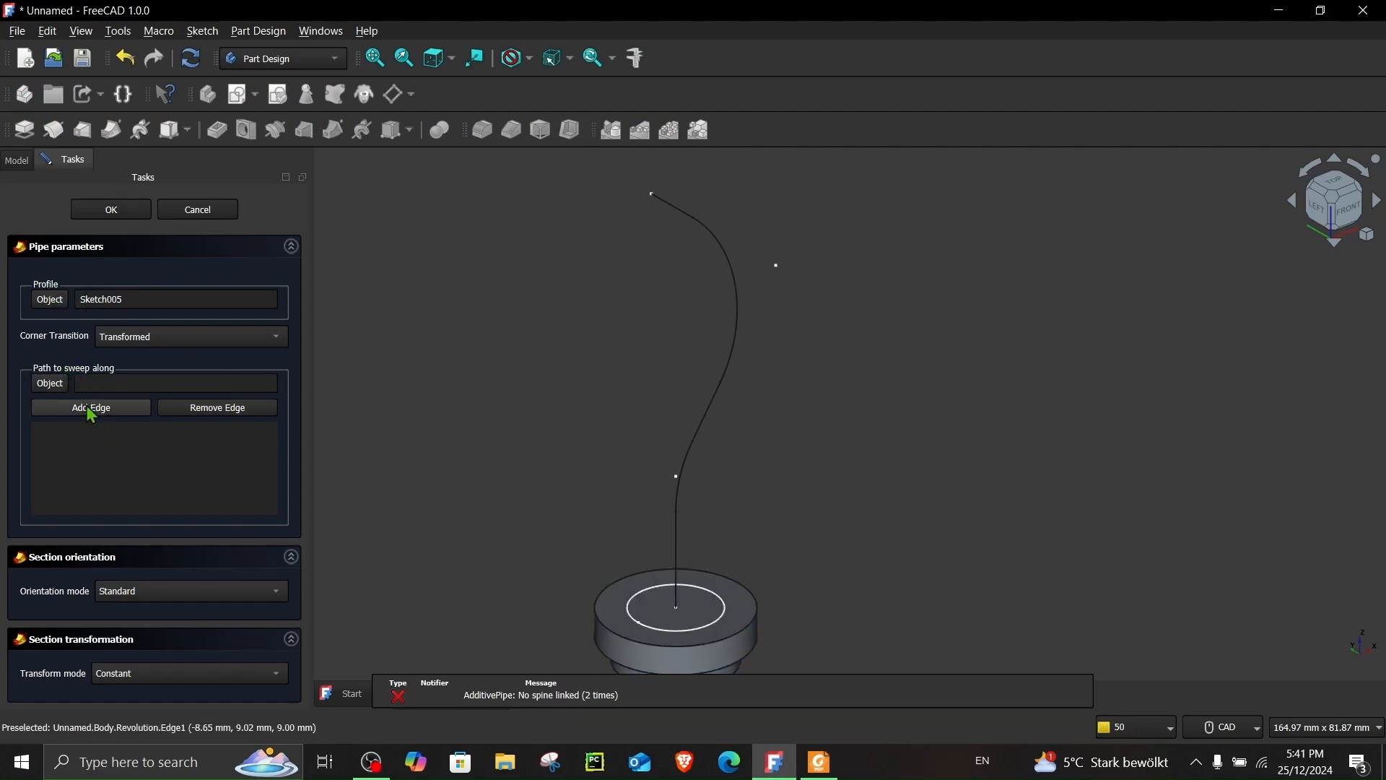
Step: Sweep Sketch005 as an Additive Pipe along all five wire edges to form the bent pipe
left_click(90, 407)
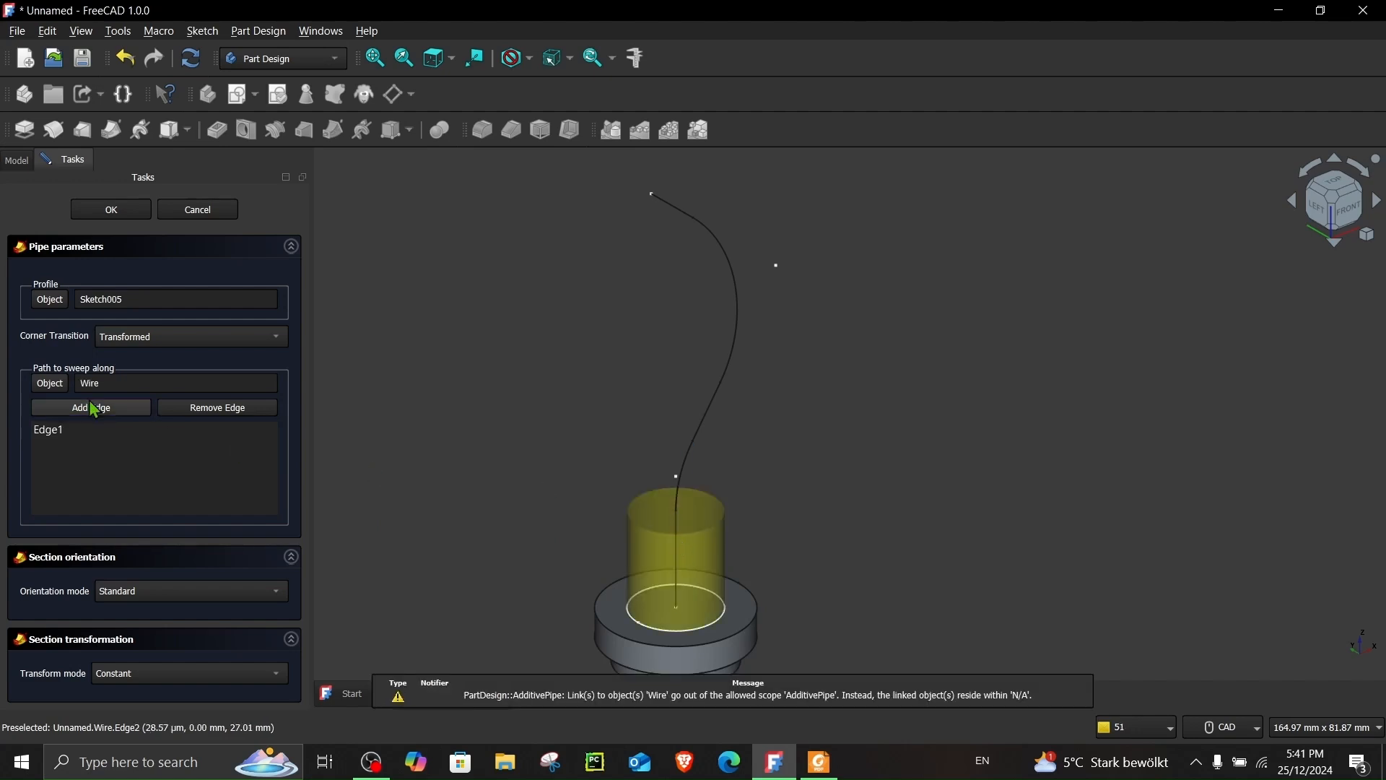
left_click(91, 407)
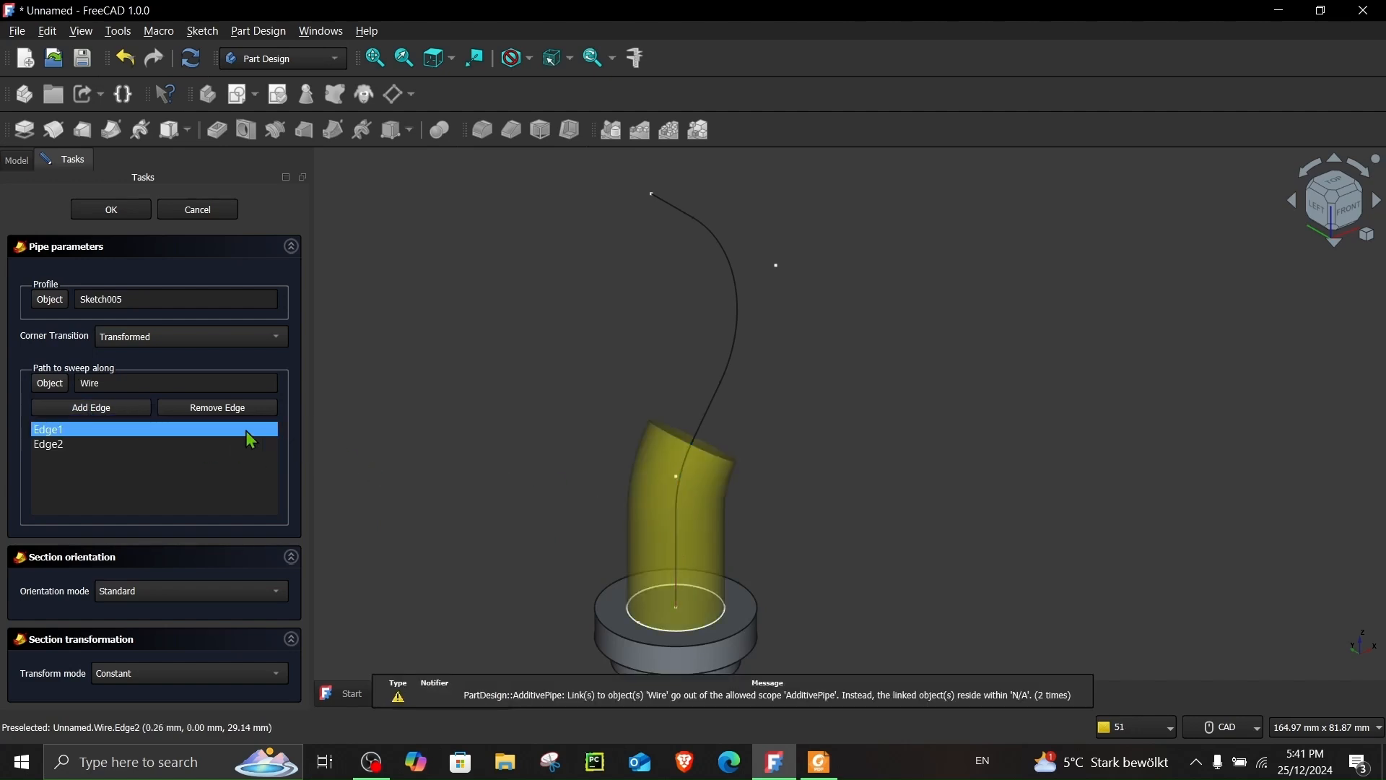
left_click(90, 407)
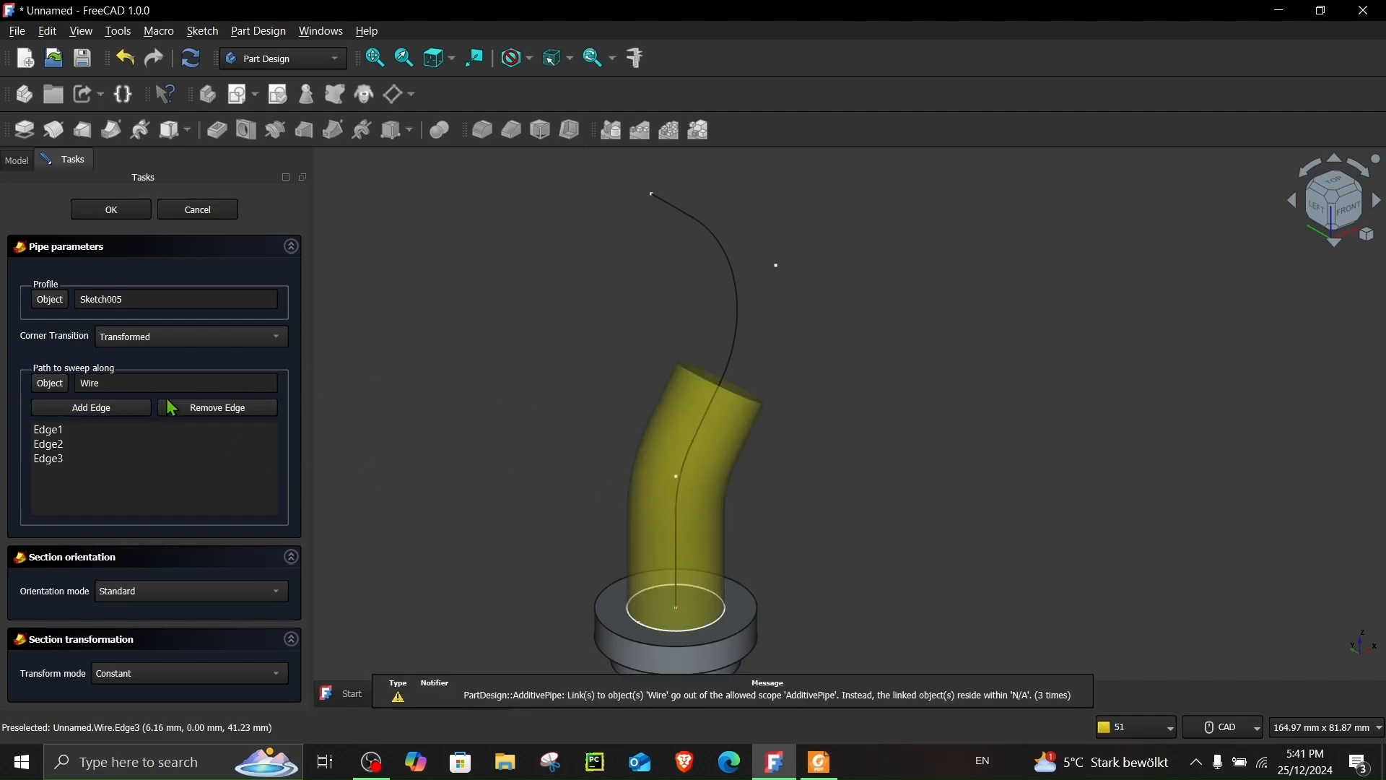
left_click(89, 407)
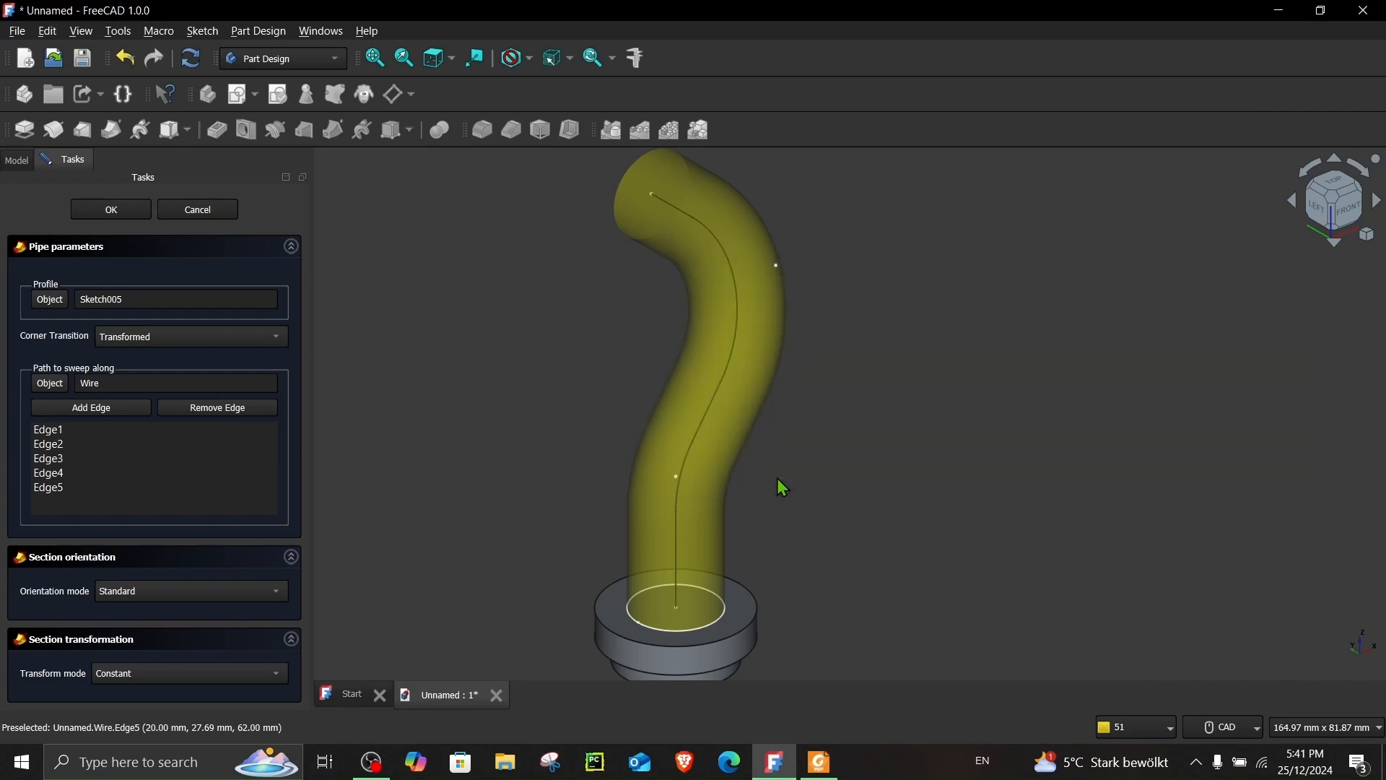
left_click(109, 209)
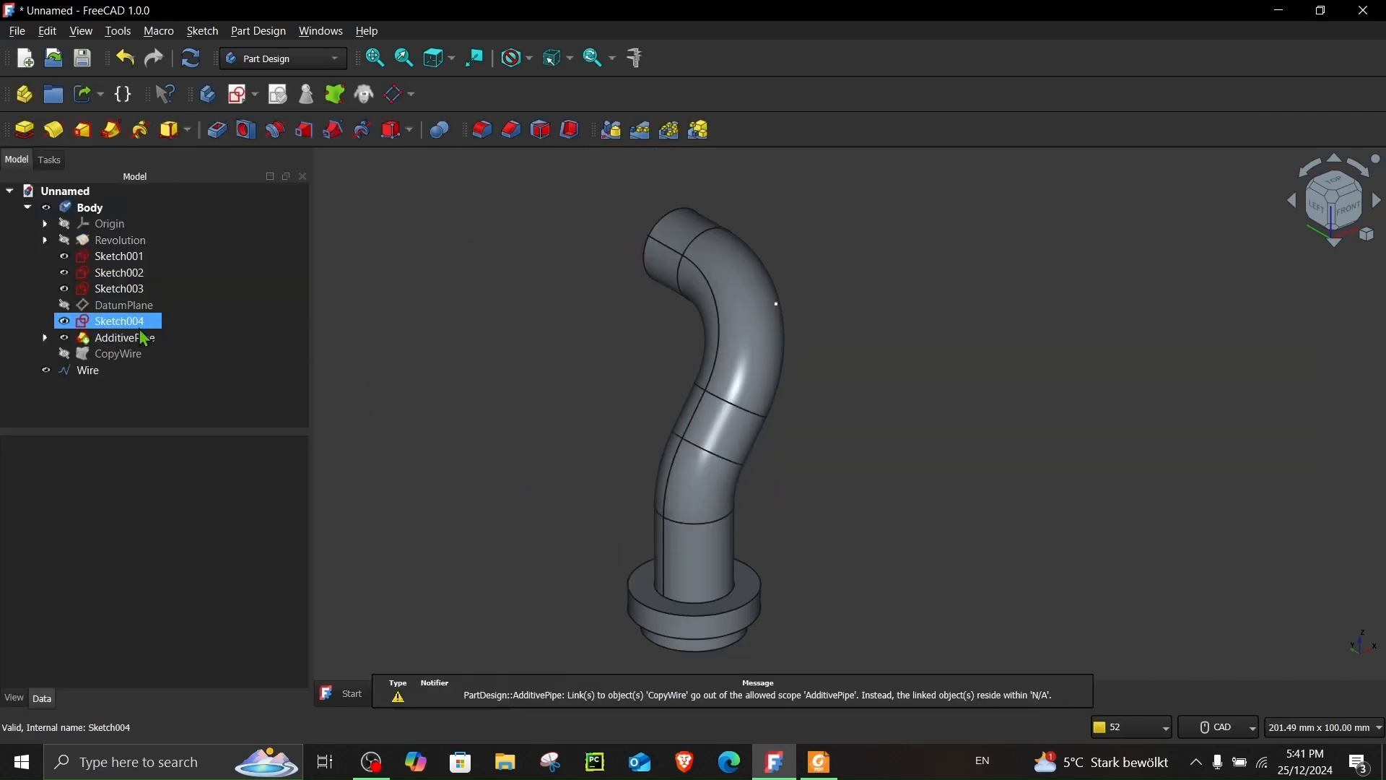
Step: Mirror the AdditivePipe across the vertical sketch axis to create the second Y branch
left_click(124, 338)
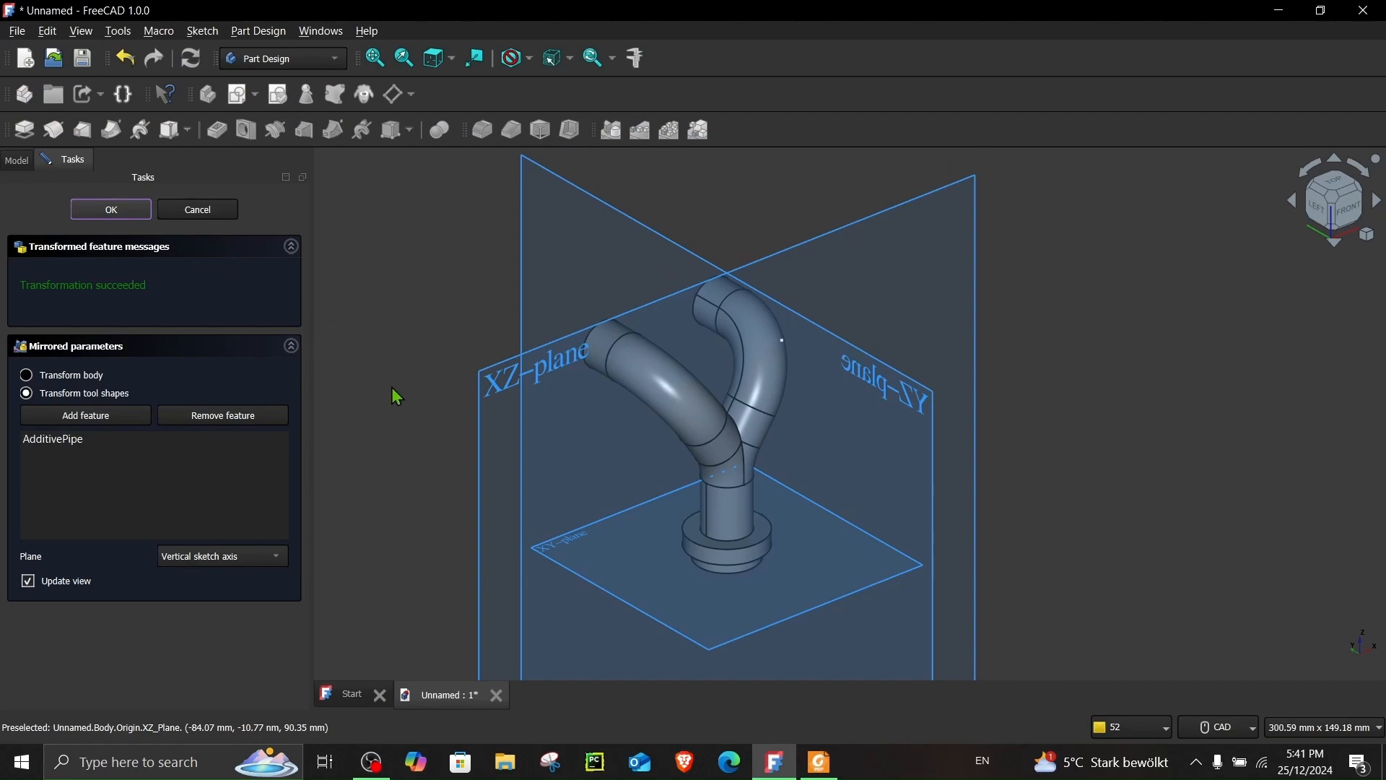
left_click(111, 208)
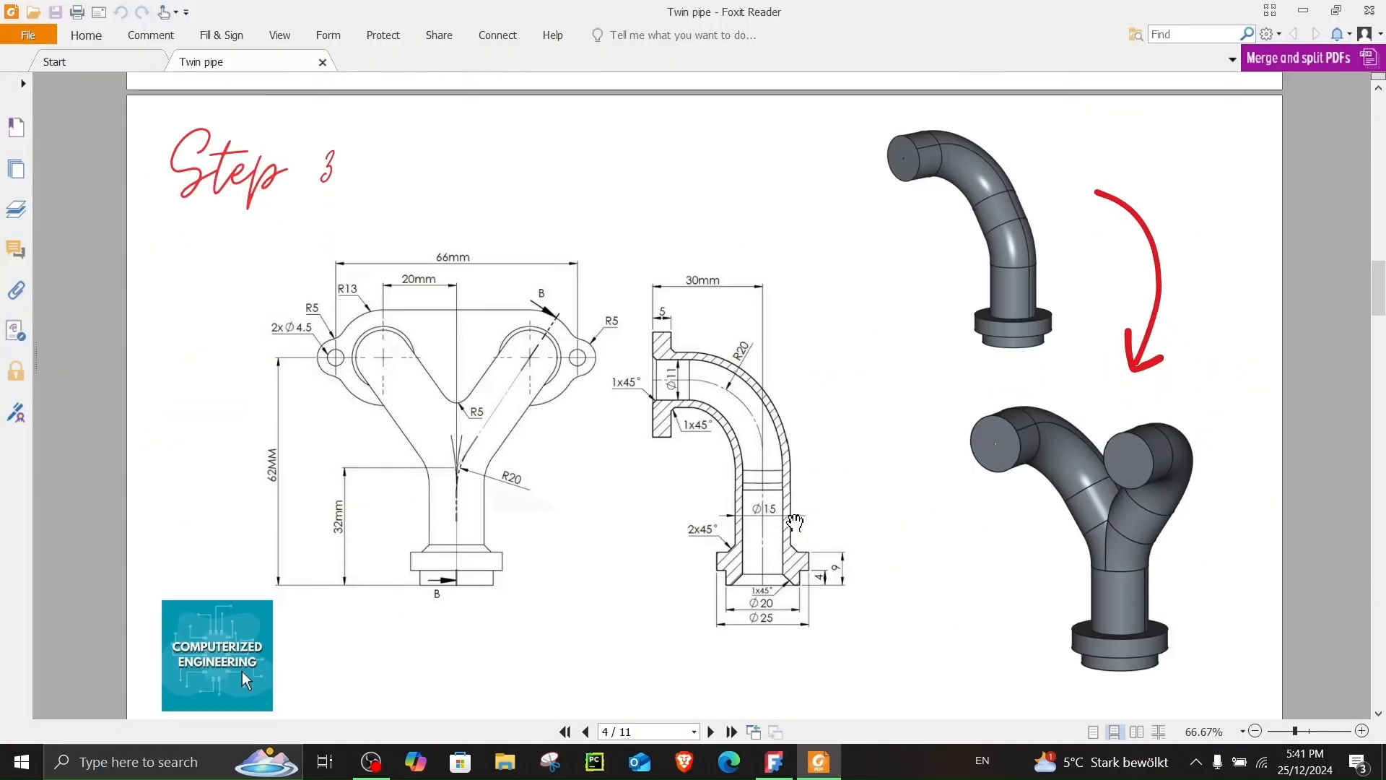
Step: Scroll the Twin pipe PDF to the Step 4 hollow Y-pipe page, then return to FreeCAD
scroll("down", 3)
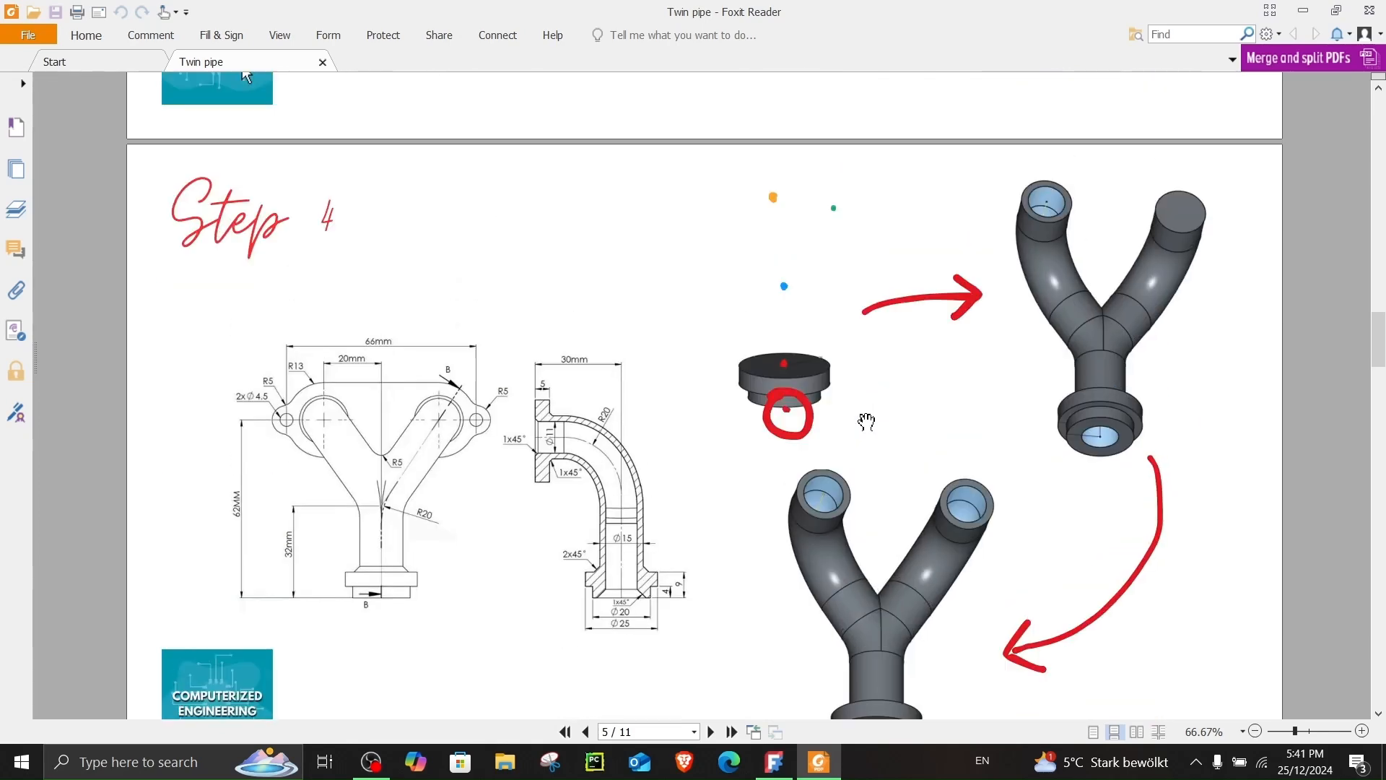
mouse_move(1053, 371)
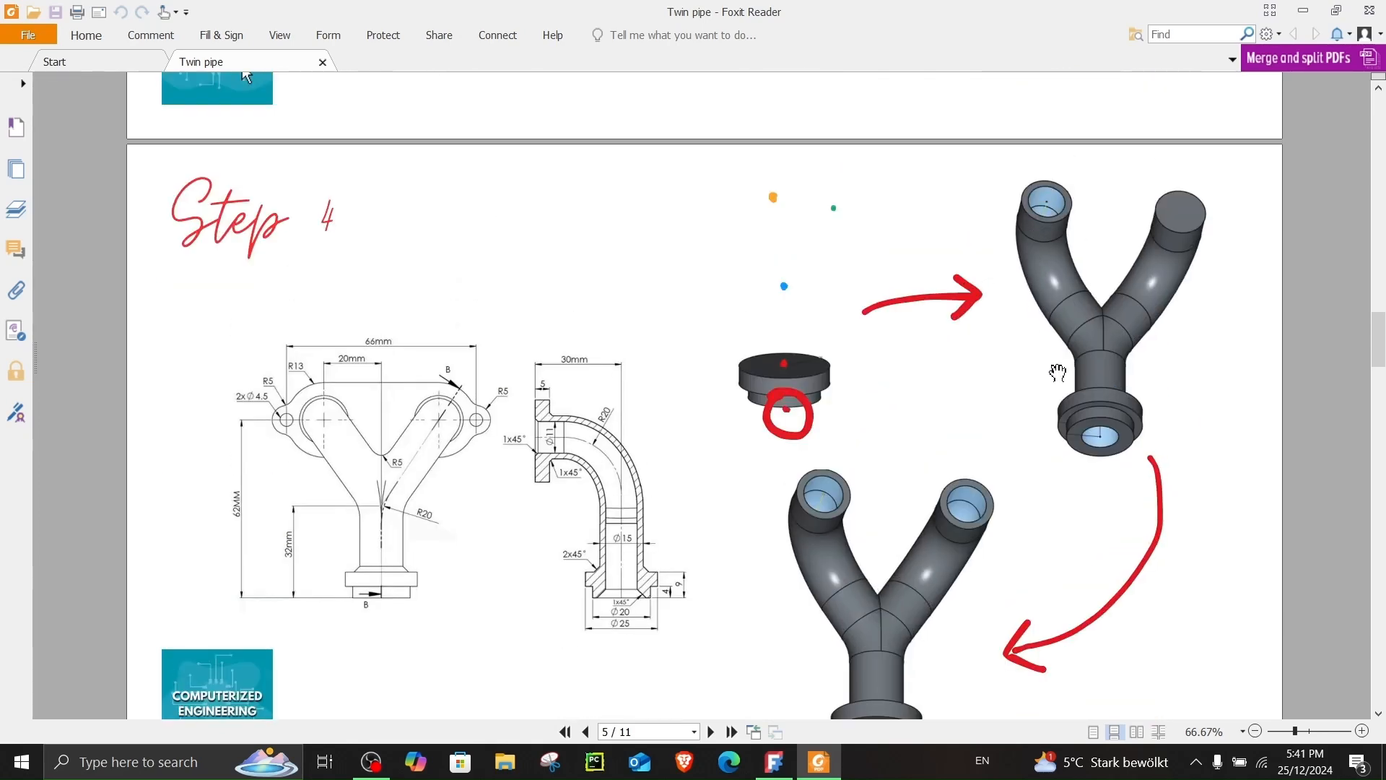
mouse_move(844, 419)
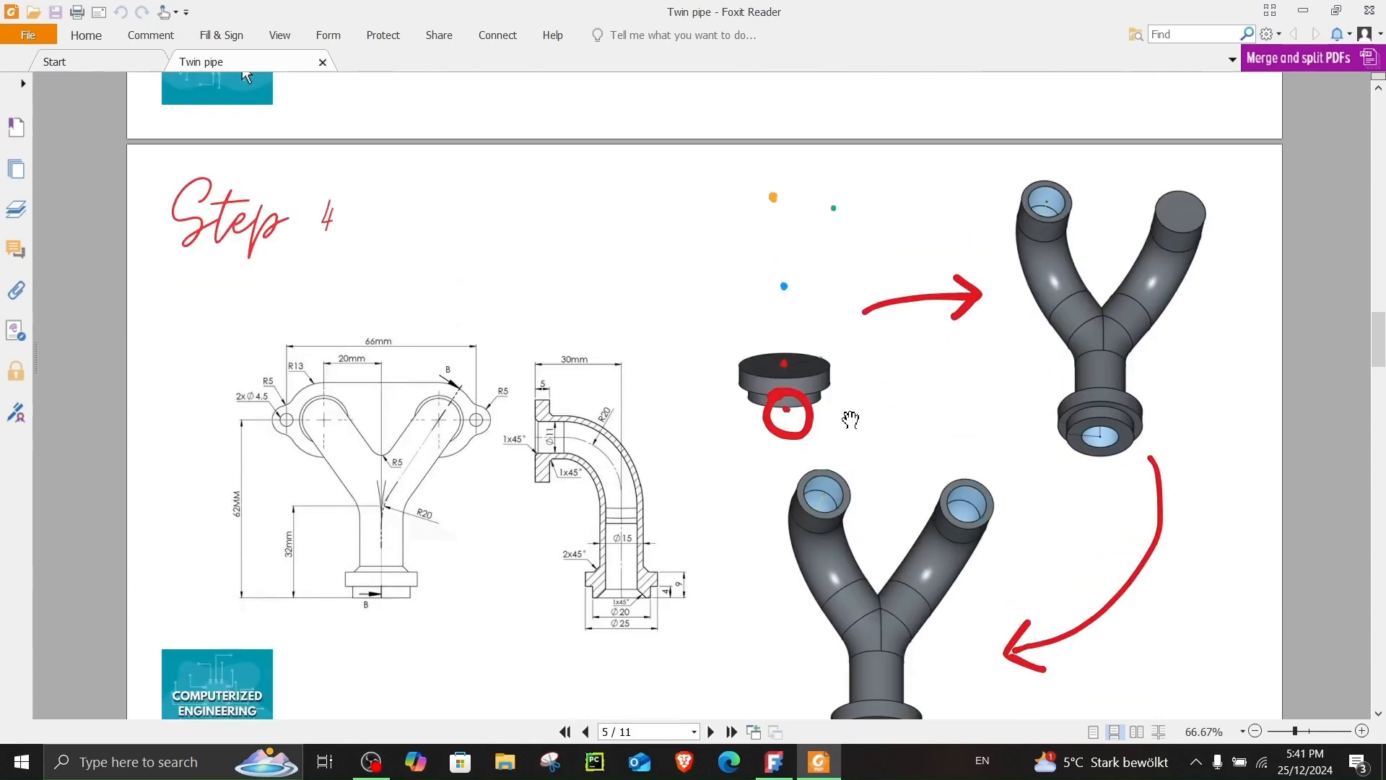
scroll("down", 3)
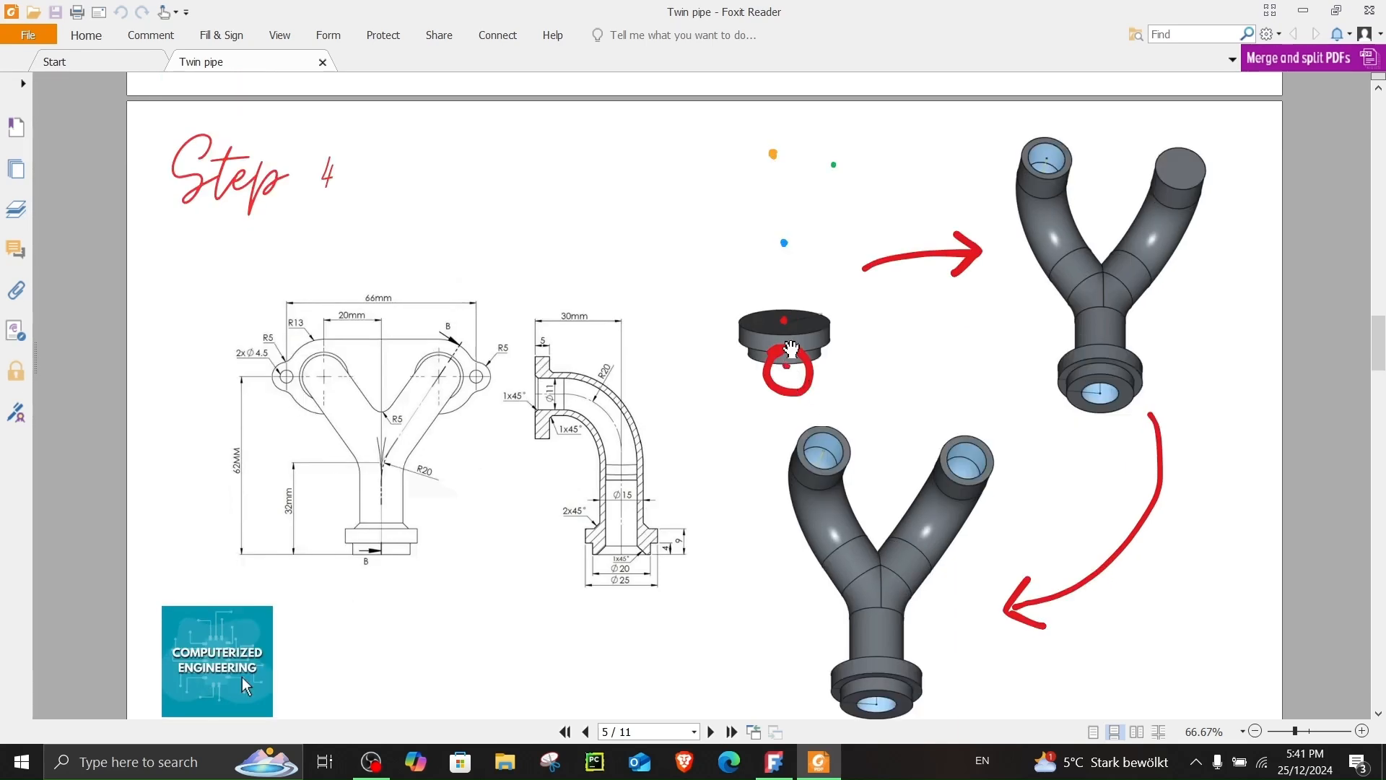
left_click(773, 761)
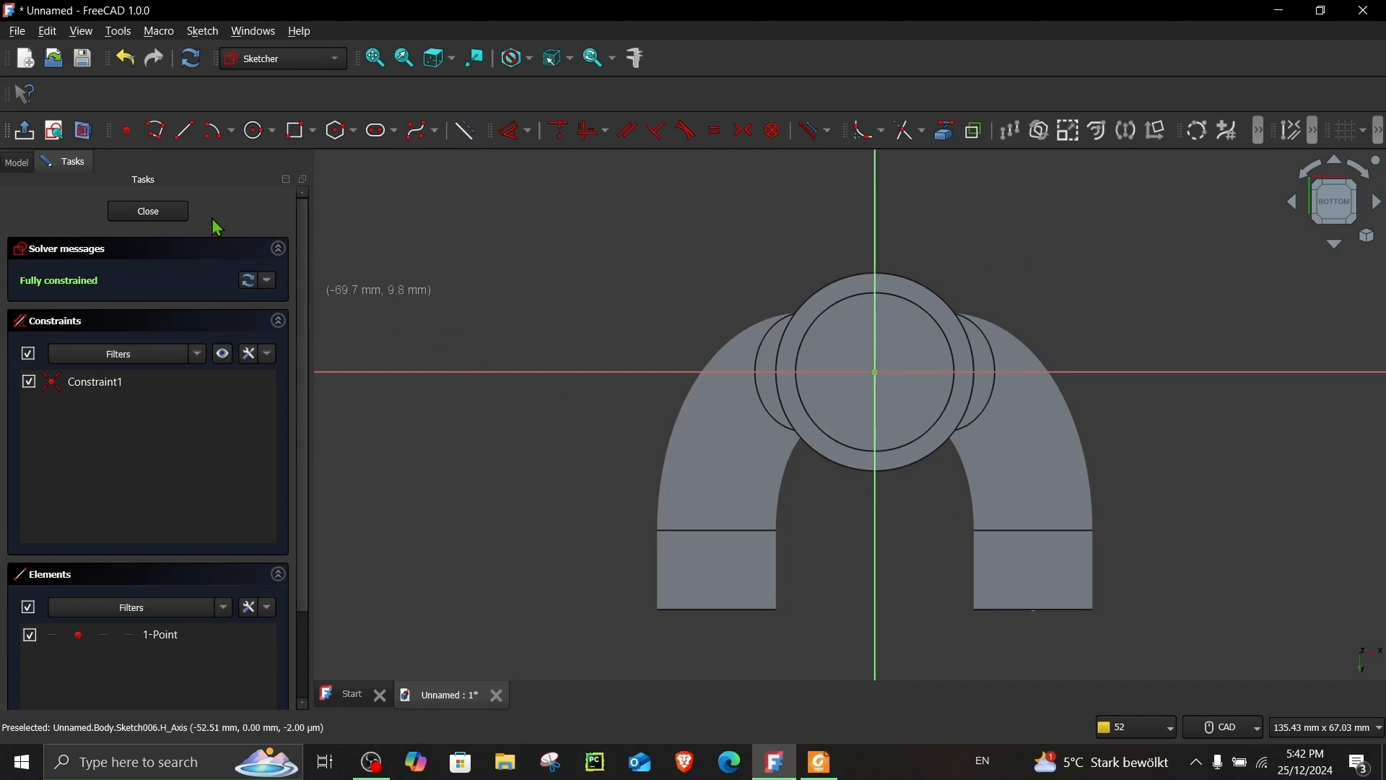
Step: Close Sketch006 with its centre point and hide the wire in the tree
left_click(147, 211)
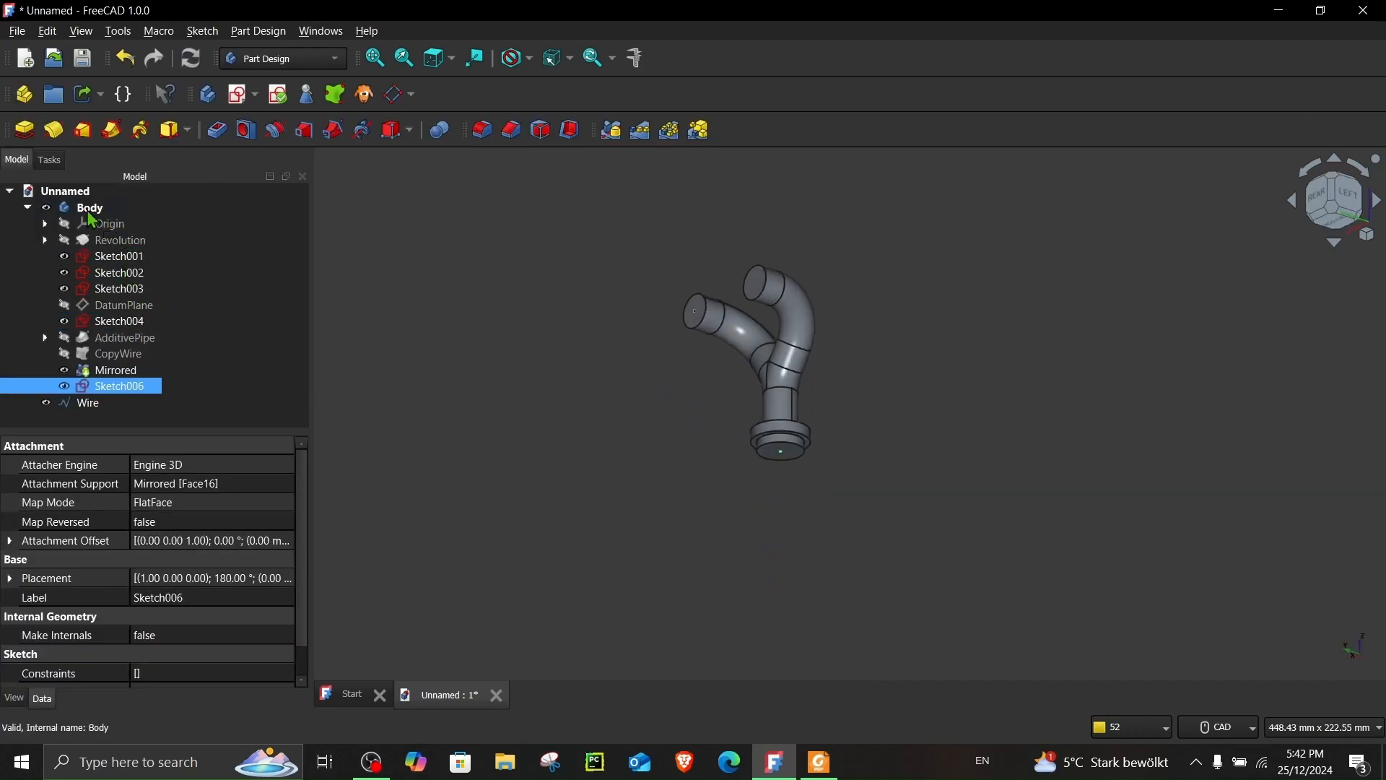
left_click(86, 401)
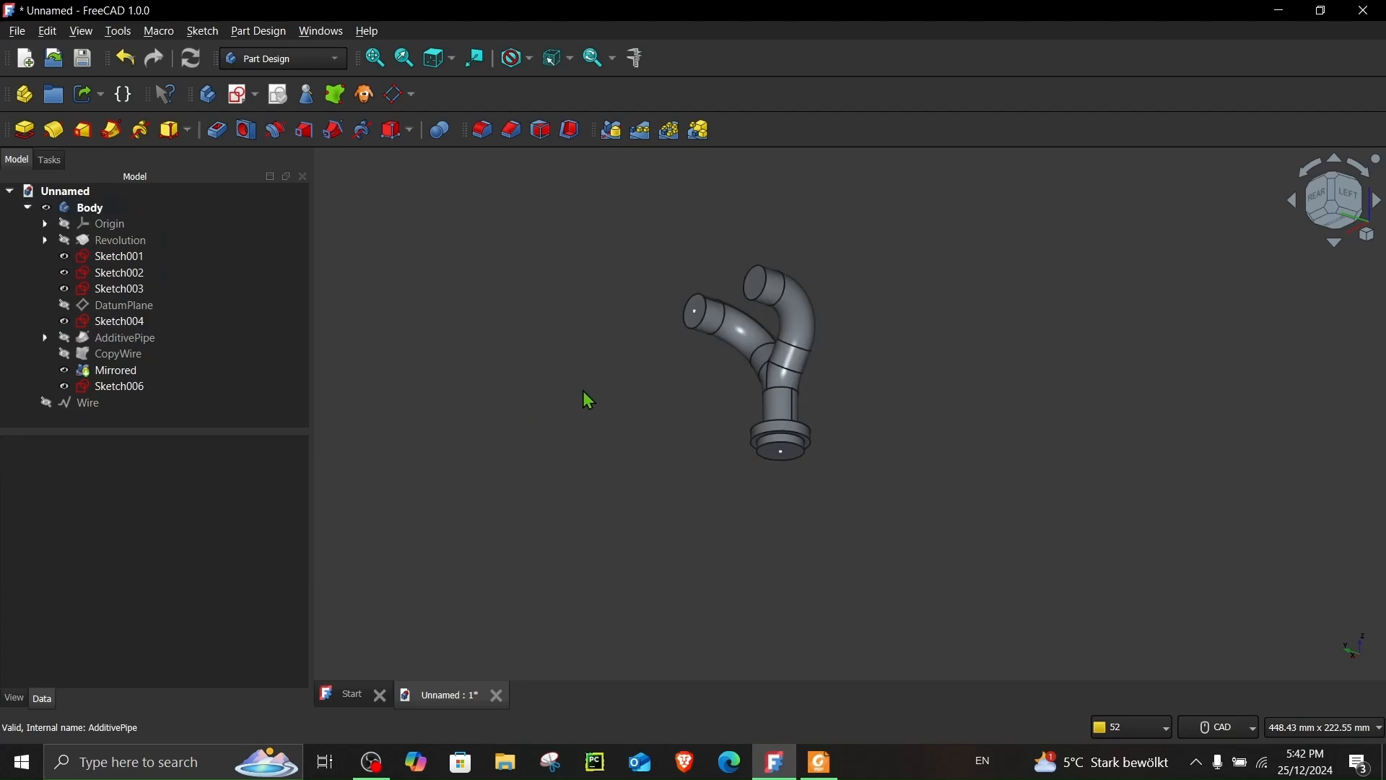
Step: Hide the Y-pipe, draw a Draft polyline Wire001 with 20 mm fillet radius, and return to Part Design
left_click(116, 369)
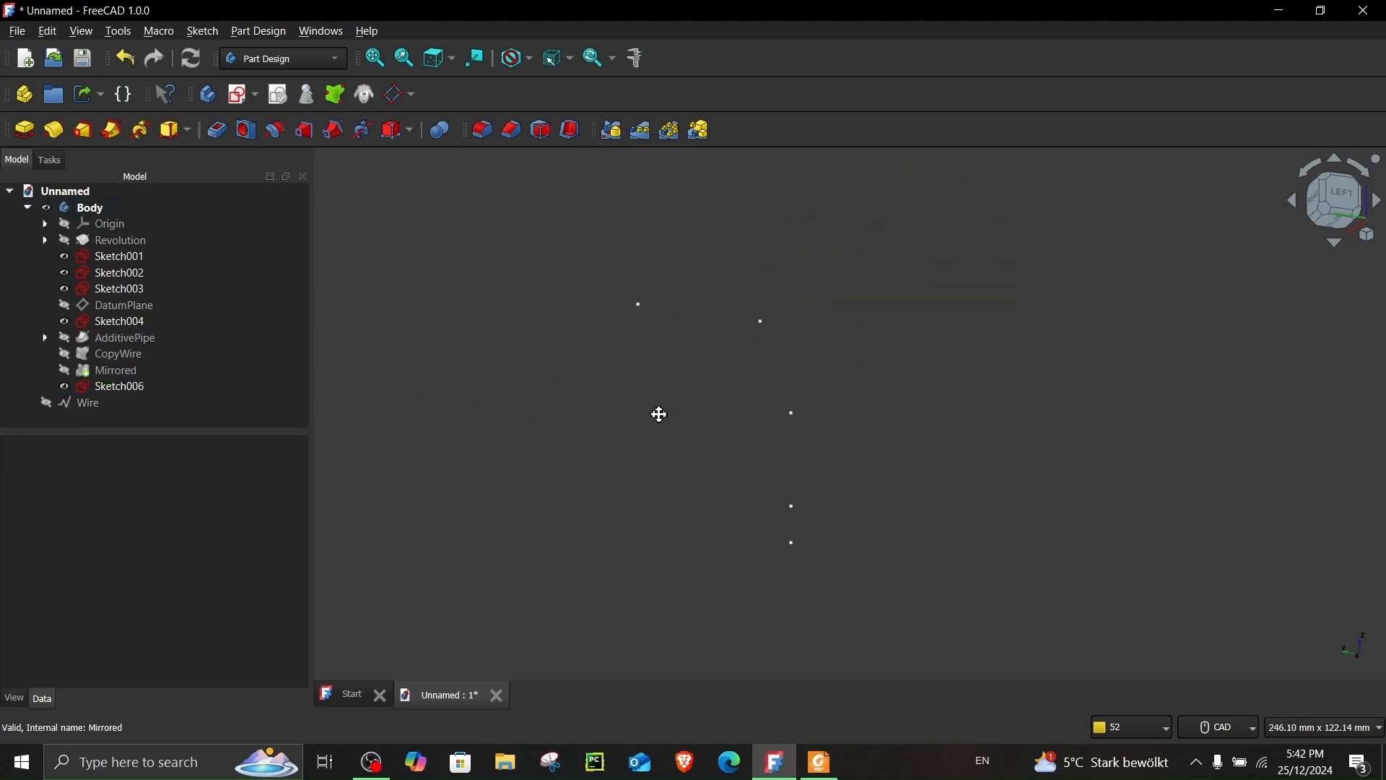
left_click(283, 57)
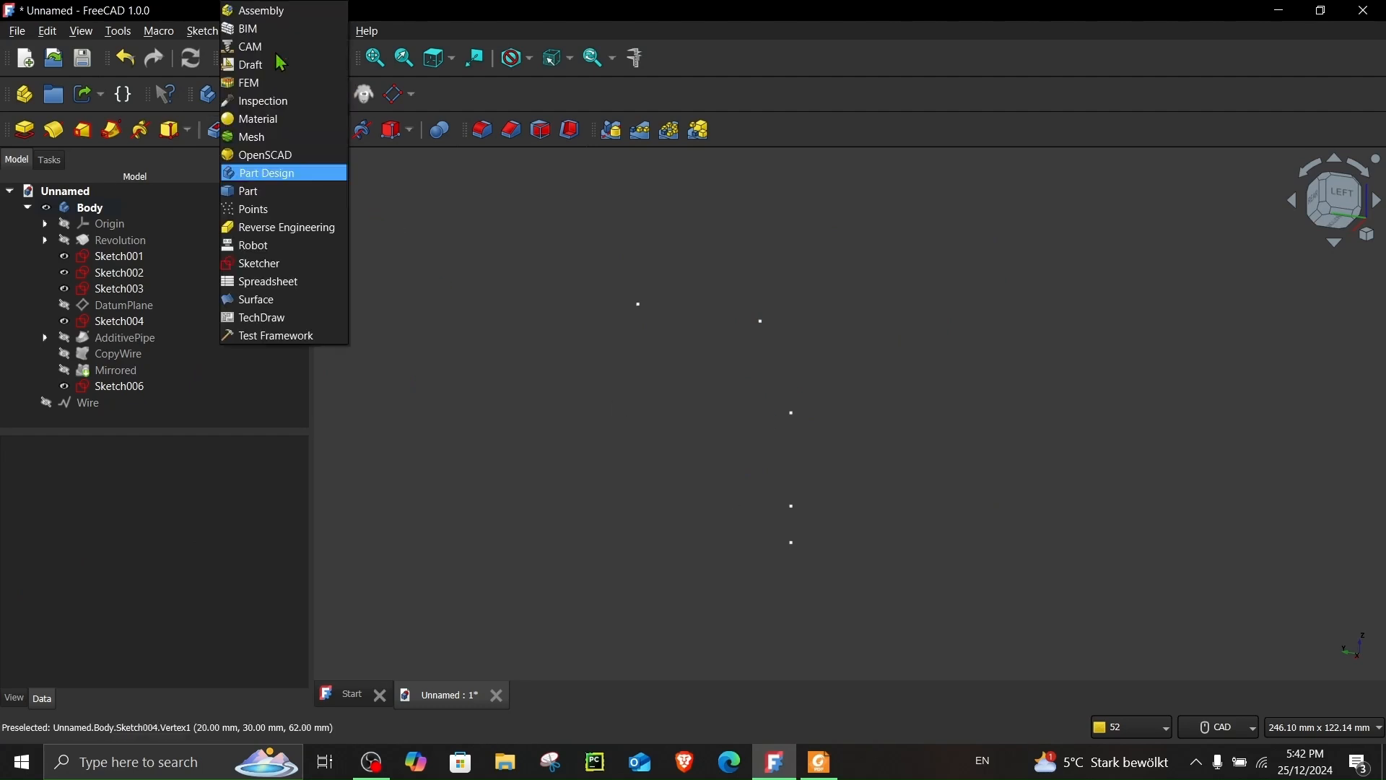
left_click(252, 65)
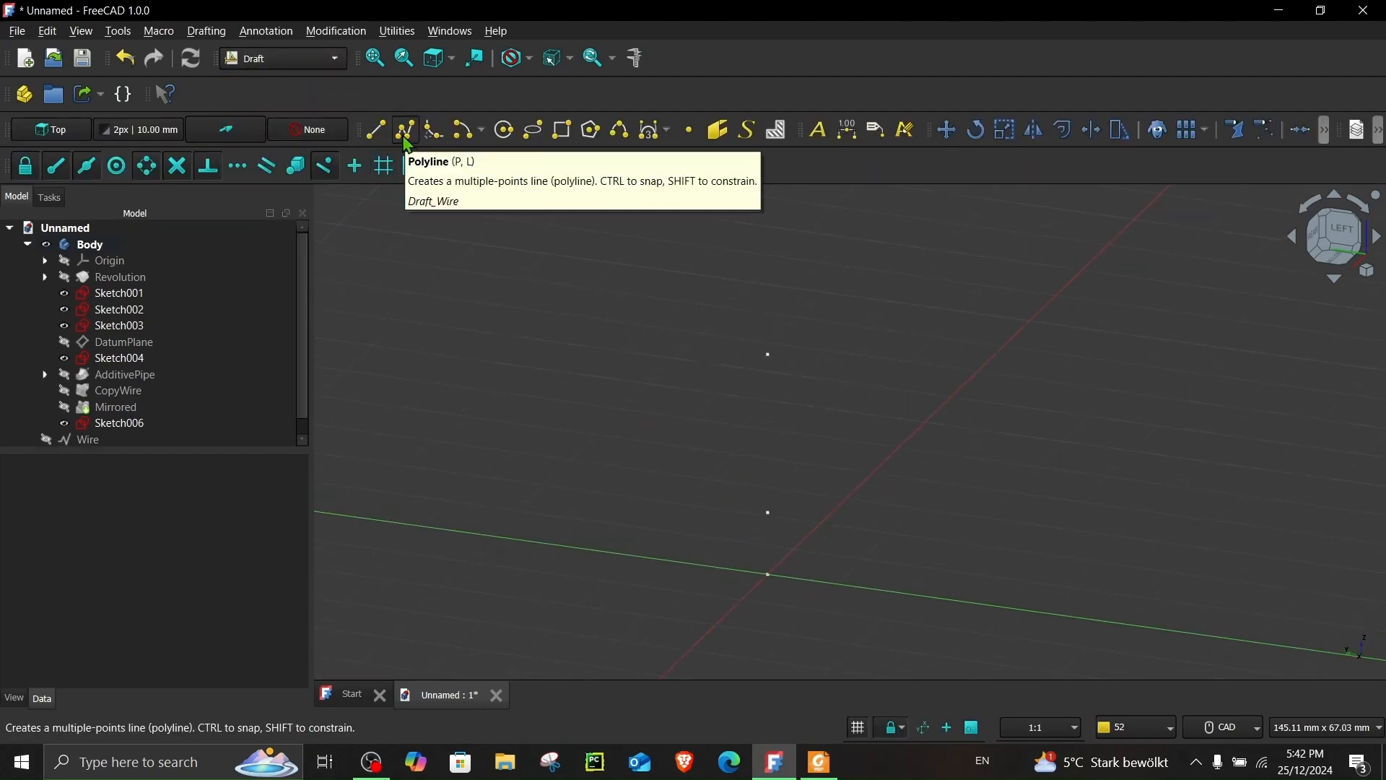
left_click(405, 130)
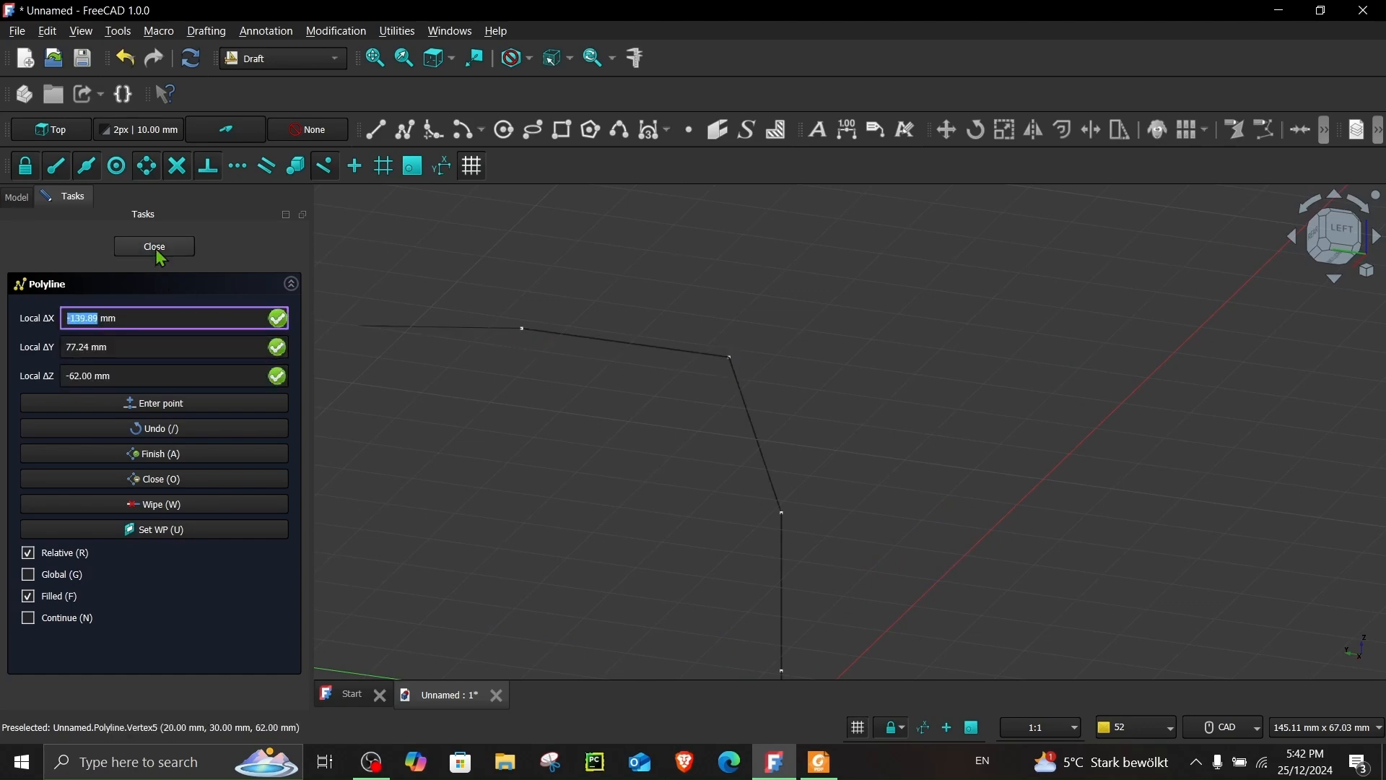
left_click(153, 245)
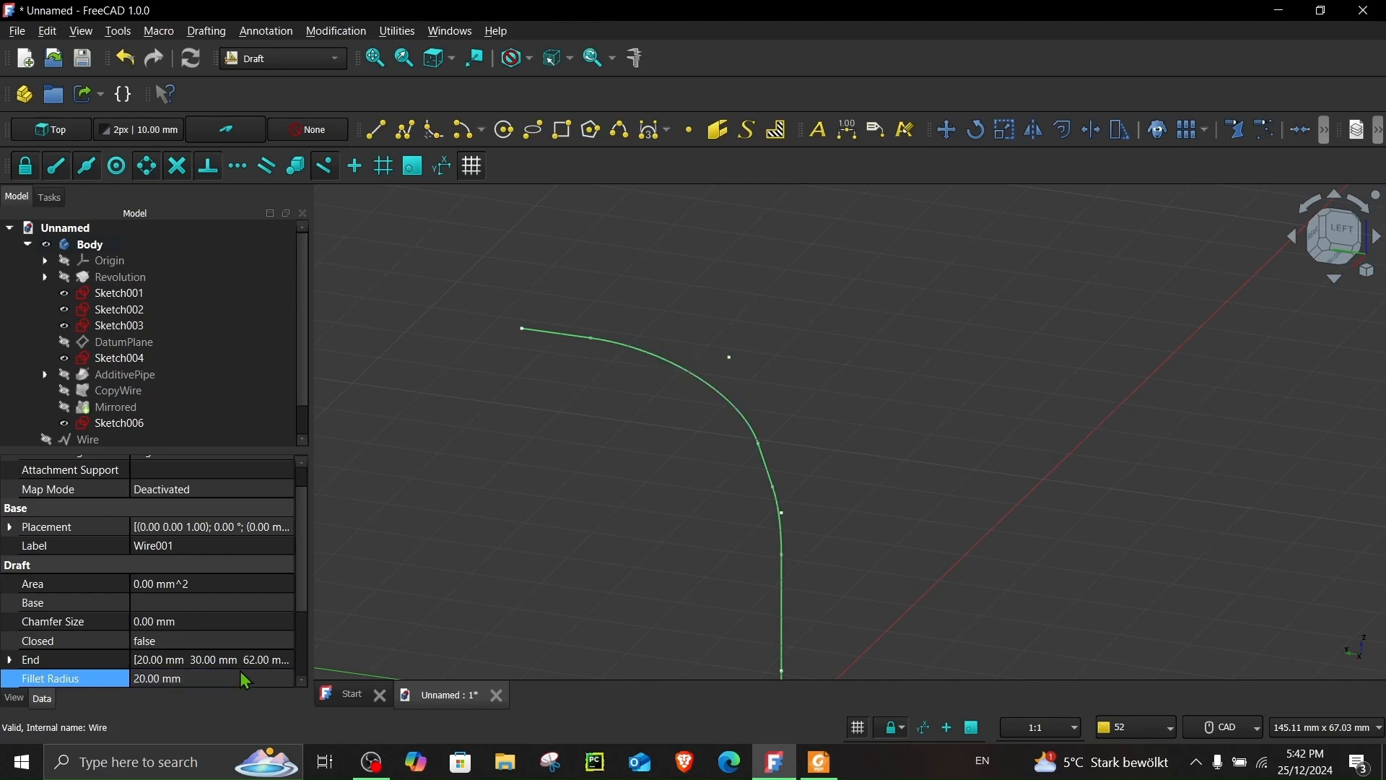
left_click(283, 58)
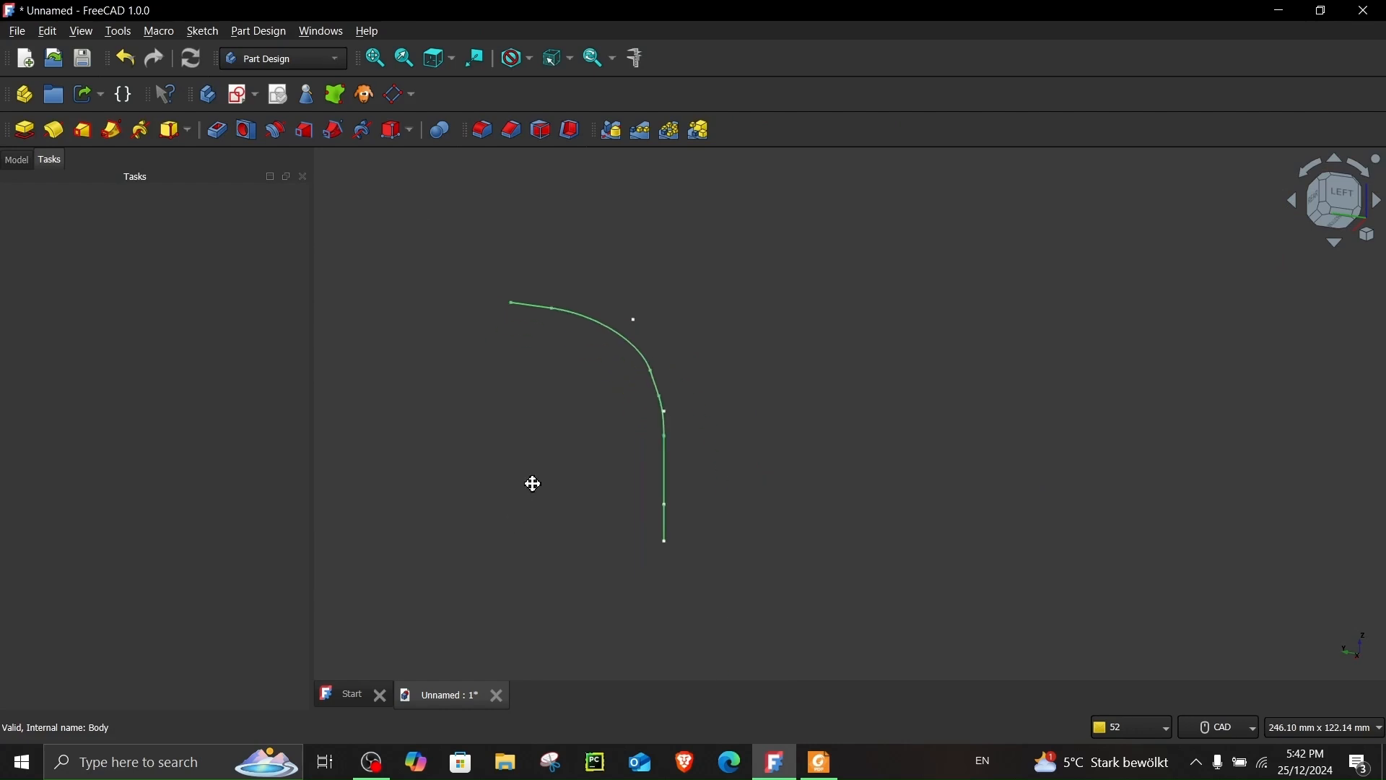
Step: Show the model tree with the Y-pipe solid and pick the flange end face
left_click(17, 159)
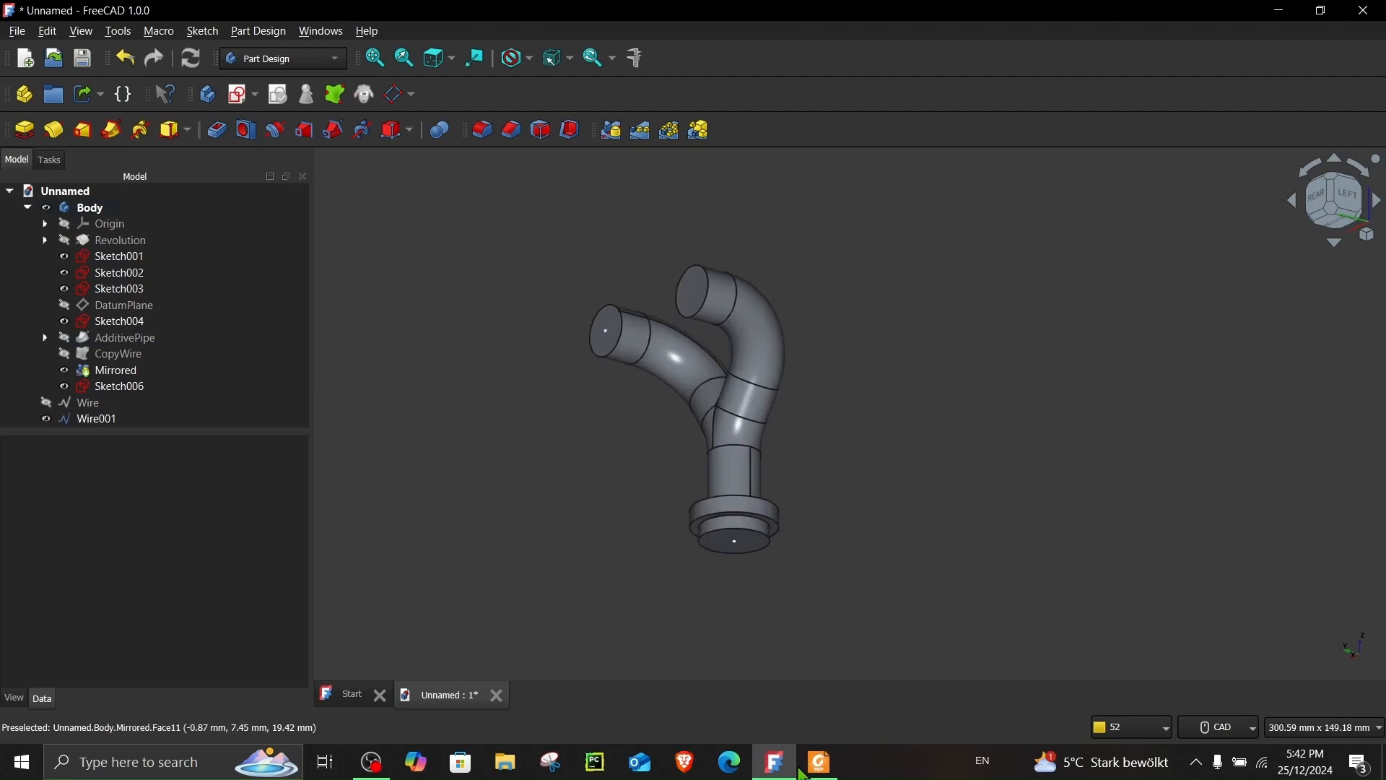
left_click(818, 761)
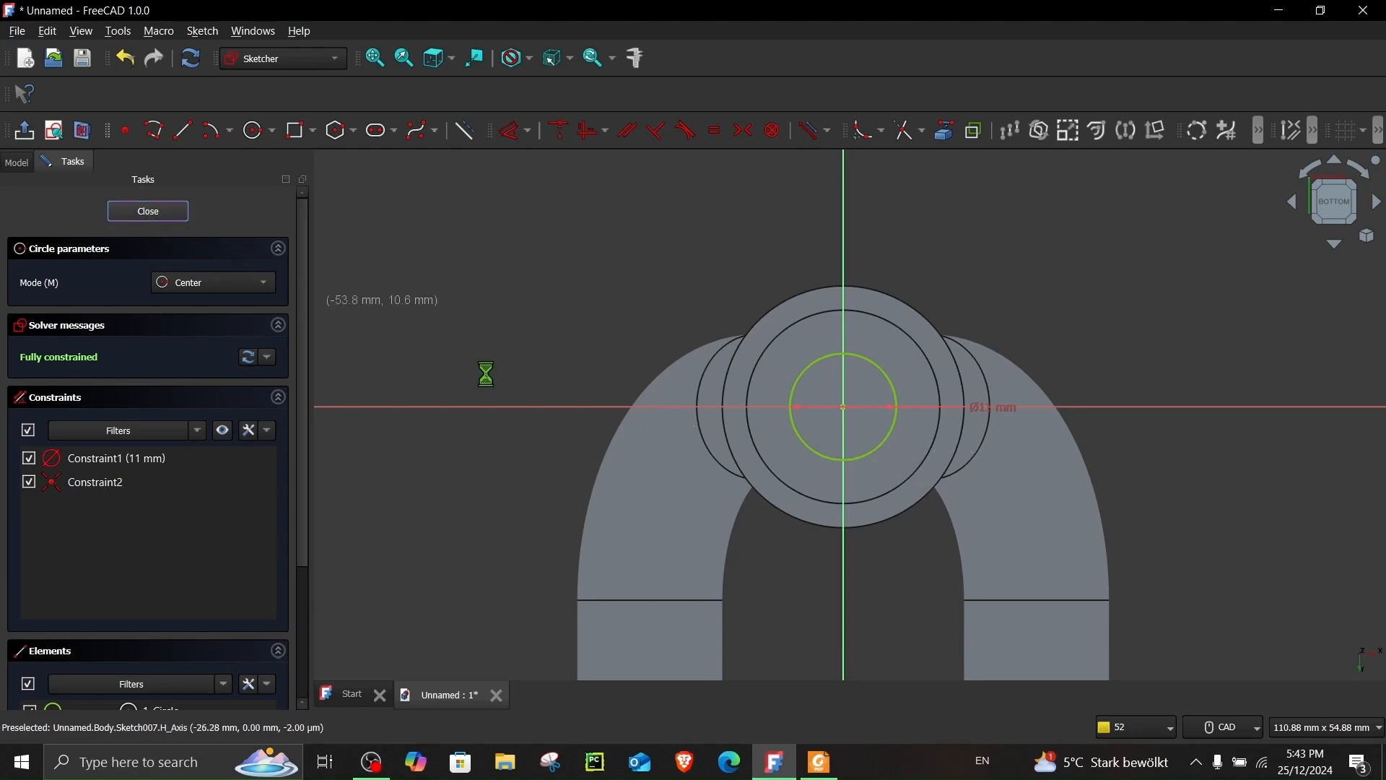
Step: Close the fully constrained 11 mm circle sketch as Sketch007
left_click(148, 211)
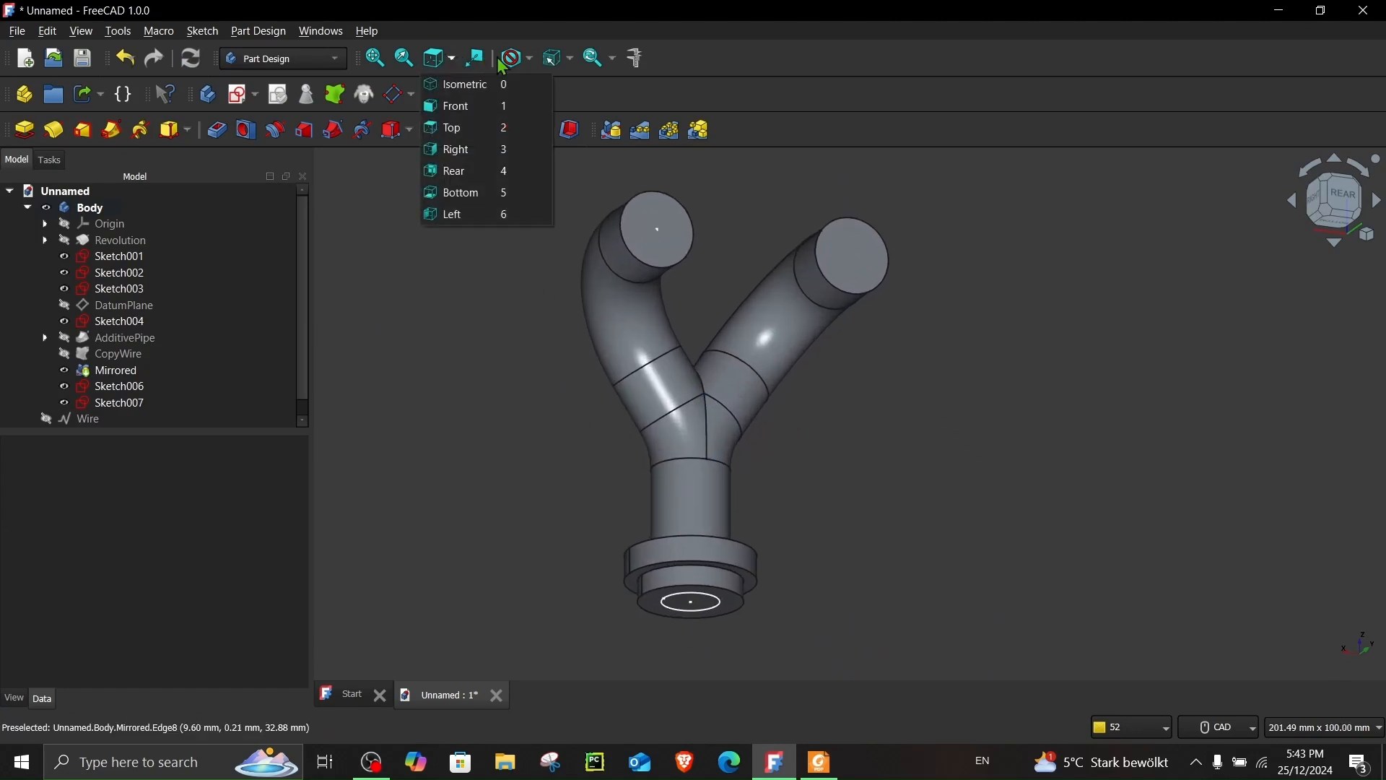
Step: In Wireframe style, cut a Subtractive Pipe of Sketch007 along an independent copy of Wire001's edges
left_click(511, 57)
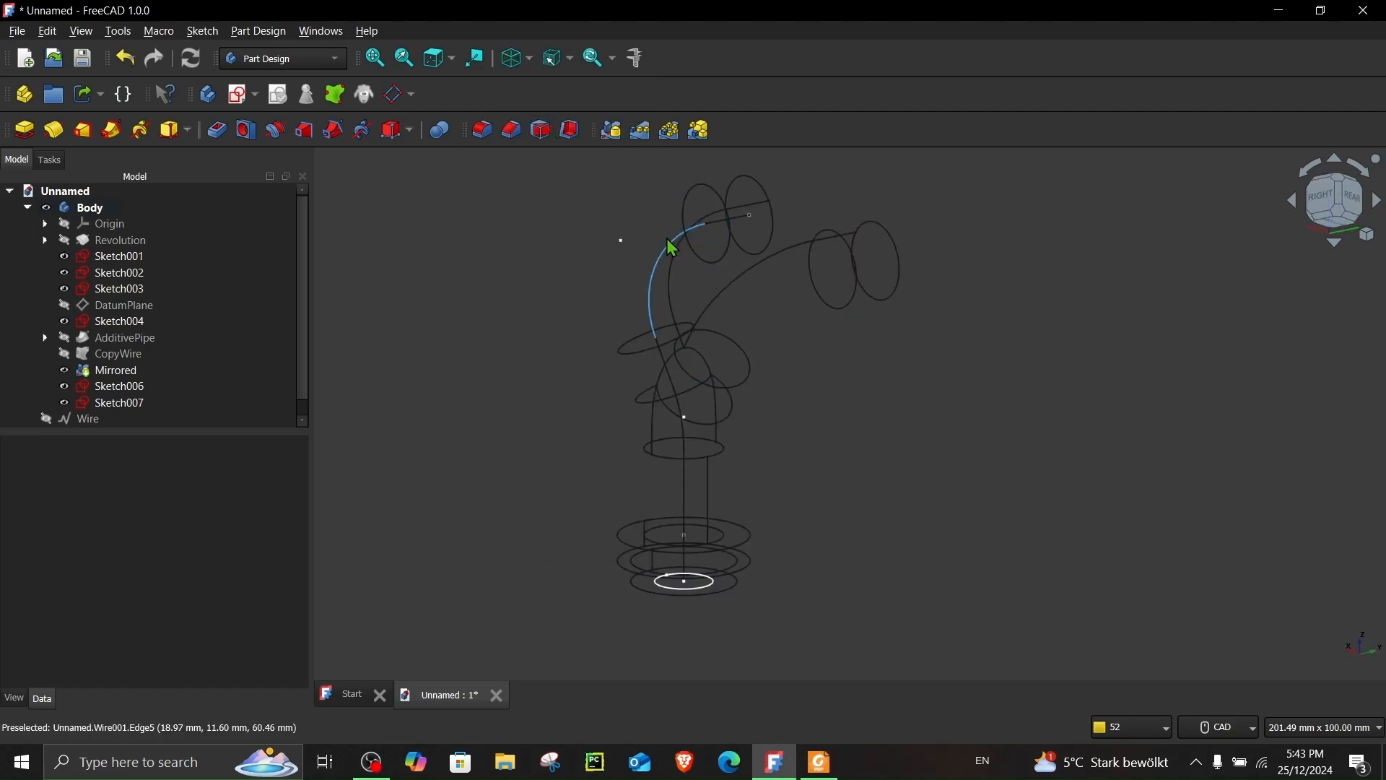
left_click(115, 370)
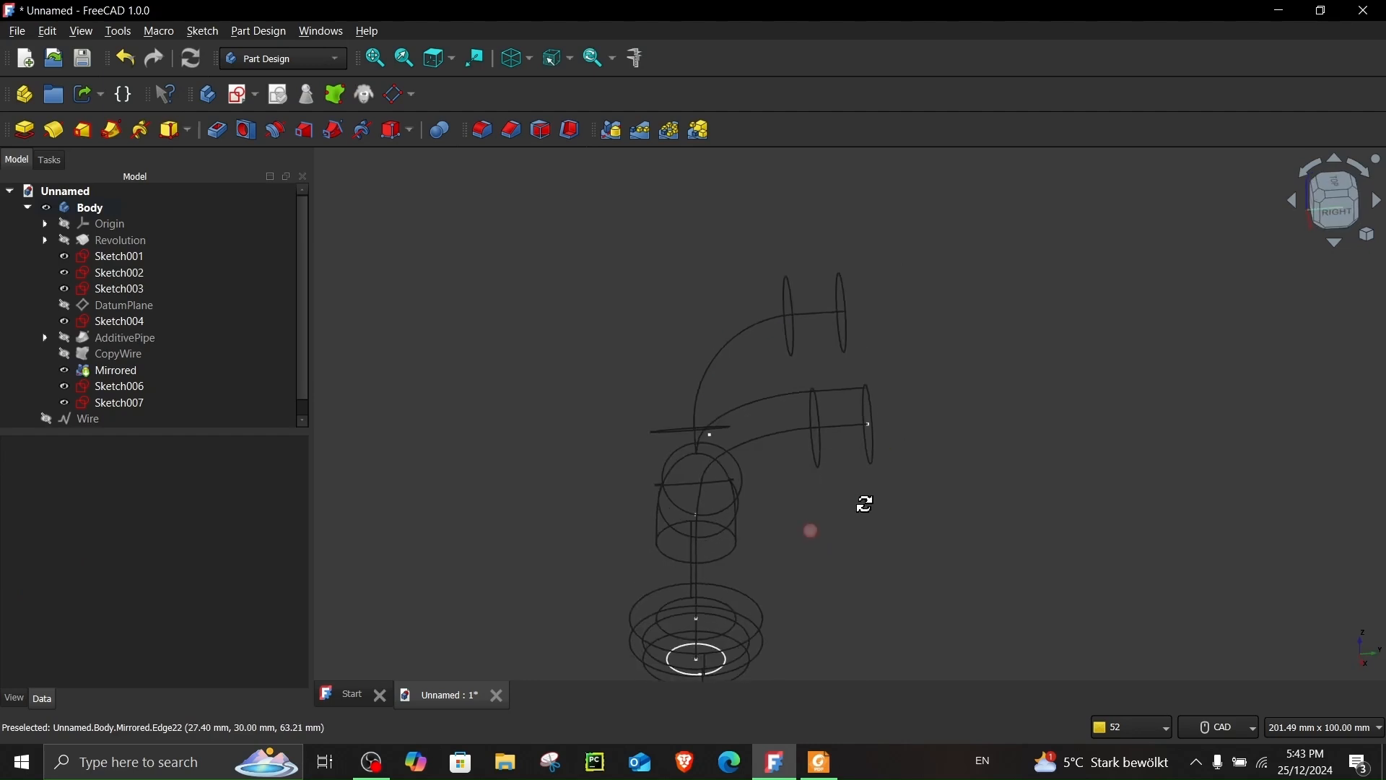
left_click(119, 401)
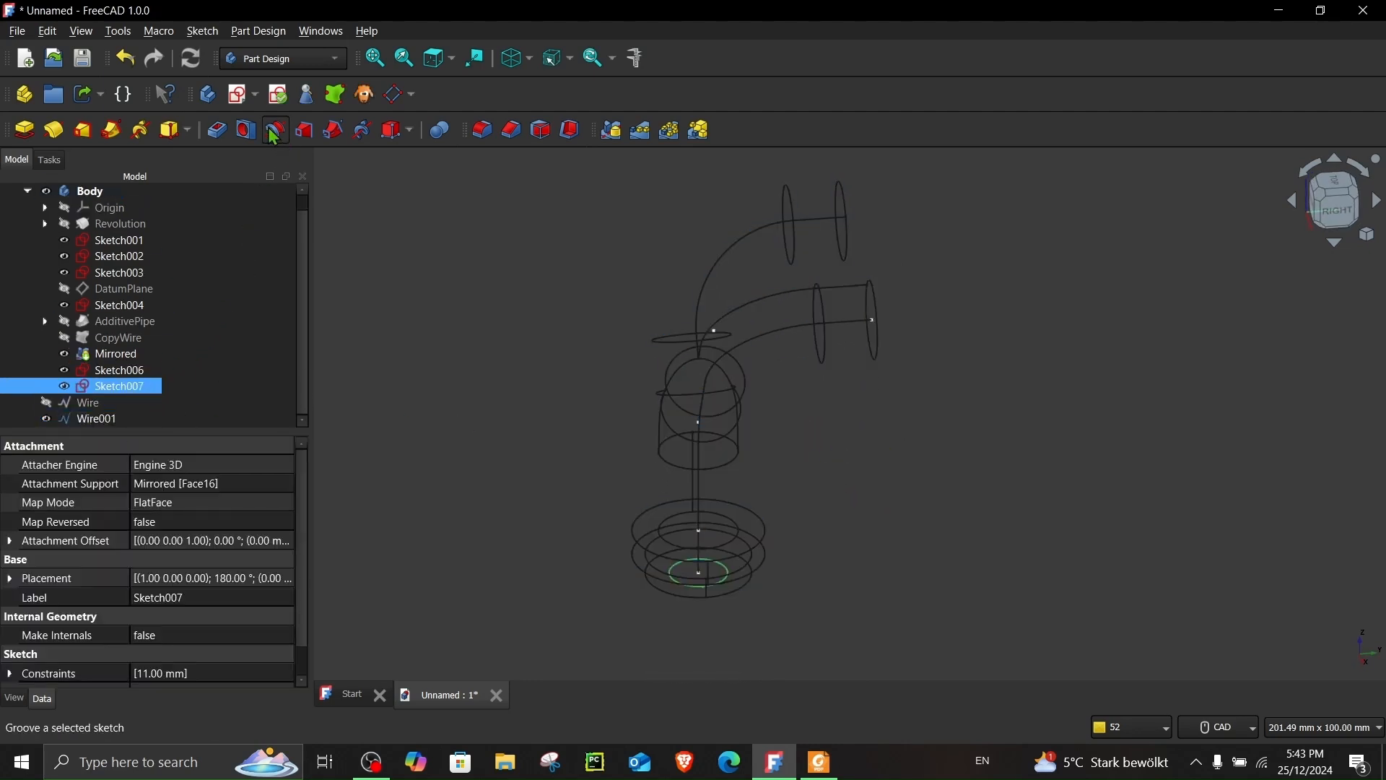
mouse_move(330, 131)
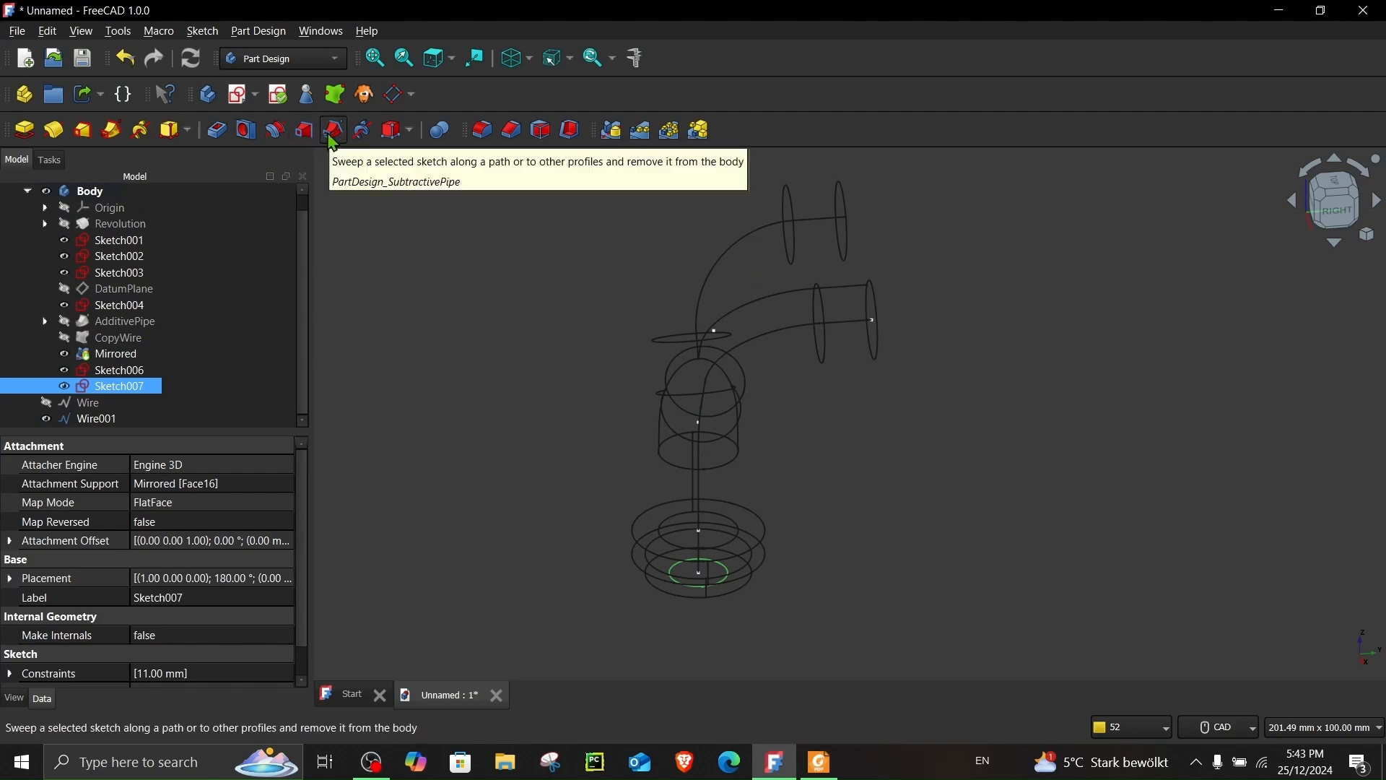
left_click(332, 130)
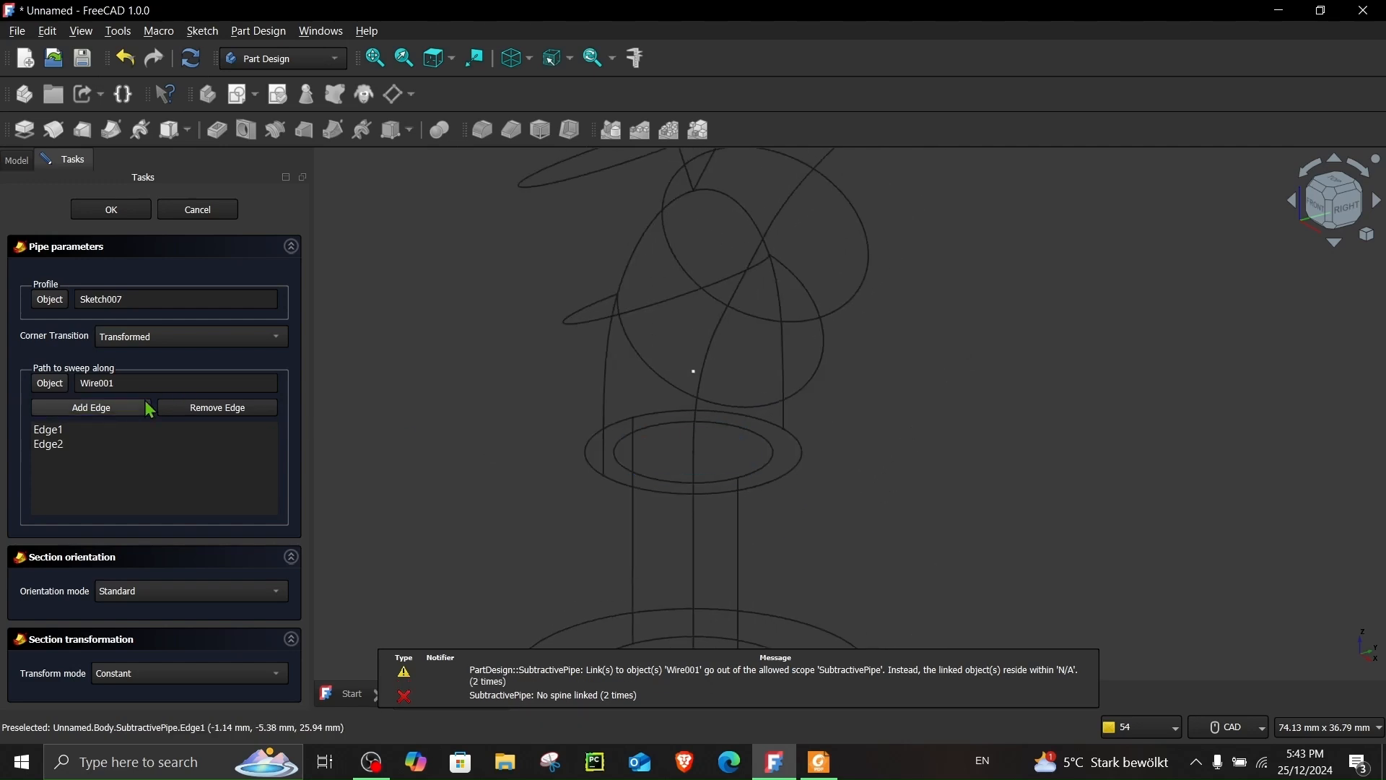
left_click(89, 407)
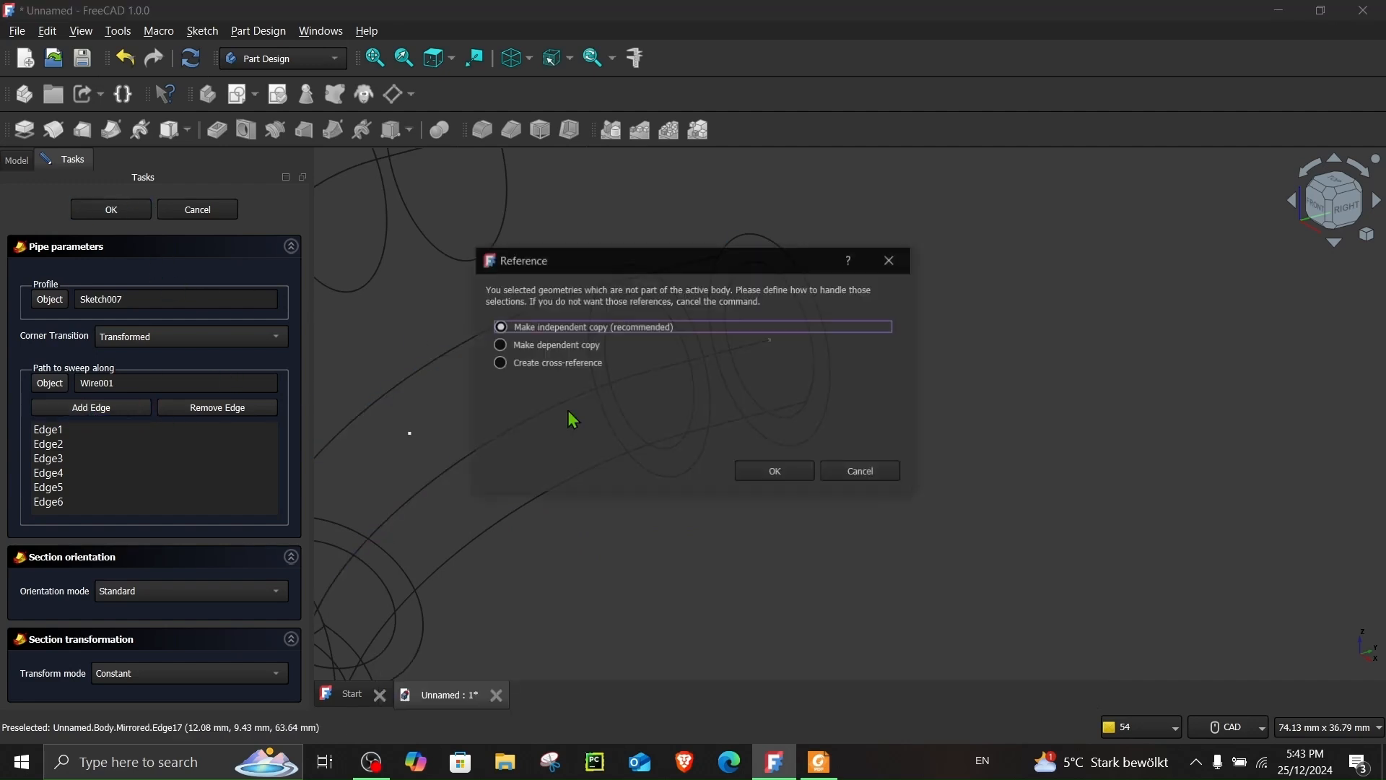
left_click(774, 471)
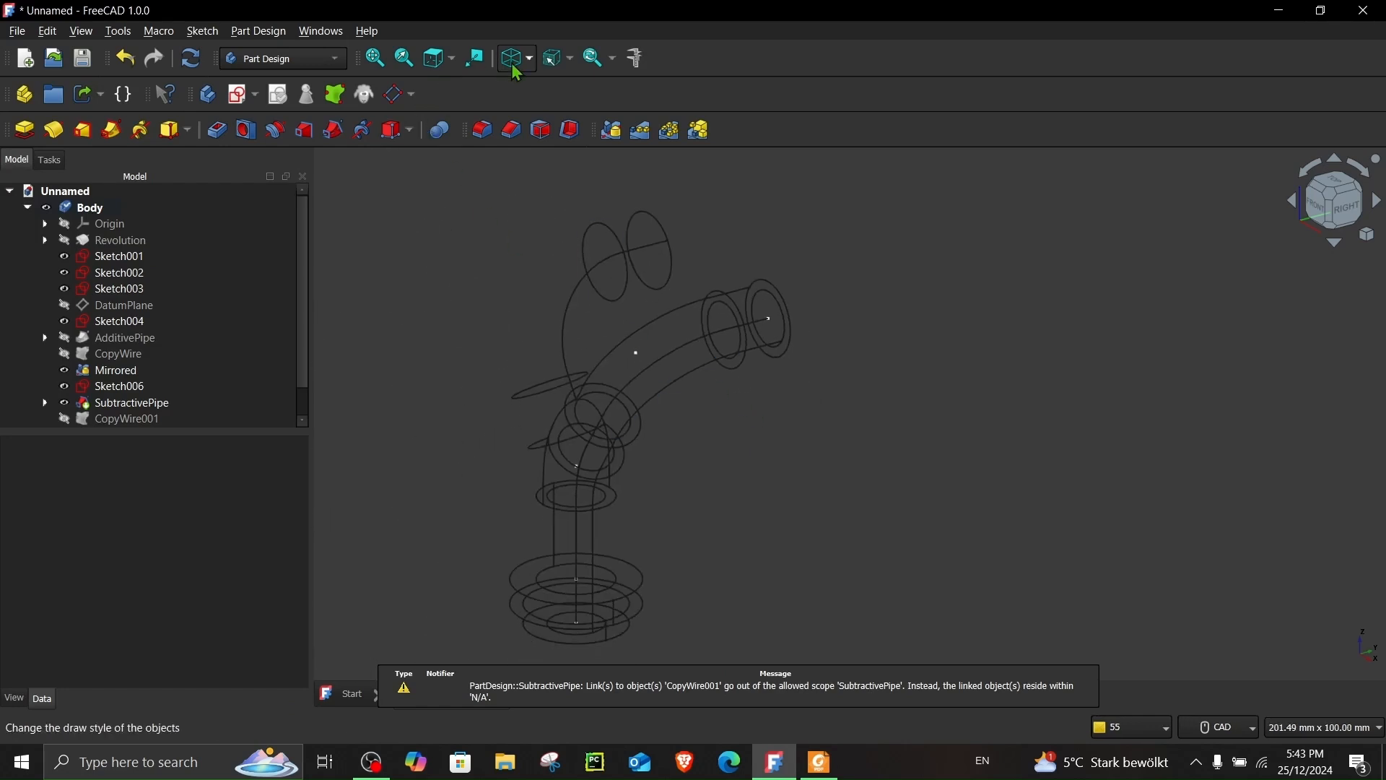
Step: Return the model to shaded solid display and start a Mirrored feature
left_click(526, 58)
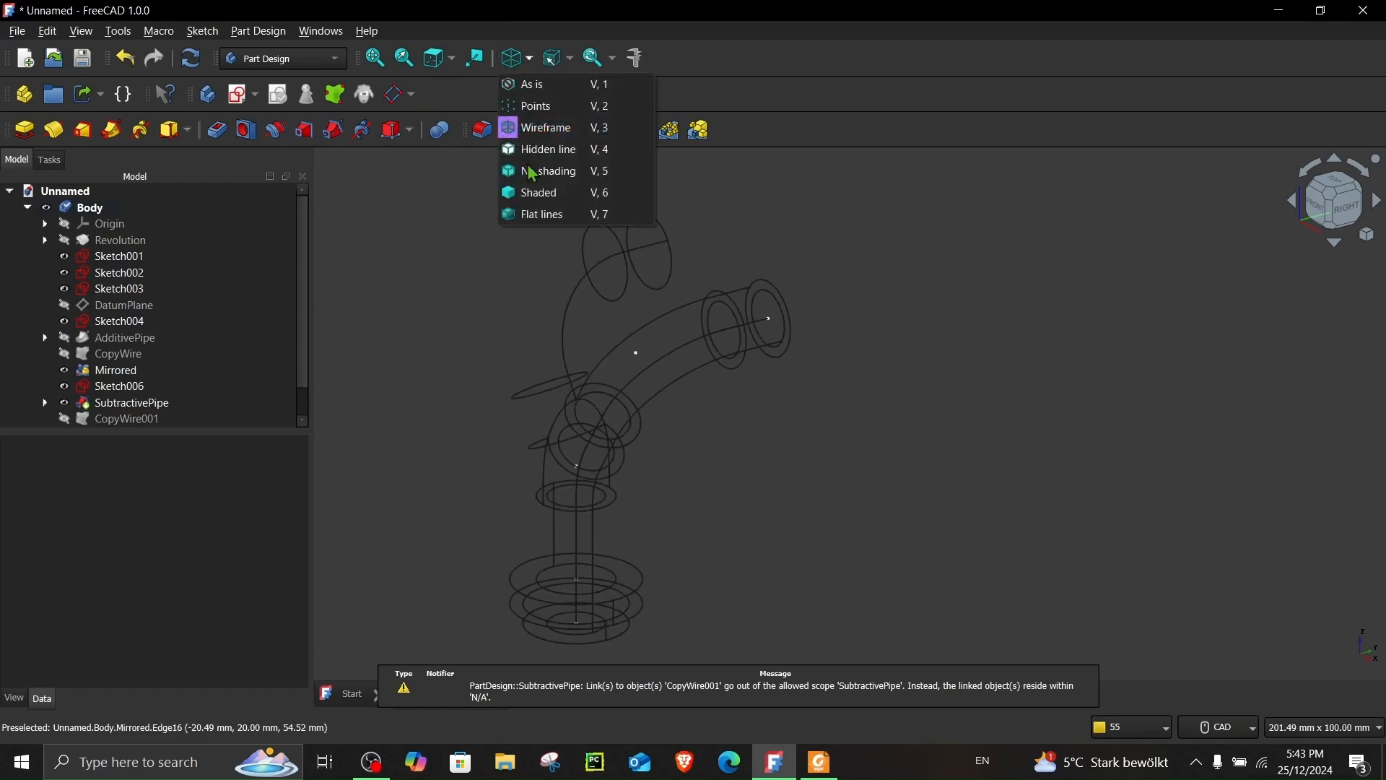
left_click(537, 192)
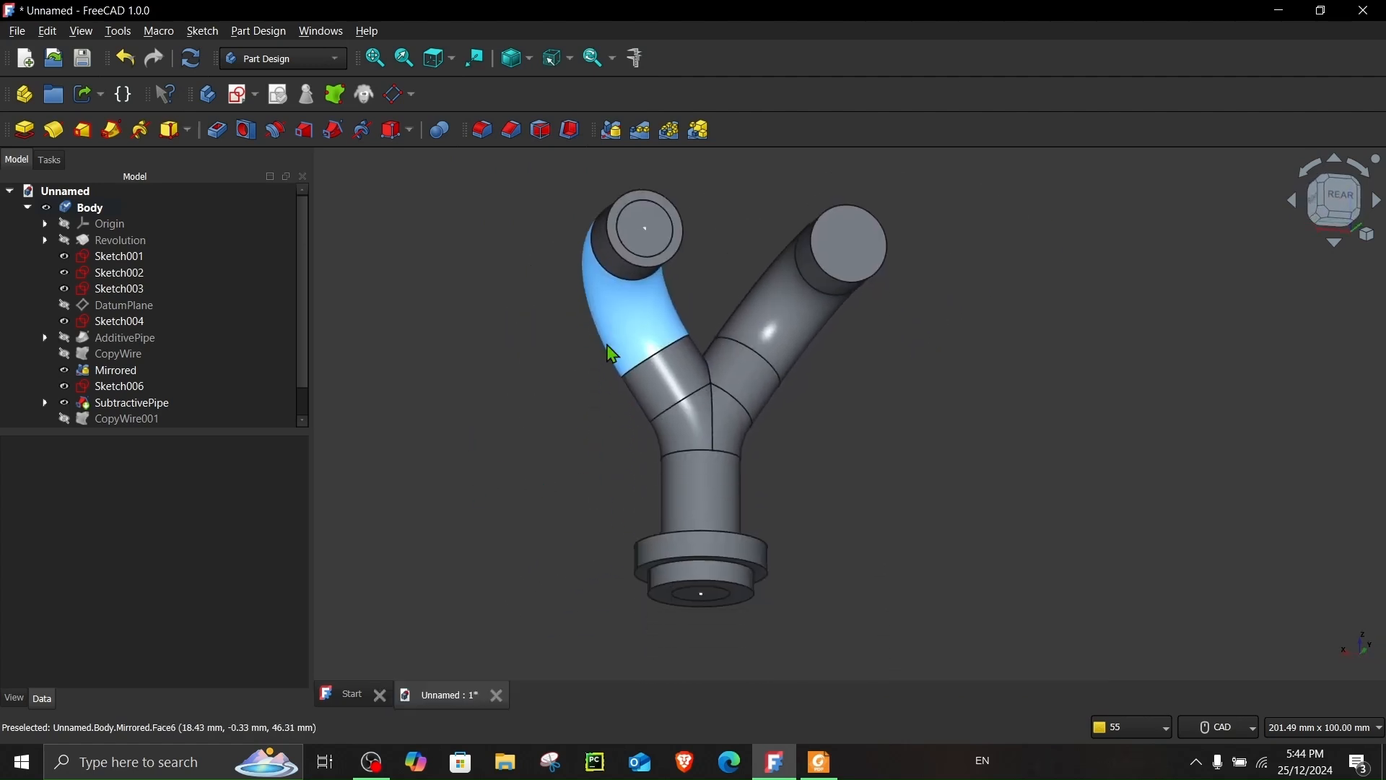
left_click(115, 369)
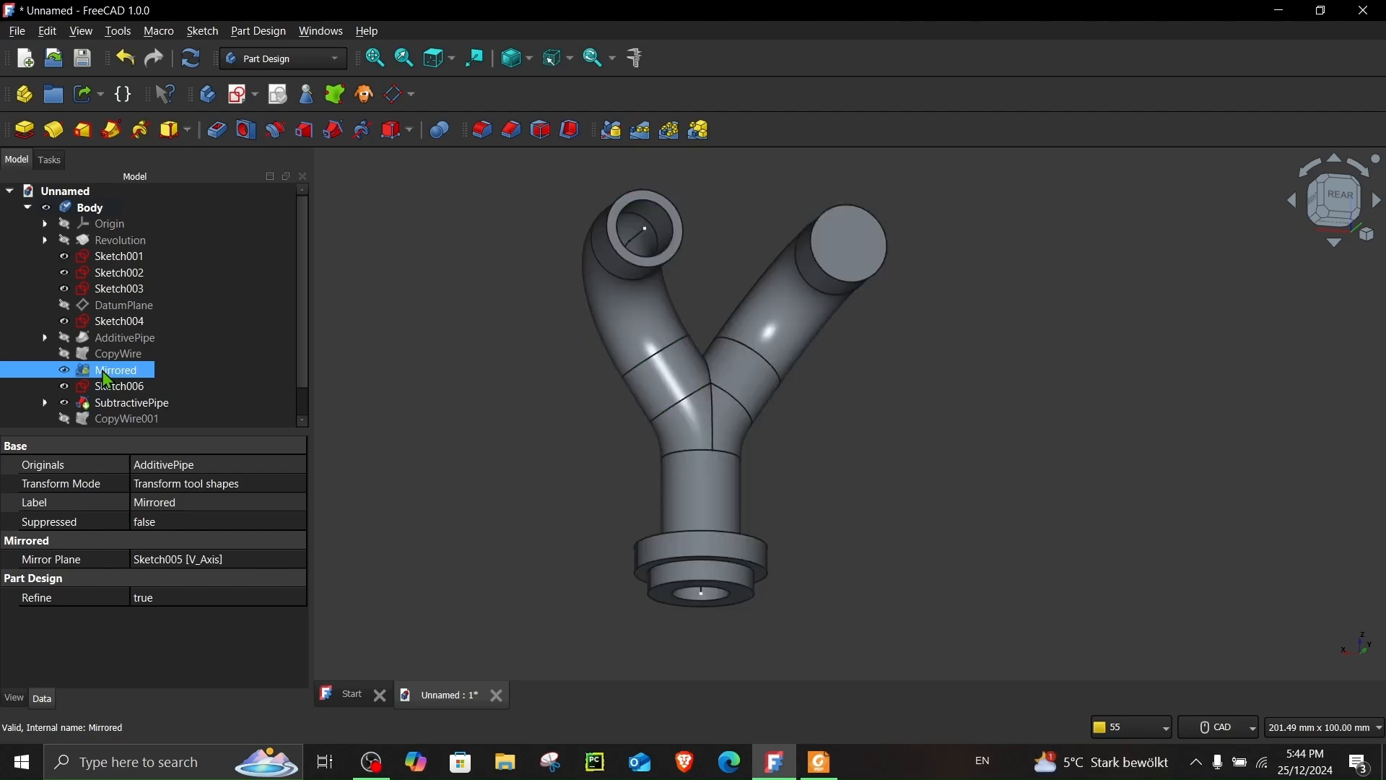
left_click(116, 370)
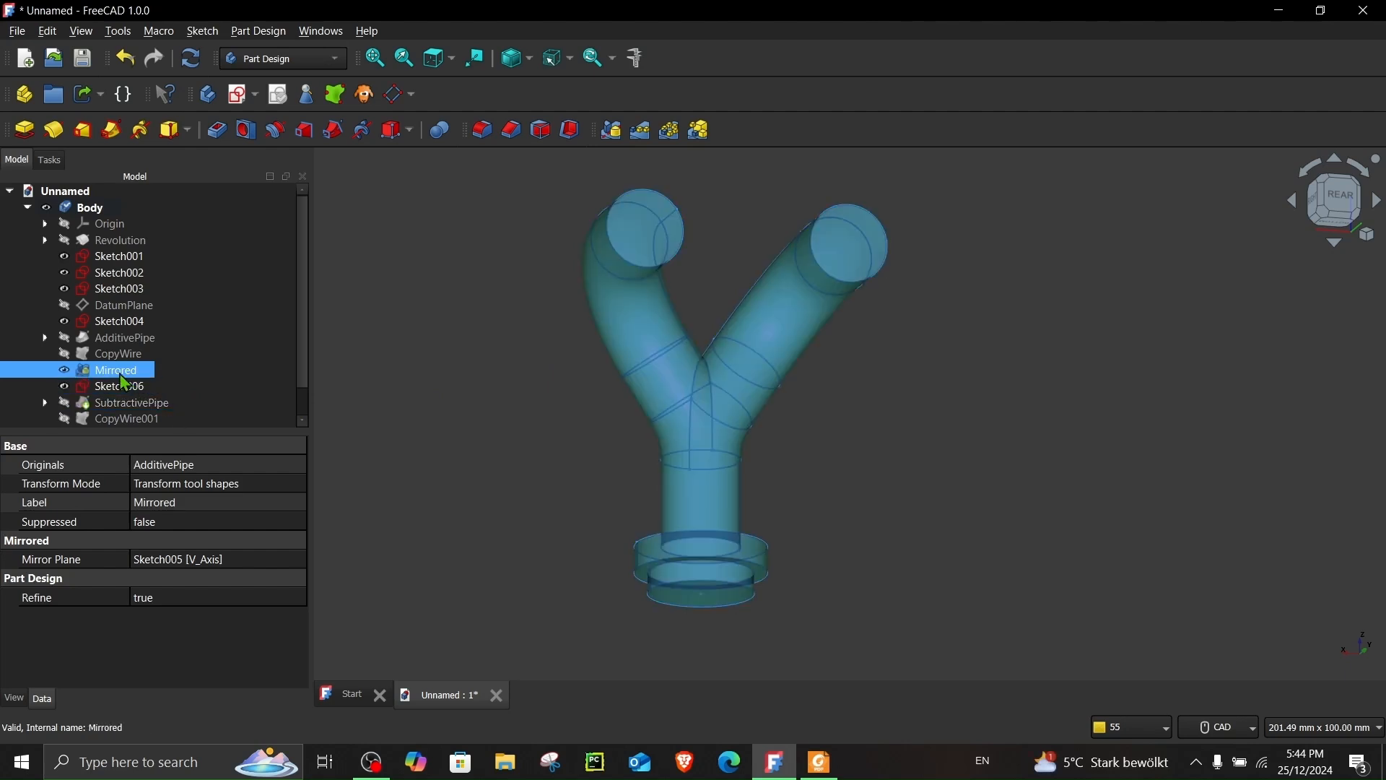
Step: Mirror the SubtractivePipe bore about the vertical sketch axis so both branches are hollow
left_click(131, 401)
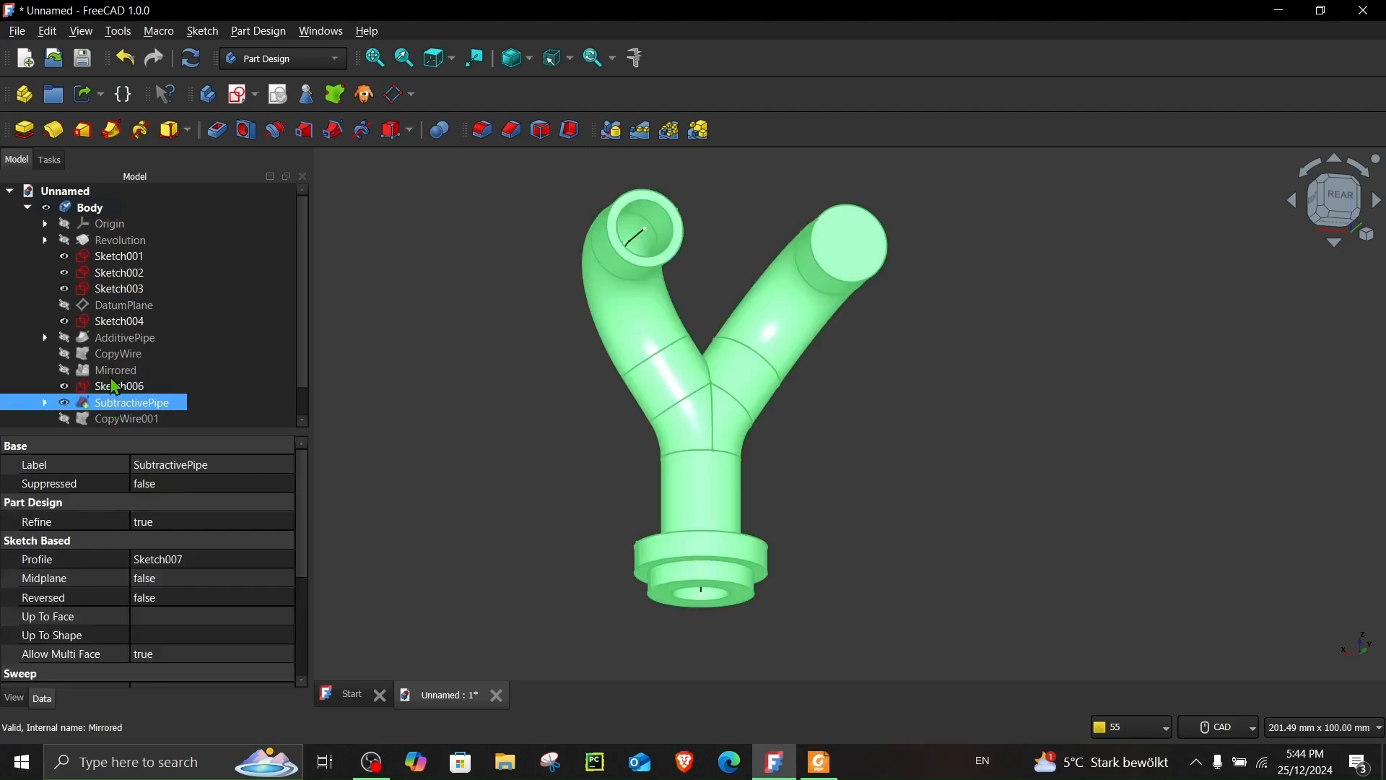
left_click(127, 419)
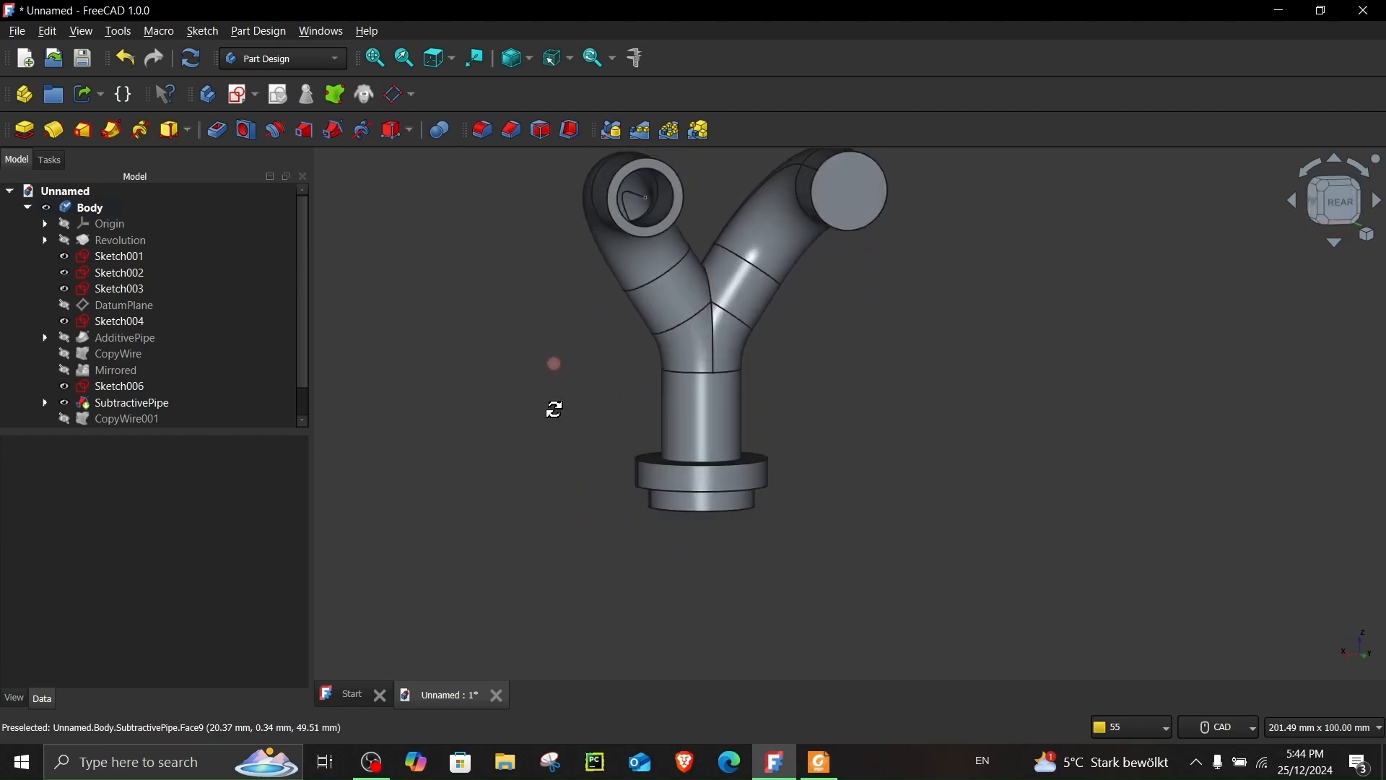
left_click(130, 402)
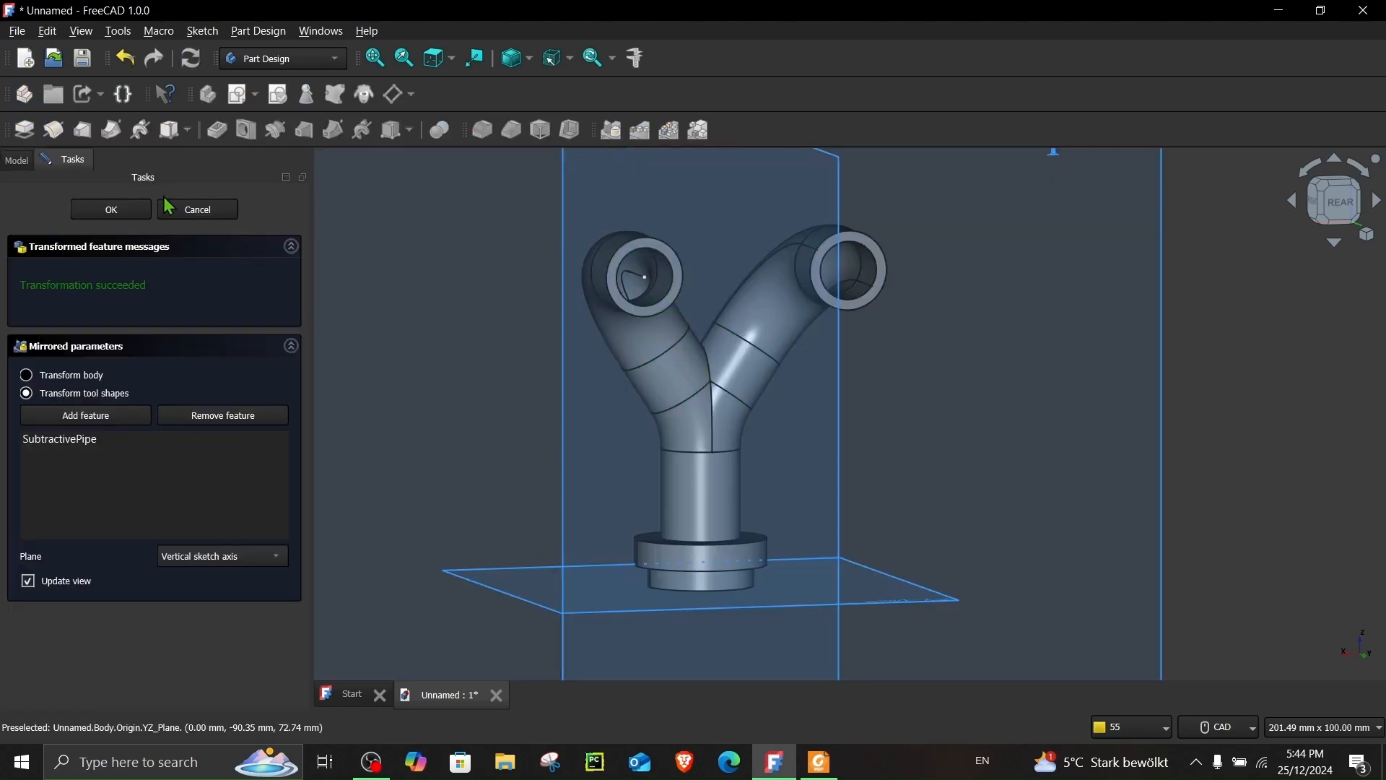
left_click(111, 209)
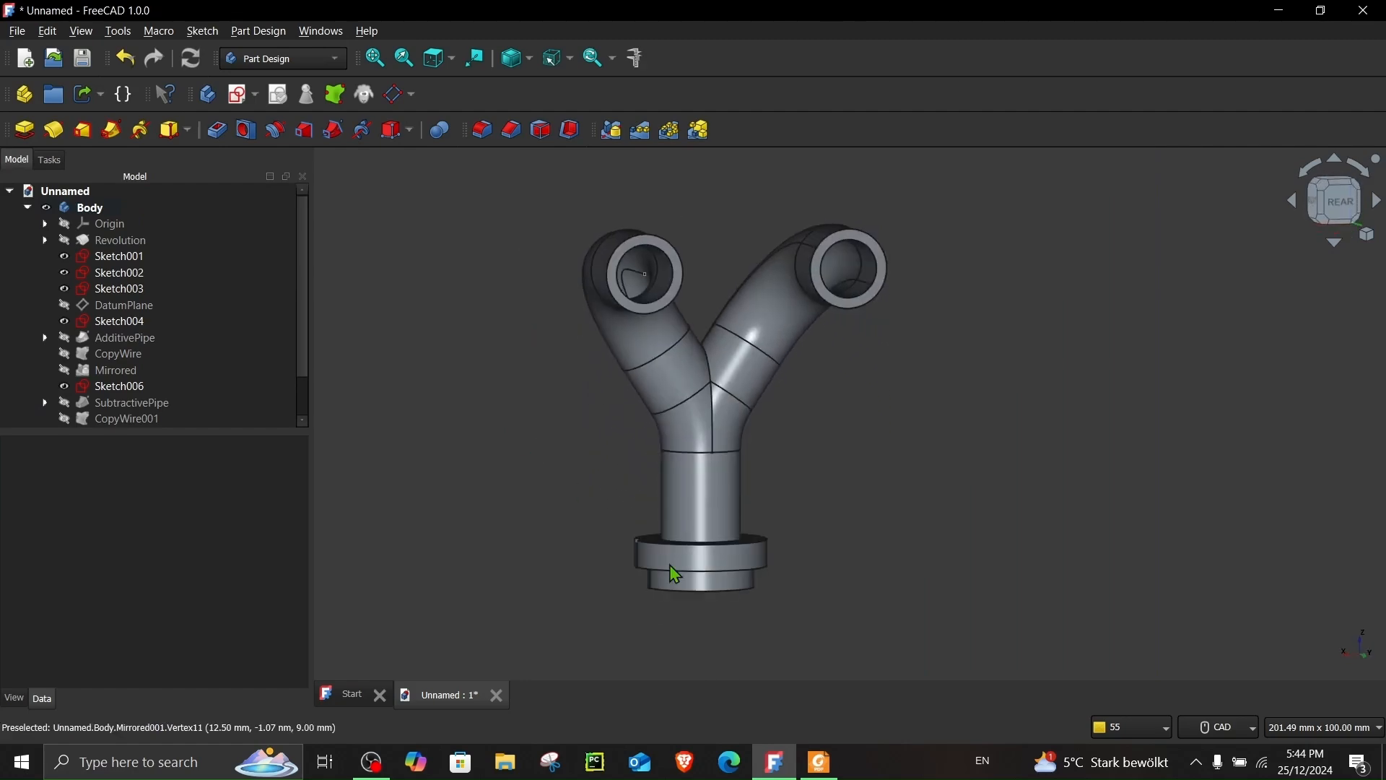
left_click(819, 762)
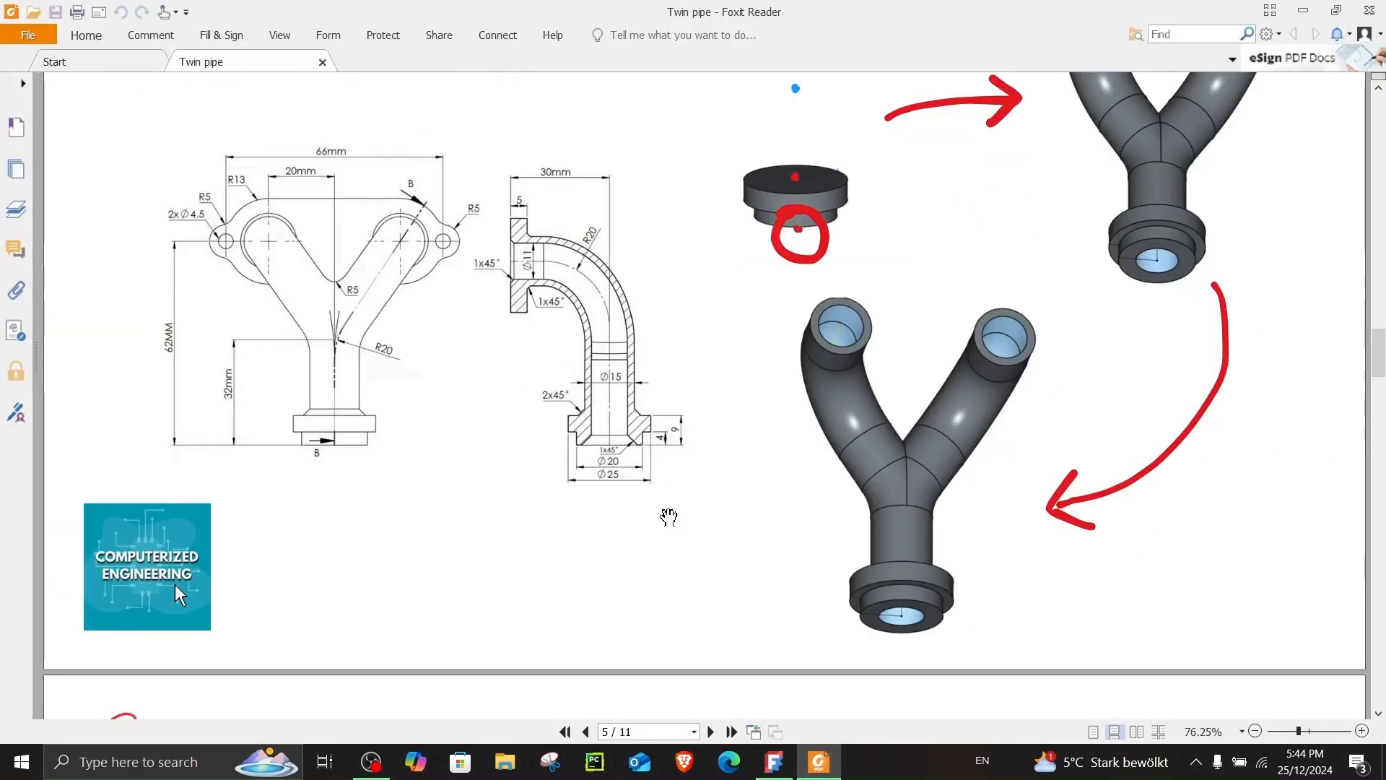
Step: Scroll the Twin pipe drawing to page 6, Step 5 flange plate, and return to FreeCAD
scroll("down", 3)
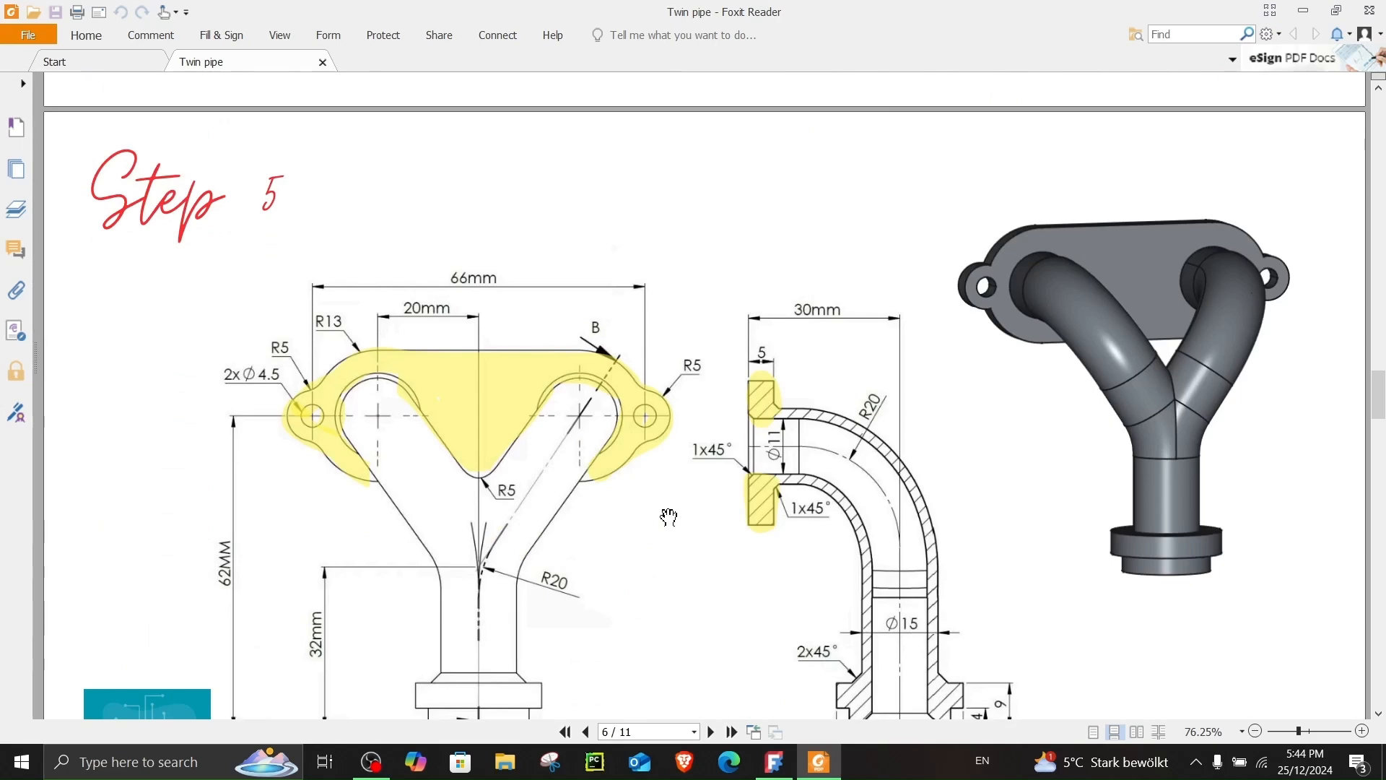
scroll("down", 3)
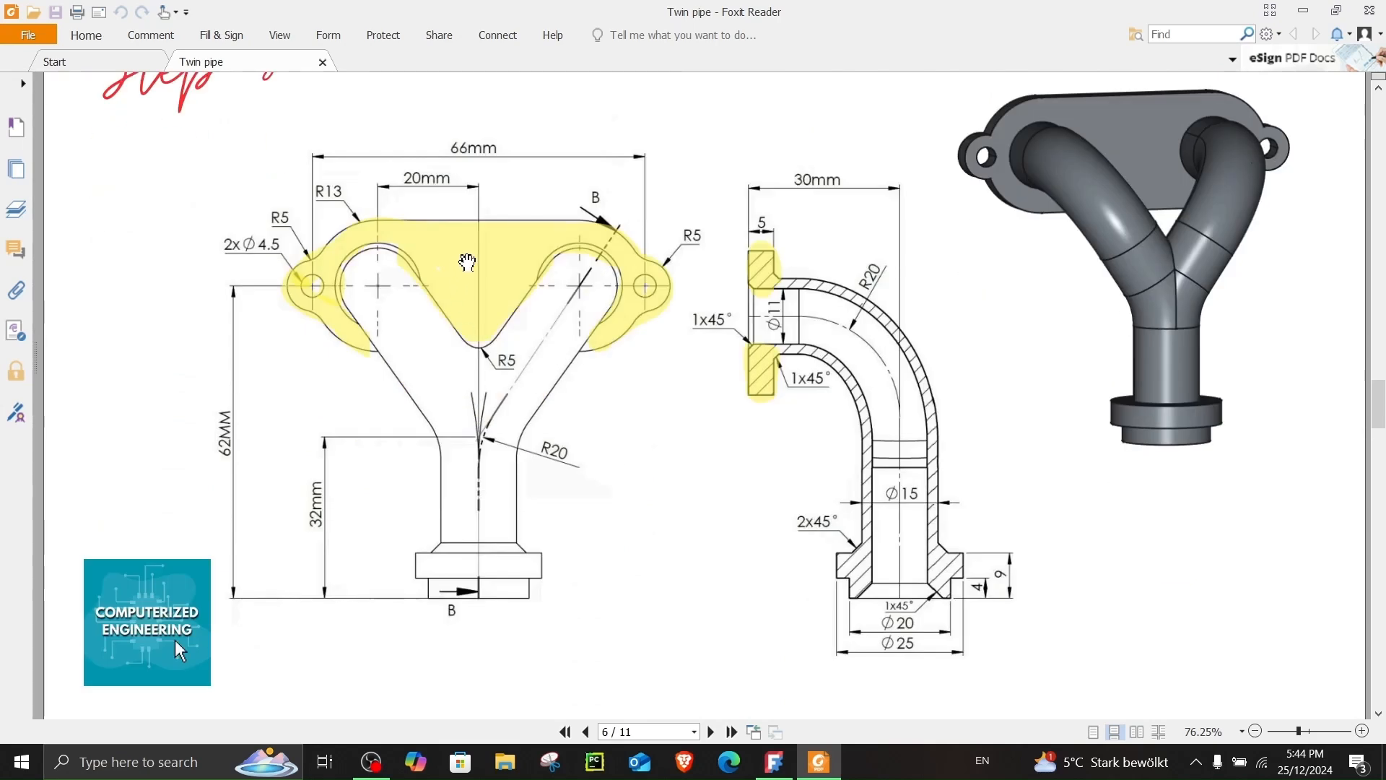
scroll("down", 3)
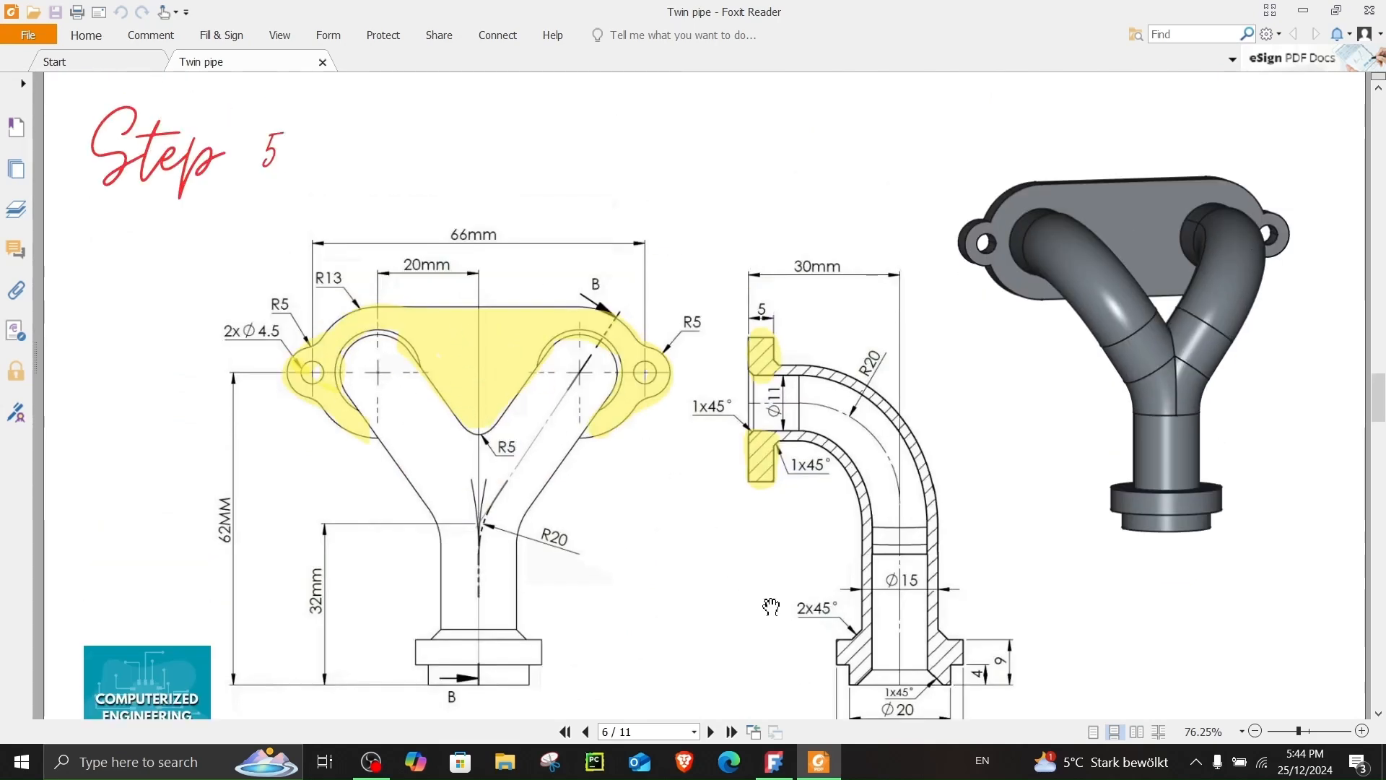
left_click(774, 761)
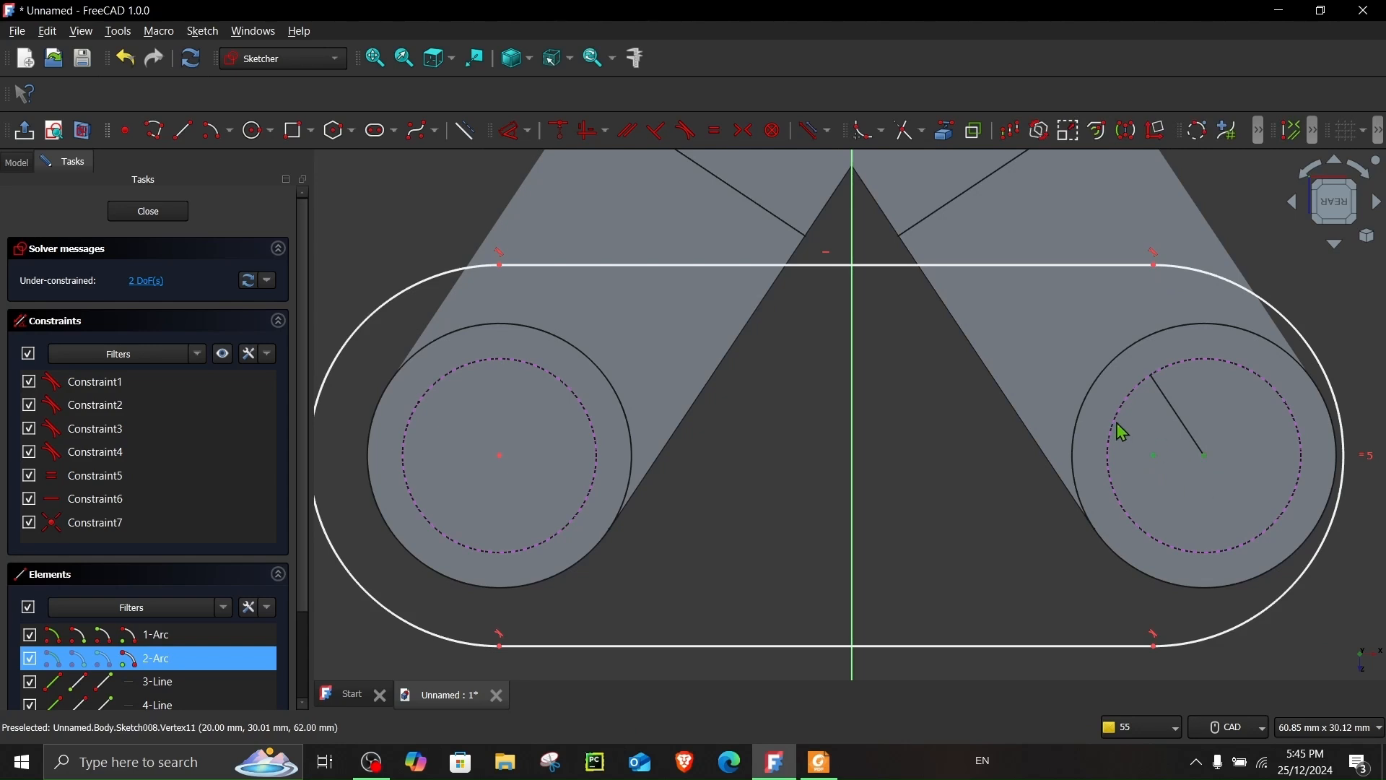
mouse_move(558, 129)
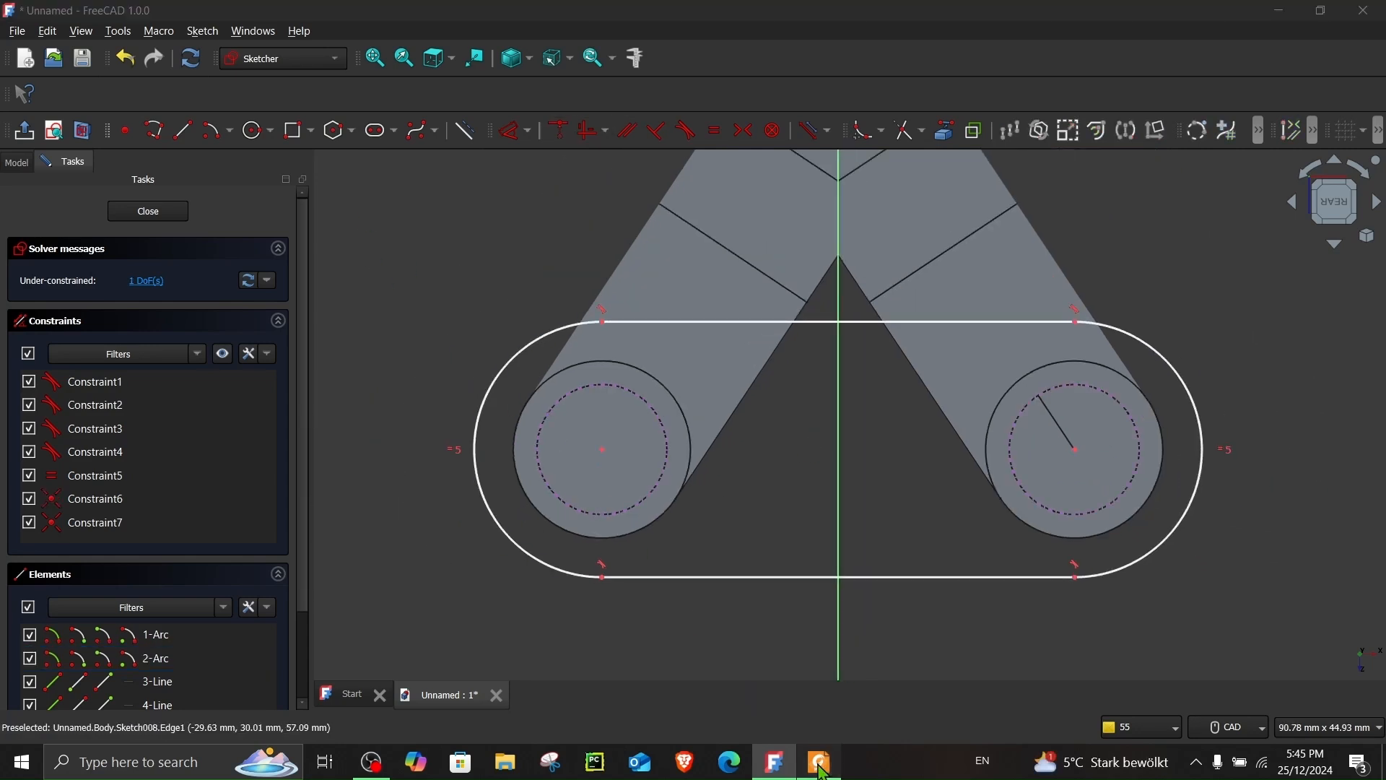
Step: Compare the flange drawing with the sketch and resume drawing the 66 mm obround outline
left_click(817, 761)
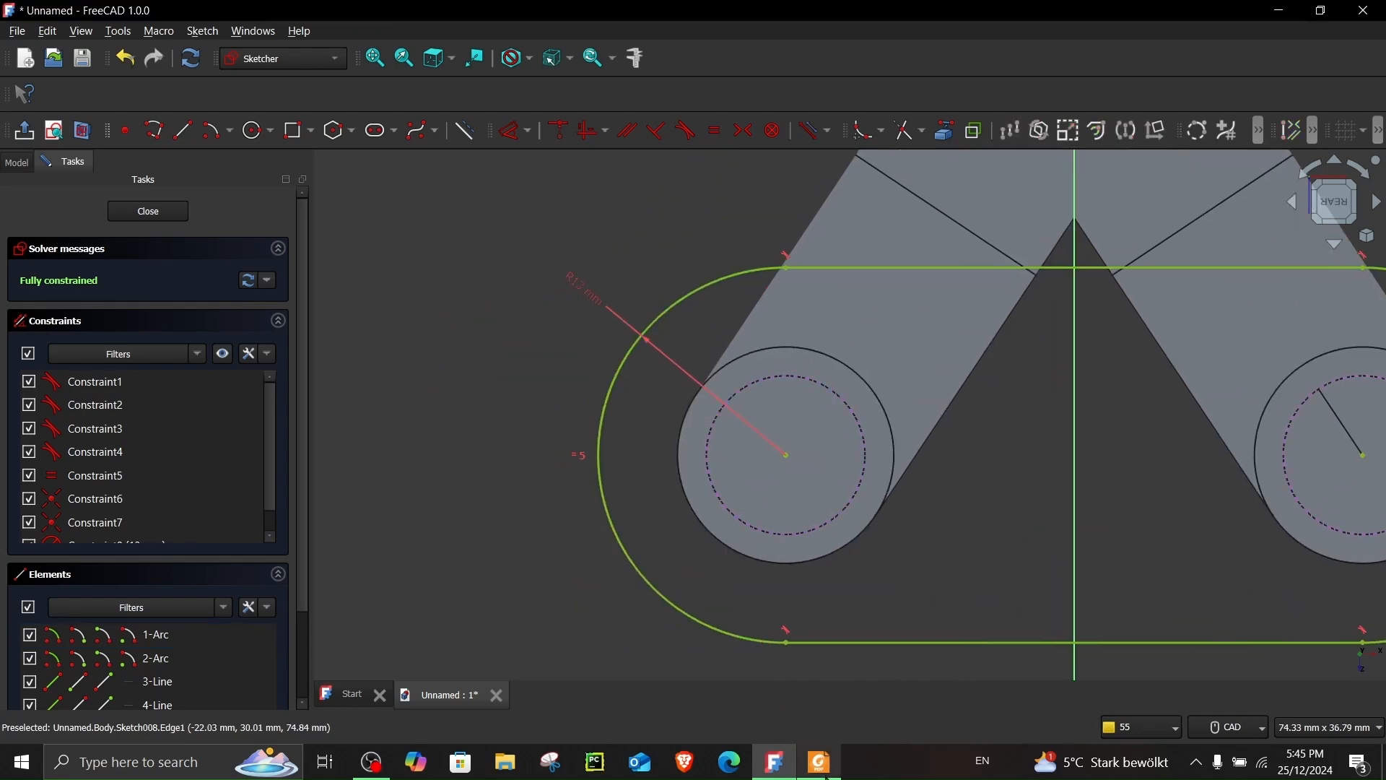
left_click(820, 763)
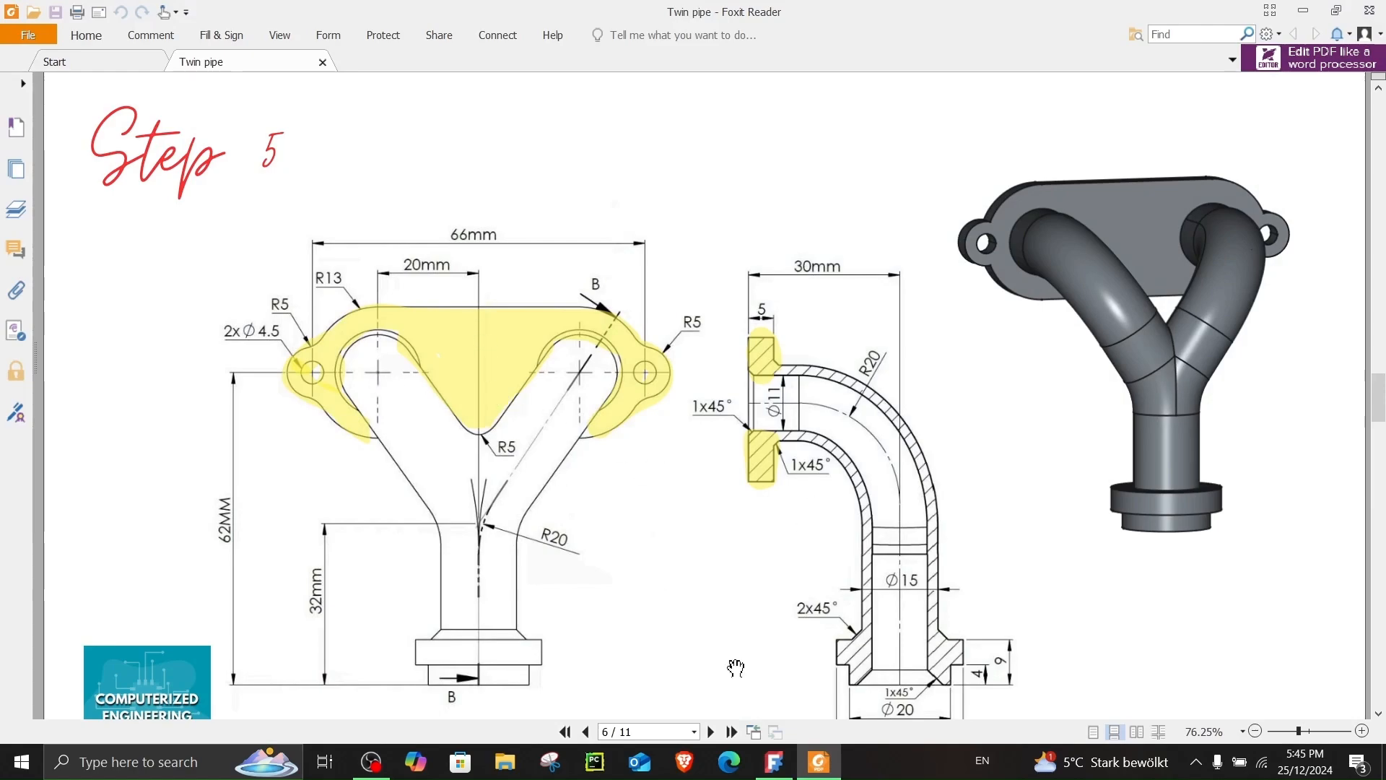
left_click(774, 763)
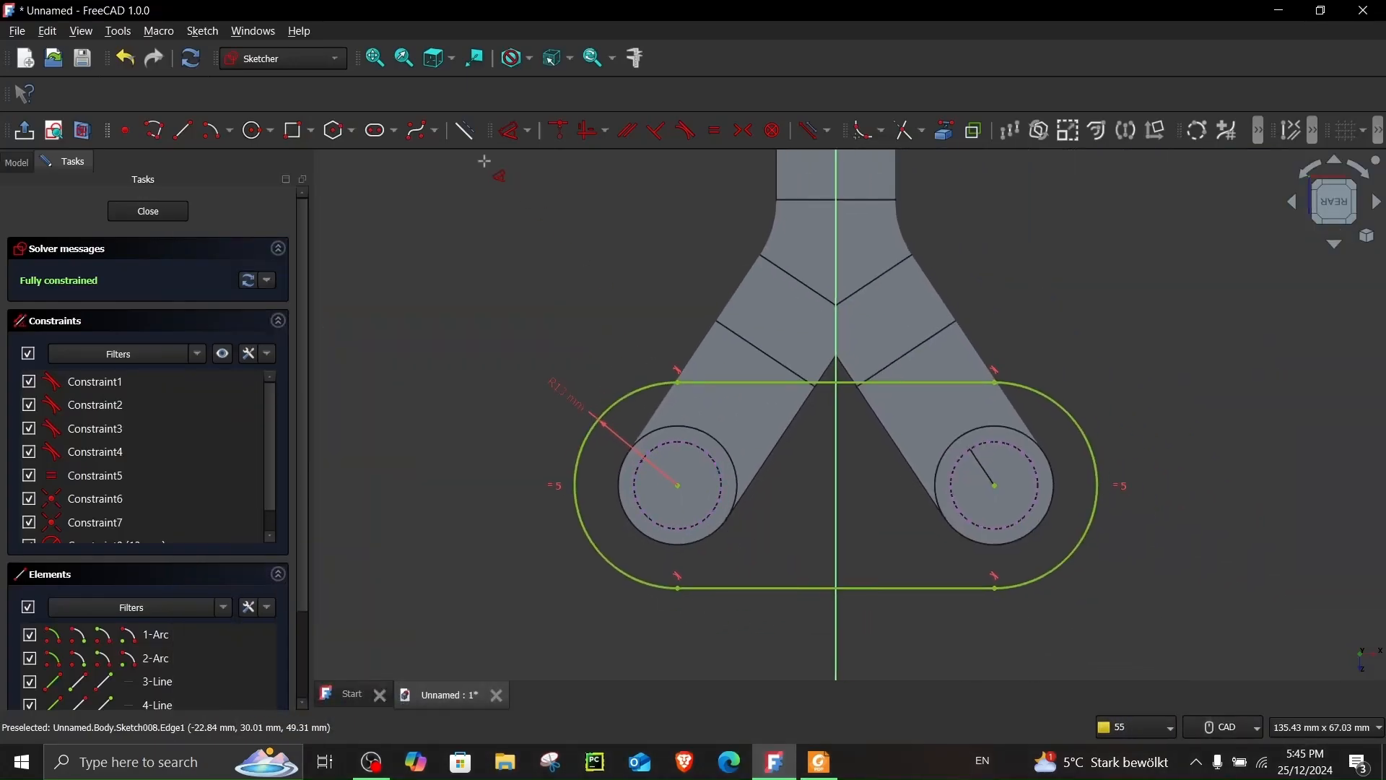
left_click(250, 130)
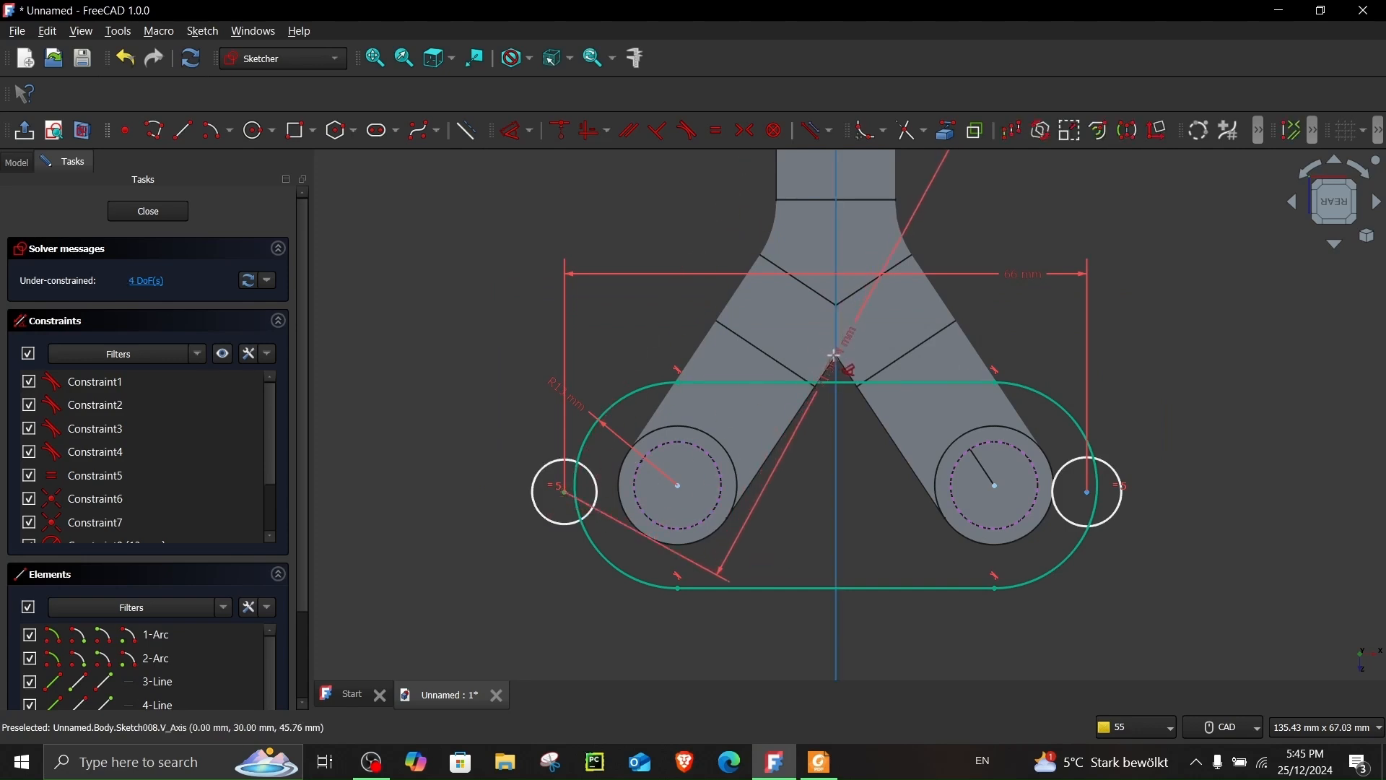
Step: Constrain the left end circle at 33 mm offset and verify it against the drawing
left_click(832, 363)
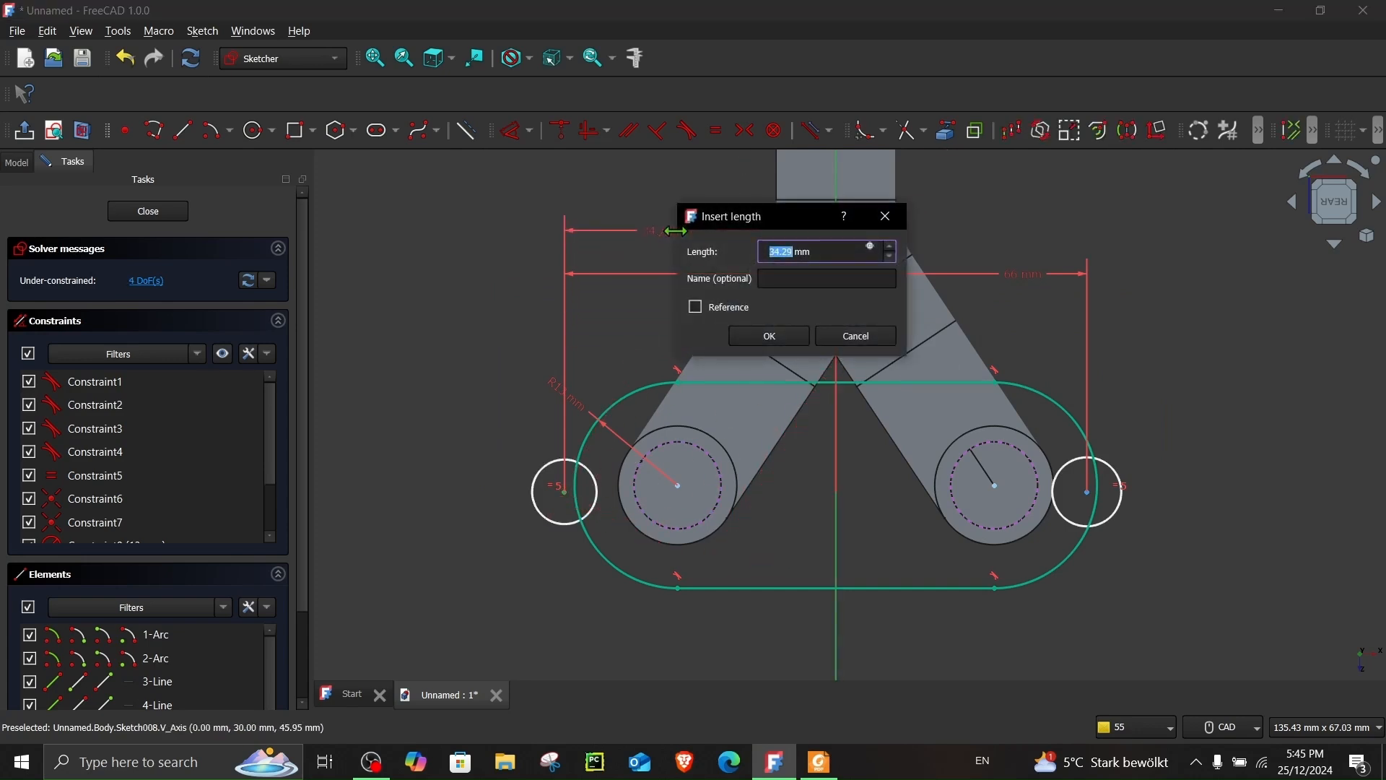
left_click(769, 335)
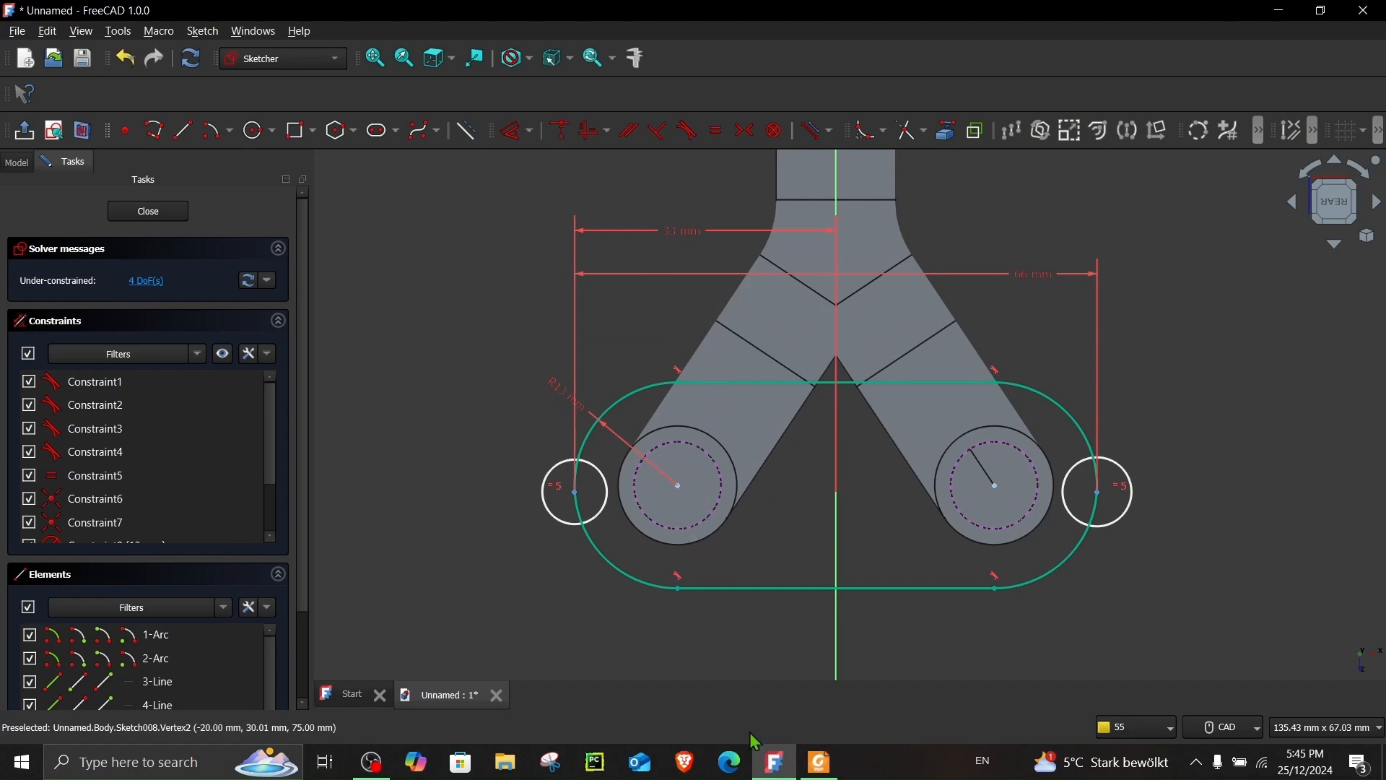
left_click(823, 760)
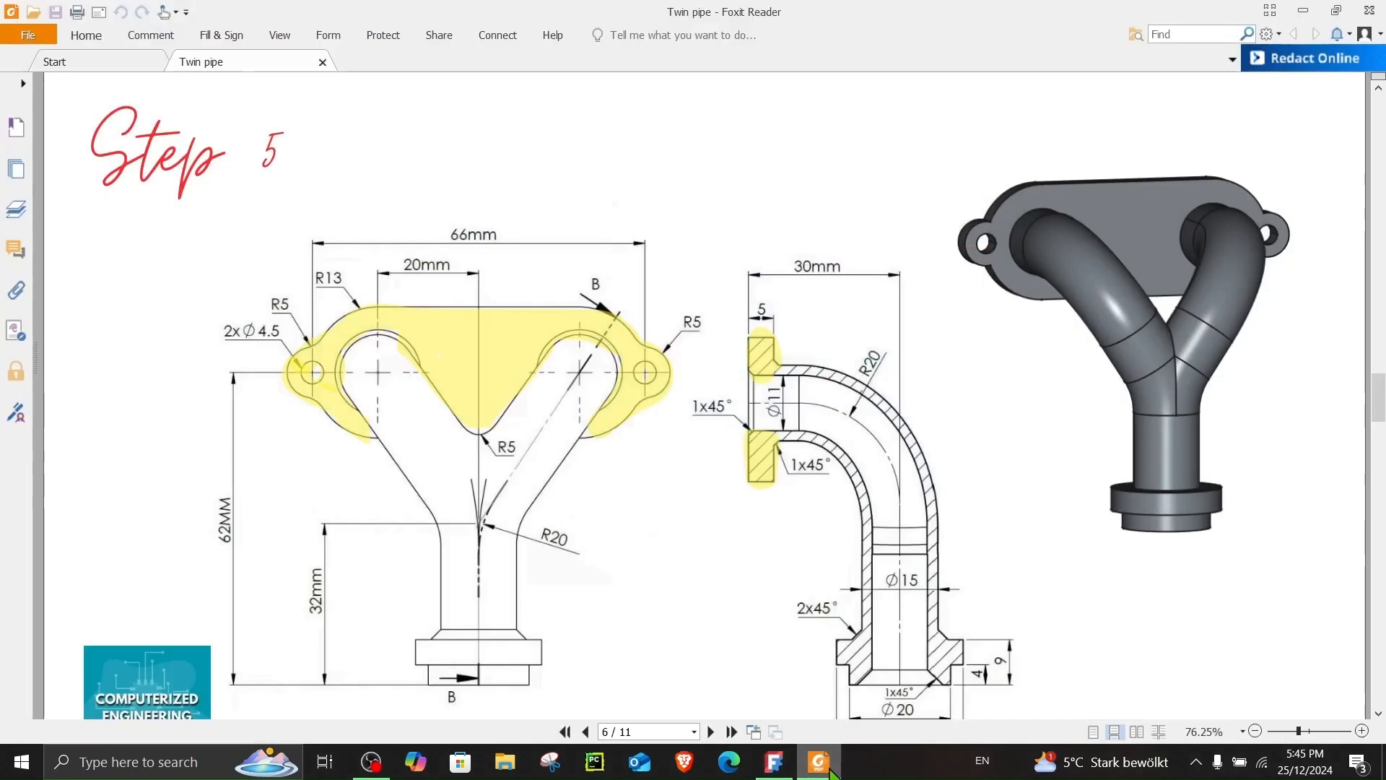
left_click(773, 761)
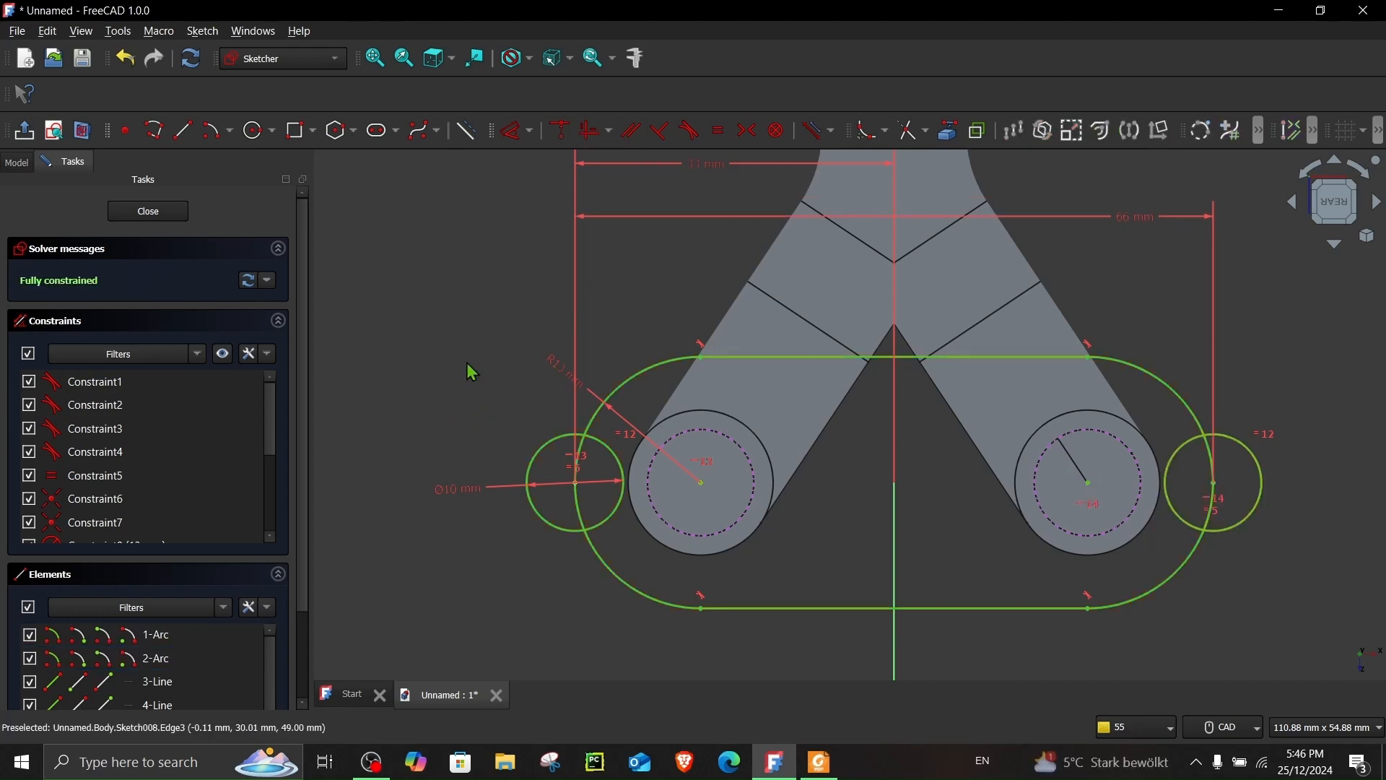
mouse_move(882, 146)
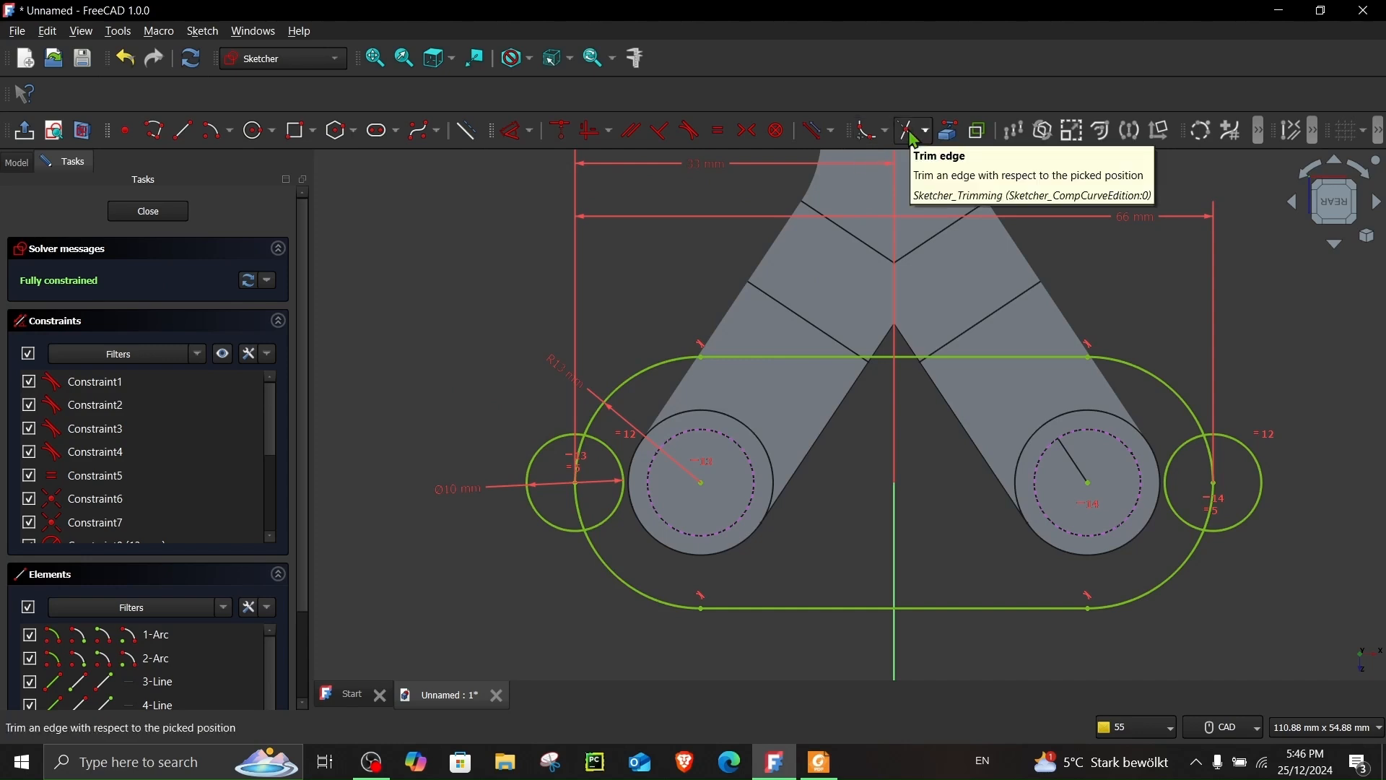
mouse_move(507, 468)
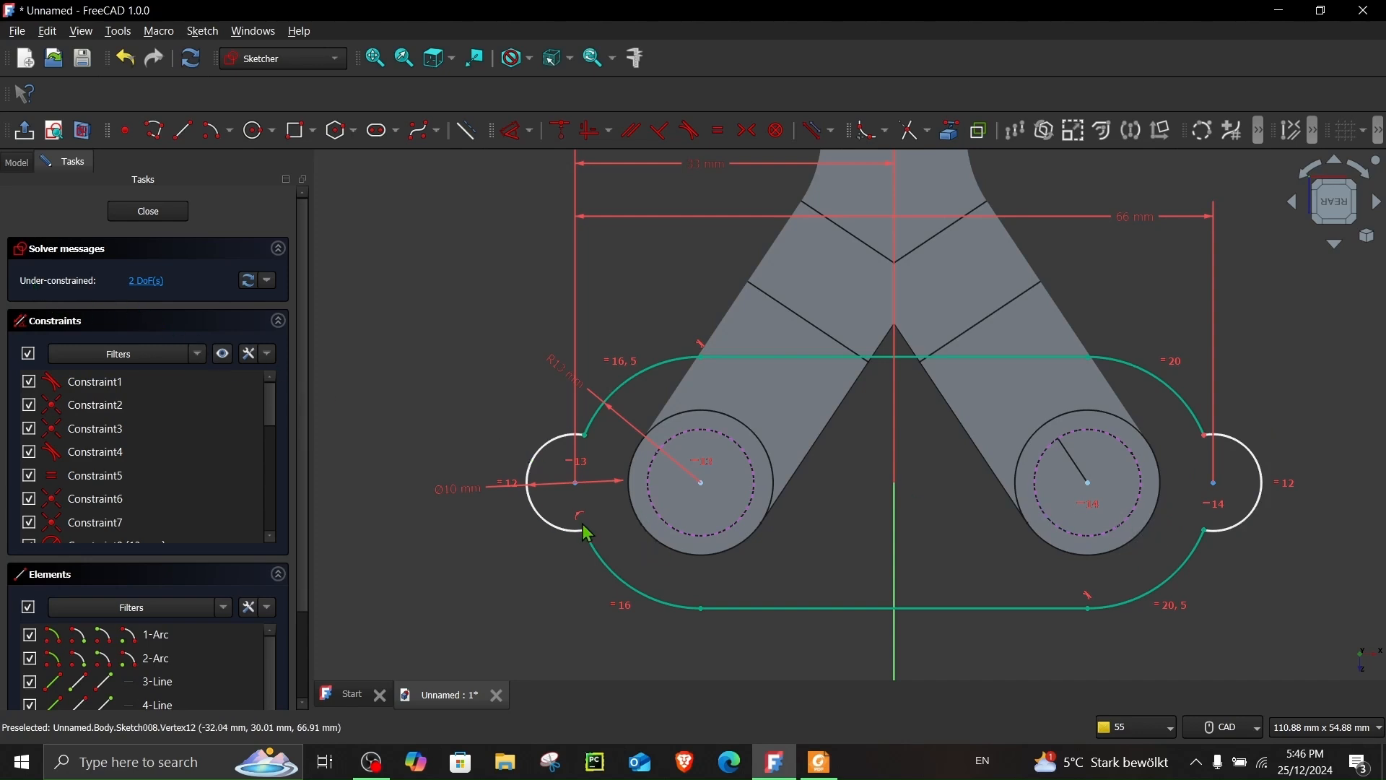
mouse_move(641, 581)
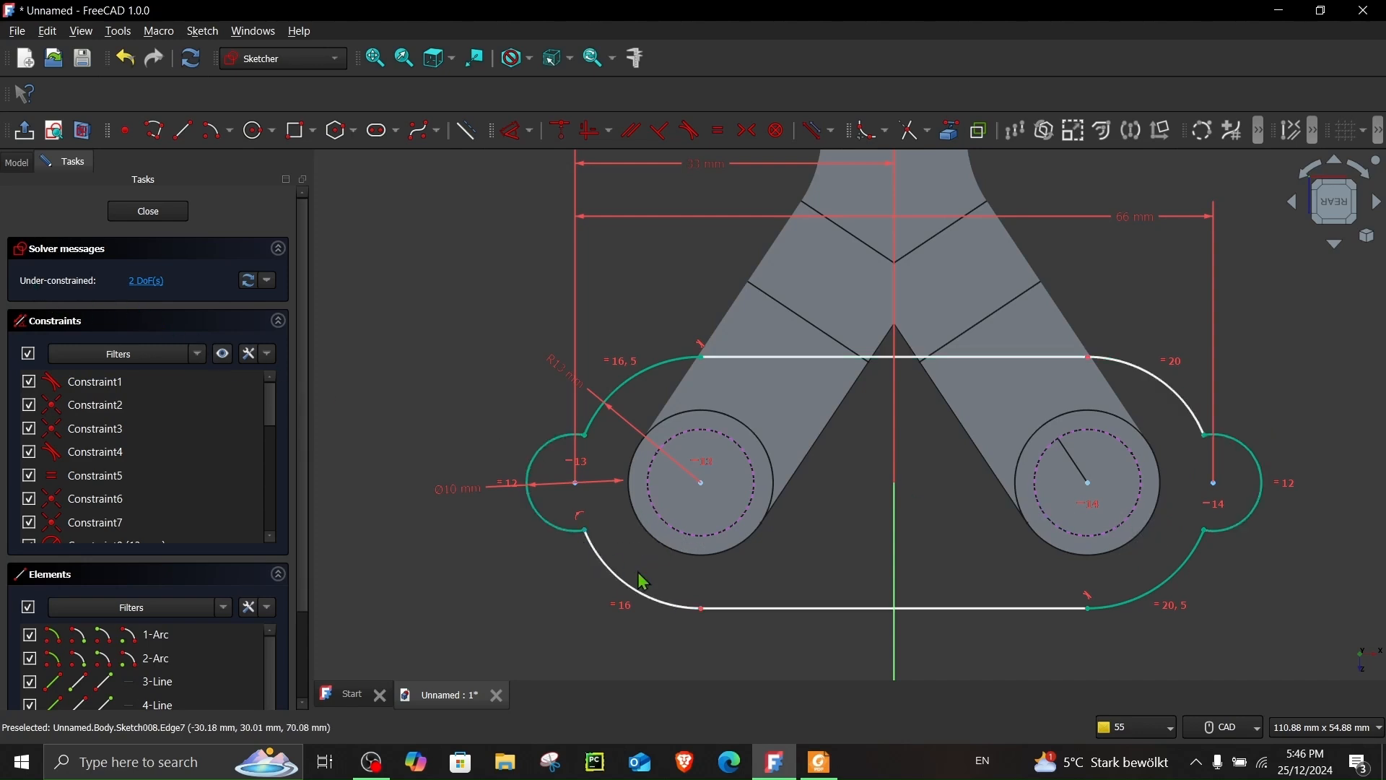
mouse_move(685, 130)
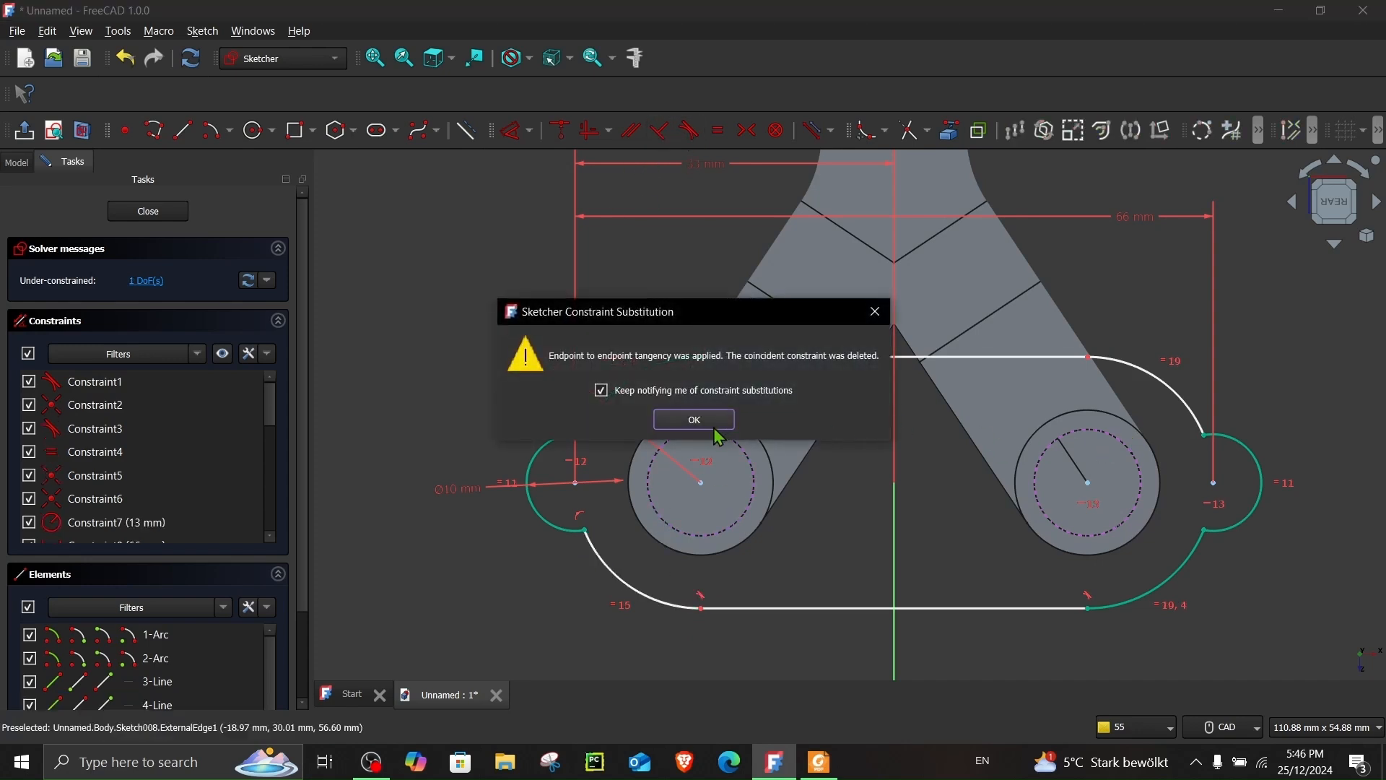
Step: Make the top straight edge tangent to the lobe arc, accepting the constraint substitution notices
left_click(693, 419)
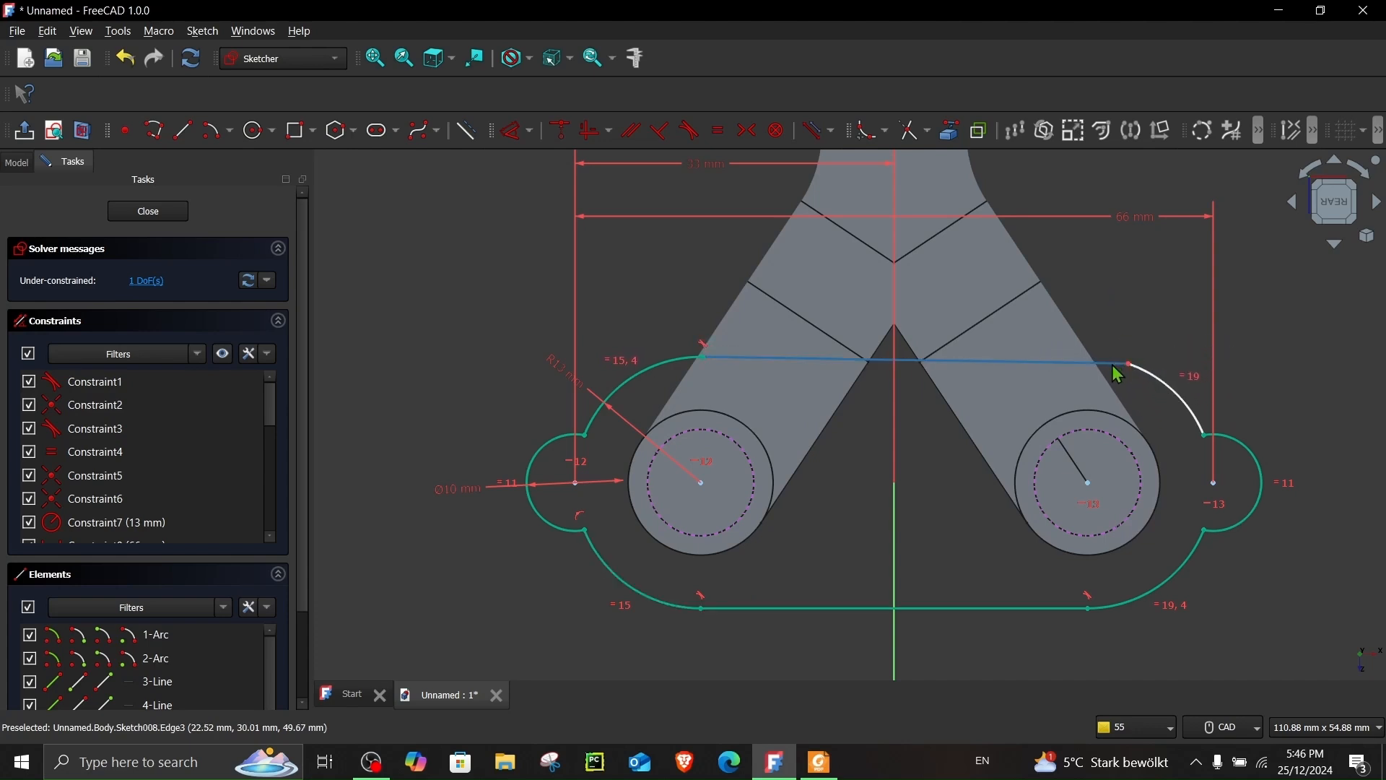
left_click(1129, 364)
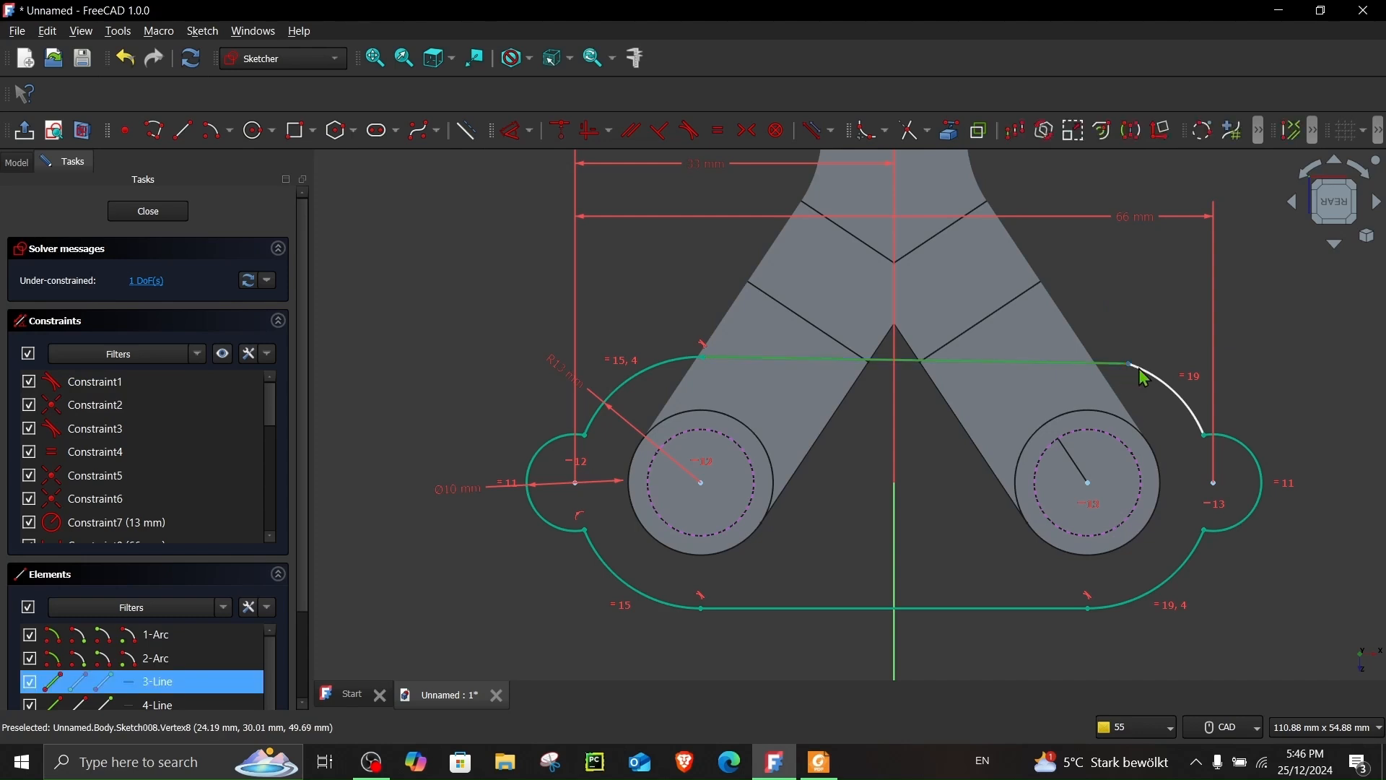
mouse_move(1138, 383)
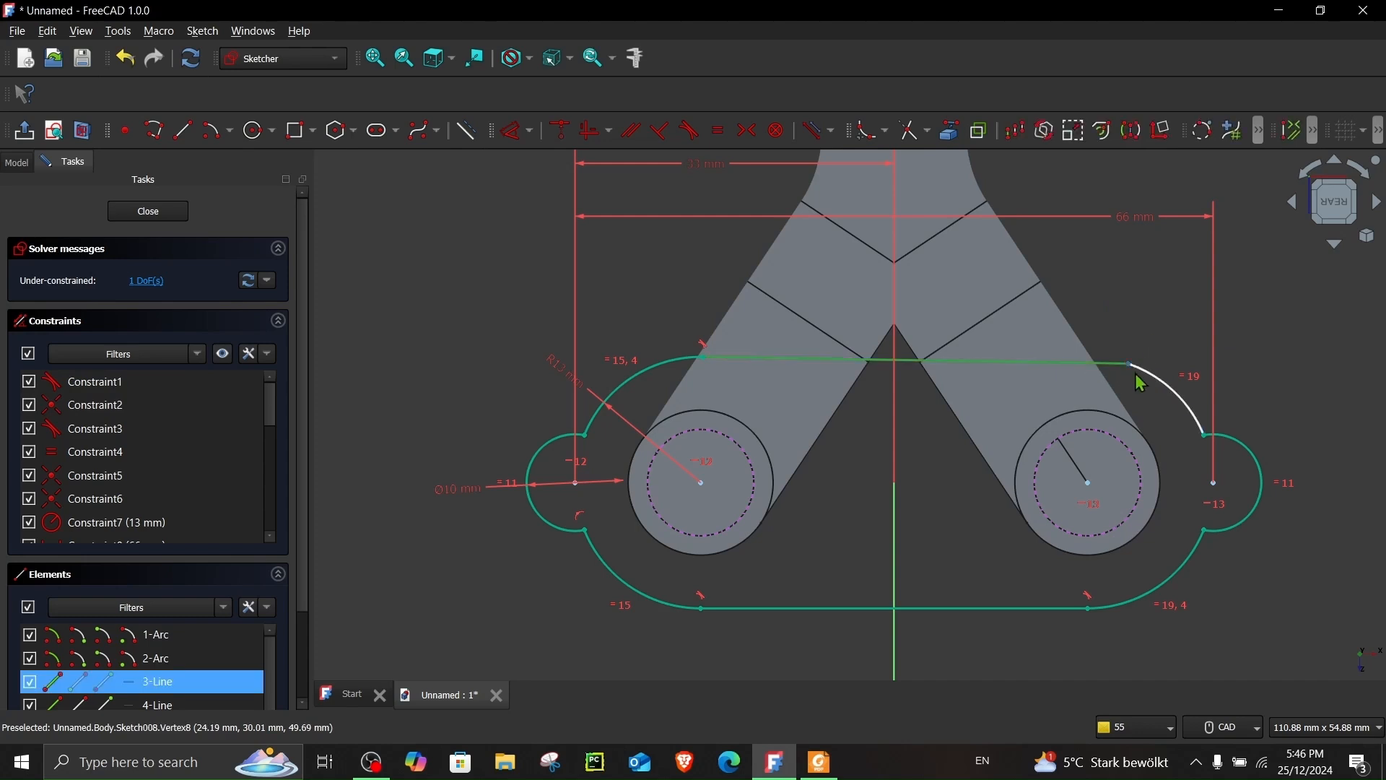
left_click(686, 130)
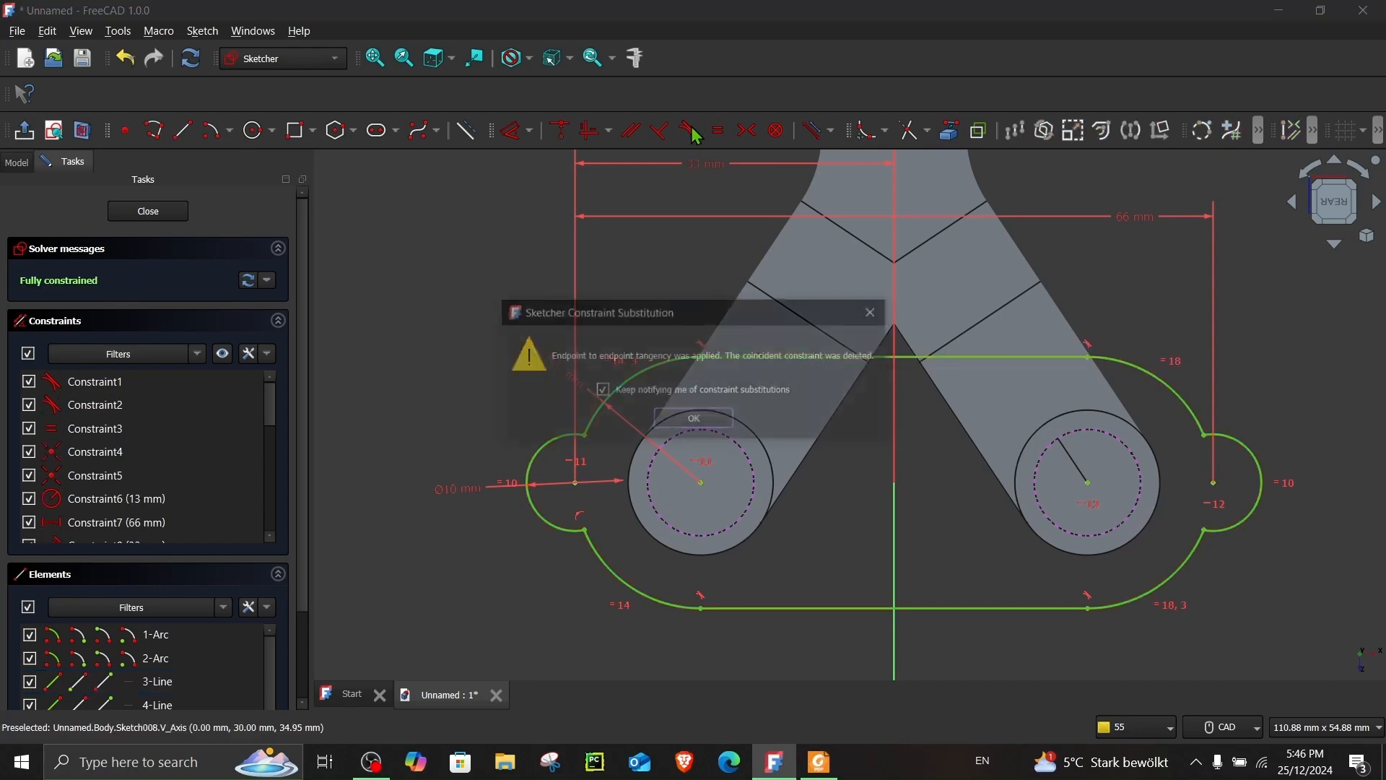
left_click(693, 419)
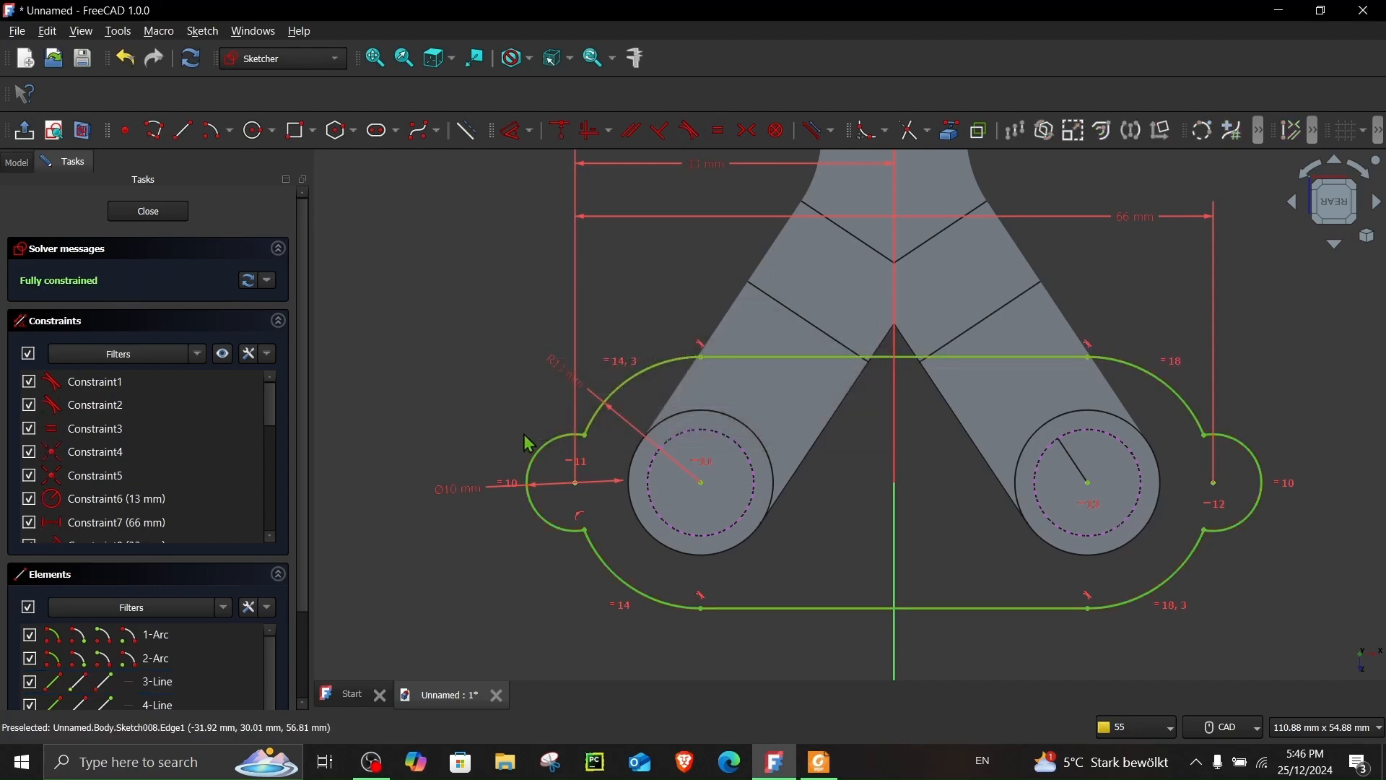
left_click(816, 761)
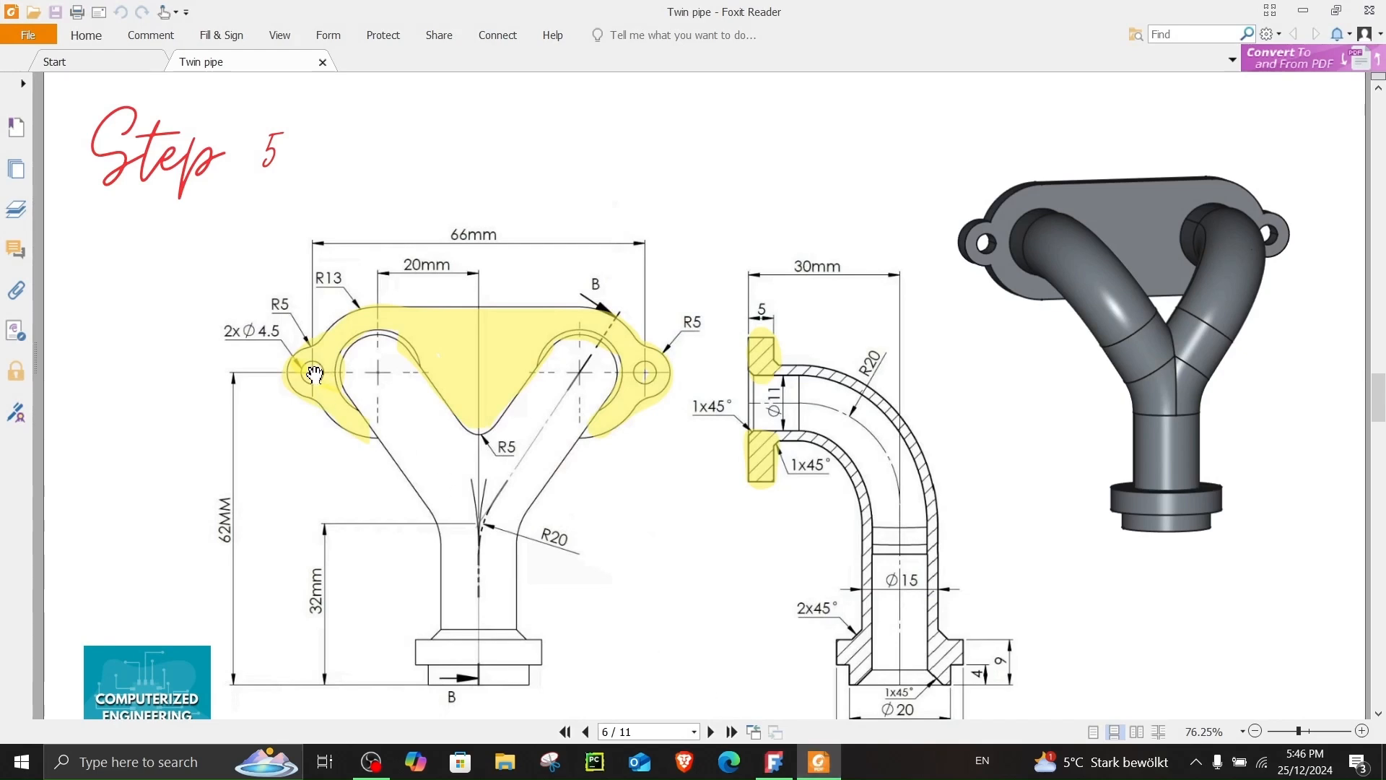
mouse_move(286, 367)
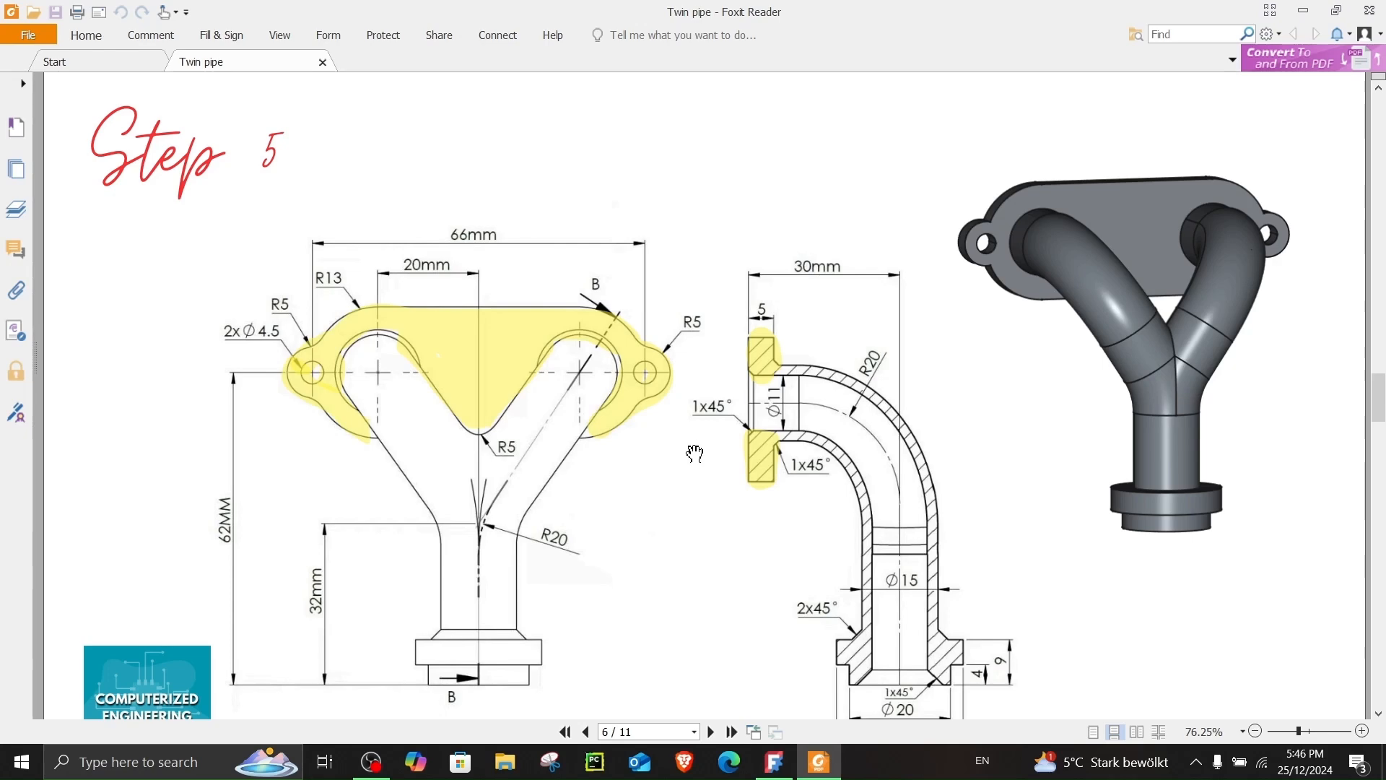
mouse_move(659, 488)
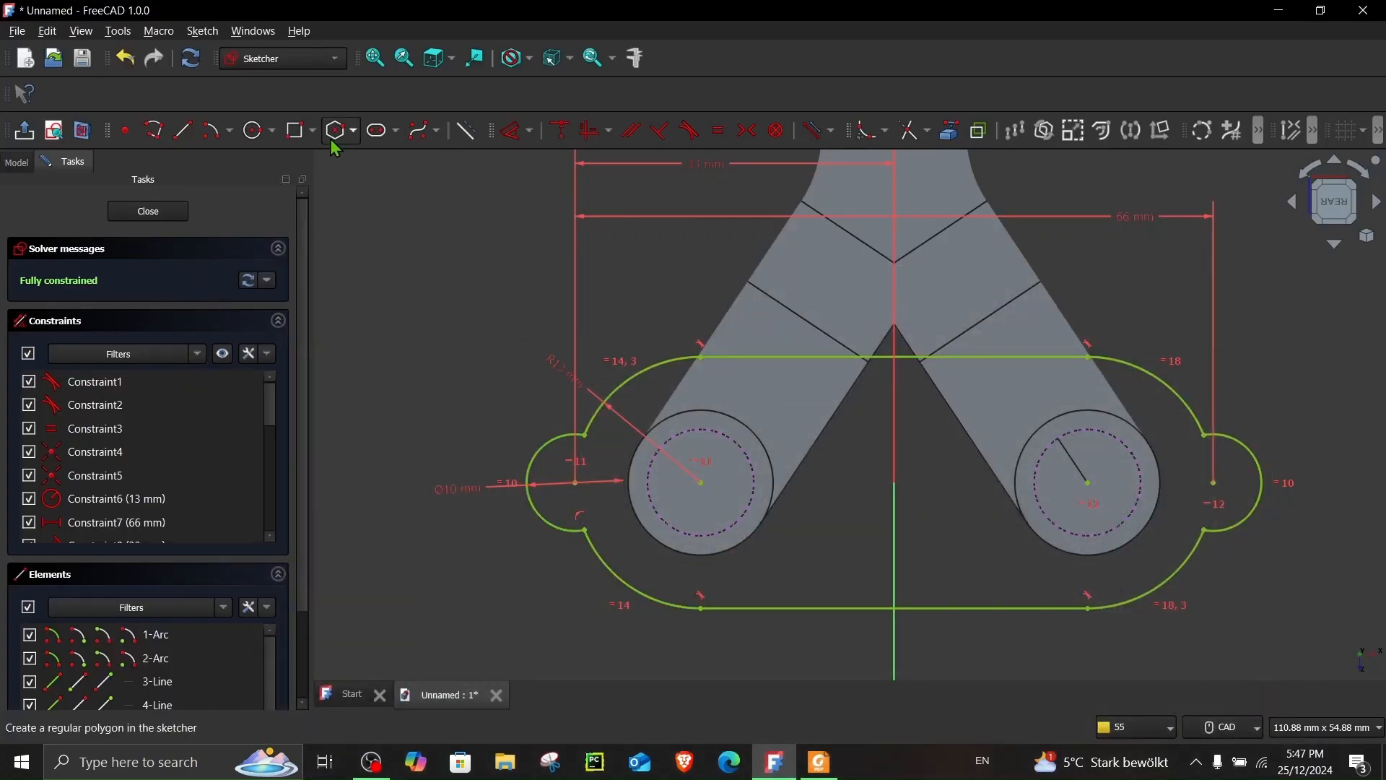
Step: Place and size a bolt hole in the right lobe and start the bore circle diameter
left_click(335, 130)
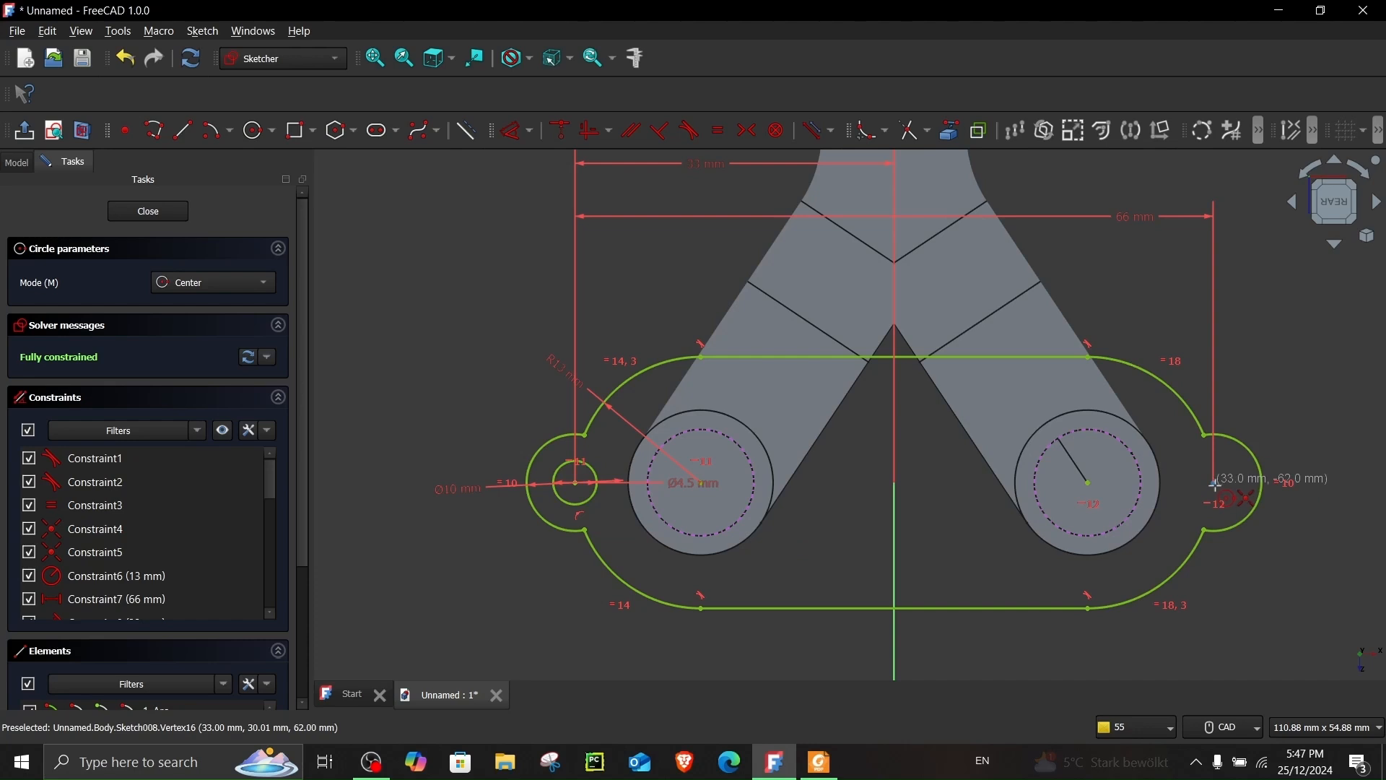
left_click(1213, 482)
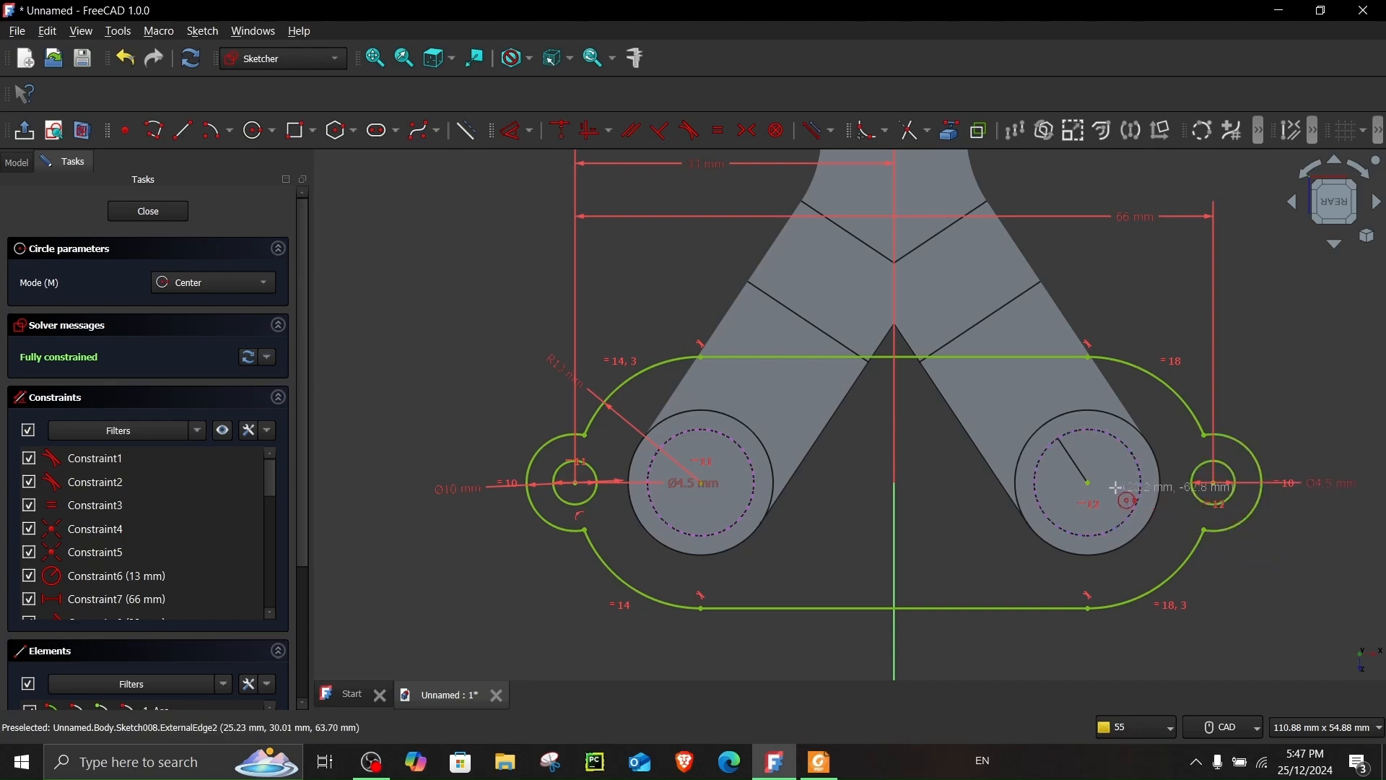
left_click(1087, 487)
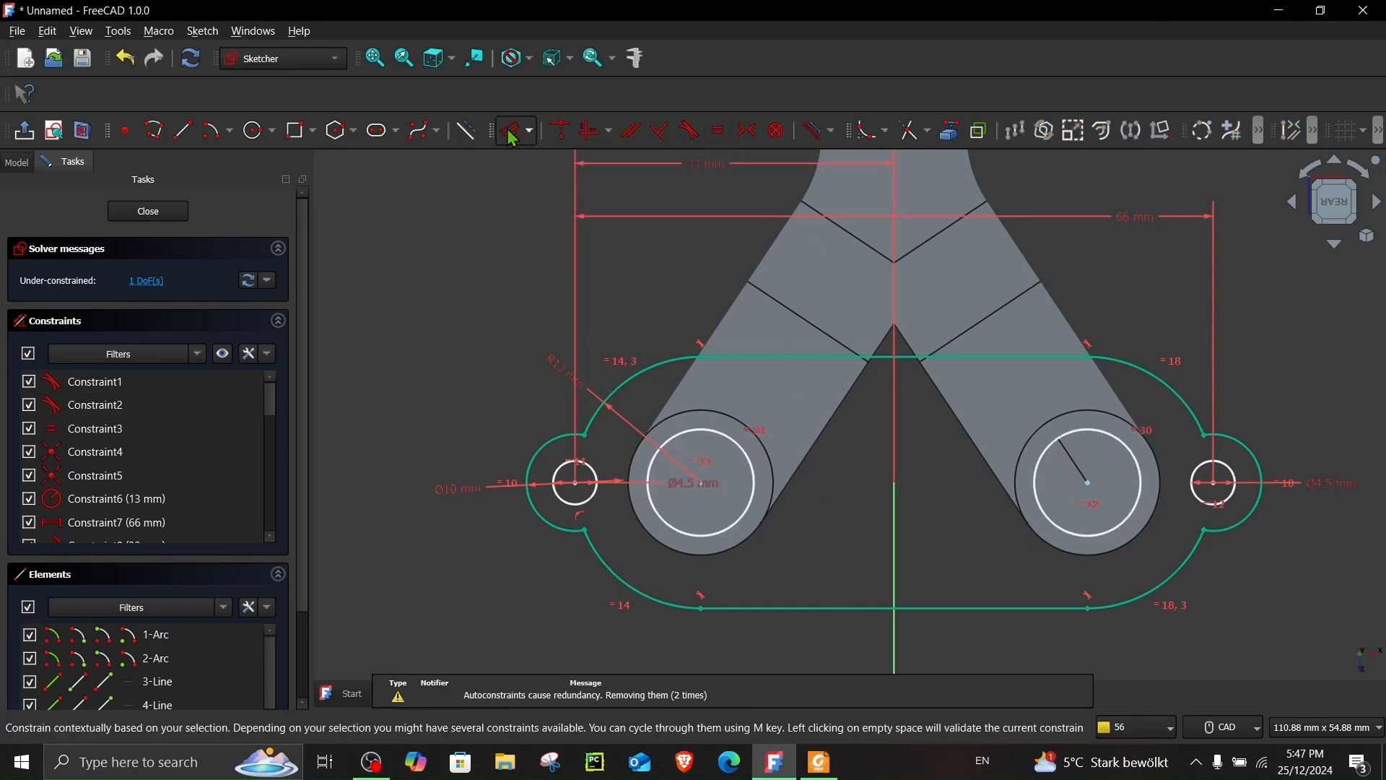
left_click(511, 130)
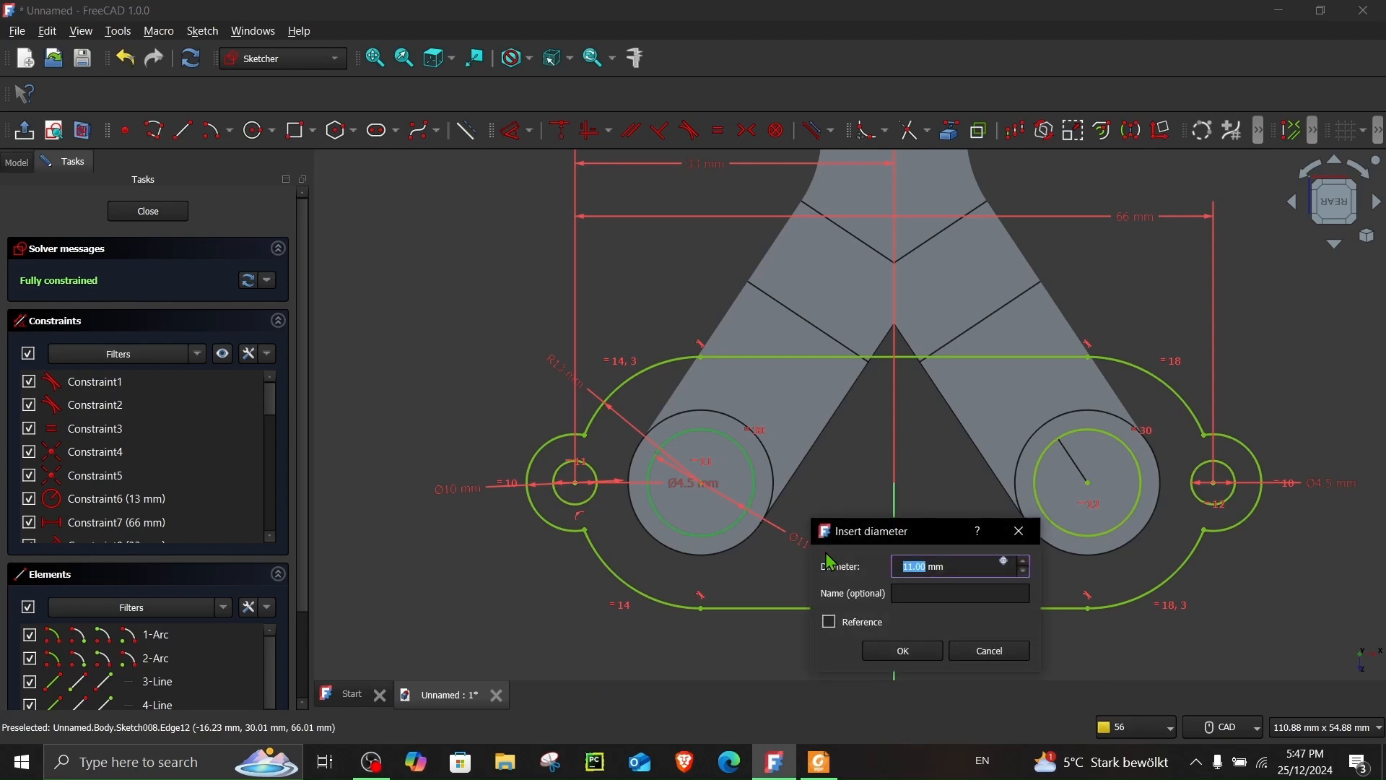
Step: Confirm the 11 mm bore diameter, close the flange sketch and review Step 5 in the drawing
left_click(902, 650)
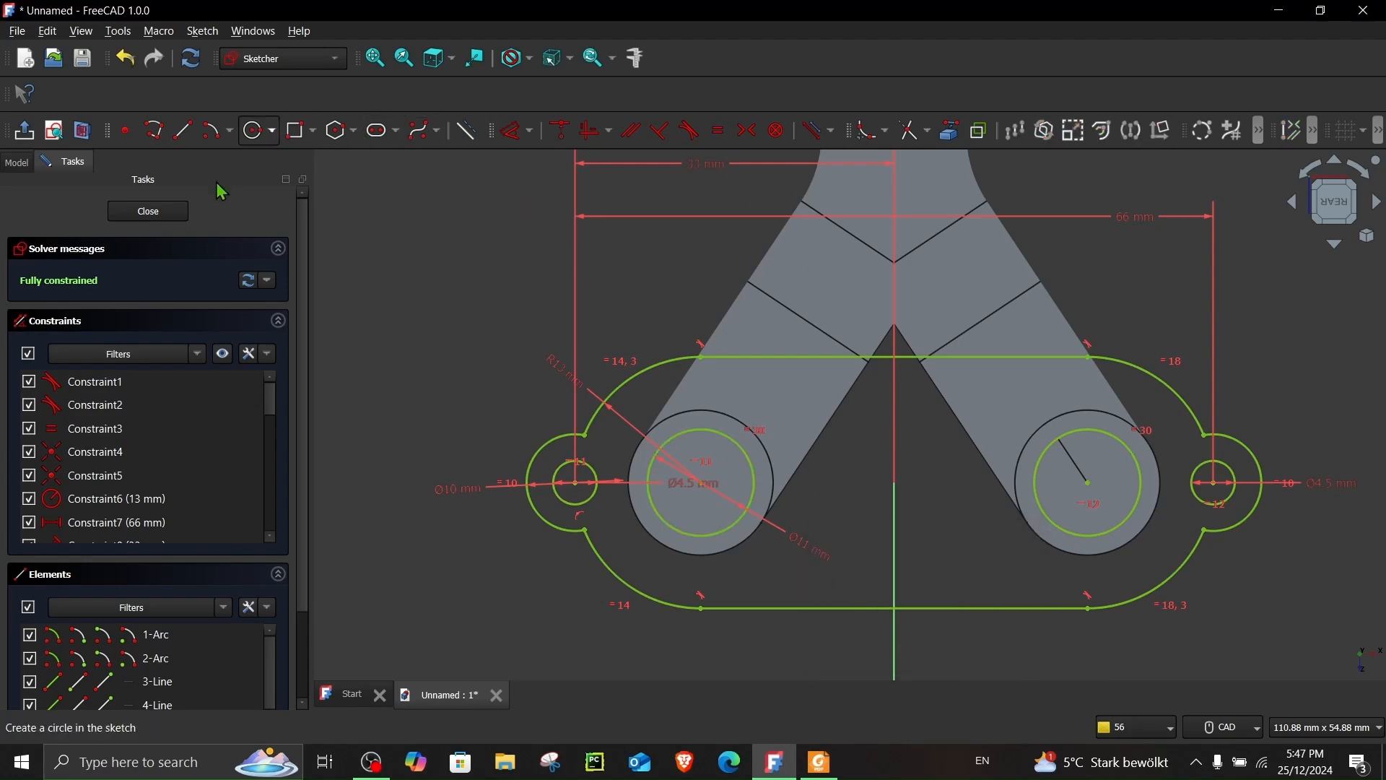
left_click(148, 211)
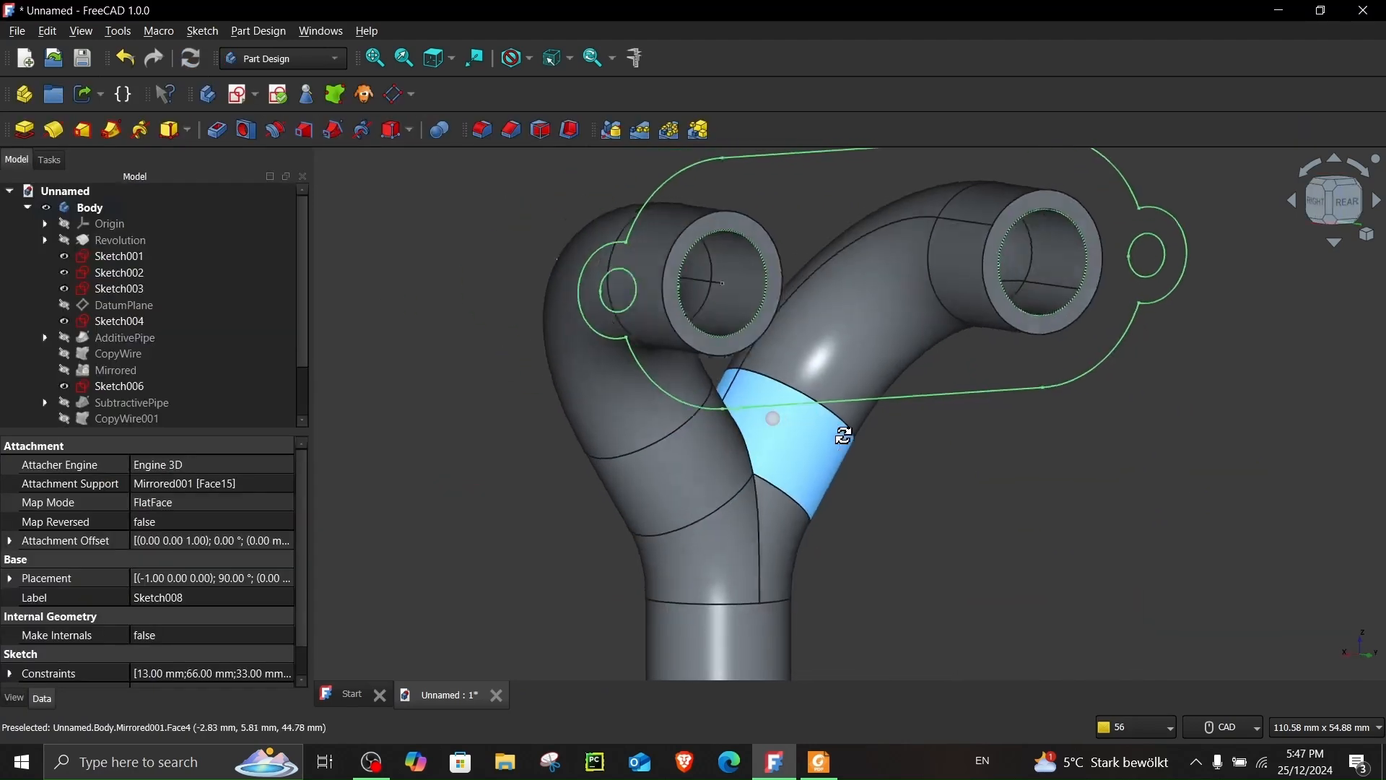
left_click(820, 759)
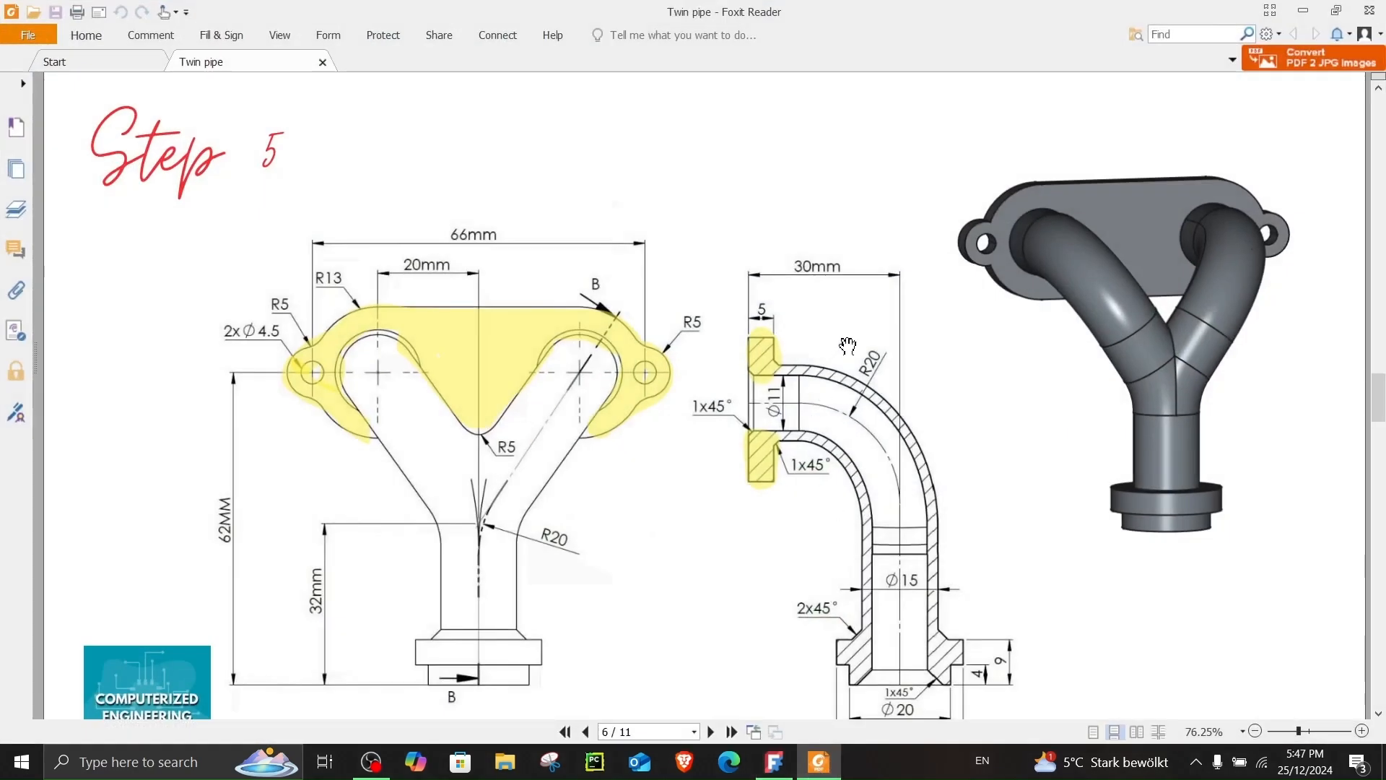
mouse_move(751, 372)
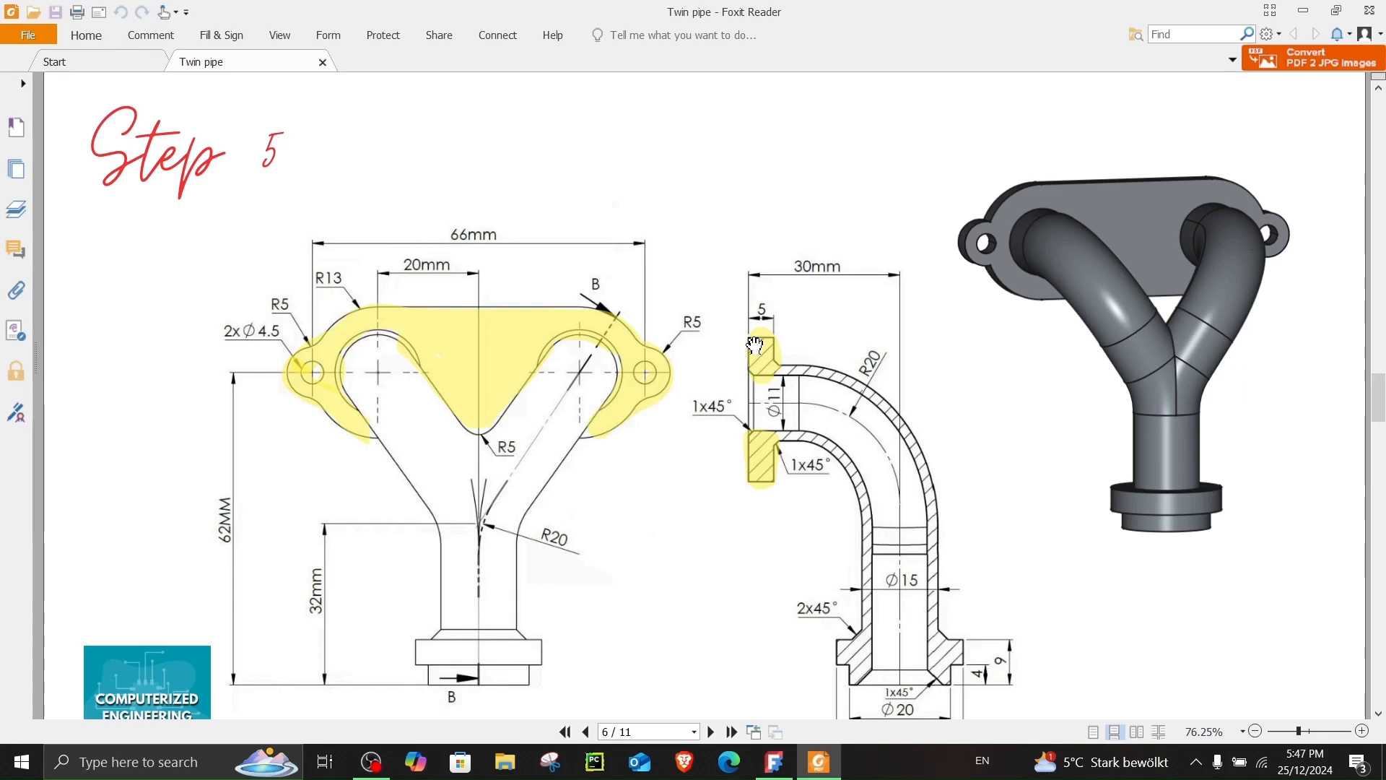
mouse_move(797, 364)
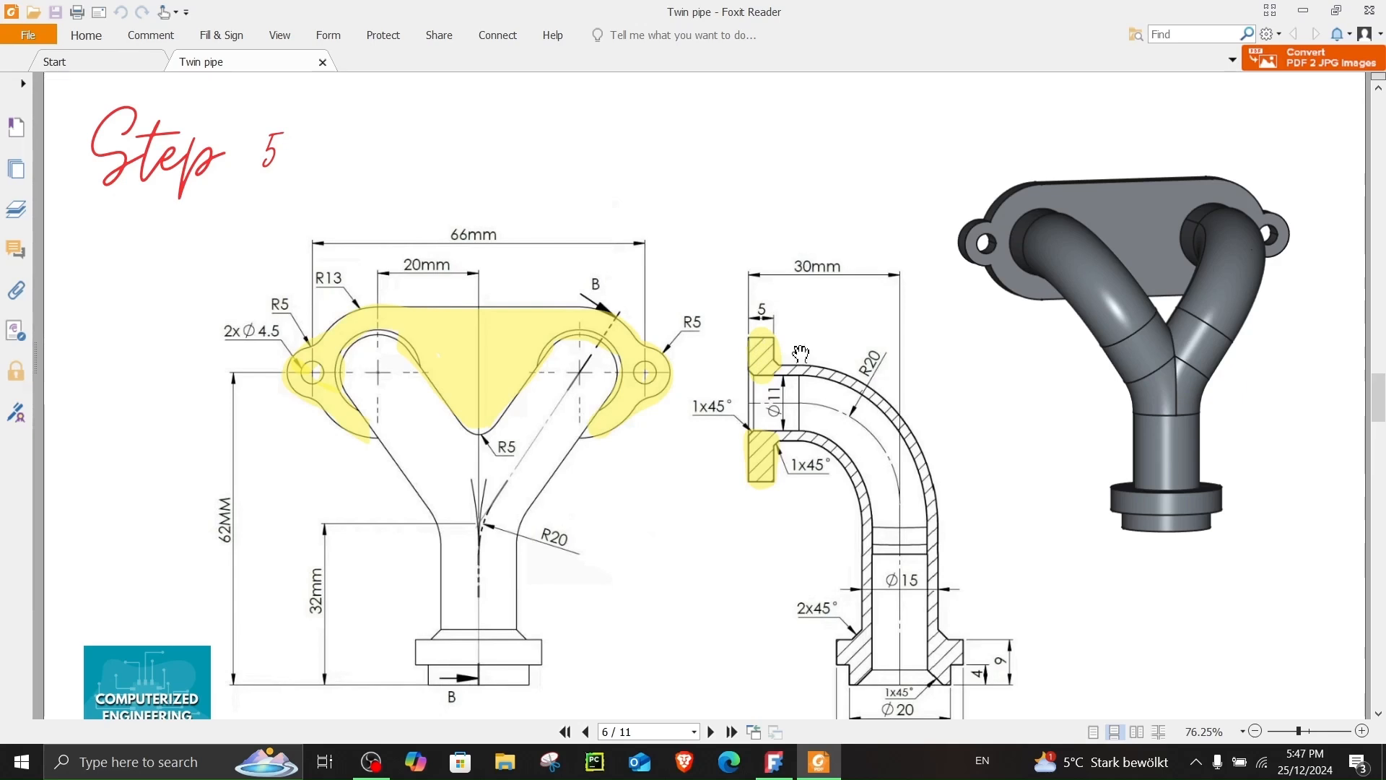
mouse_move(858, 528)
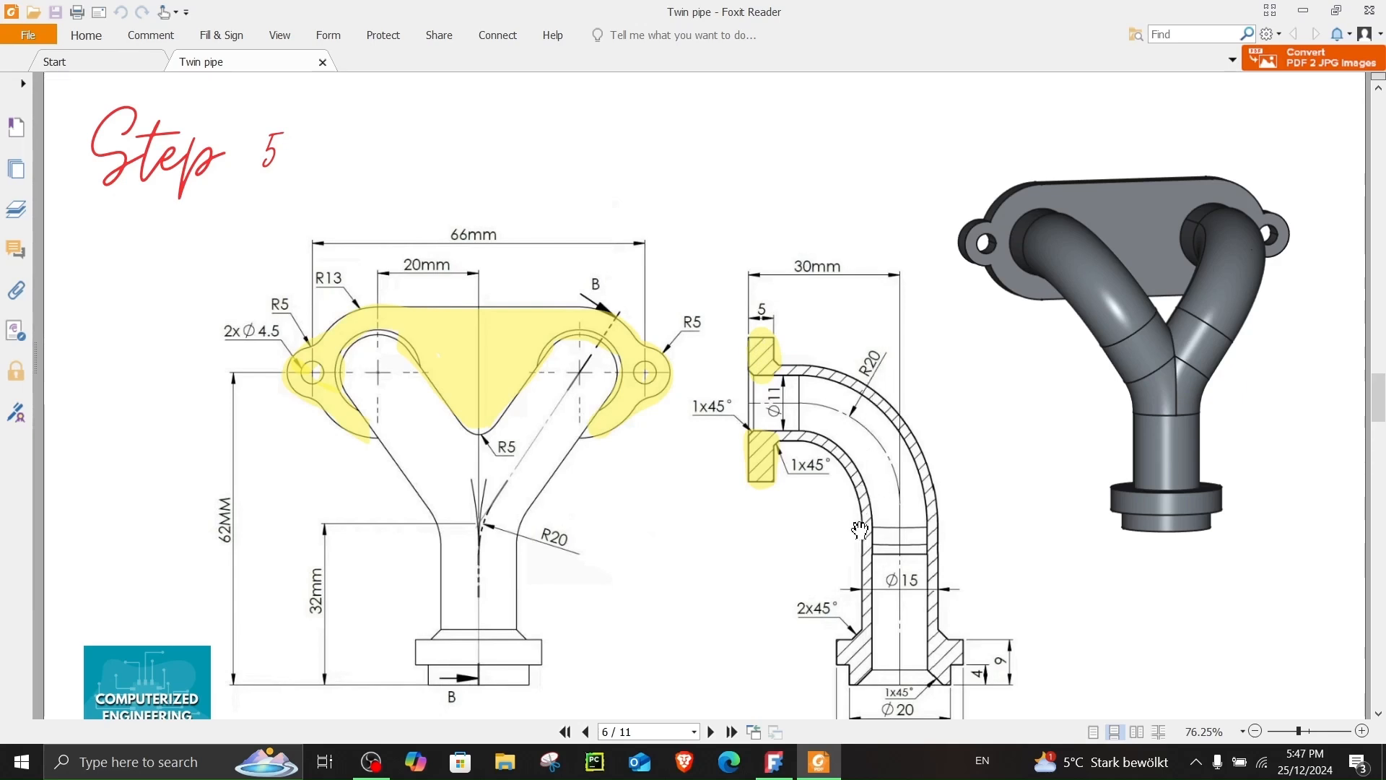
left_click(774, 761)
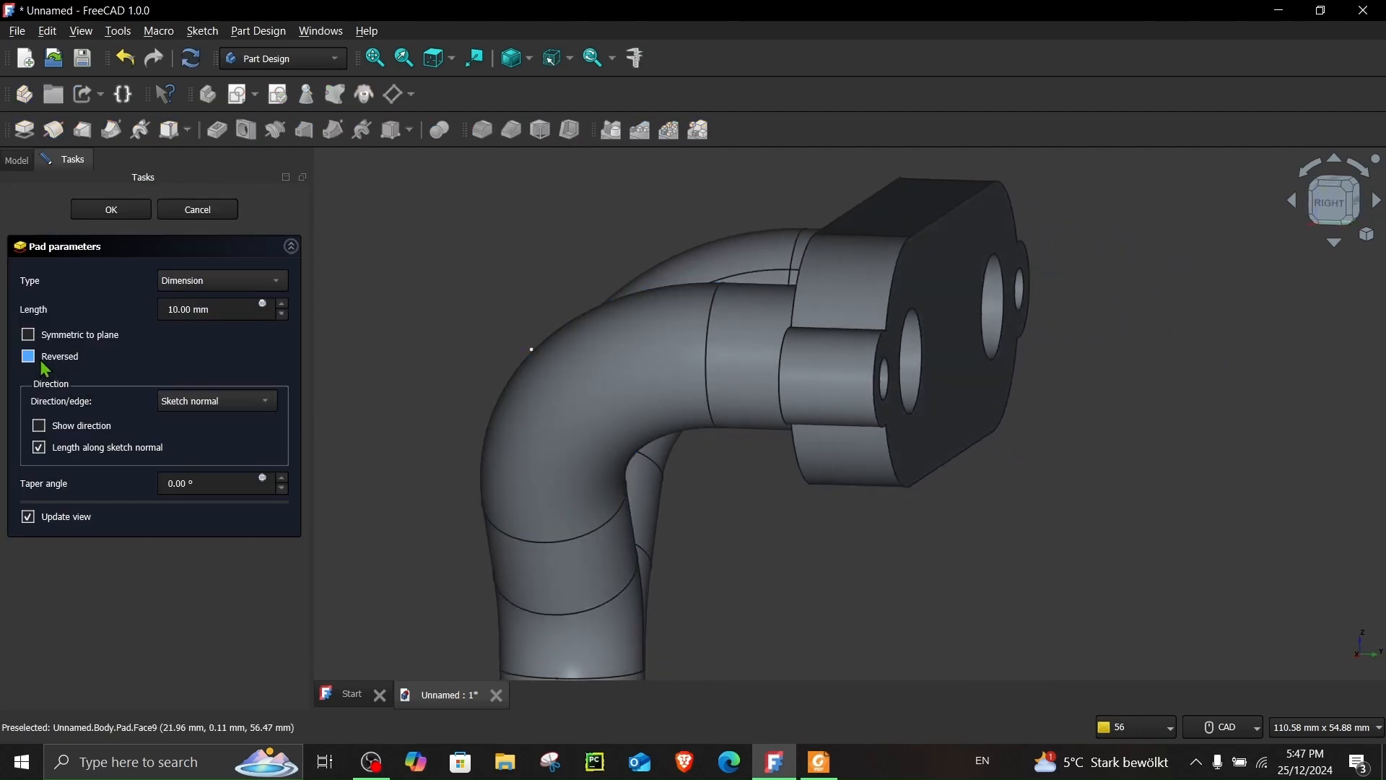
Step: Pad the flange sketch 5 mm in the reversed direction toward the pipe
left_click(27, 355)
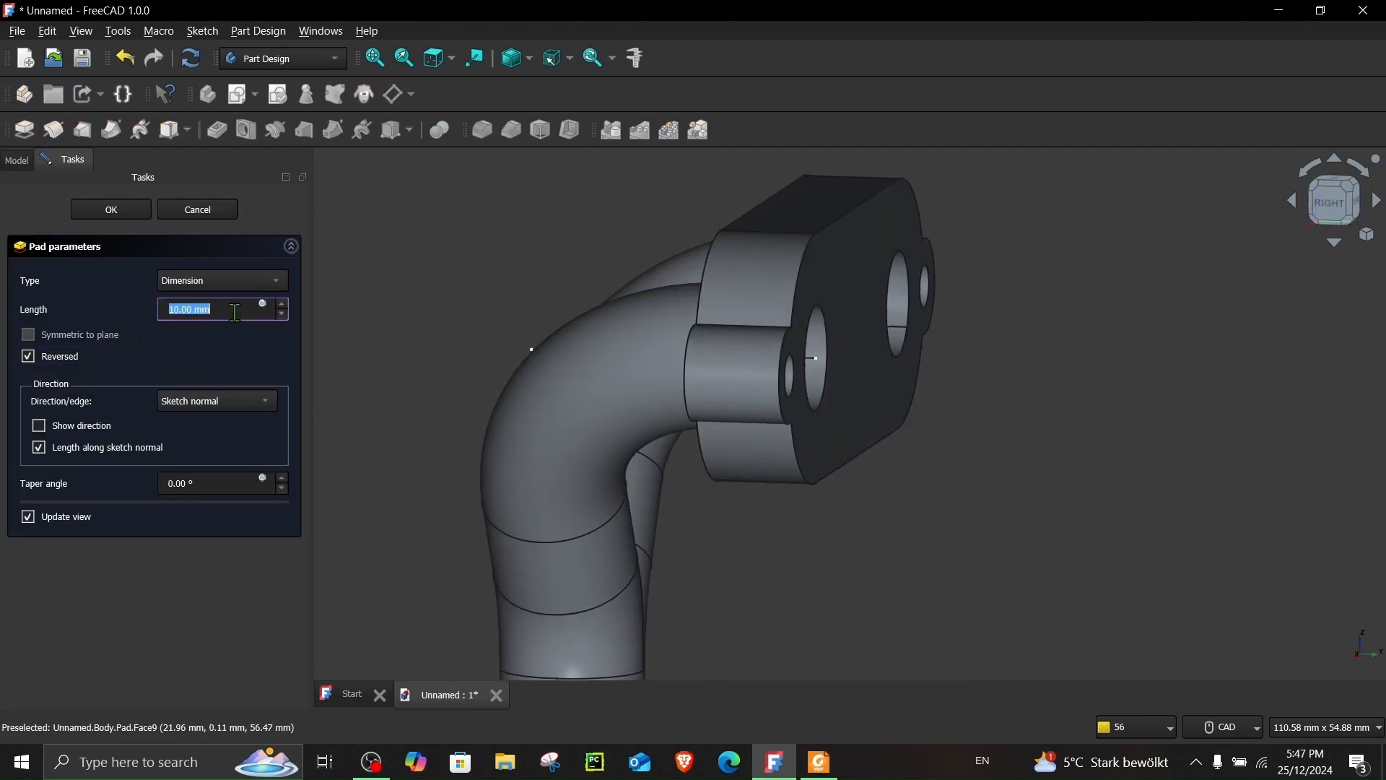
type("5")
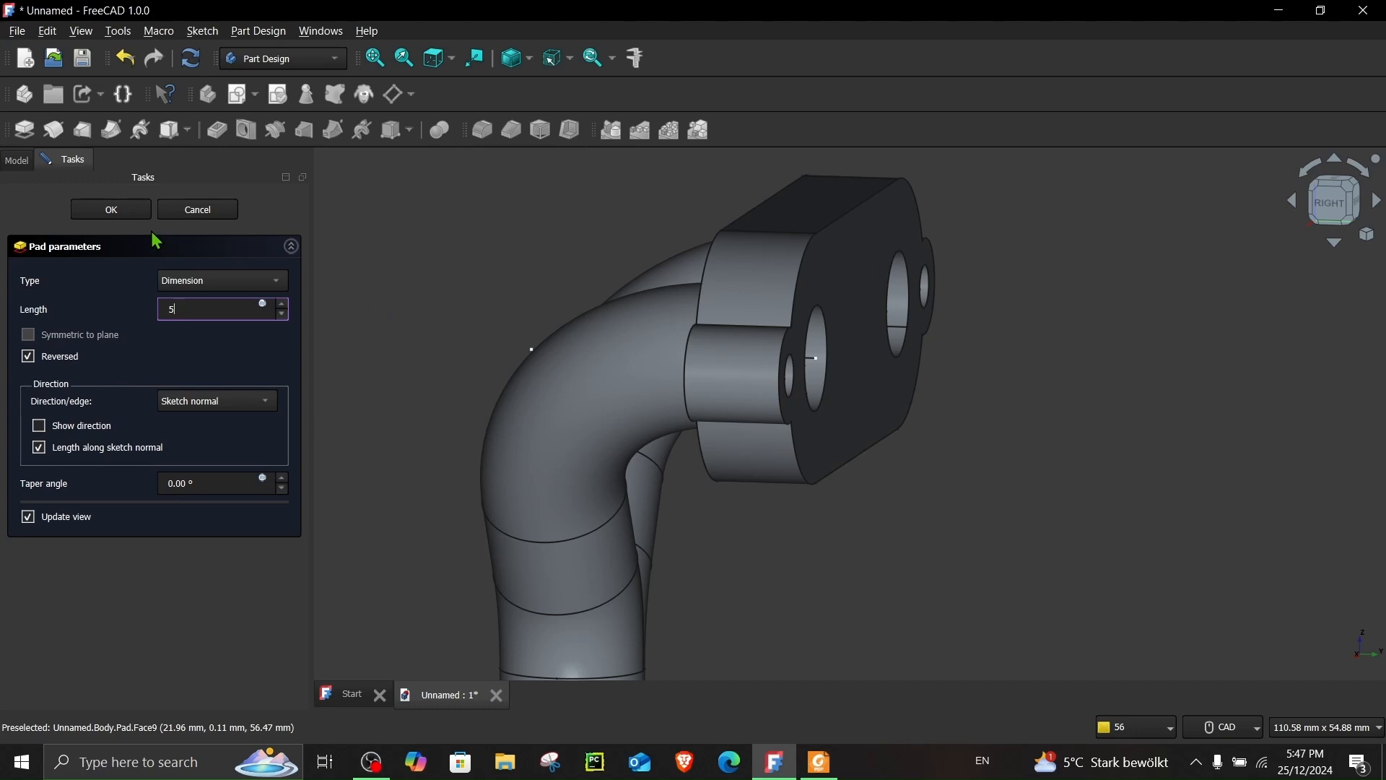
left_click(109, 209)
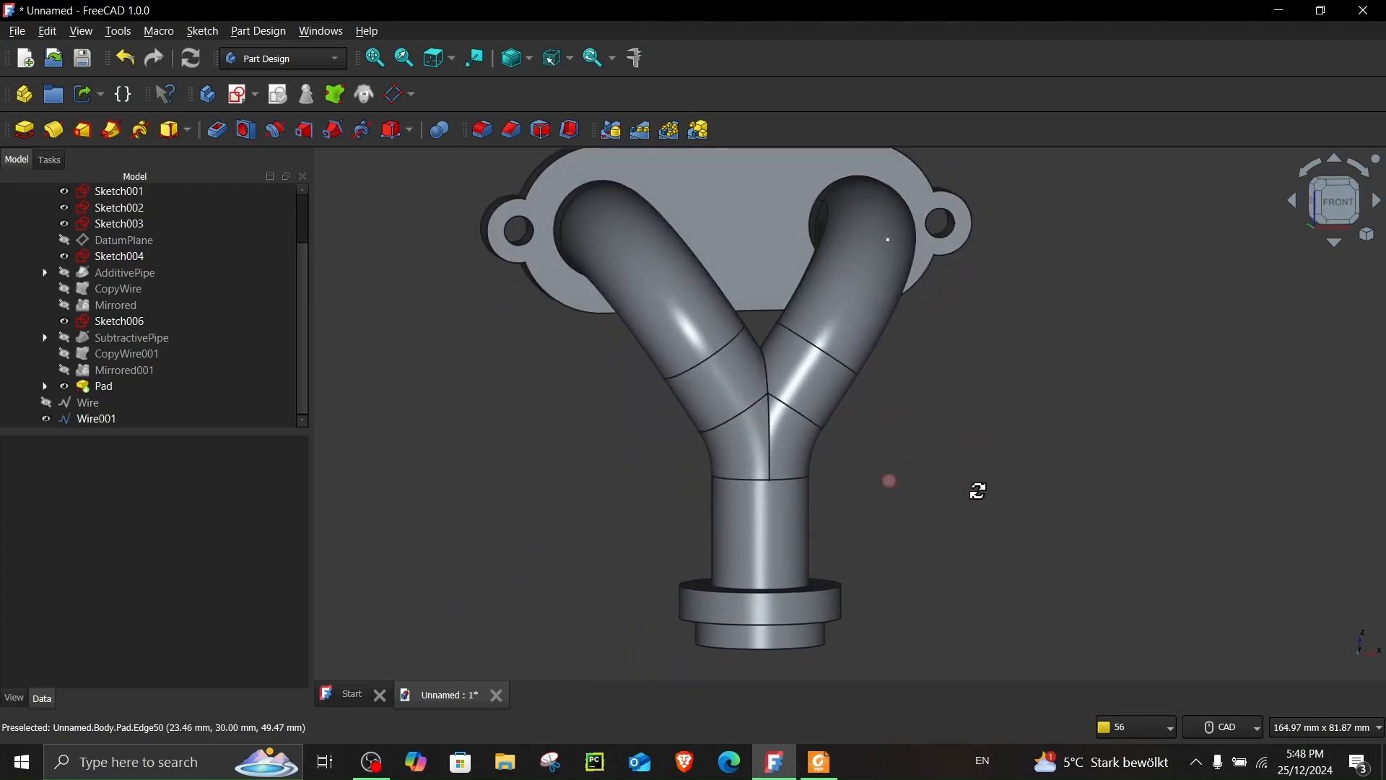
Step: Look up the lug fillet step in the drawing and return to the model
left_click(816, 761)
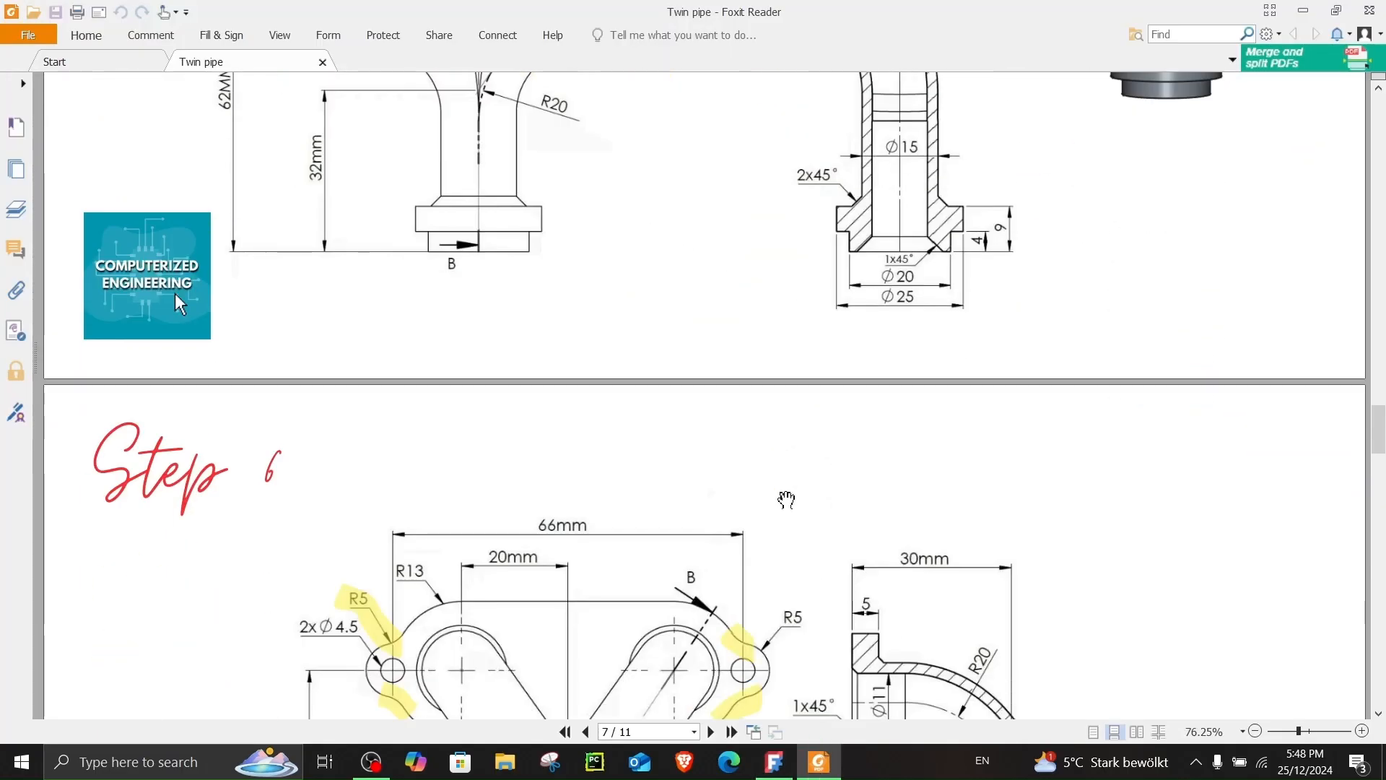
scroll("down", 3)
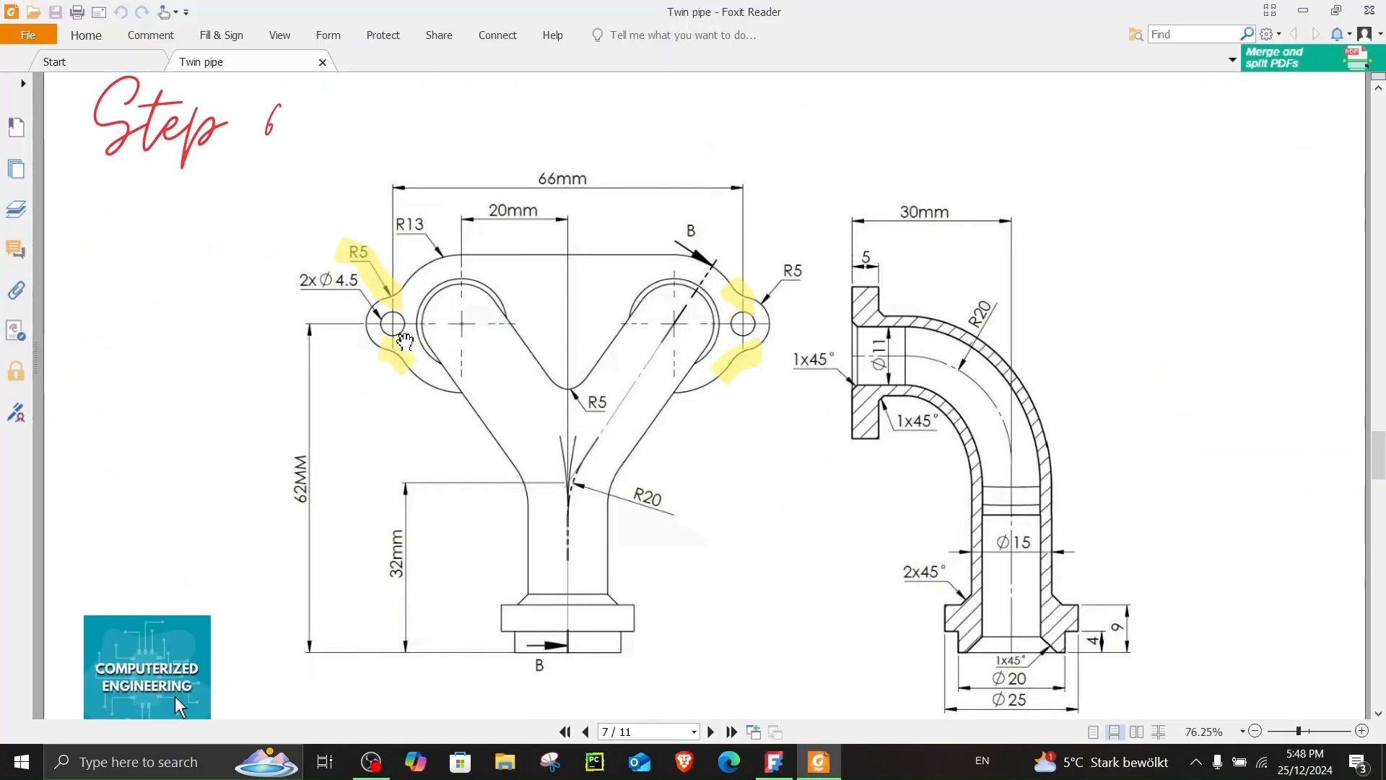
left_click(772, 761)
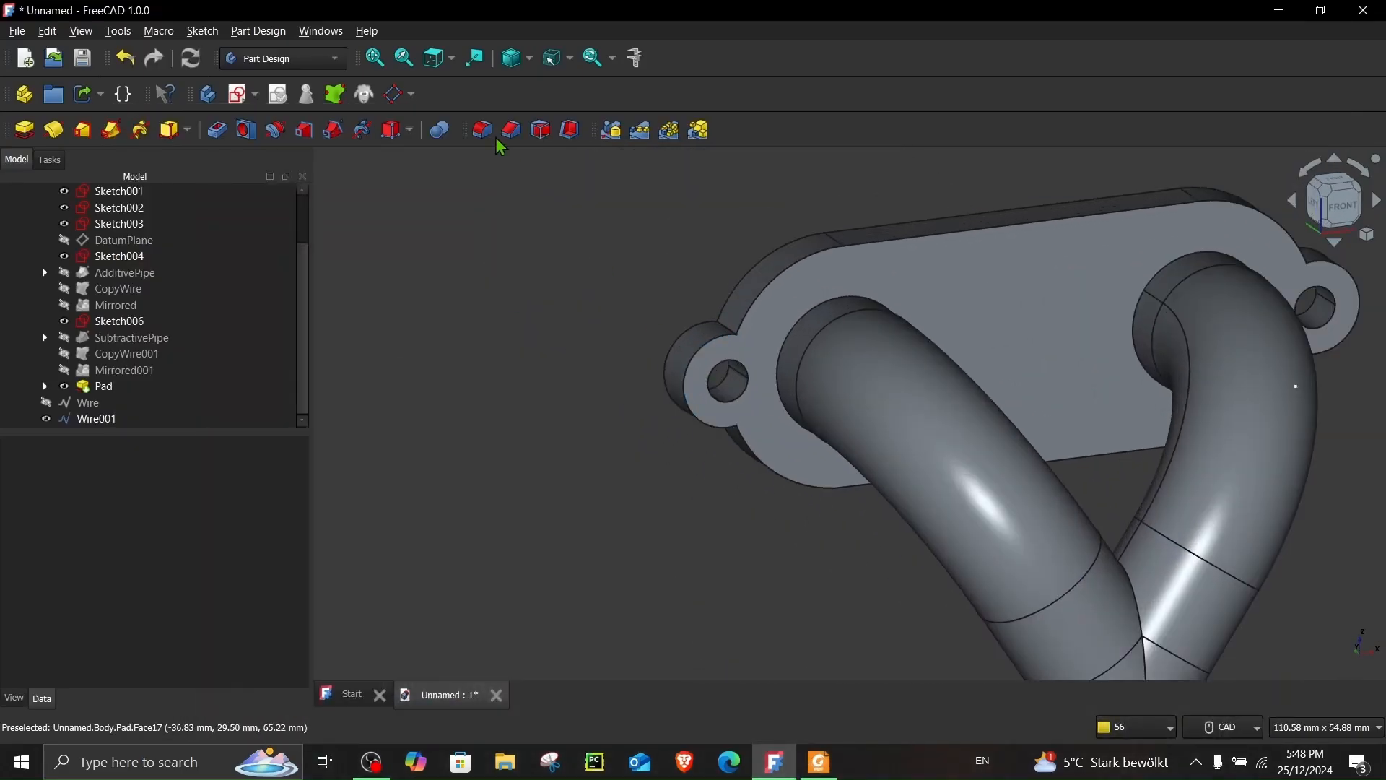
Step: Round the four flange lug edges with a 5 mm fillet
left_click(482, 130)
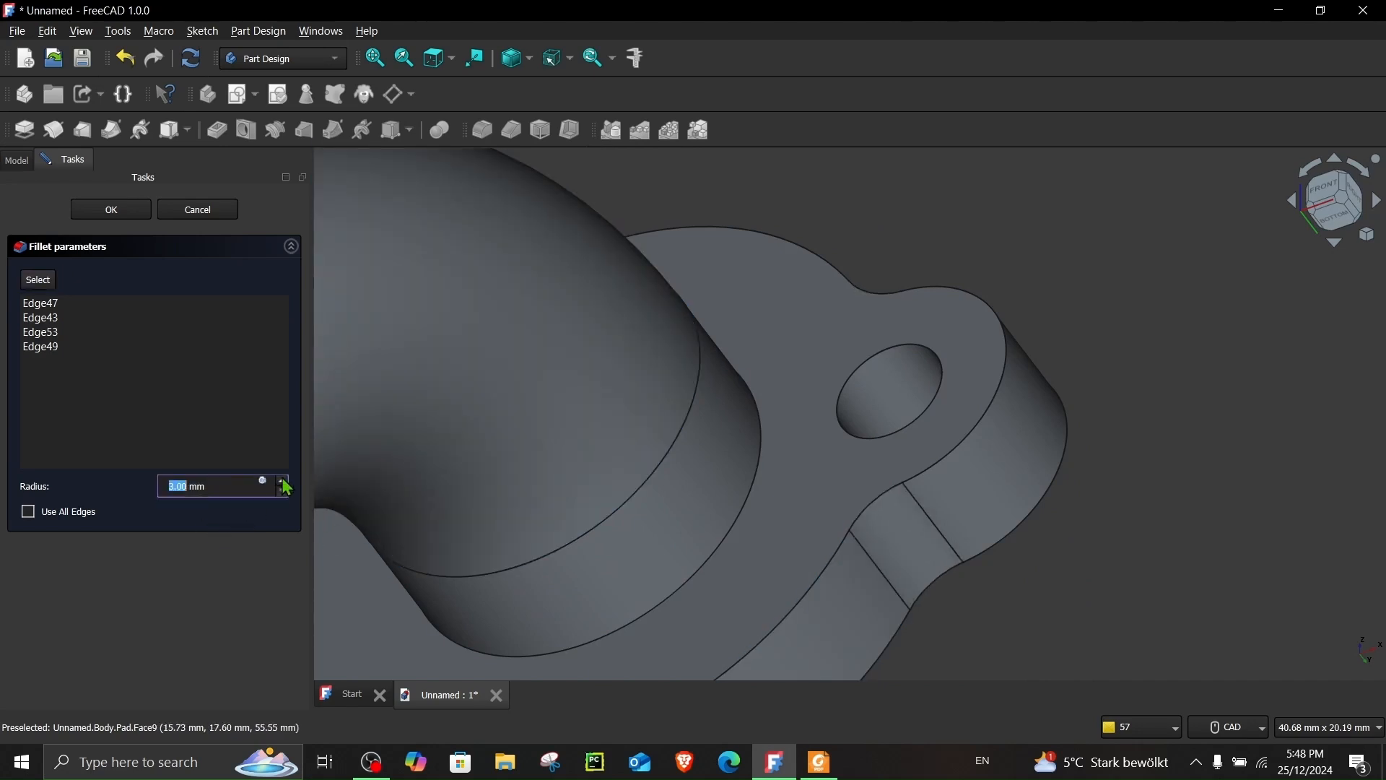
left_click(280, 483)
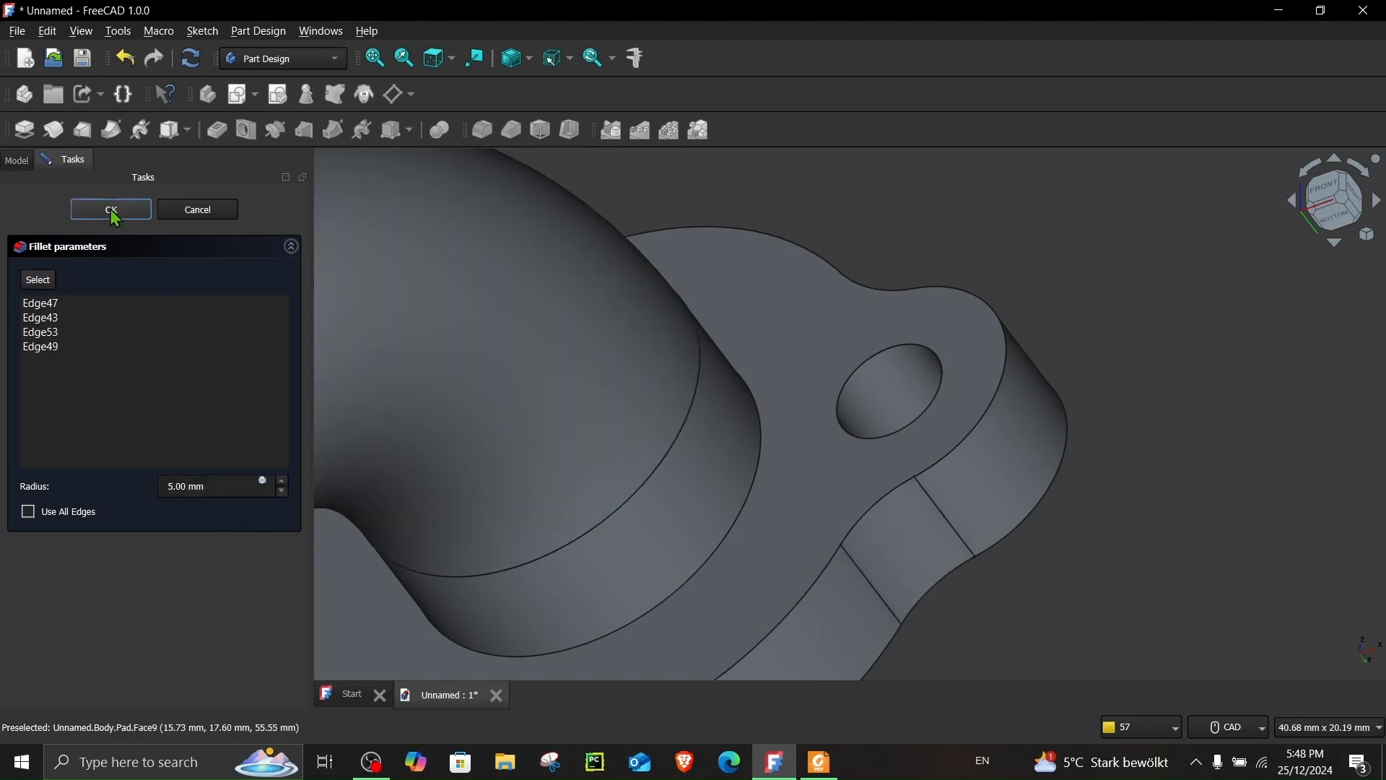
left_click(111, 210)
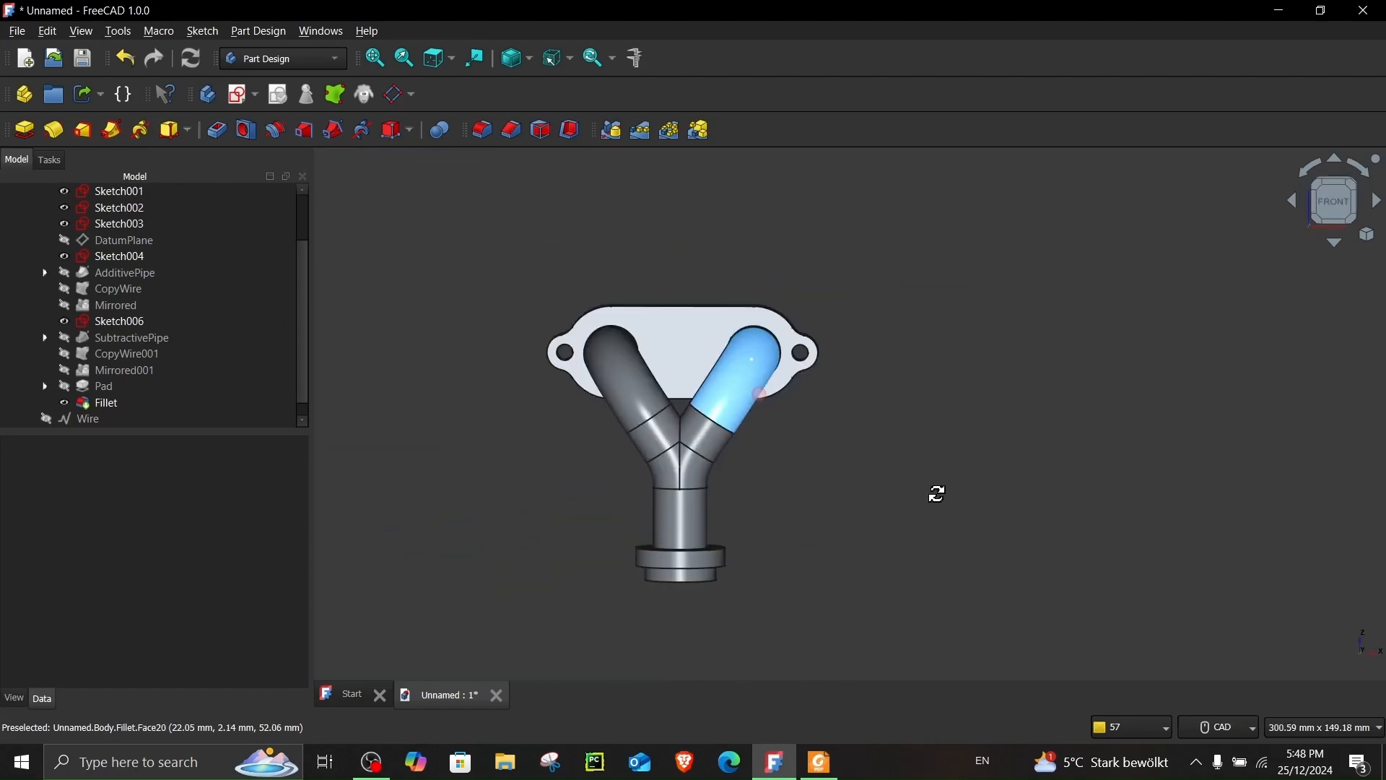
left_click(820, 761)
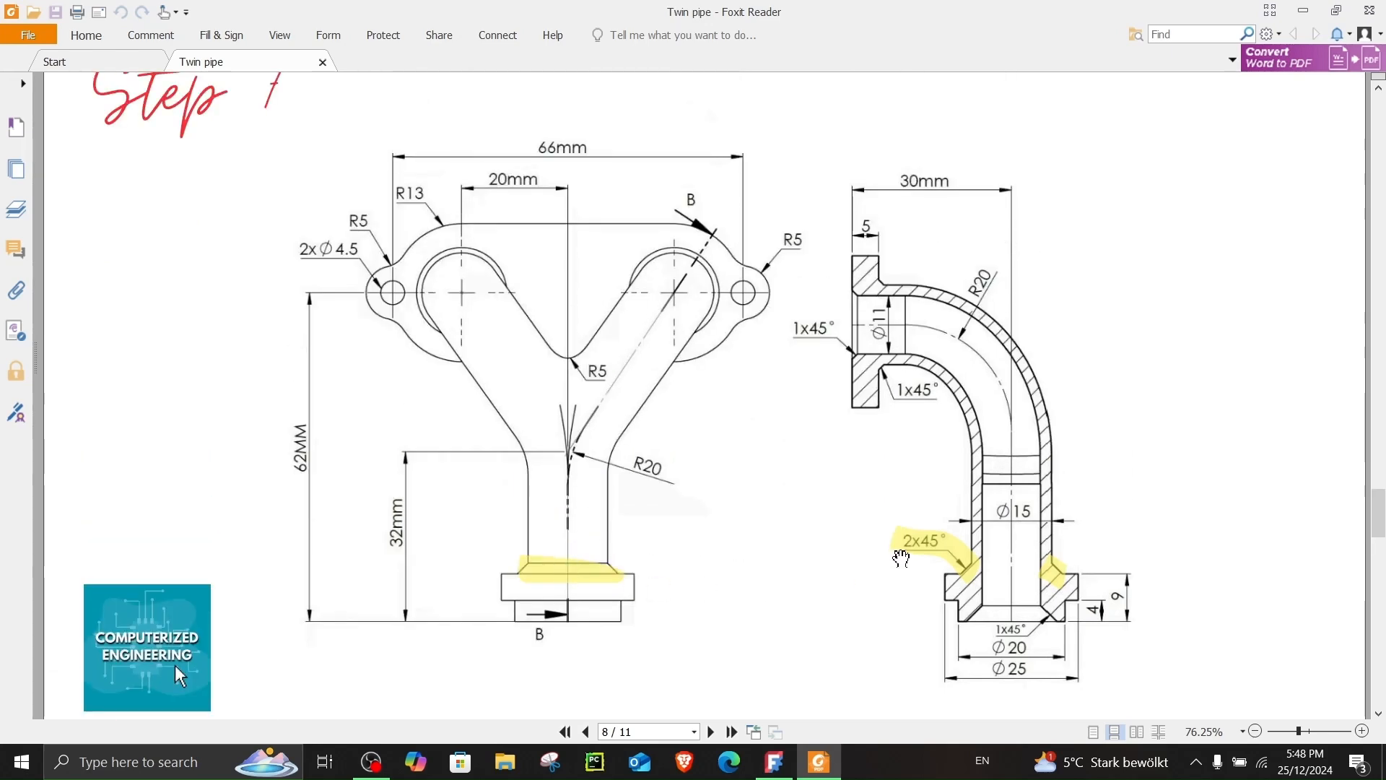
Step: Chamfer the outlet pipe's base junction edges at 2 mm by 45° using Distance and angle
left_click(773, 761)
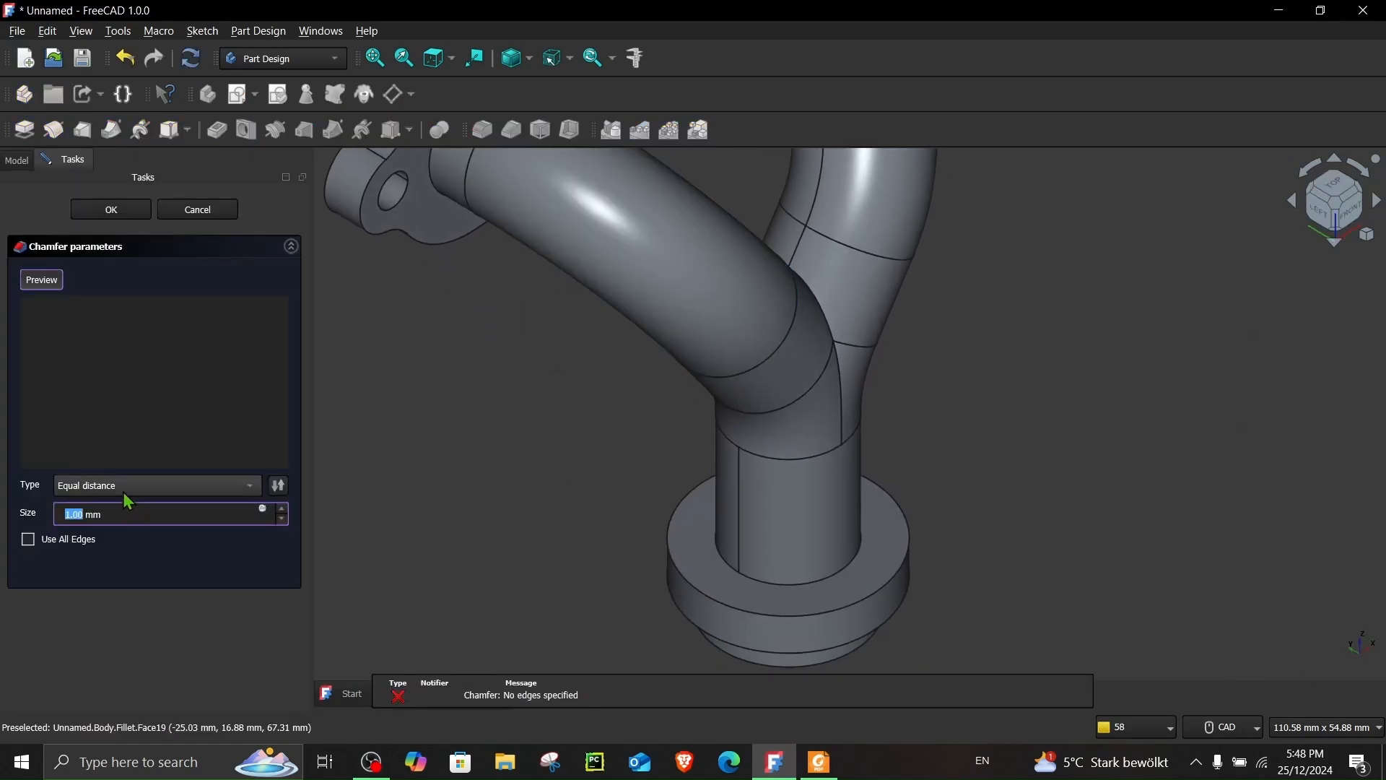
left_click(156, 485)
type("2")
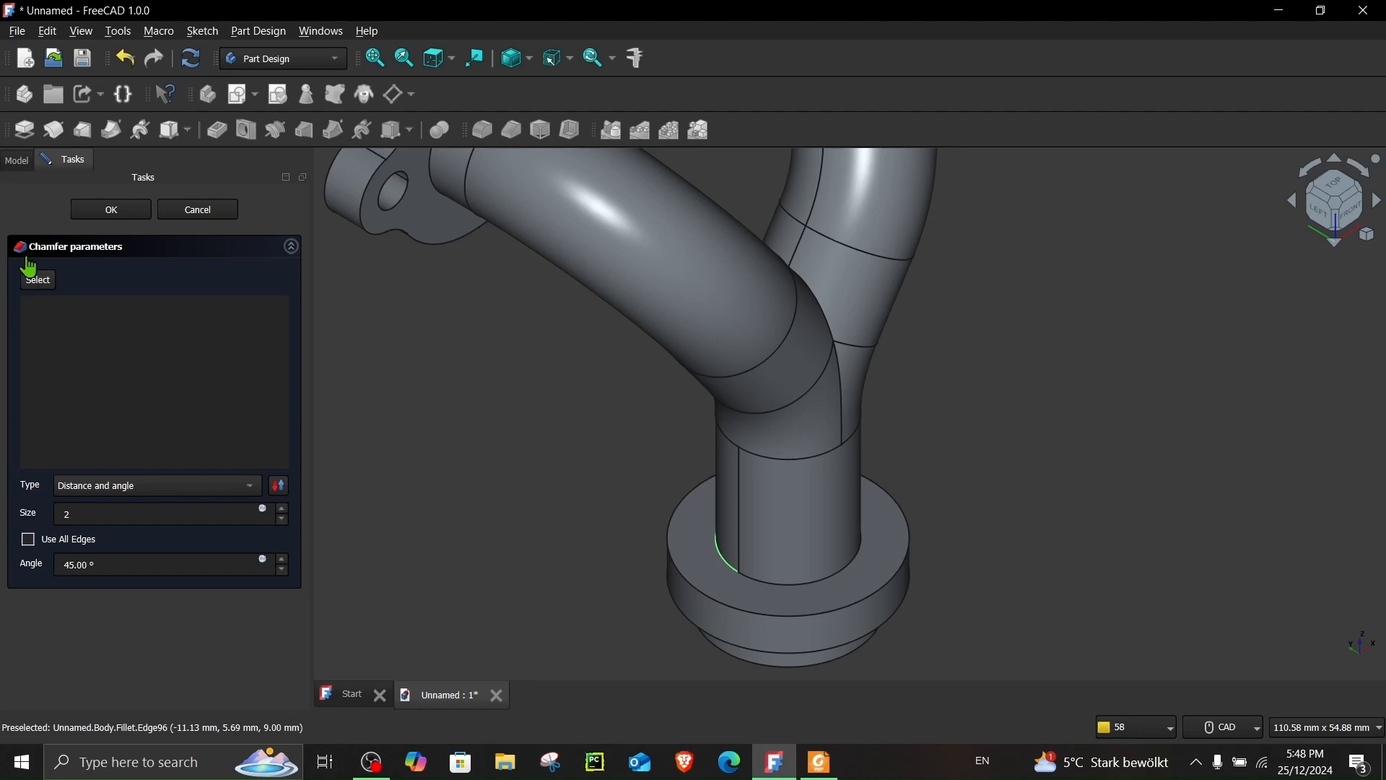
left_click(751, 580)
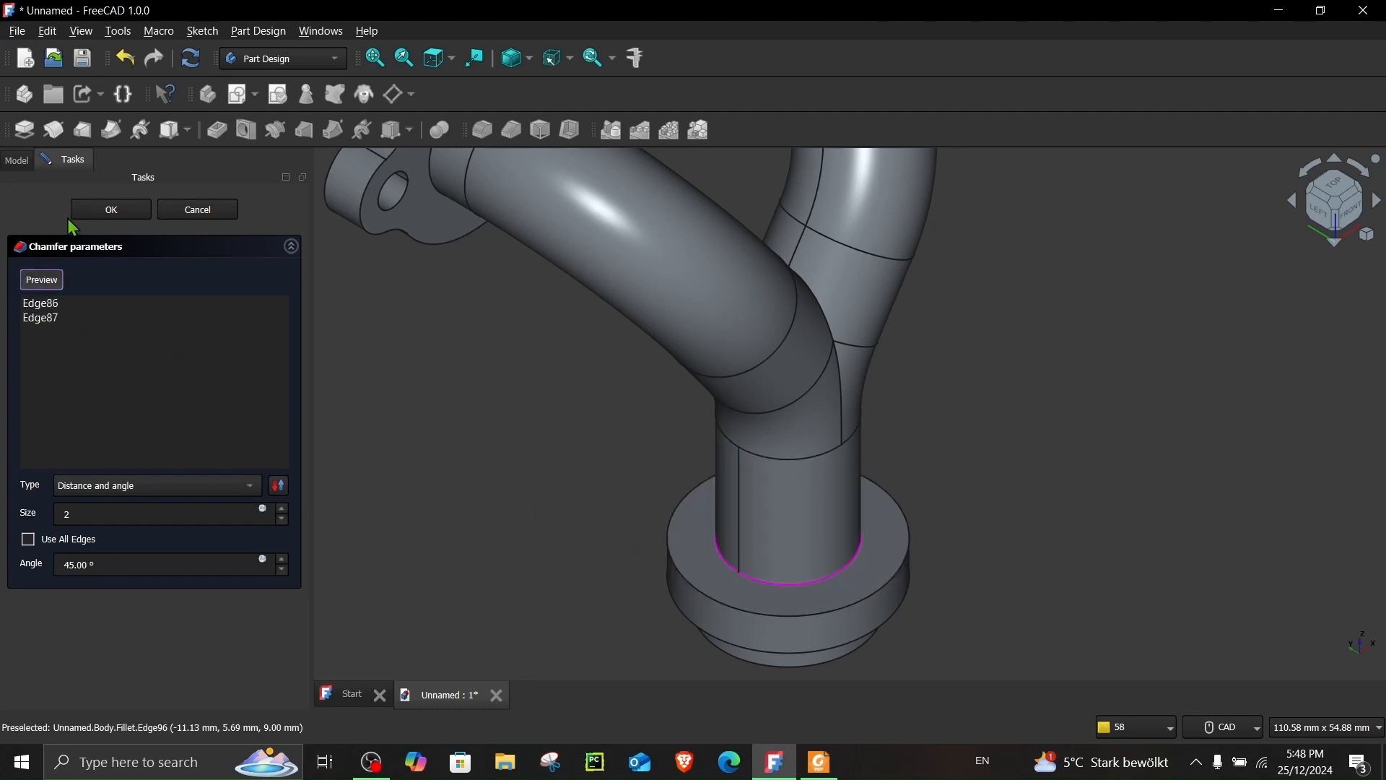
left_click(110, 208)
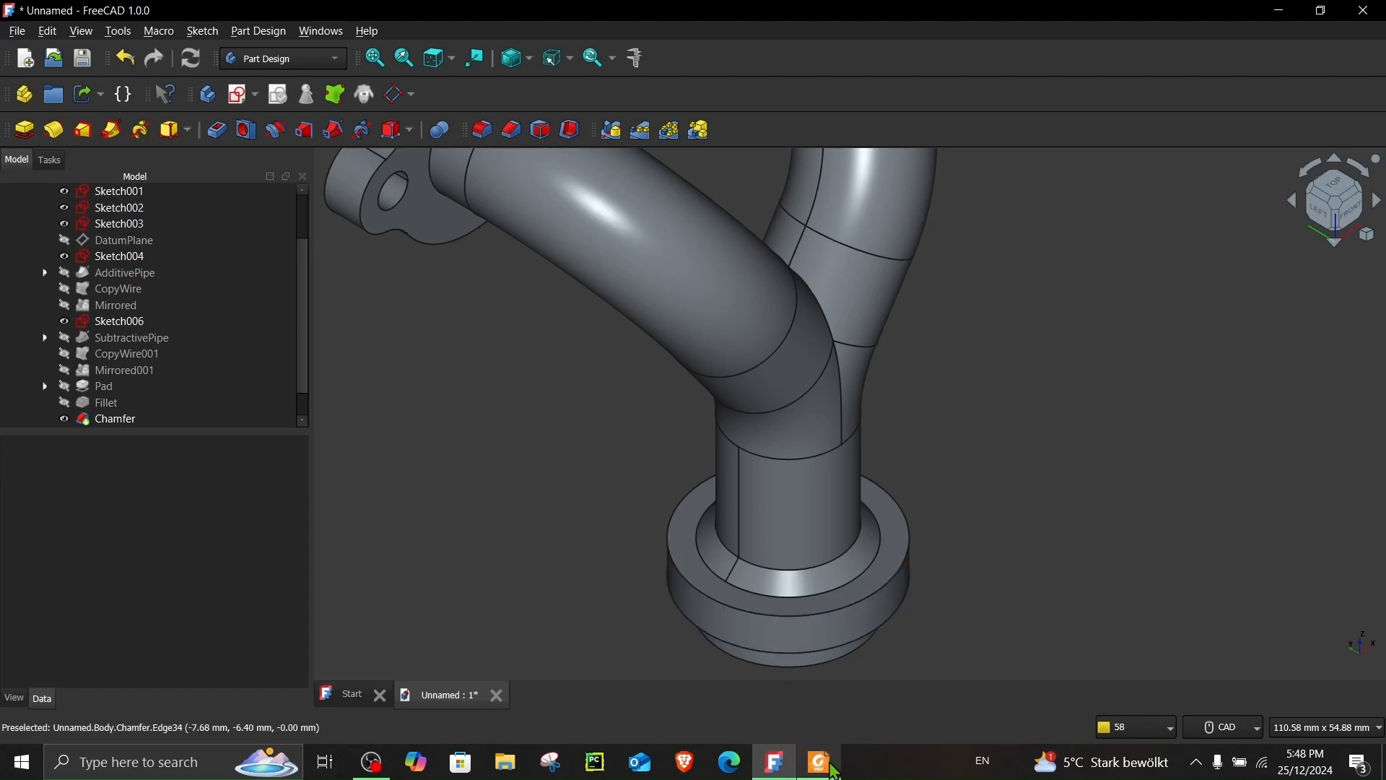
left_click(818, 761)
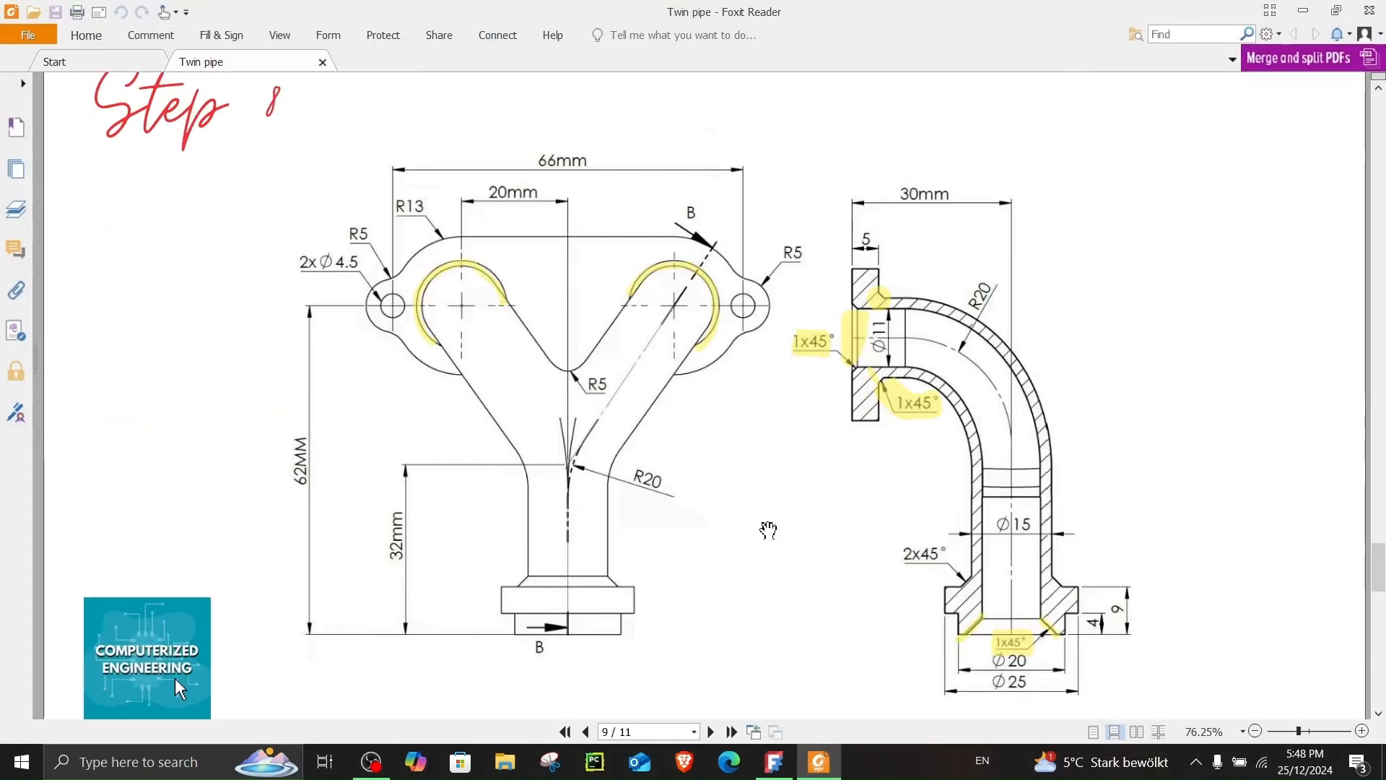
mouse_move(809, 360)
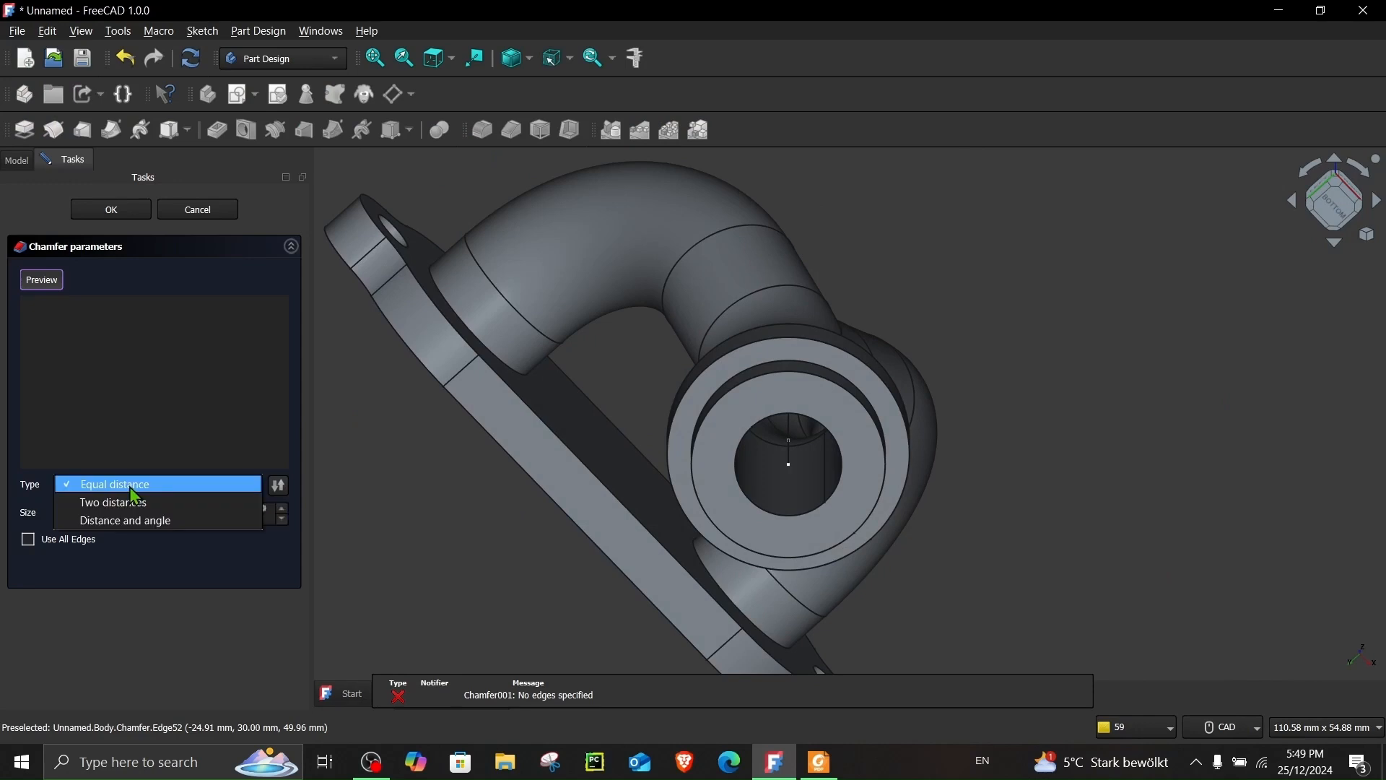
Step: Set the chamfer to Distance and angle type and compare the model against the drawing
left_click(125, 520)
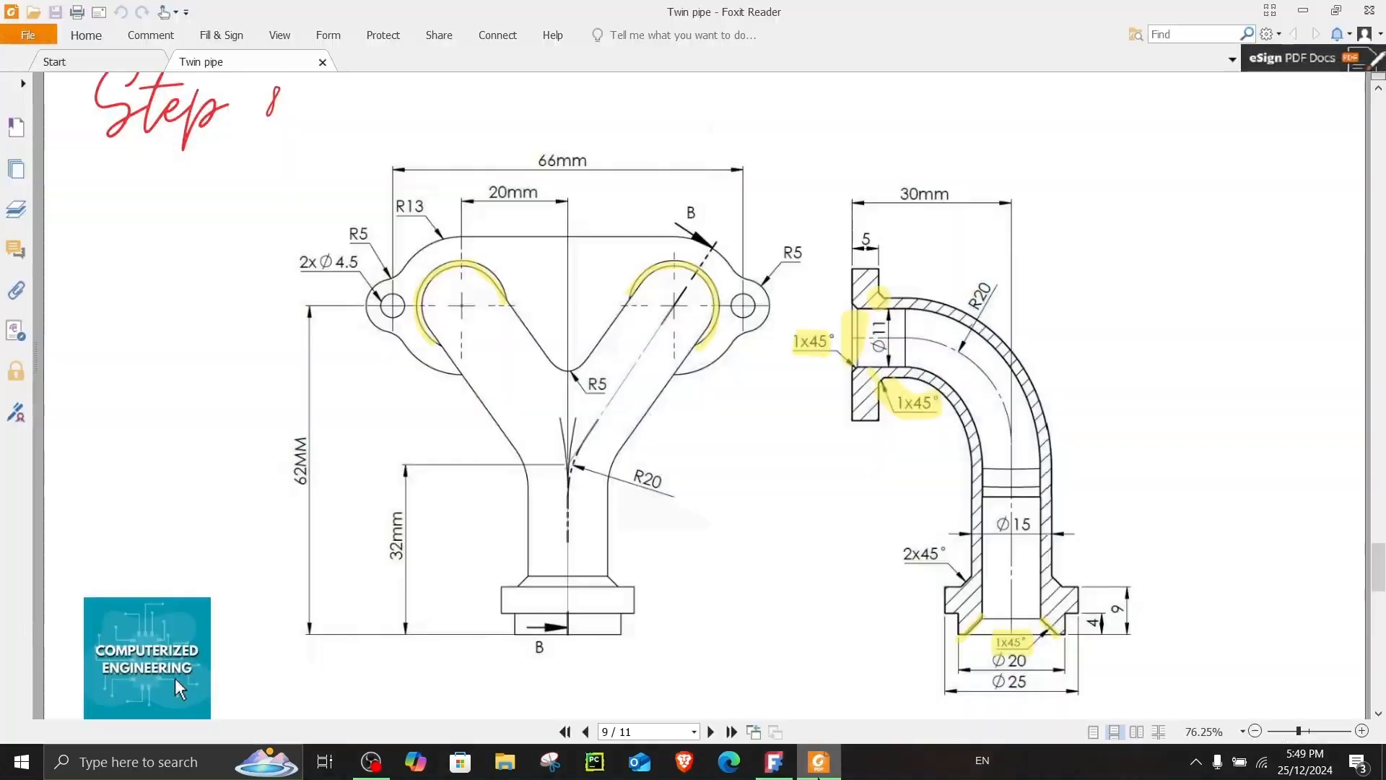
left_click(773, 761)
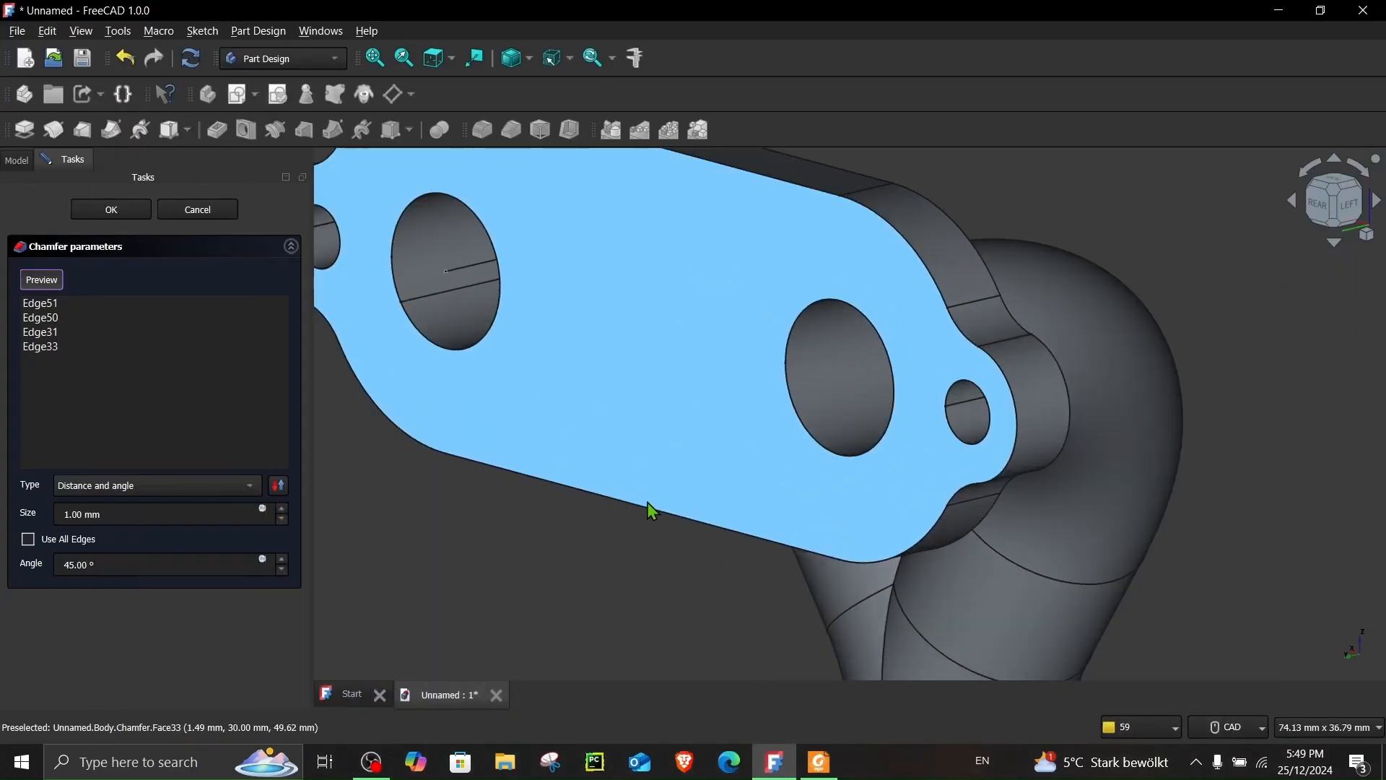
left_click(819, 760)
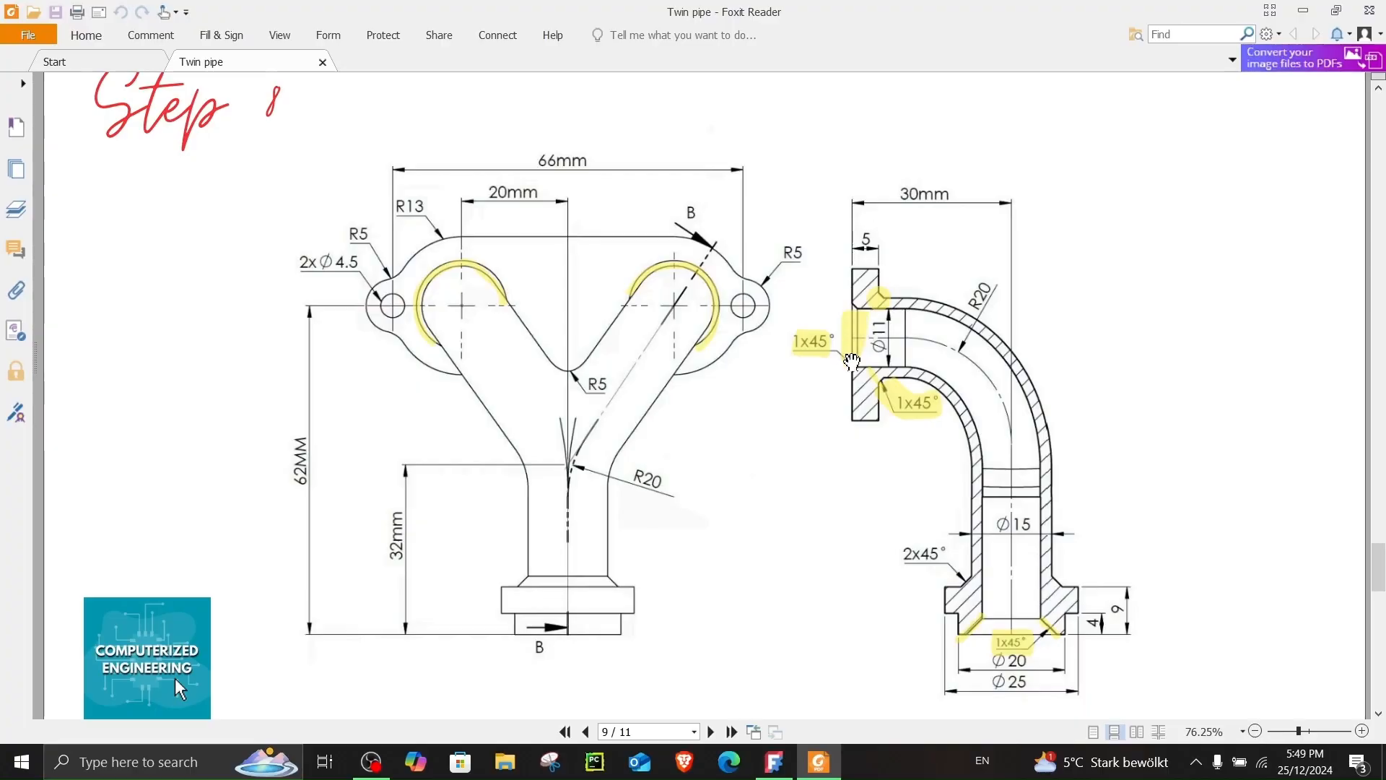
left_click(773, 763)
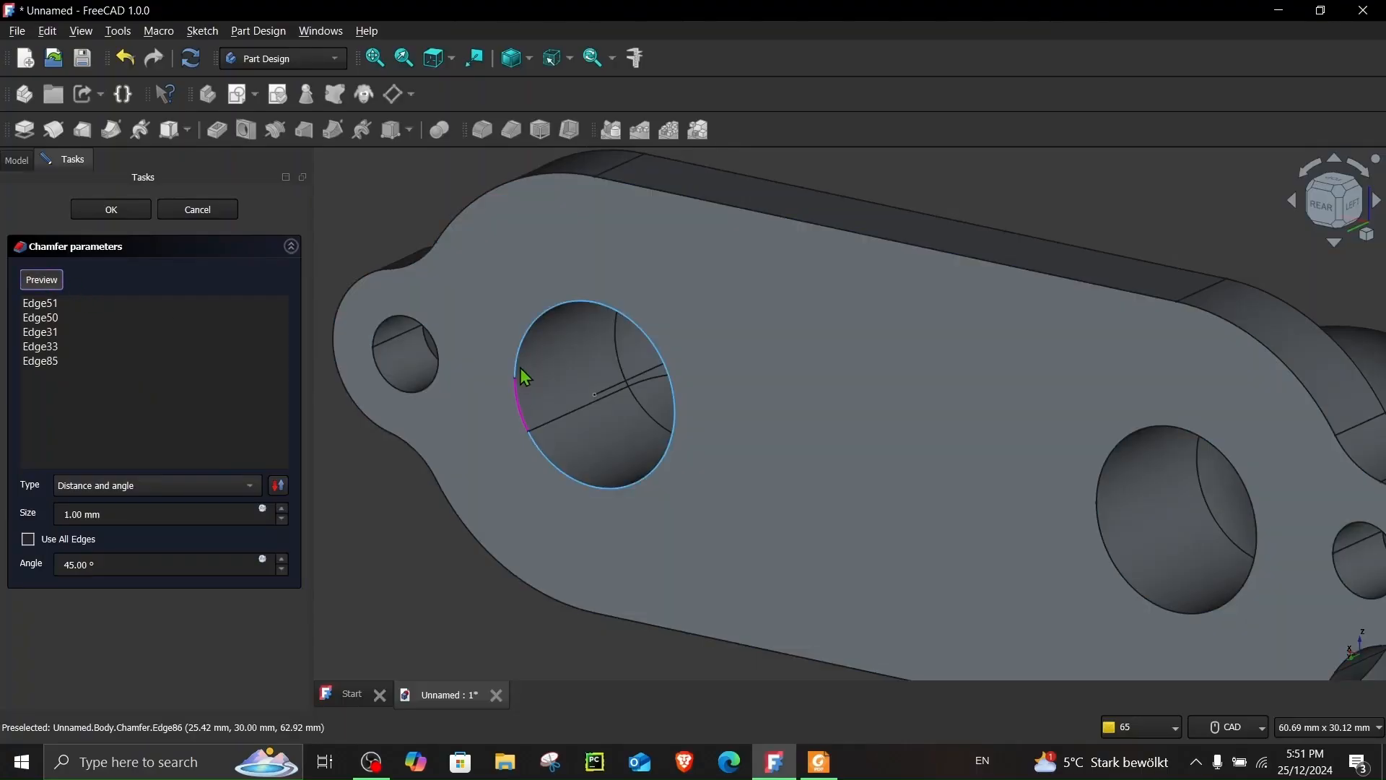
Step: Add the remaining opening edge and confirm the 1 mm × 45° chamfers as Chamfer001
left_click(1102, 500)
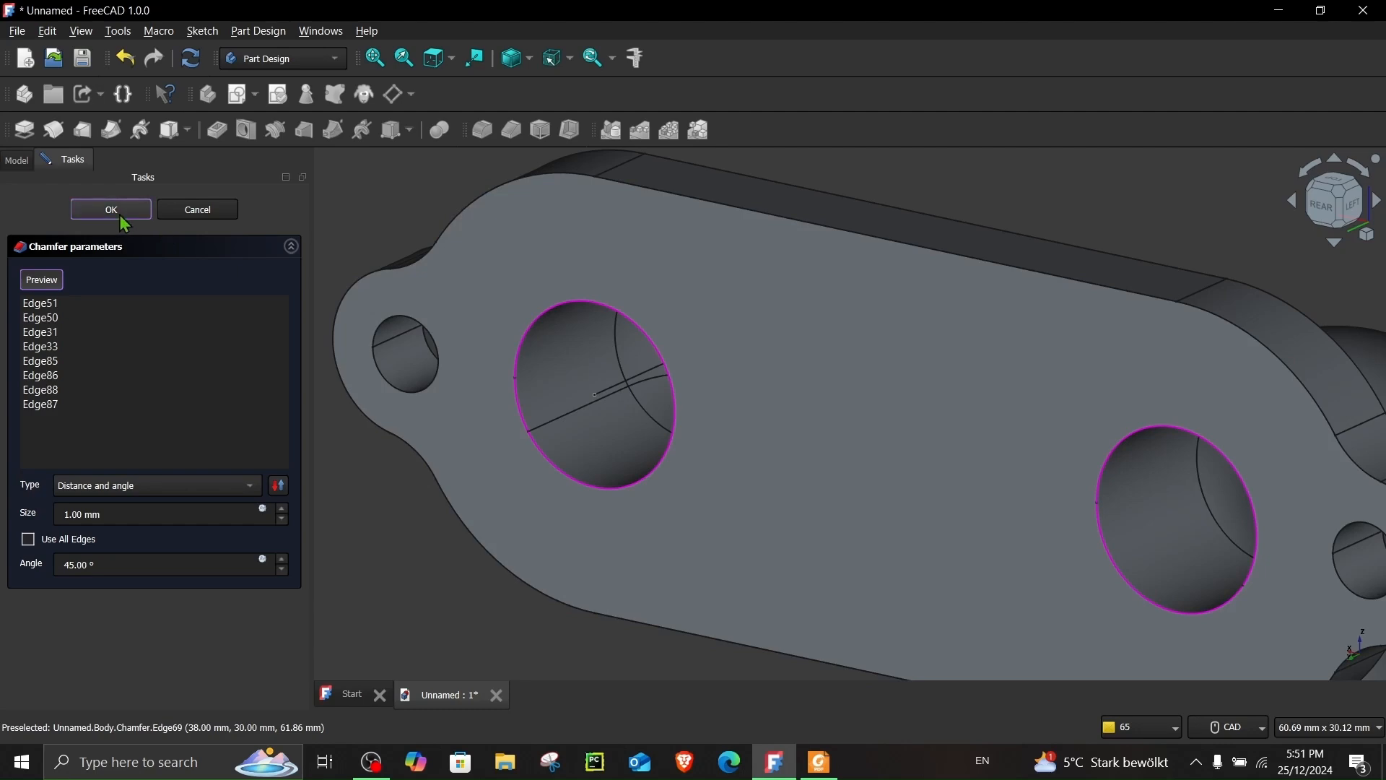
left_click(111, 209)
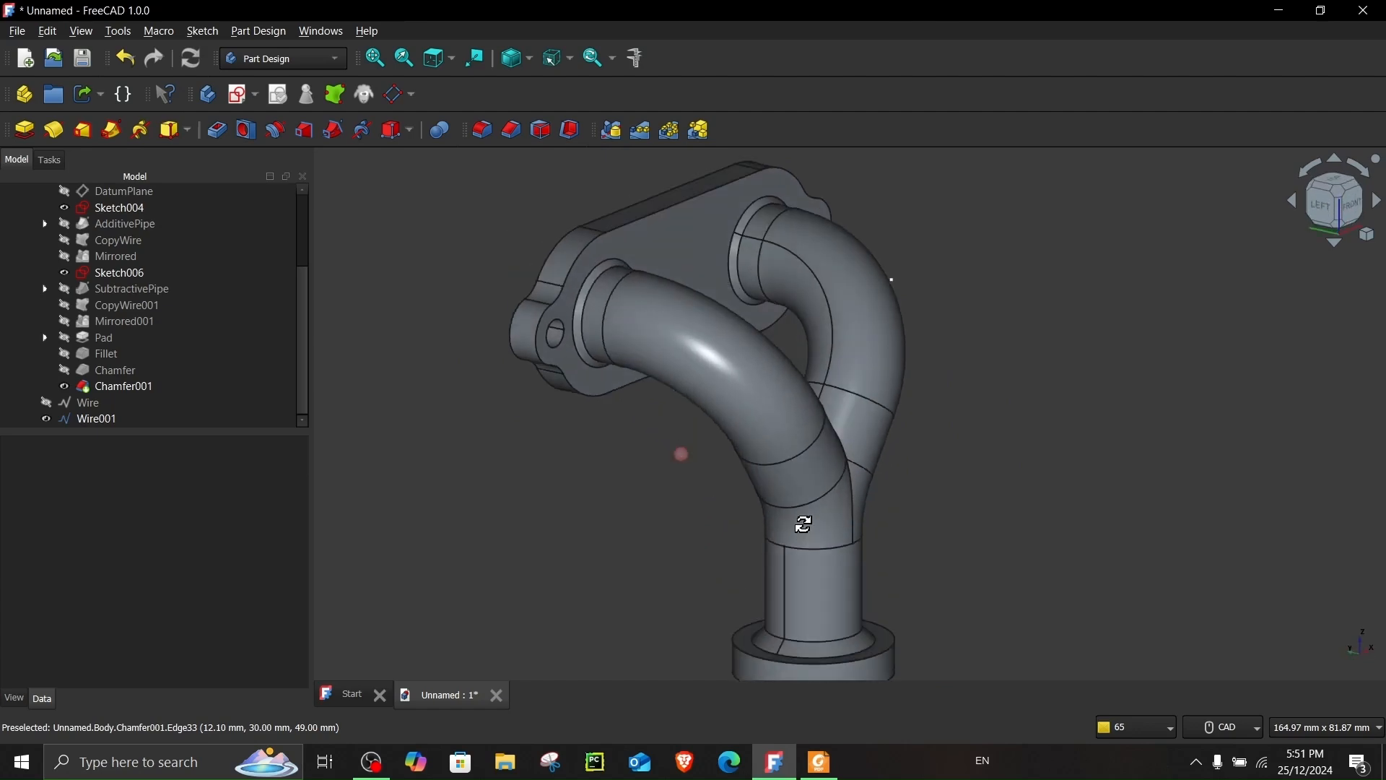
left_click(818, 761)
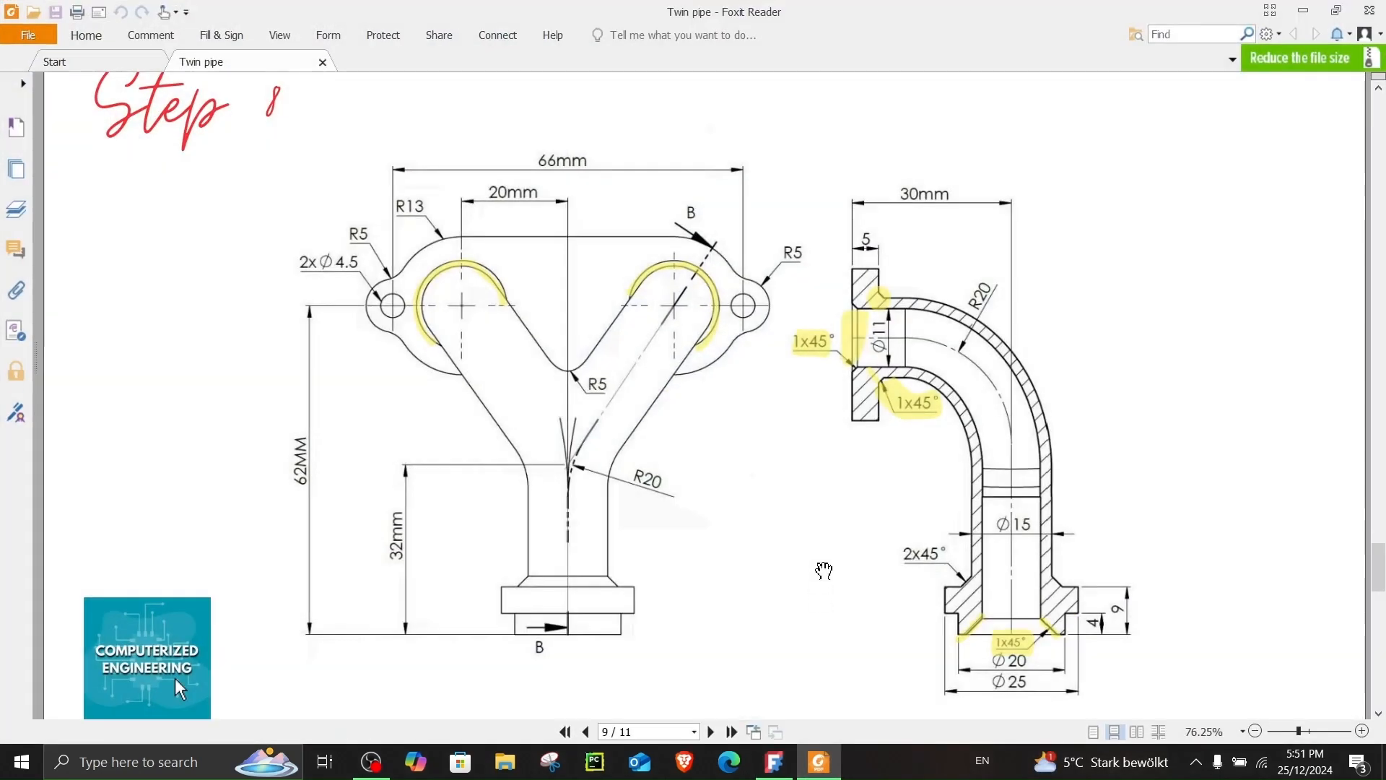
Step: Scroll the reference drawing to Step 9's R5 crotch radius
left_click(710, 731)
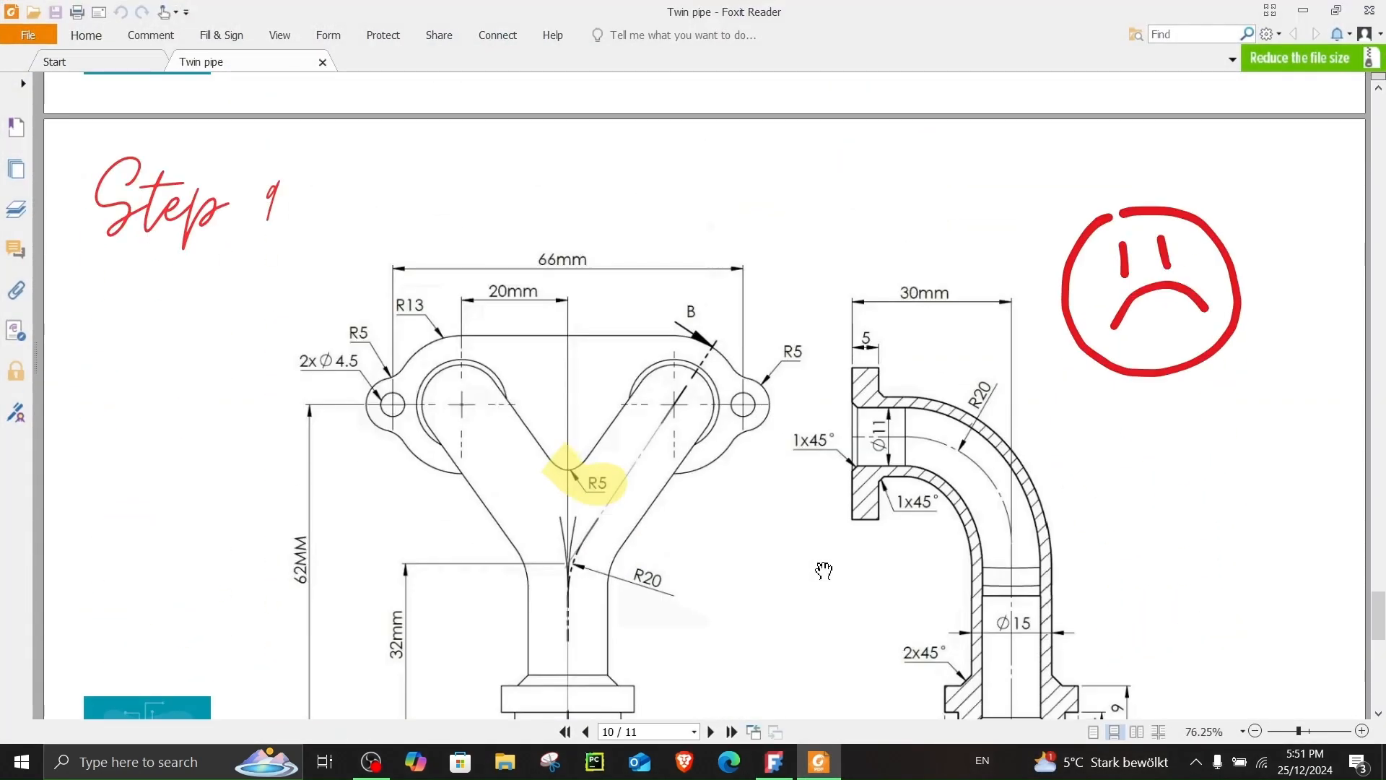
scroll("down", 3)
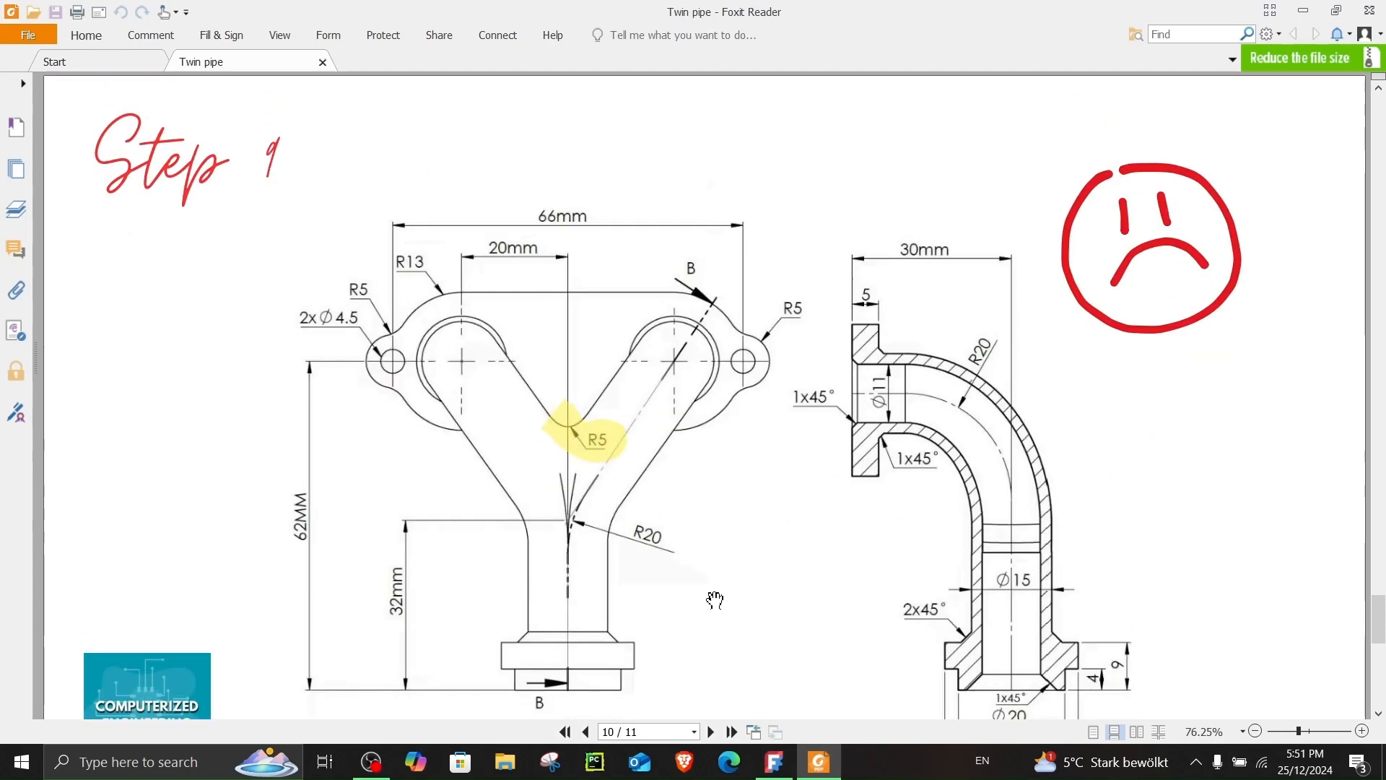
left_click(774, 763)
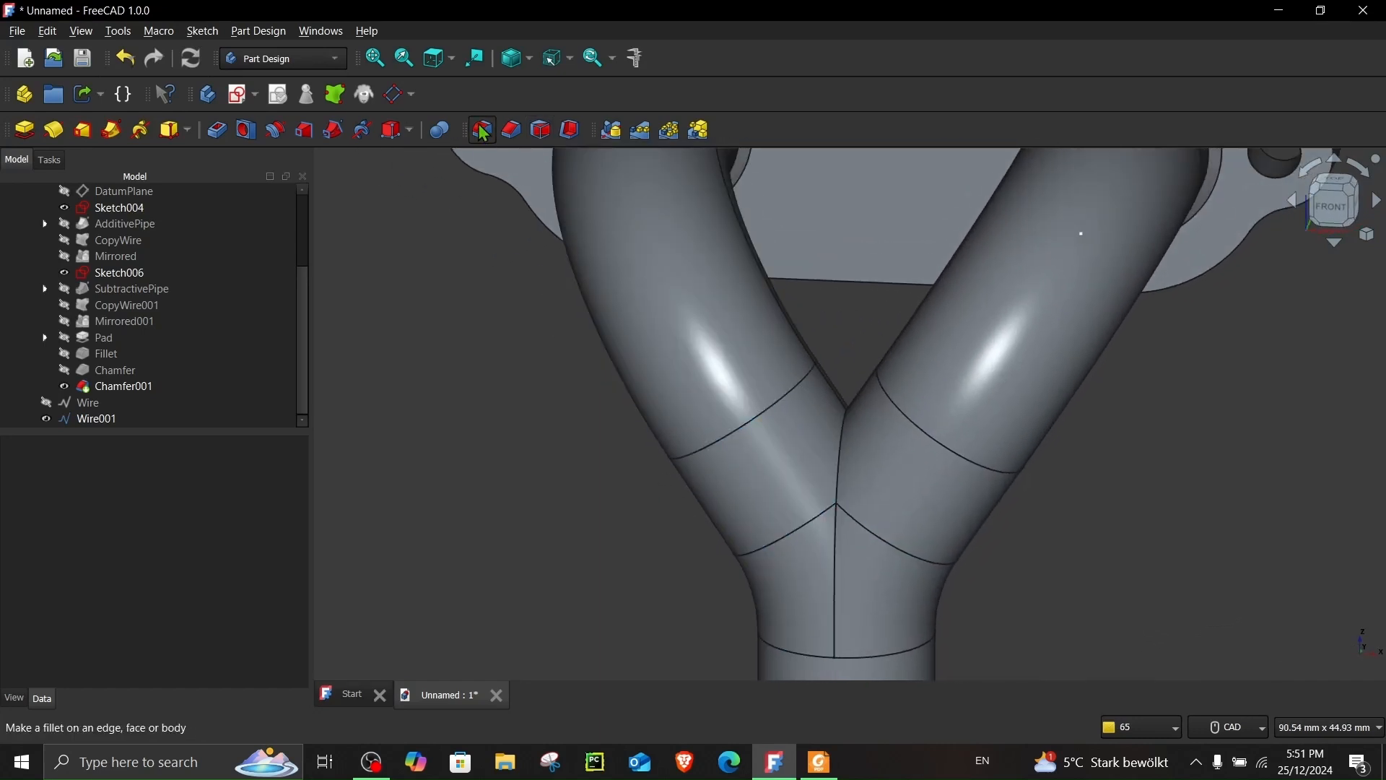
Step: Start a fillet on the crotch edges with radius 5 mm, leaving it pending
left_click(483, 130)
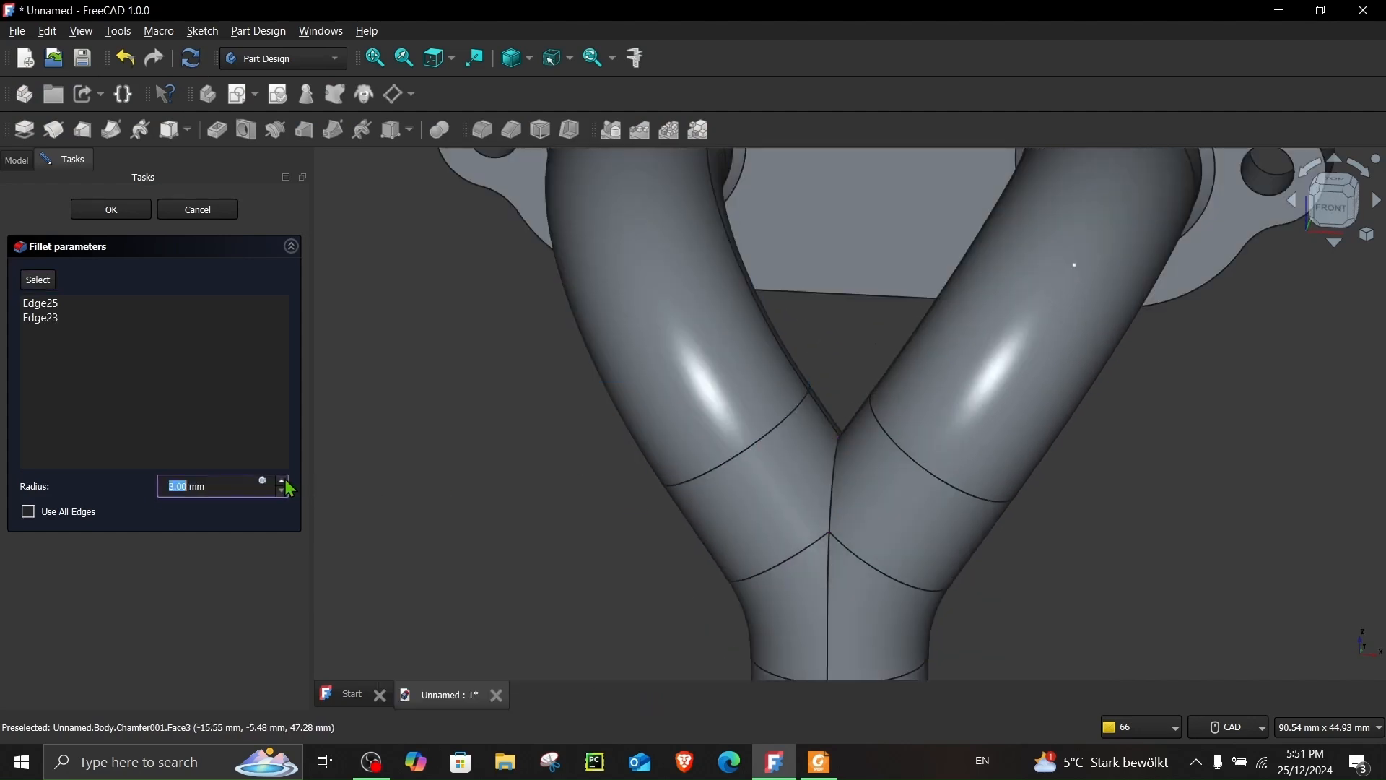
left_click(281, 481)
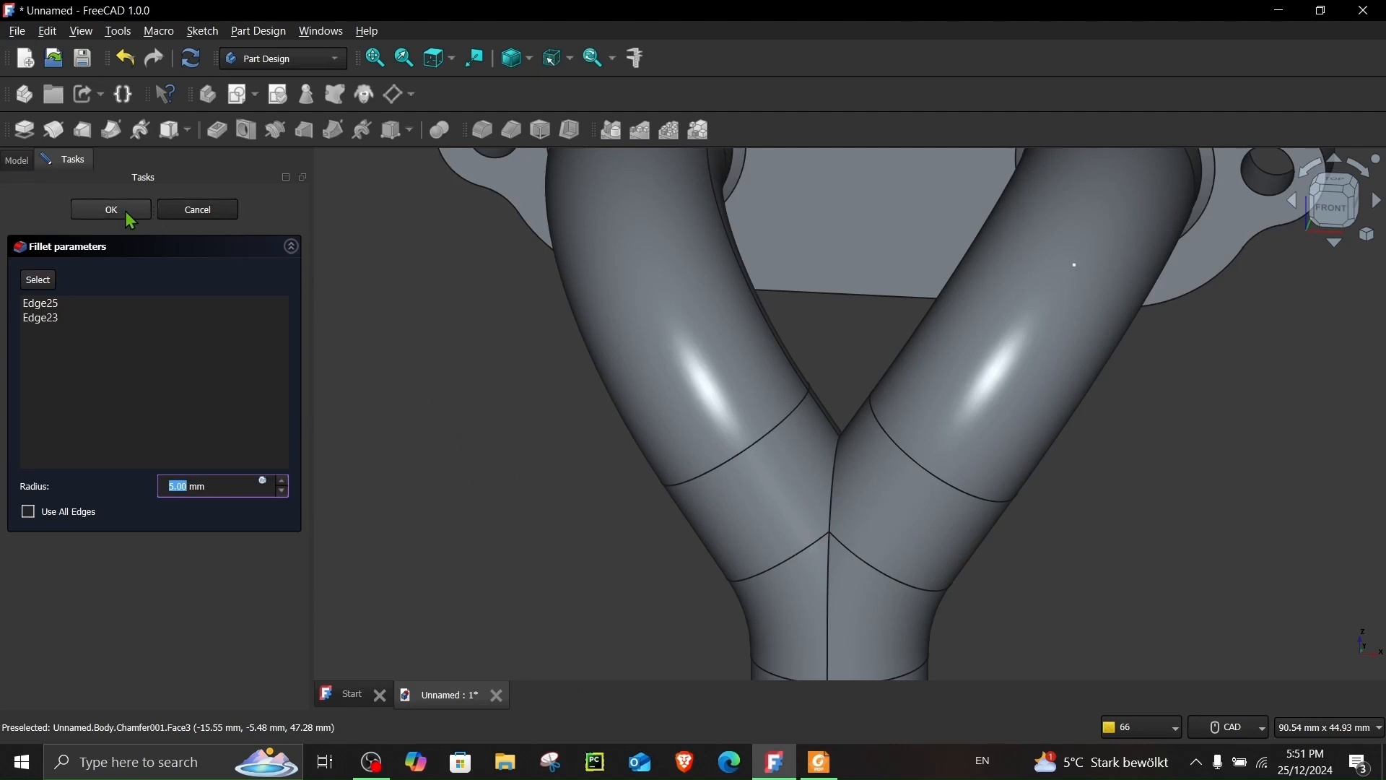
mouse_move(823, 439)
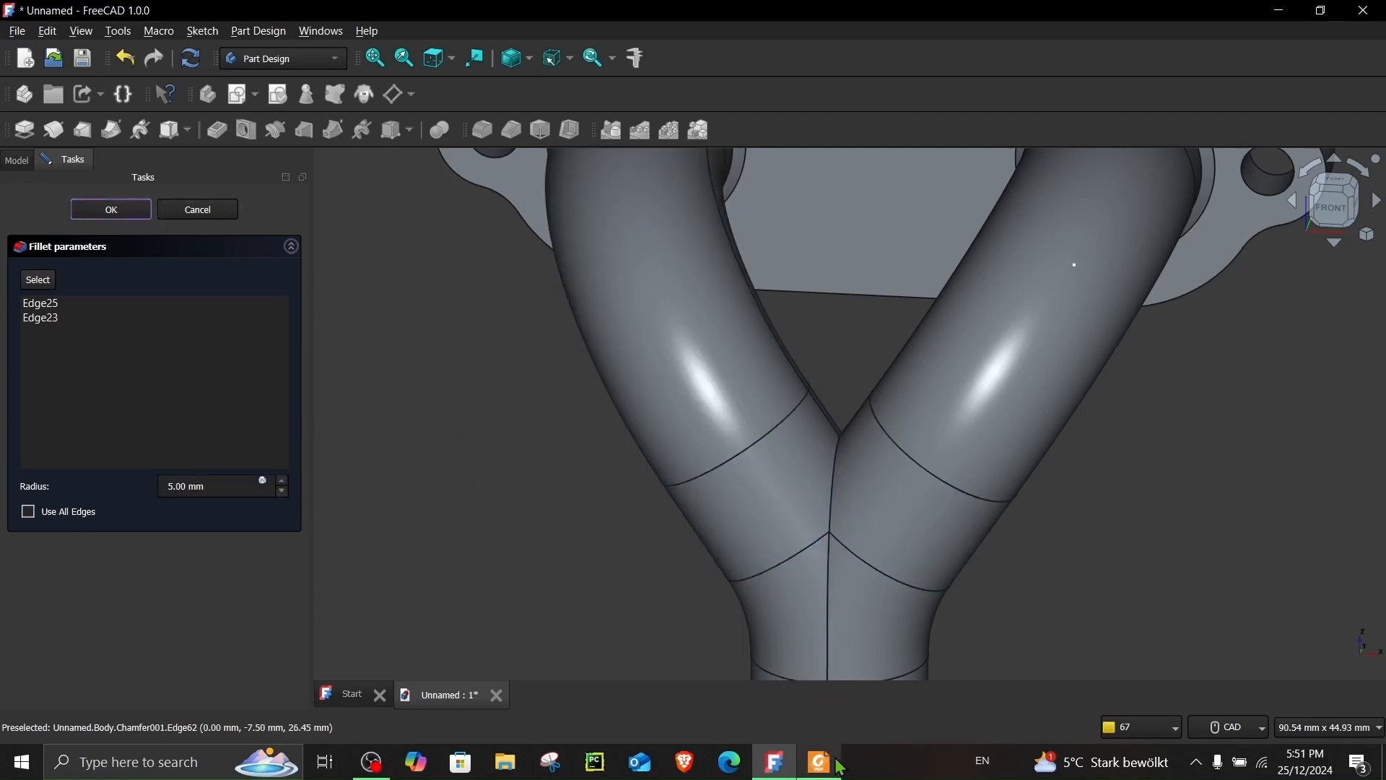
left_click(820, 761)
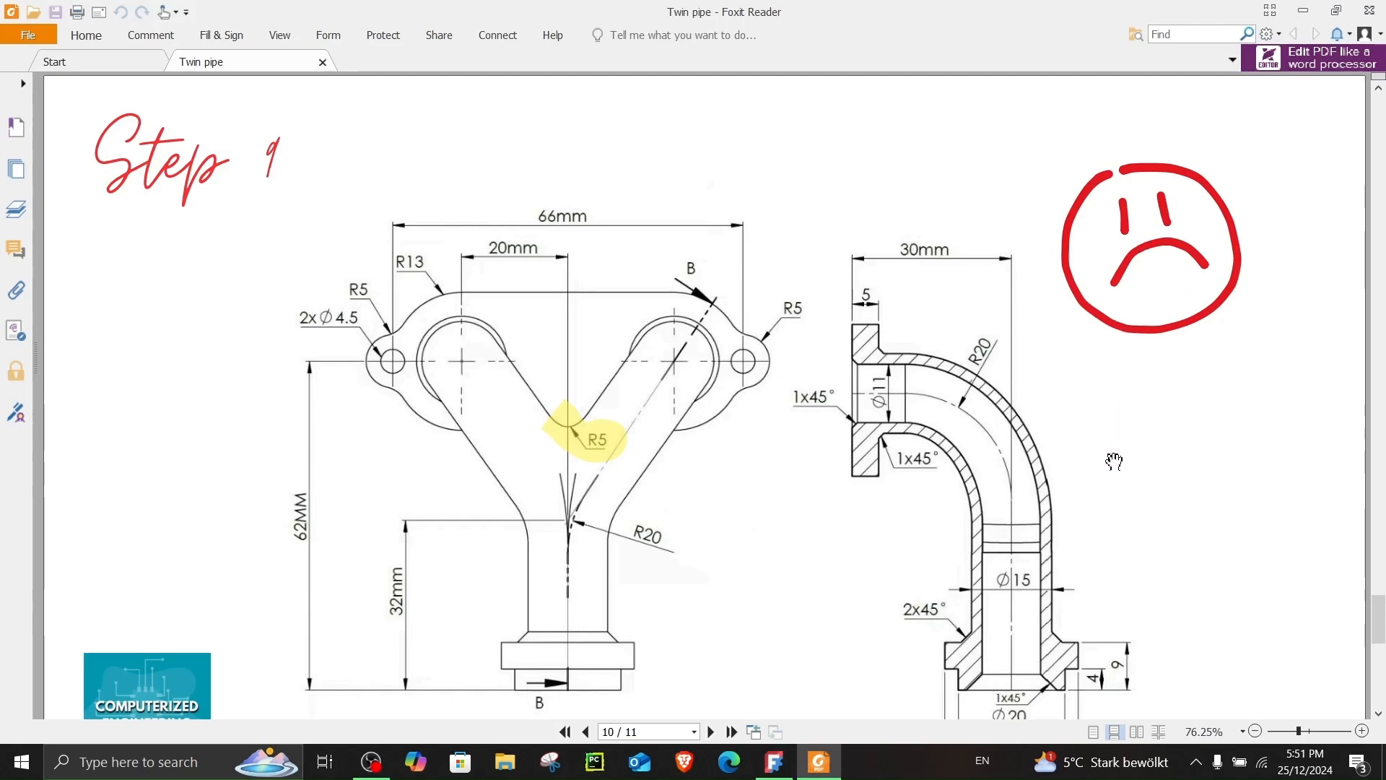
left_click(711, 732)
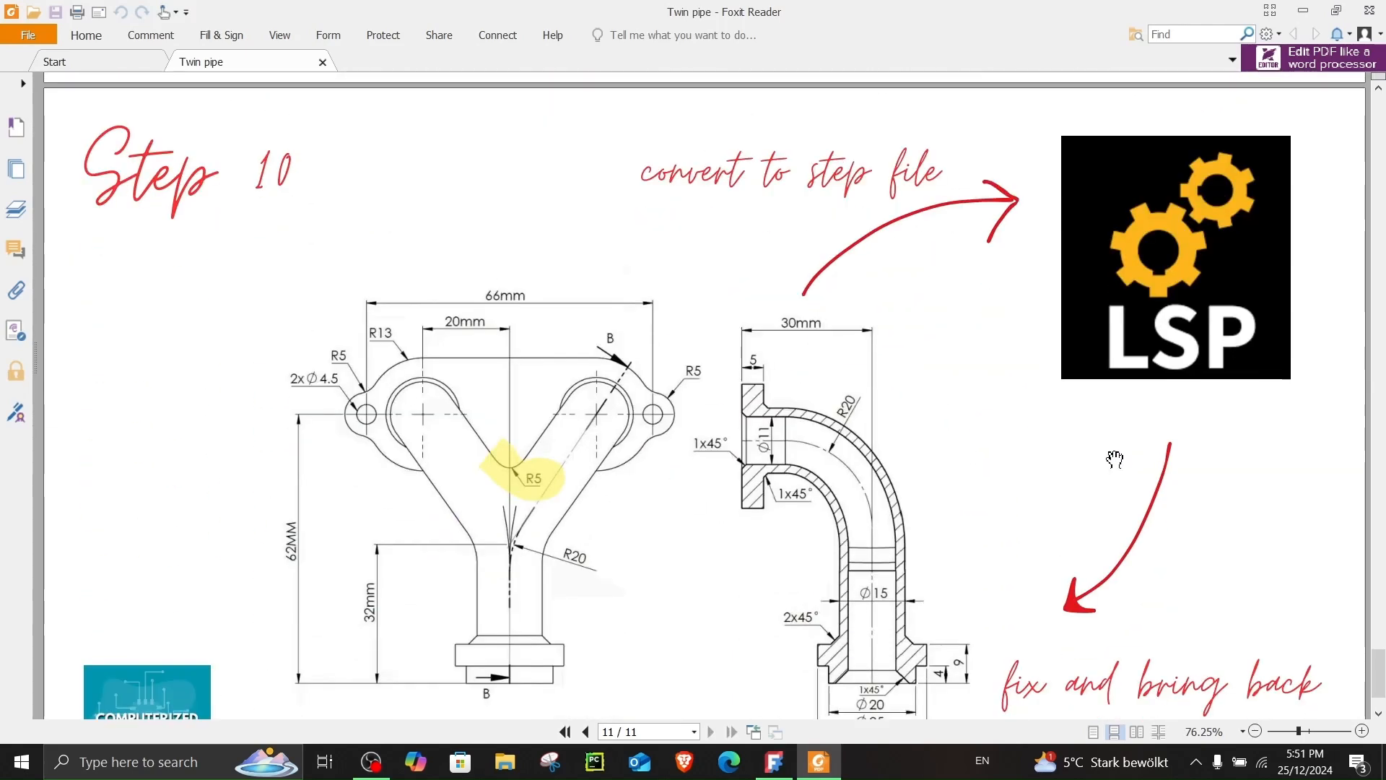
mouse_move(1119, 465)
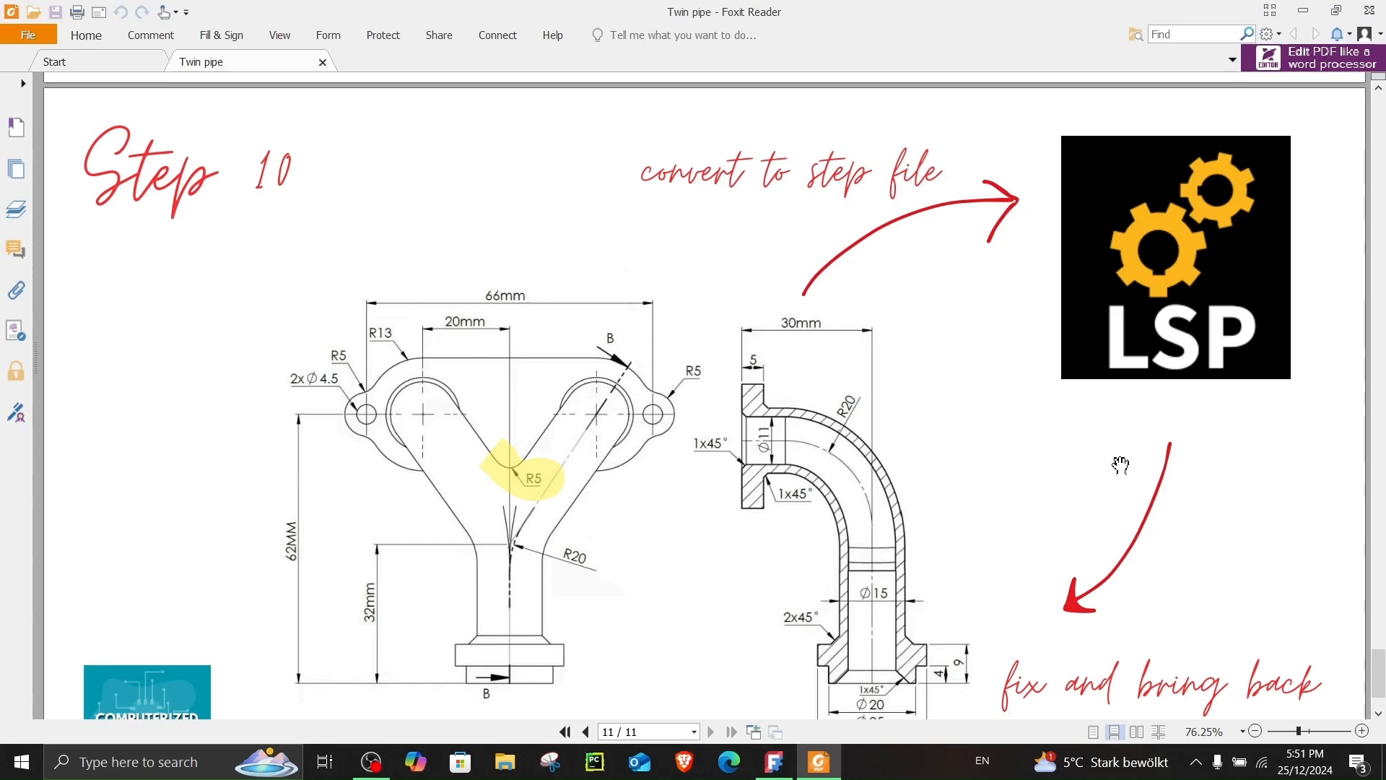
mouse_move(846, 346)
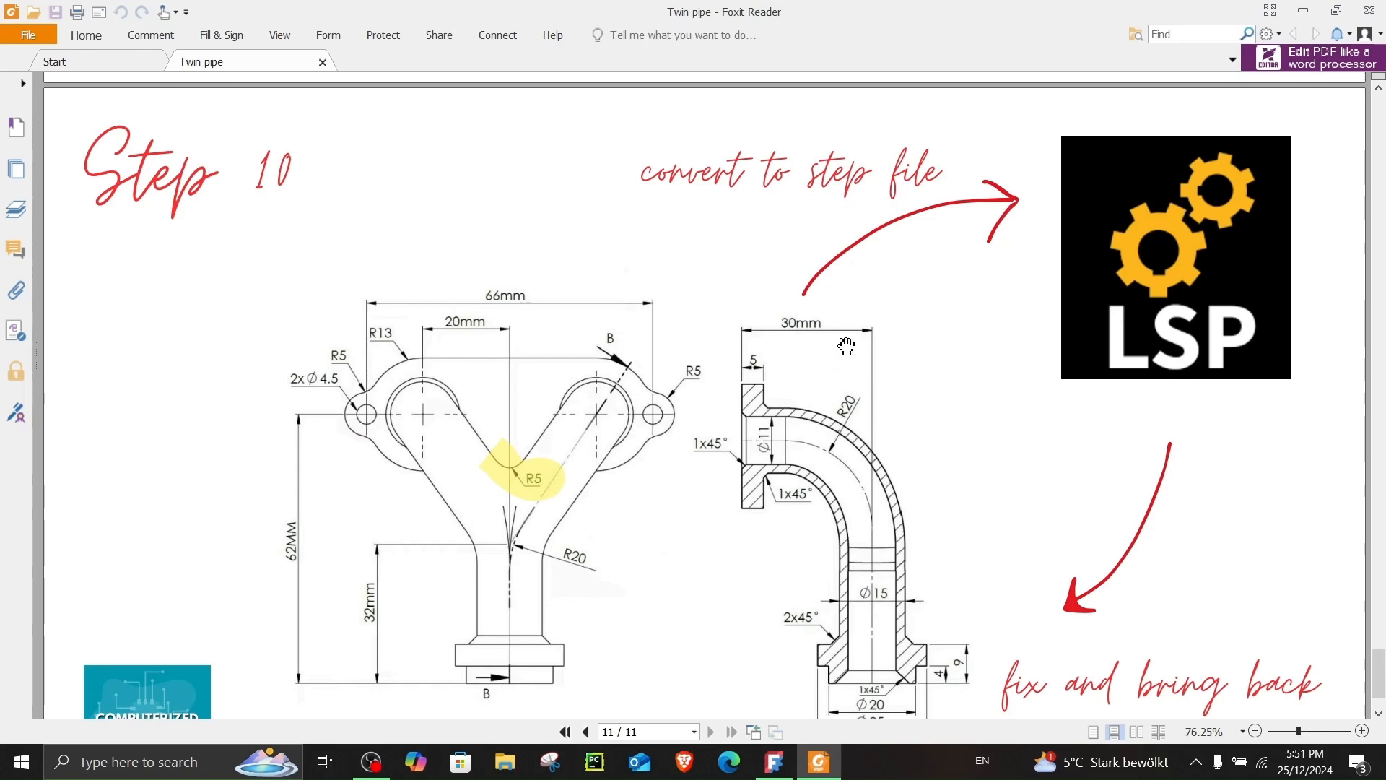
mouse_move(1117, 316)
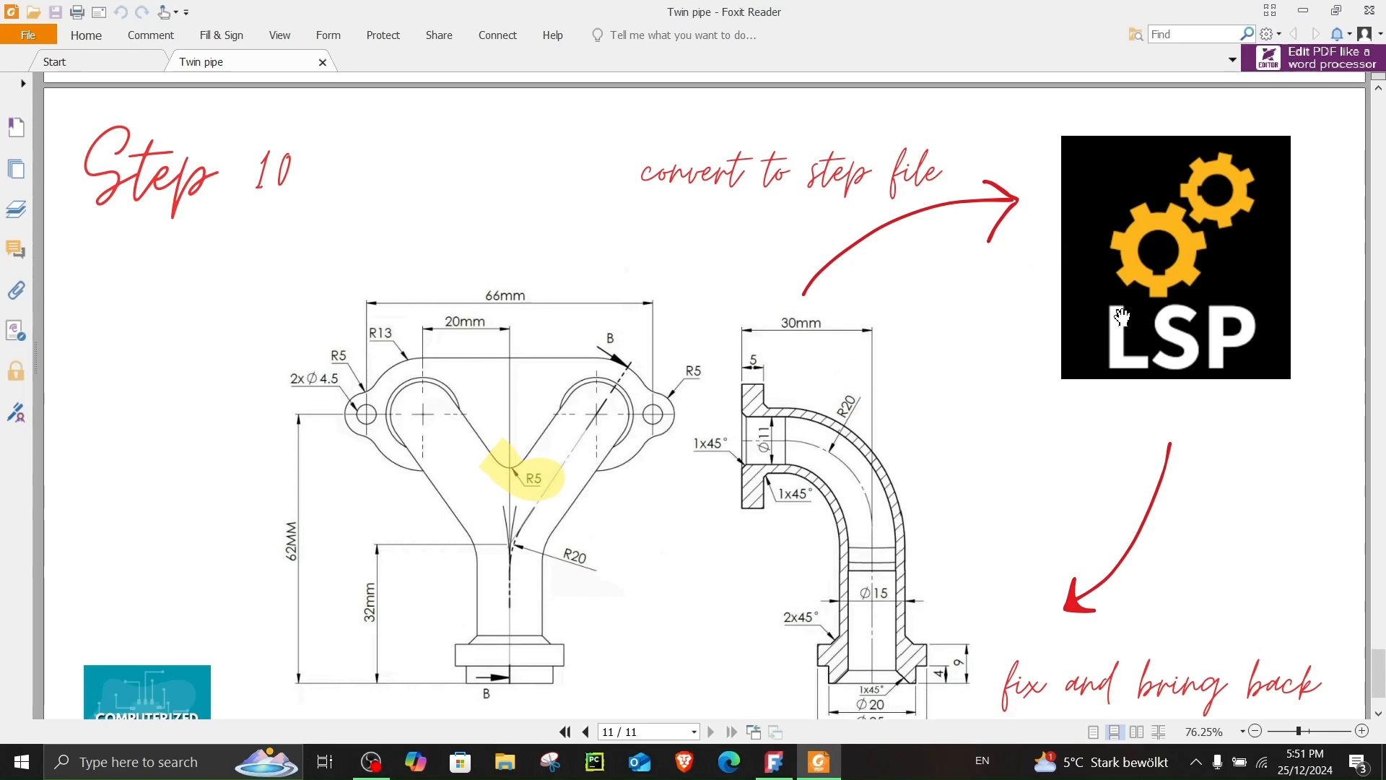
mouse_move(1119, 326)
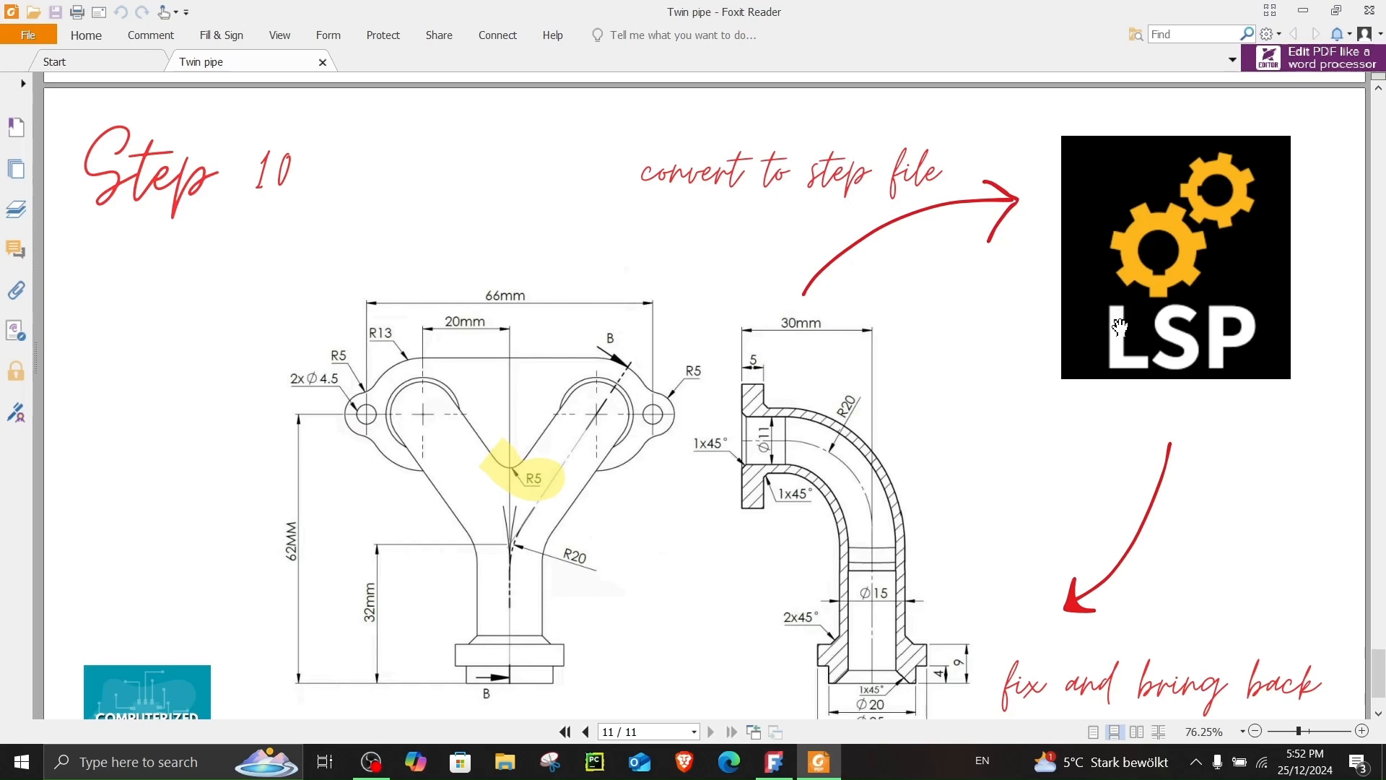
scroll("down", 3)
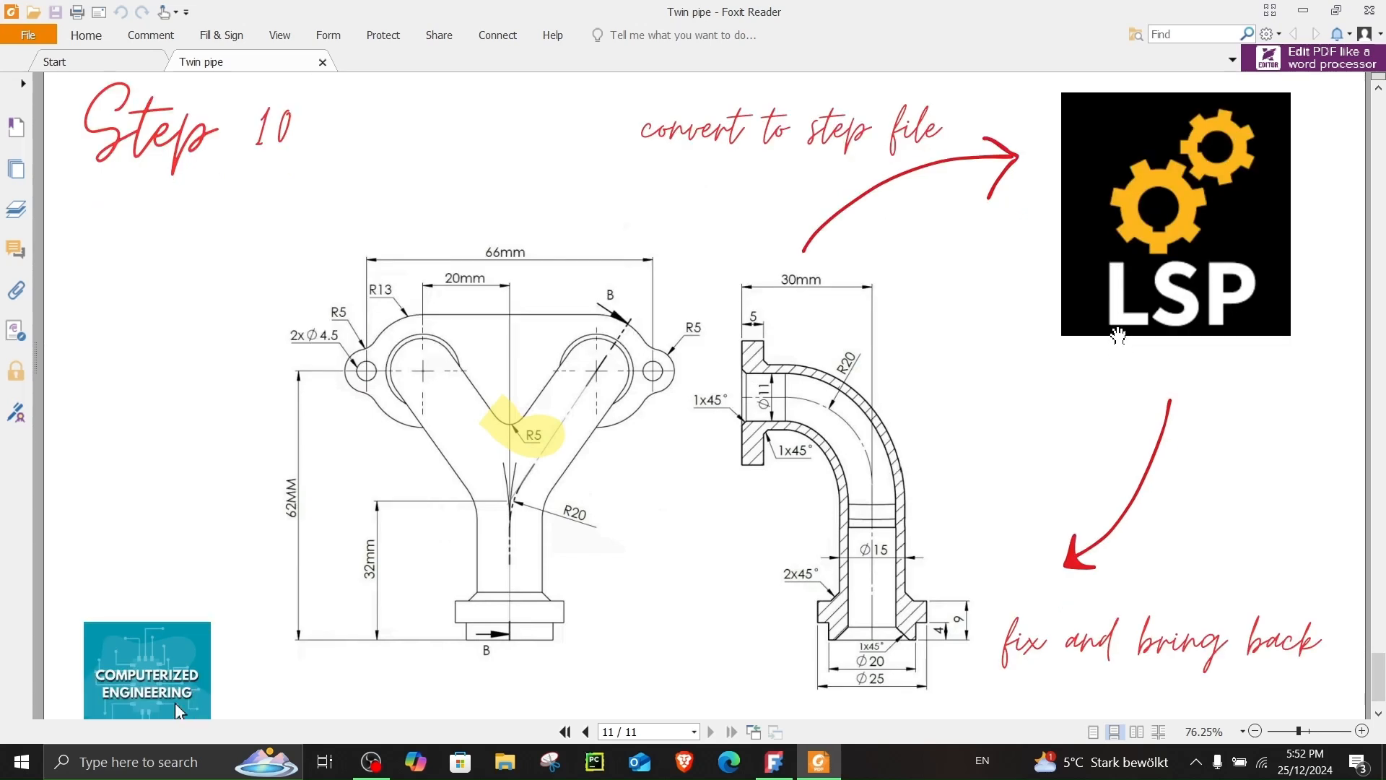
mouse_move(758, 699)
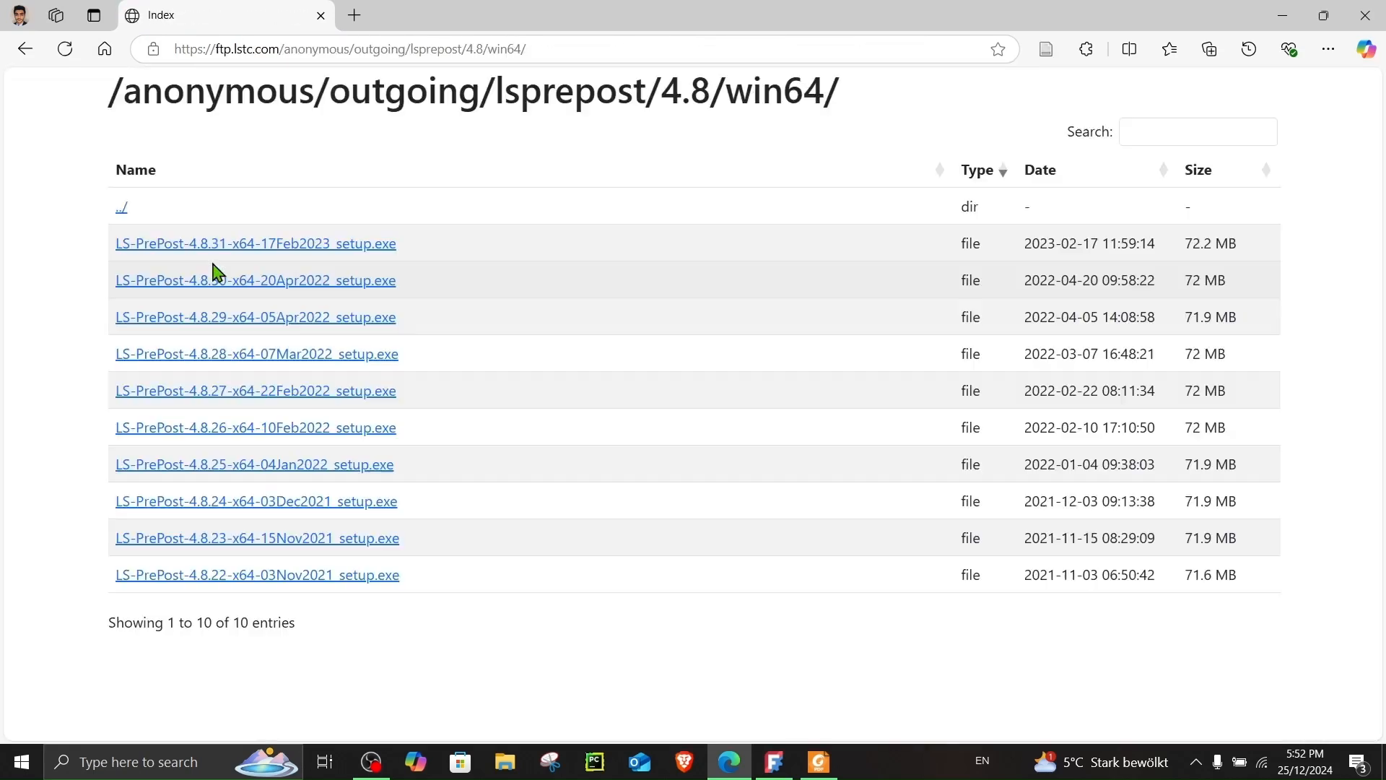
mouse_move(416, 307)
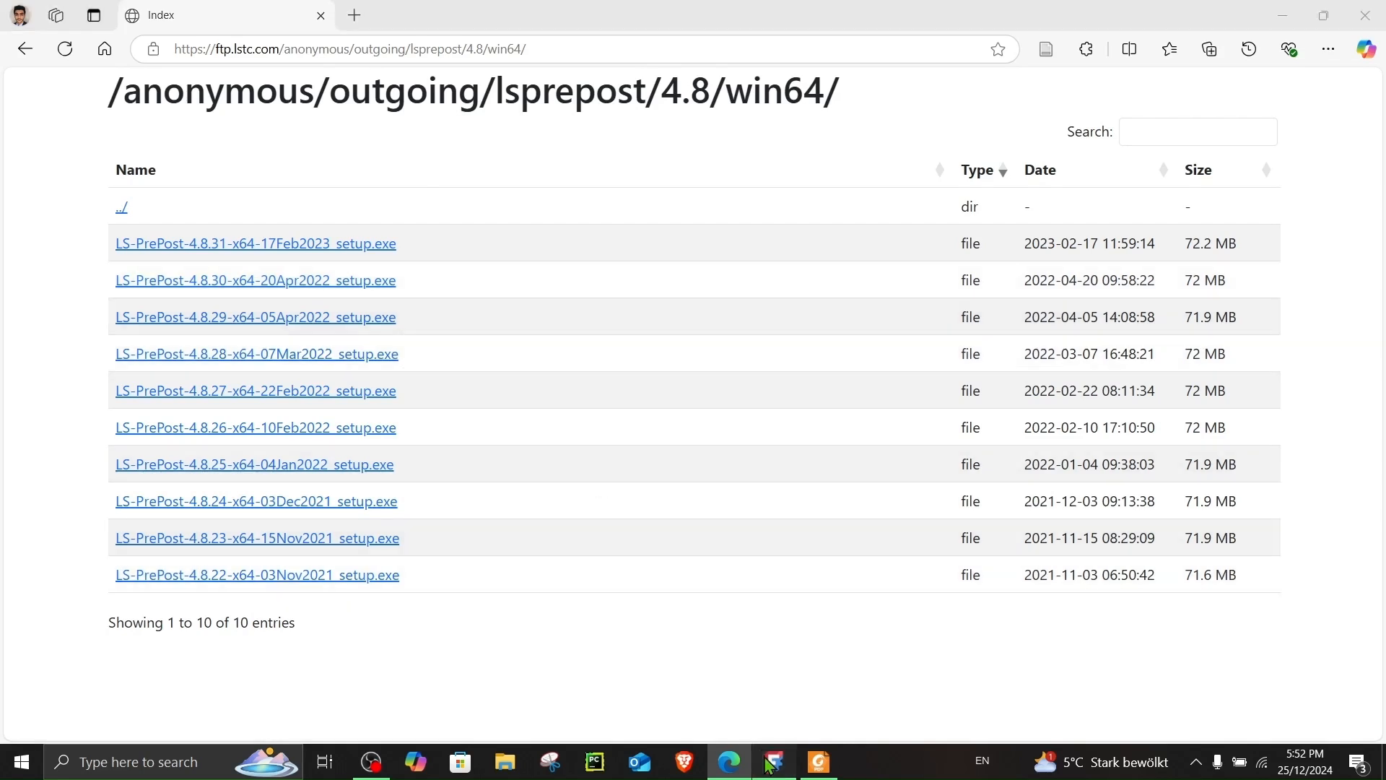
Step: Apply the 5 mm crotch fillet, dismiss the BRep_API error and select the Body instead
left_click(773, 759)
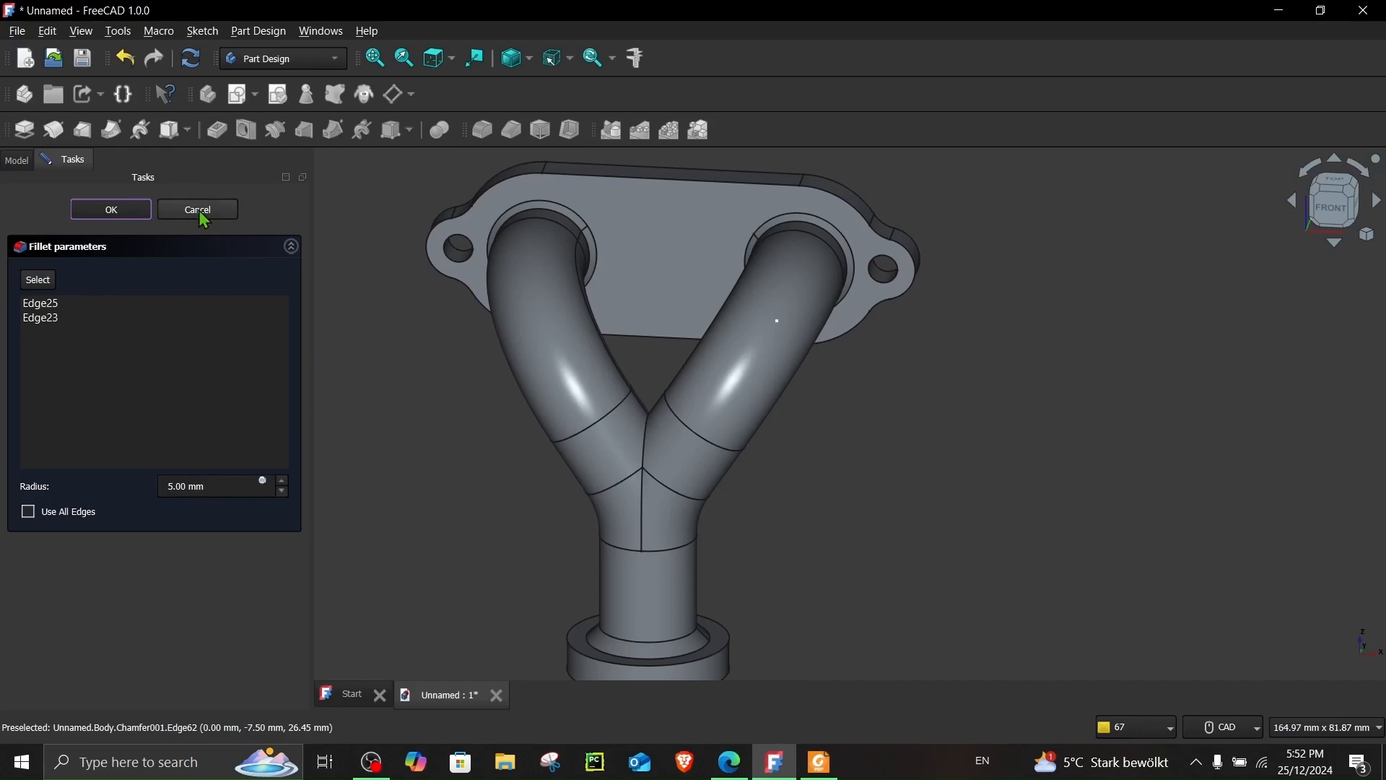
mouse_move(108, 230)
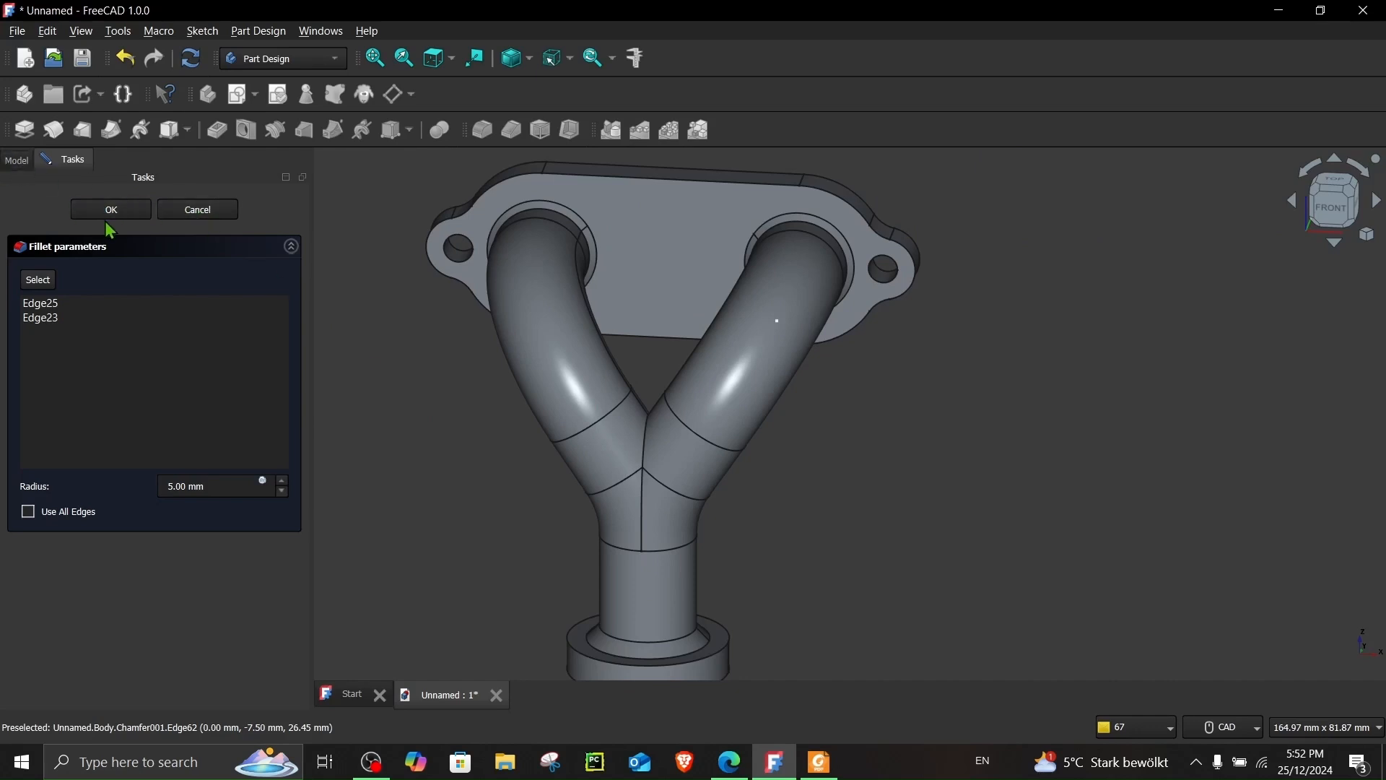
left_click(111, 209)
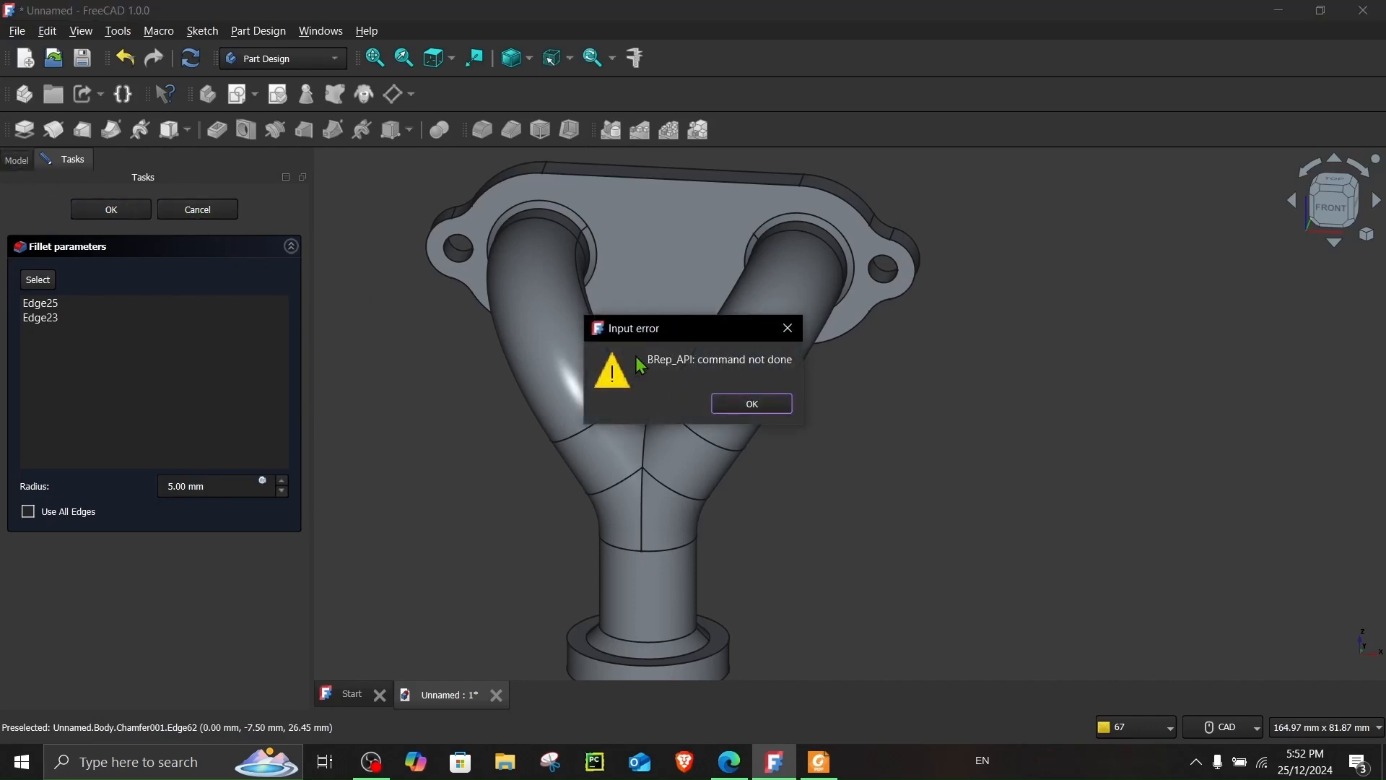
left_click(751, 403)
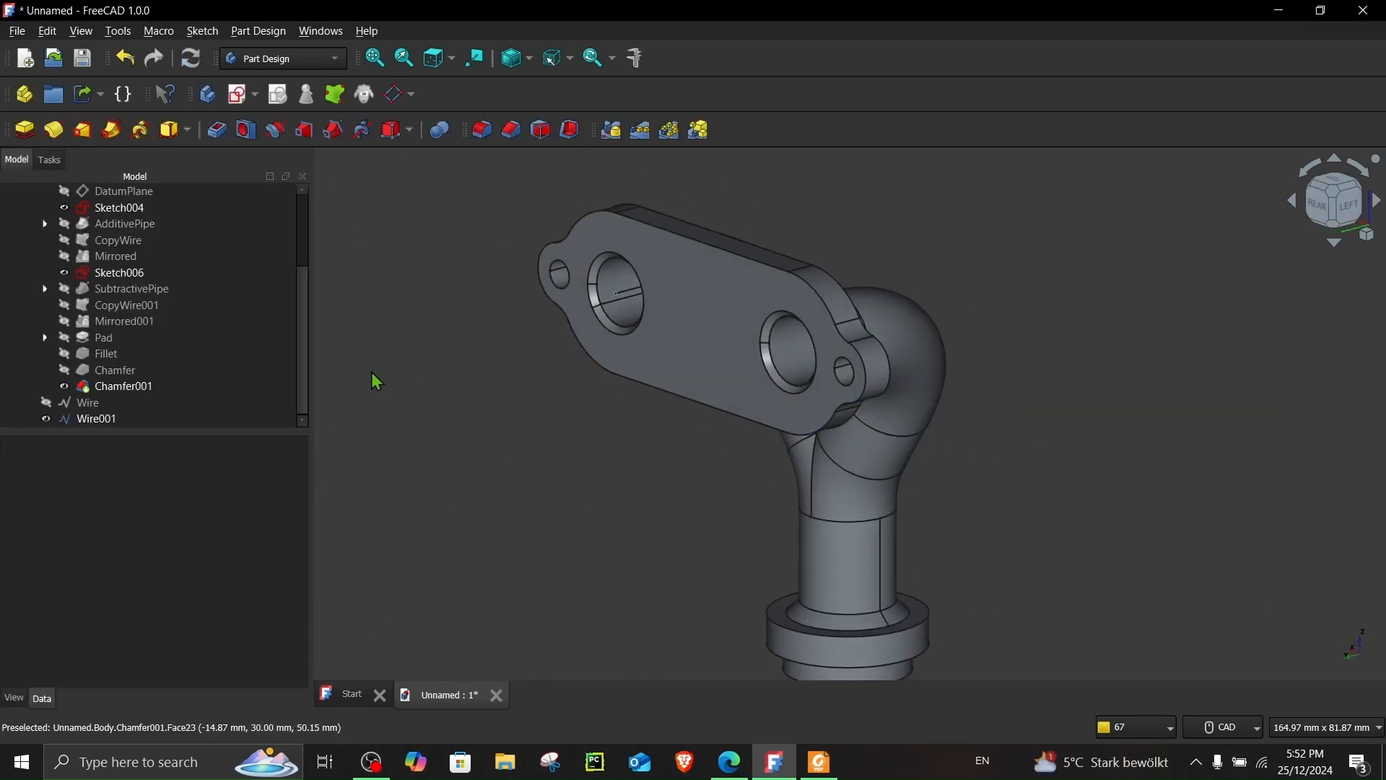
mouse_move(81, 56)
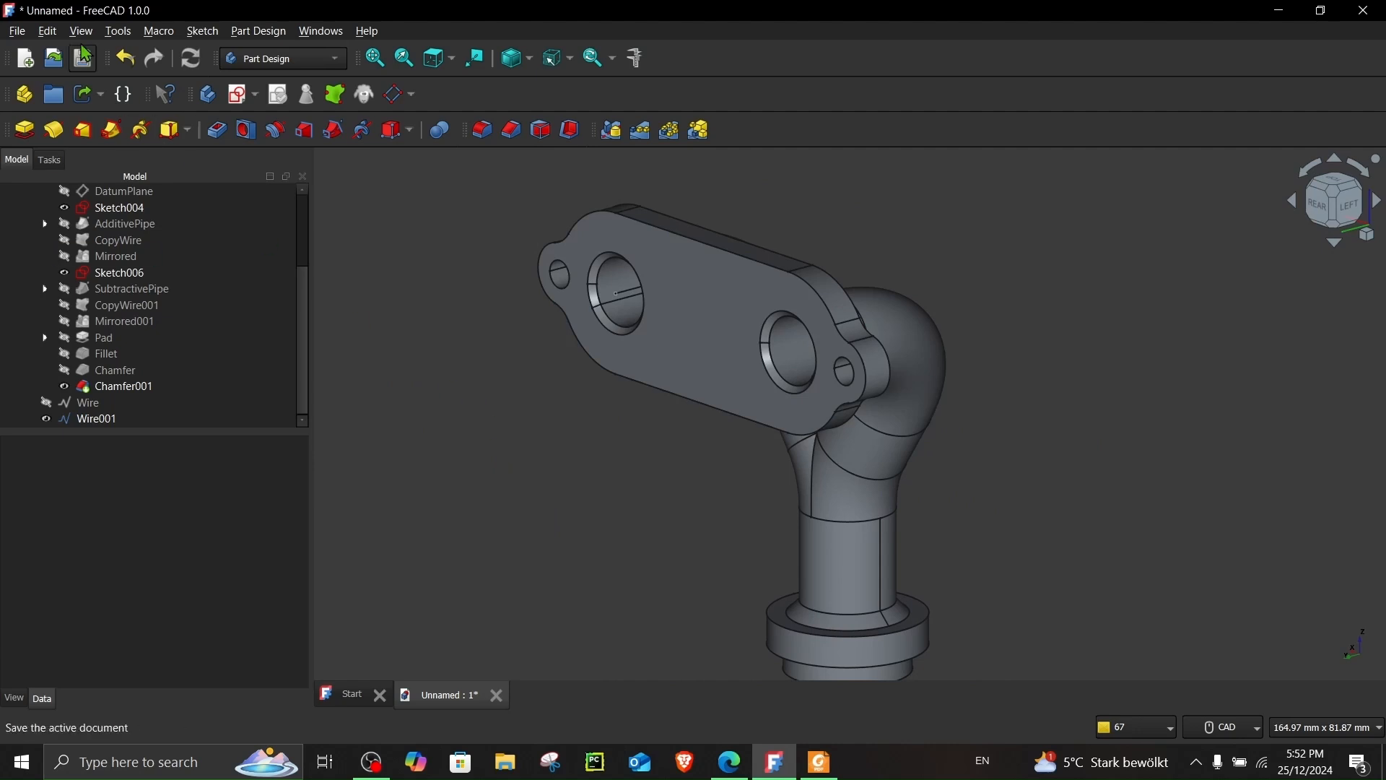
left_click(24, 31)
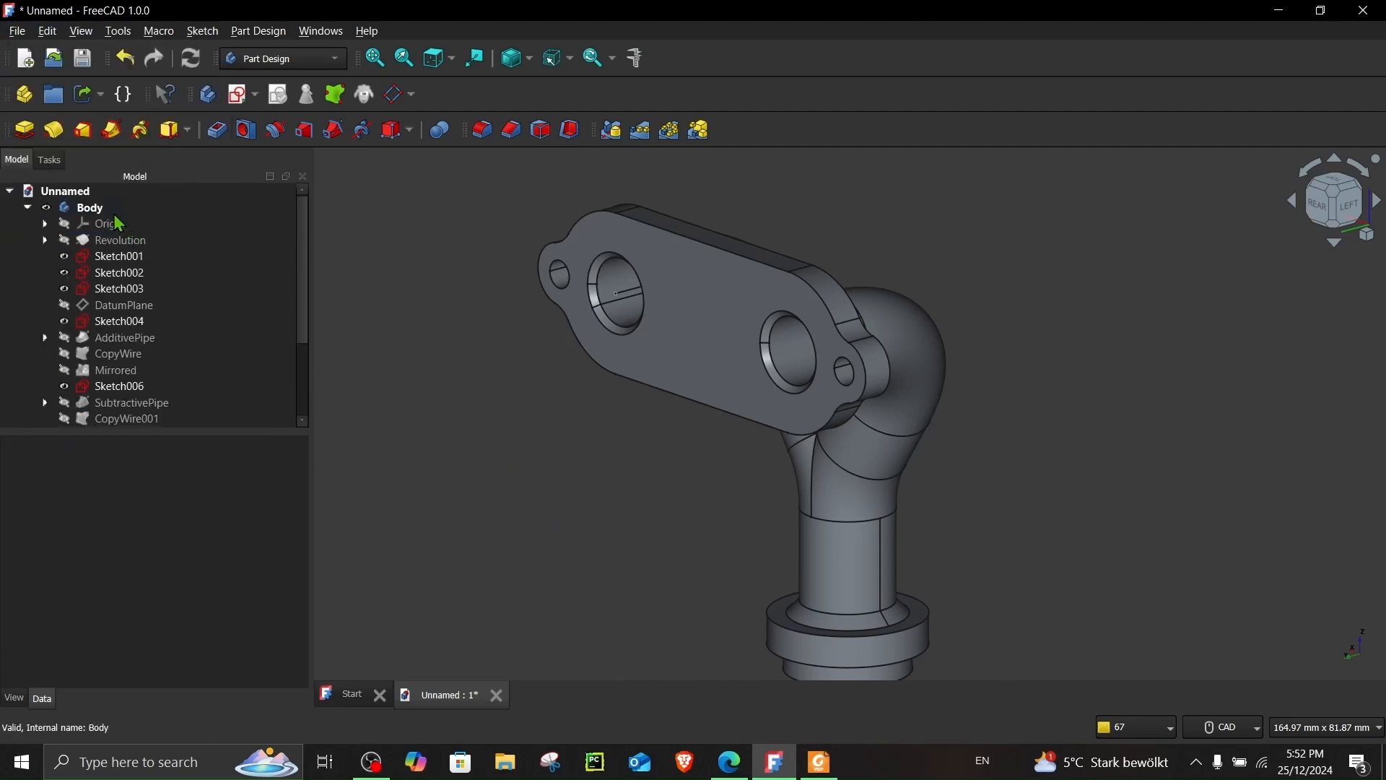
Step: Export the Body as twin_pipes.step with the default millimetre AP214 STEP settings
left_click(16, 30)
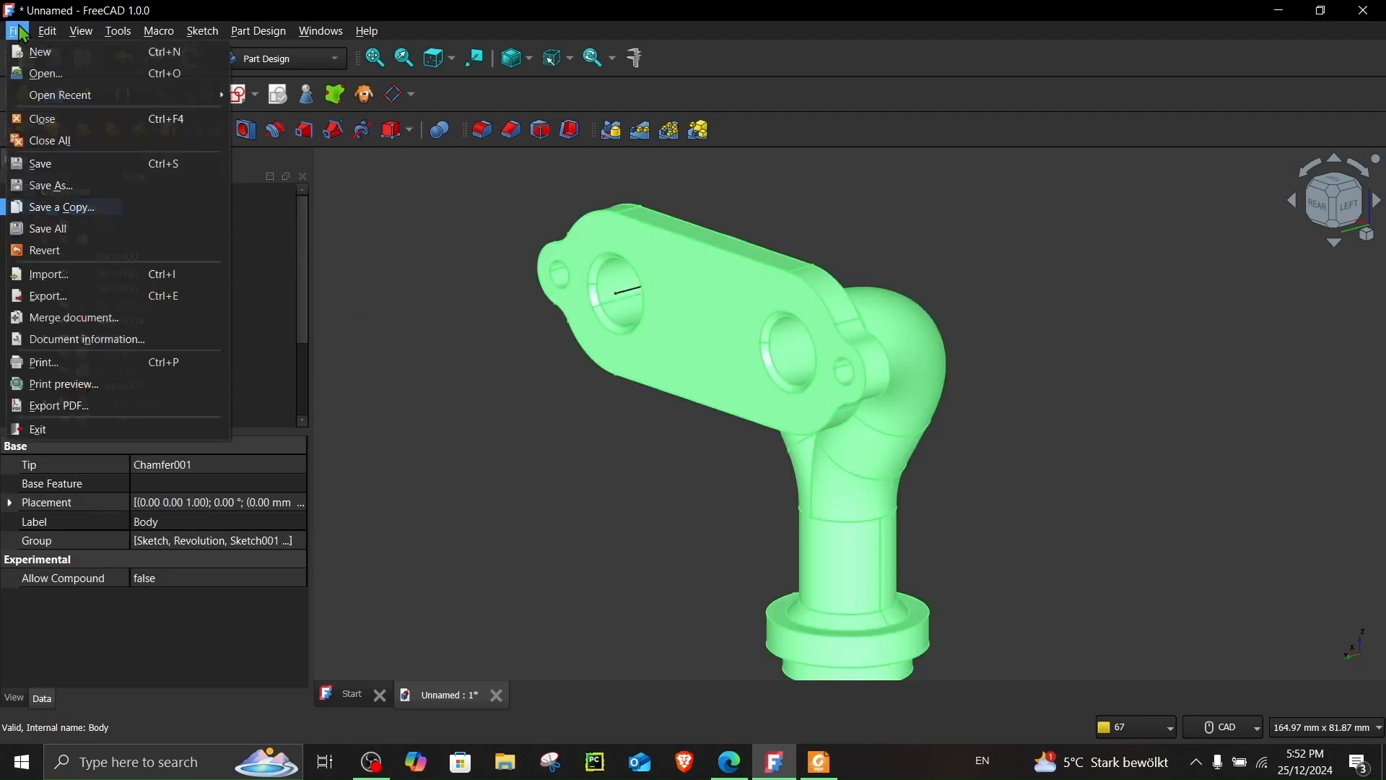
left_click(47, 295)
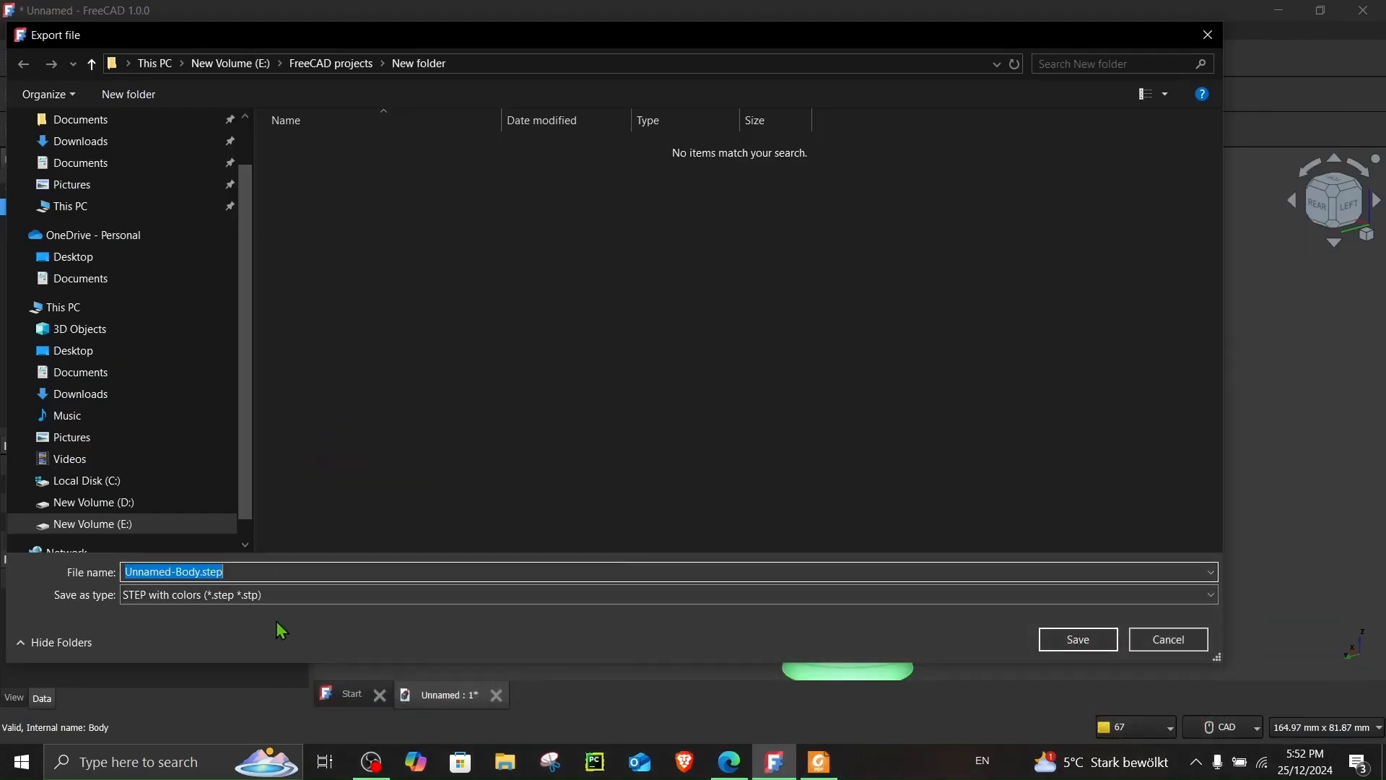
left_click(220, 572)
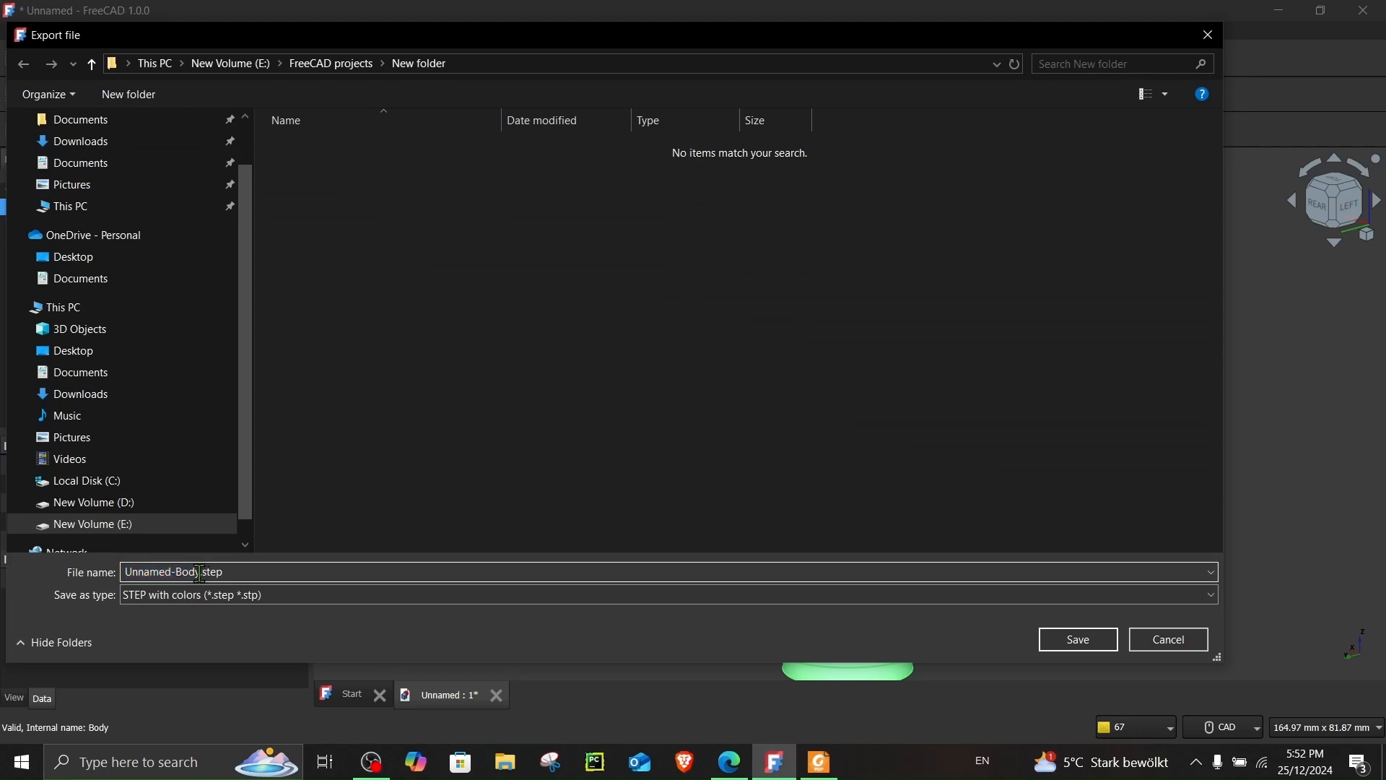
type("twin_pipes.step")
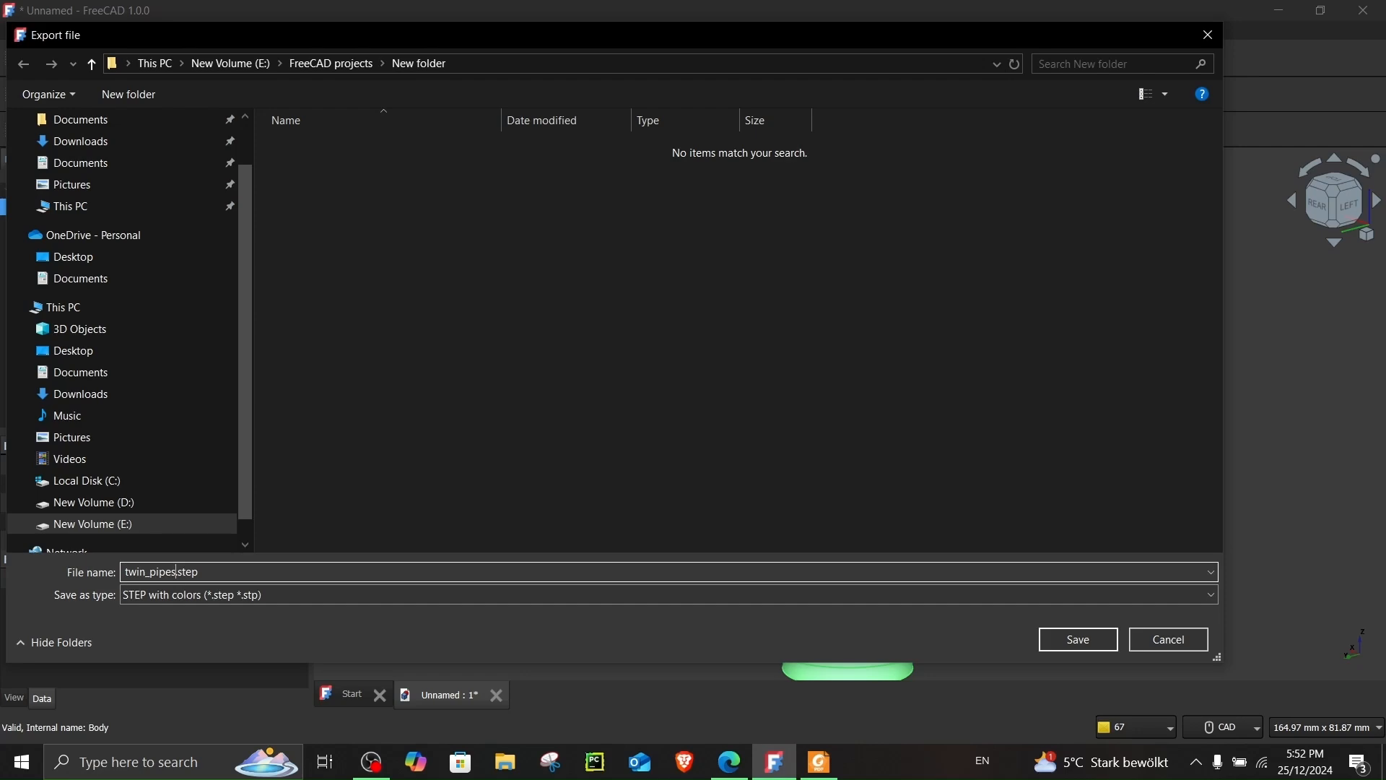
left_click(1077, 638)
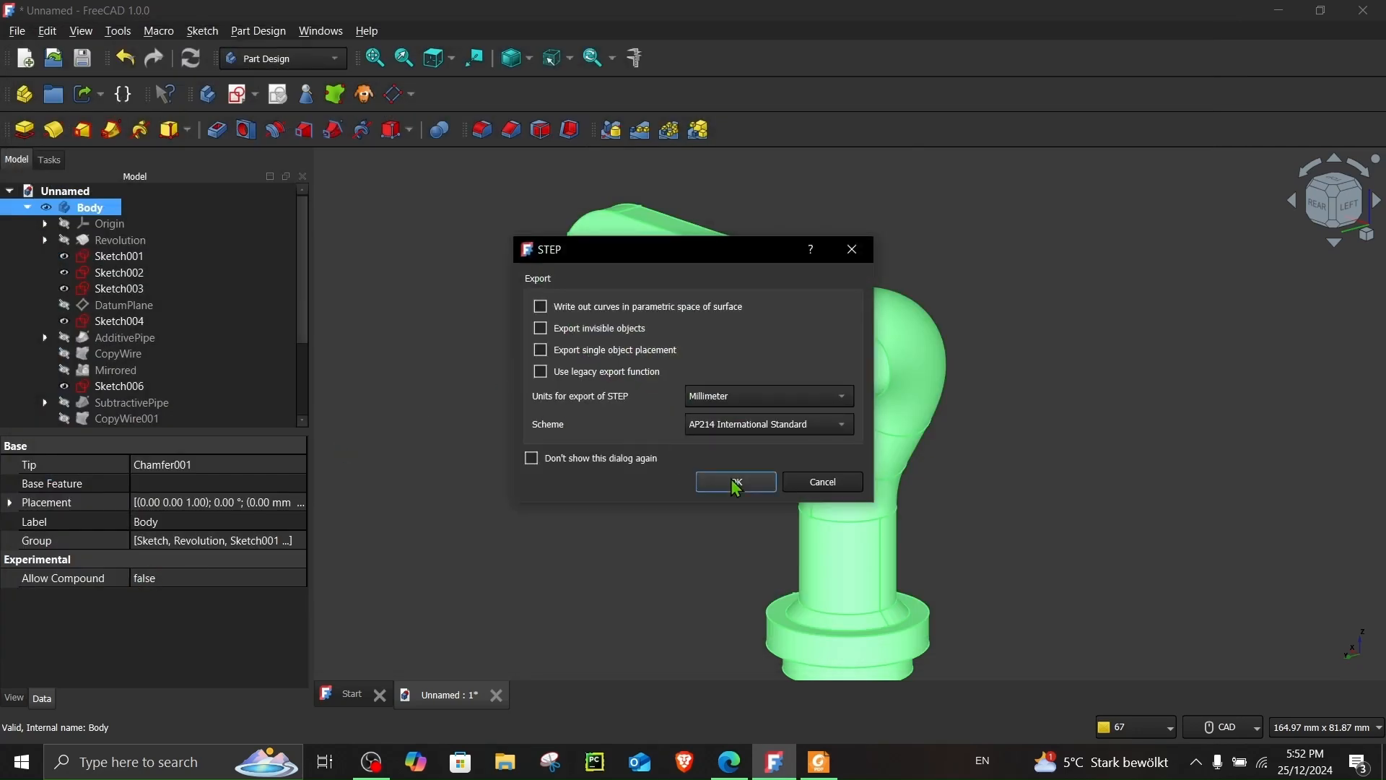
left_click(735, 482)
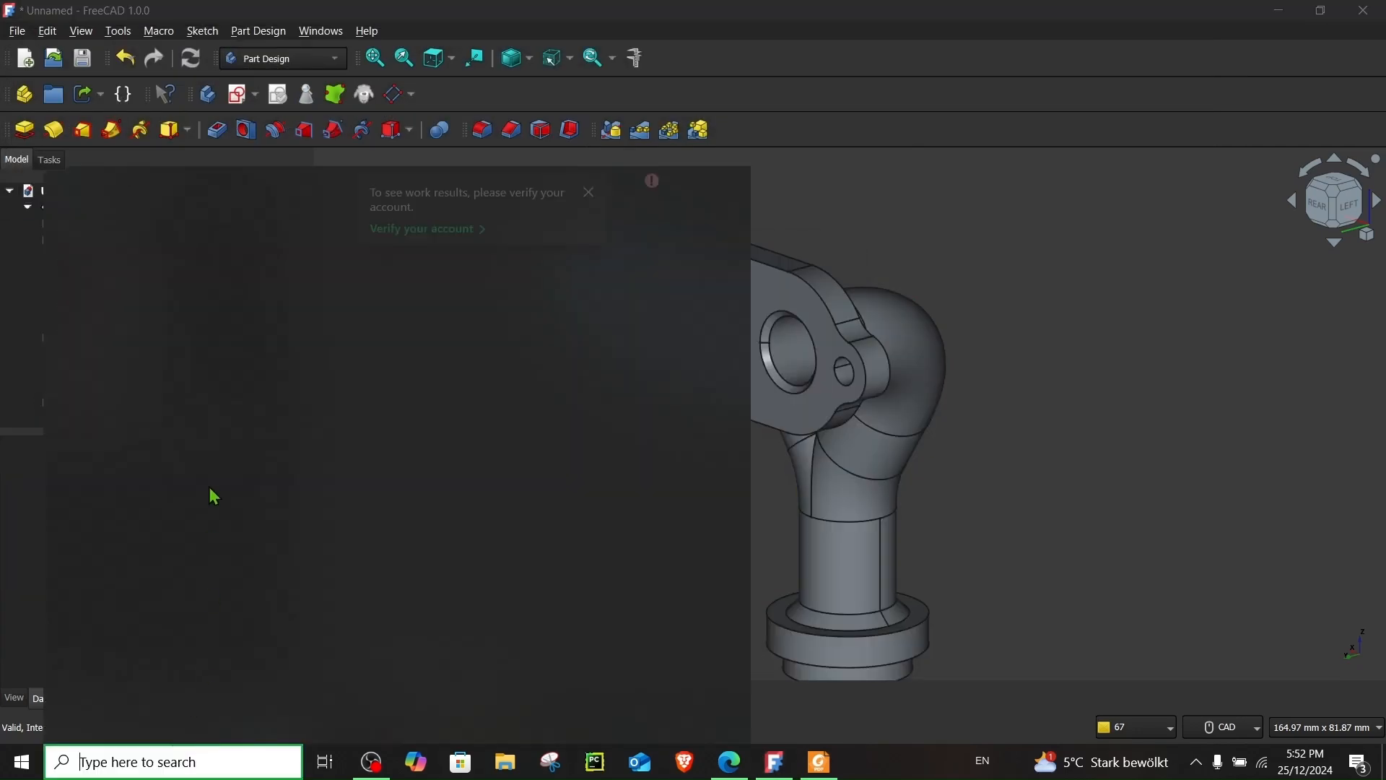
Step: Launch LS-PrePost and load twin_pipes.step, rotating to face the Y-junction
type("lsp")
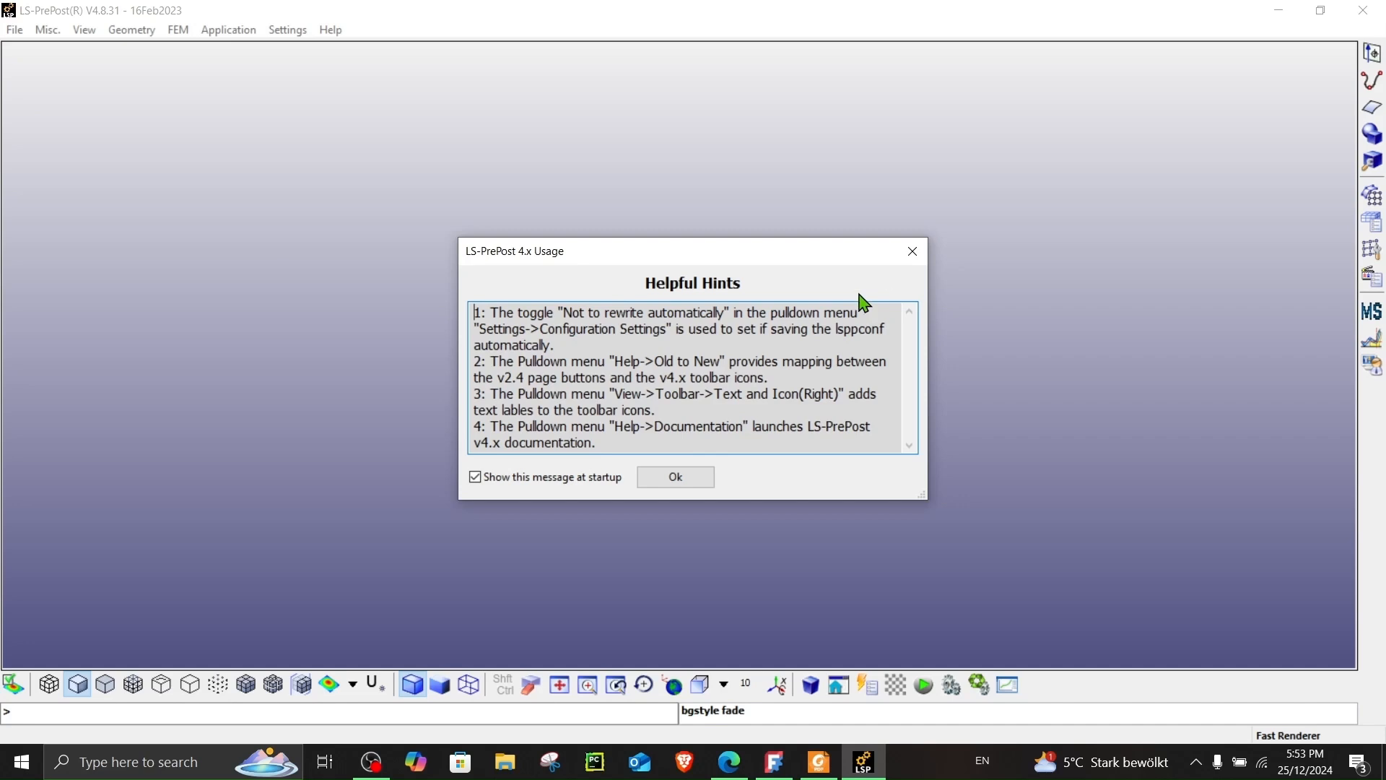
left_click(13, 31)
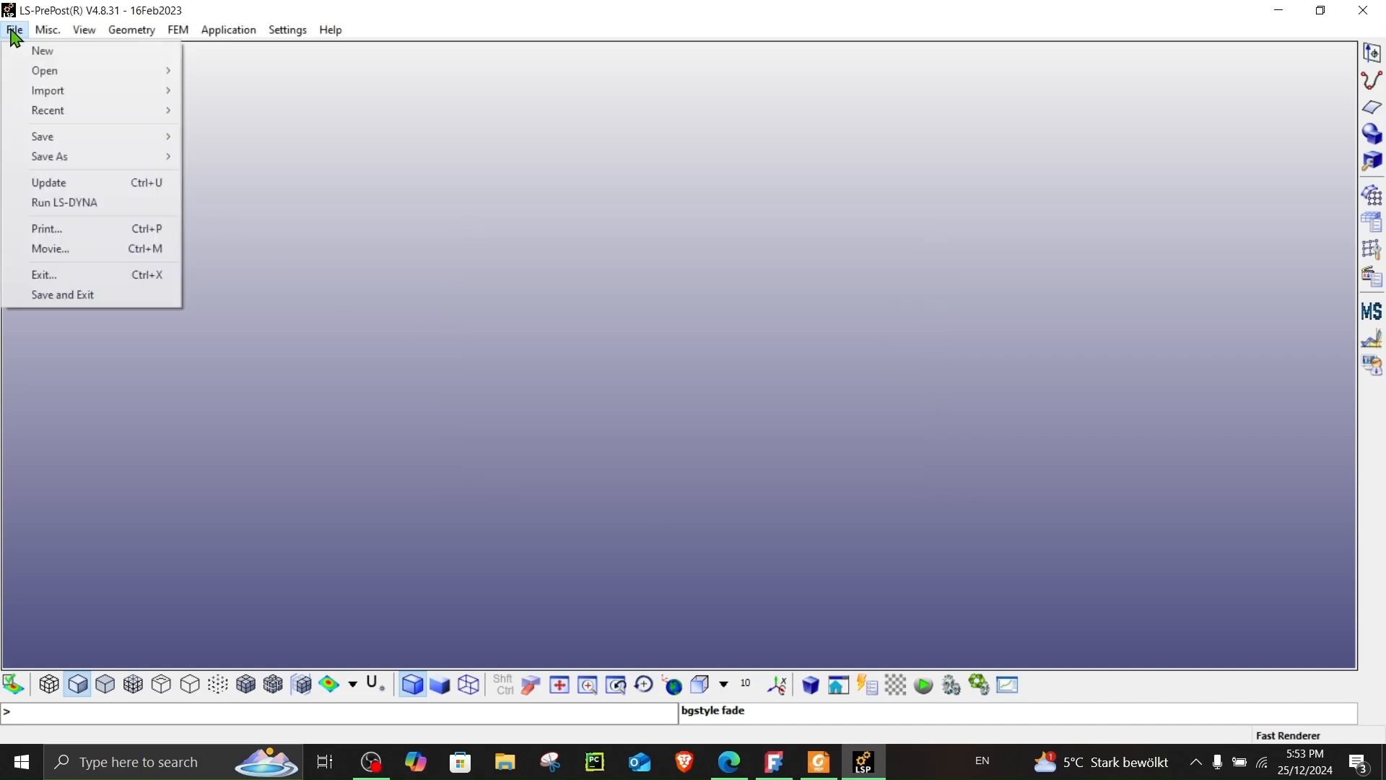
mouse_move(94, 130)
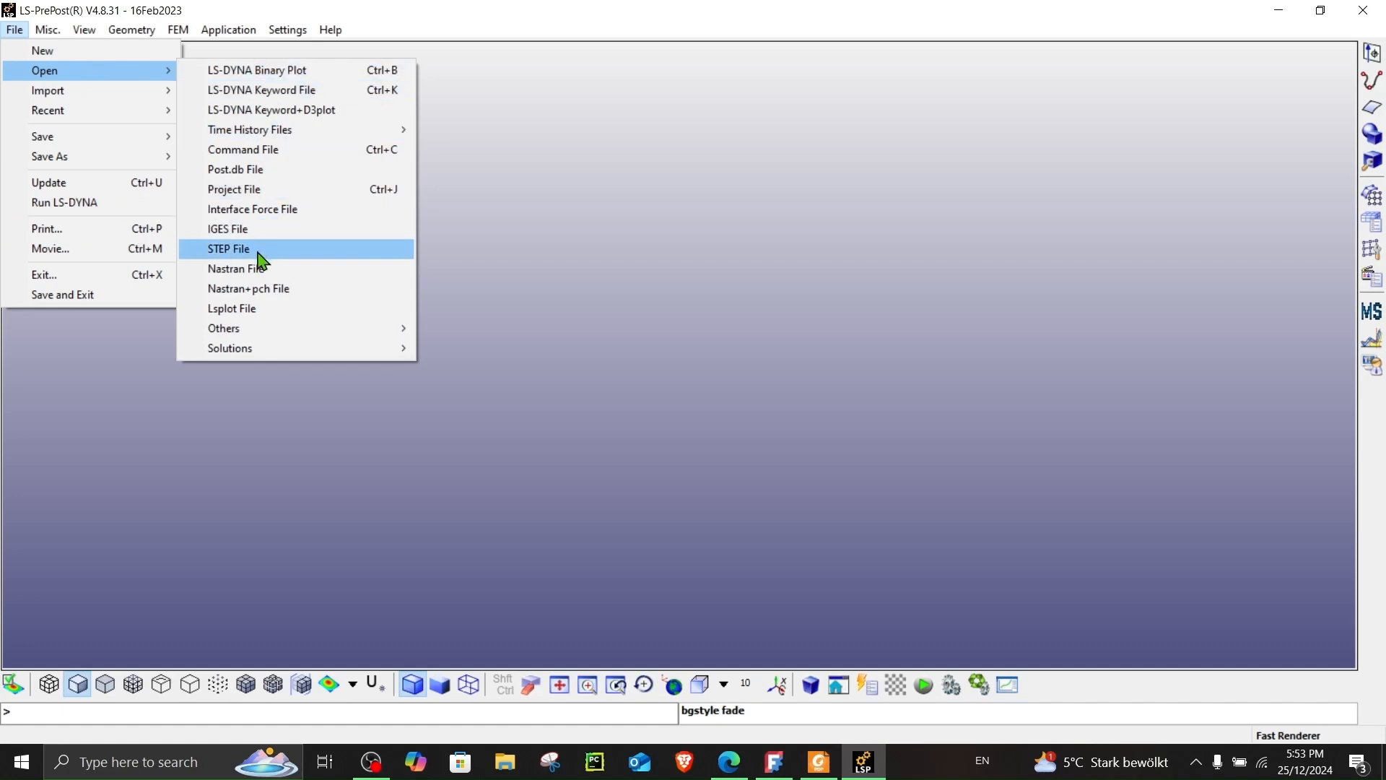
left_click(228, 248)
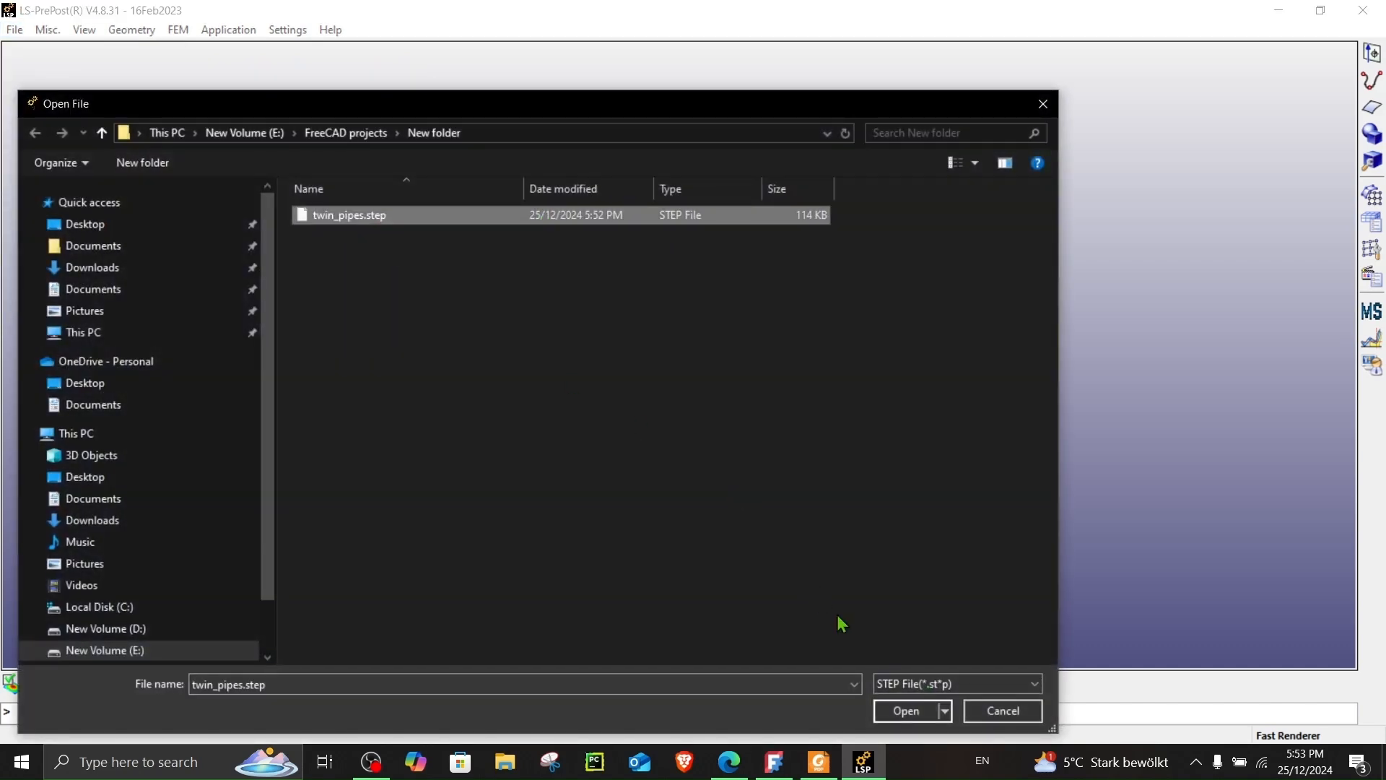
left_click(906, 711)
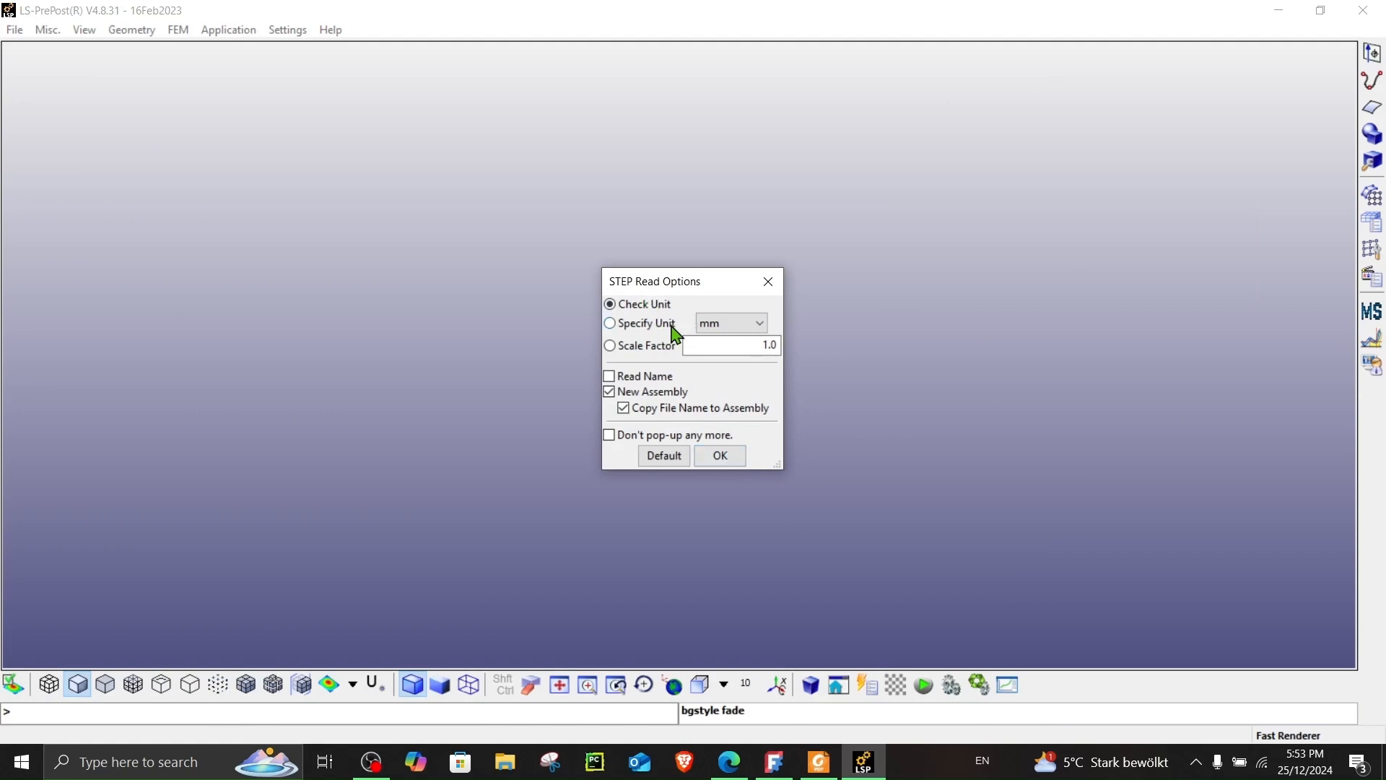
left_click(719, 455)
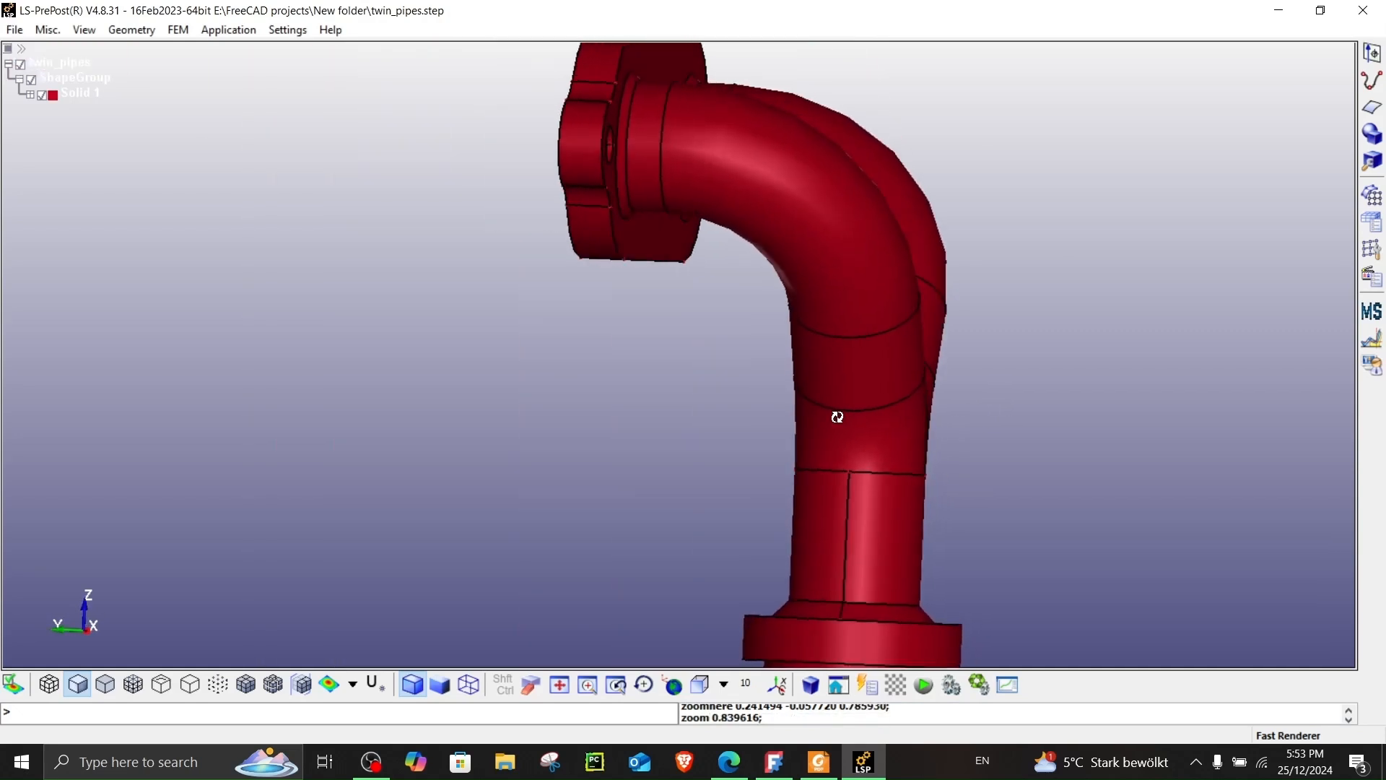
left_click_drag(836, 416, 923, 399)
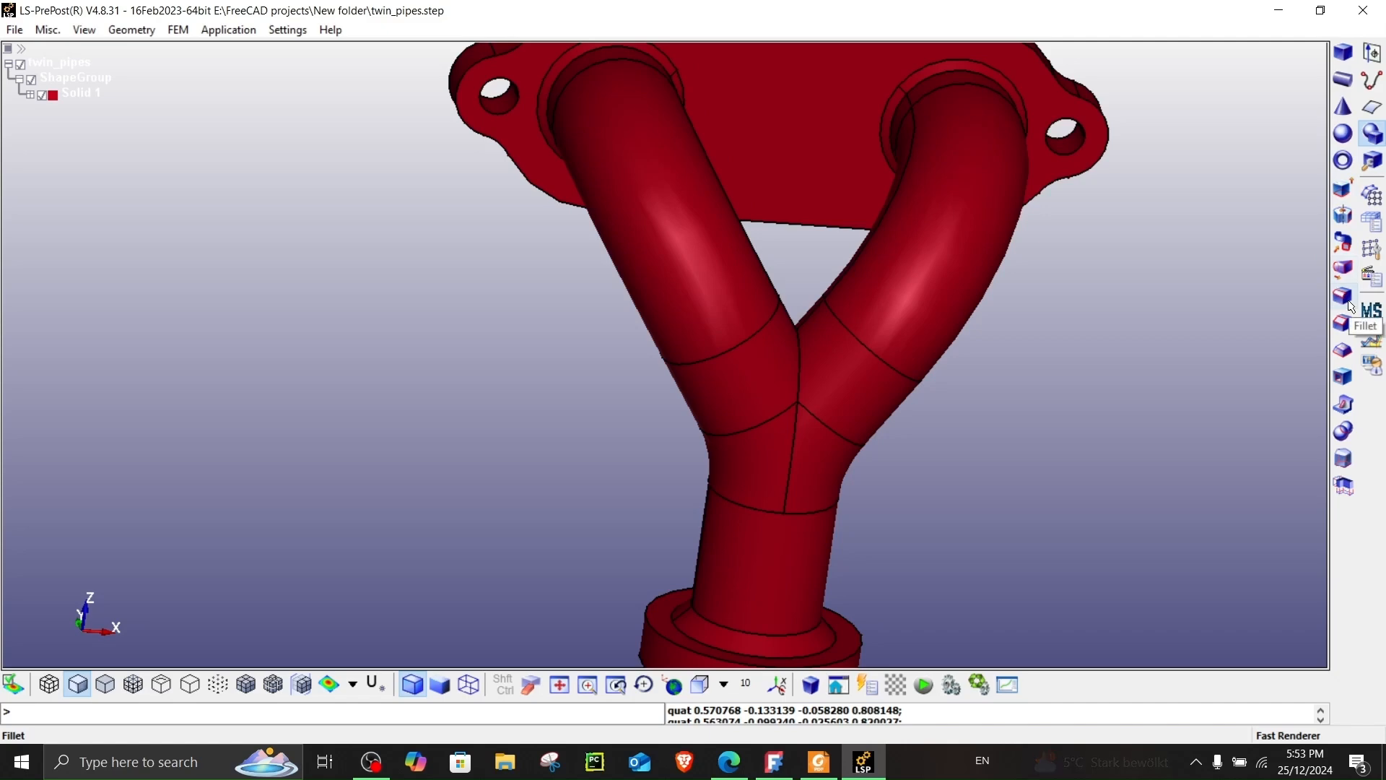
Step: Apply a 5 mm Geometry fillet to the crotch face between the two pipes and inspect it
left_click(1340, 291)
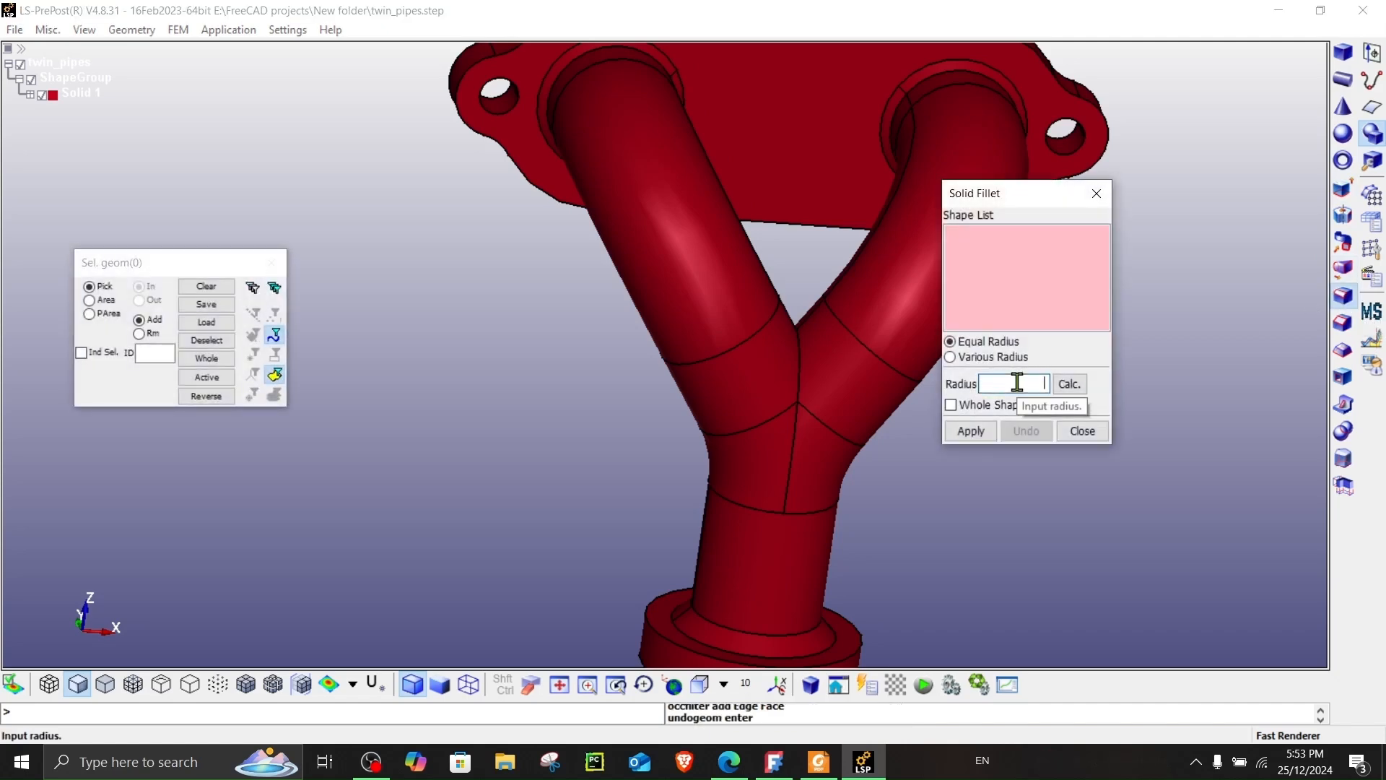
type("5")
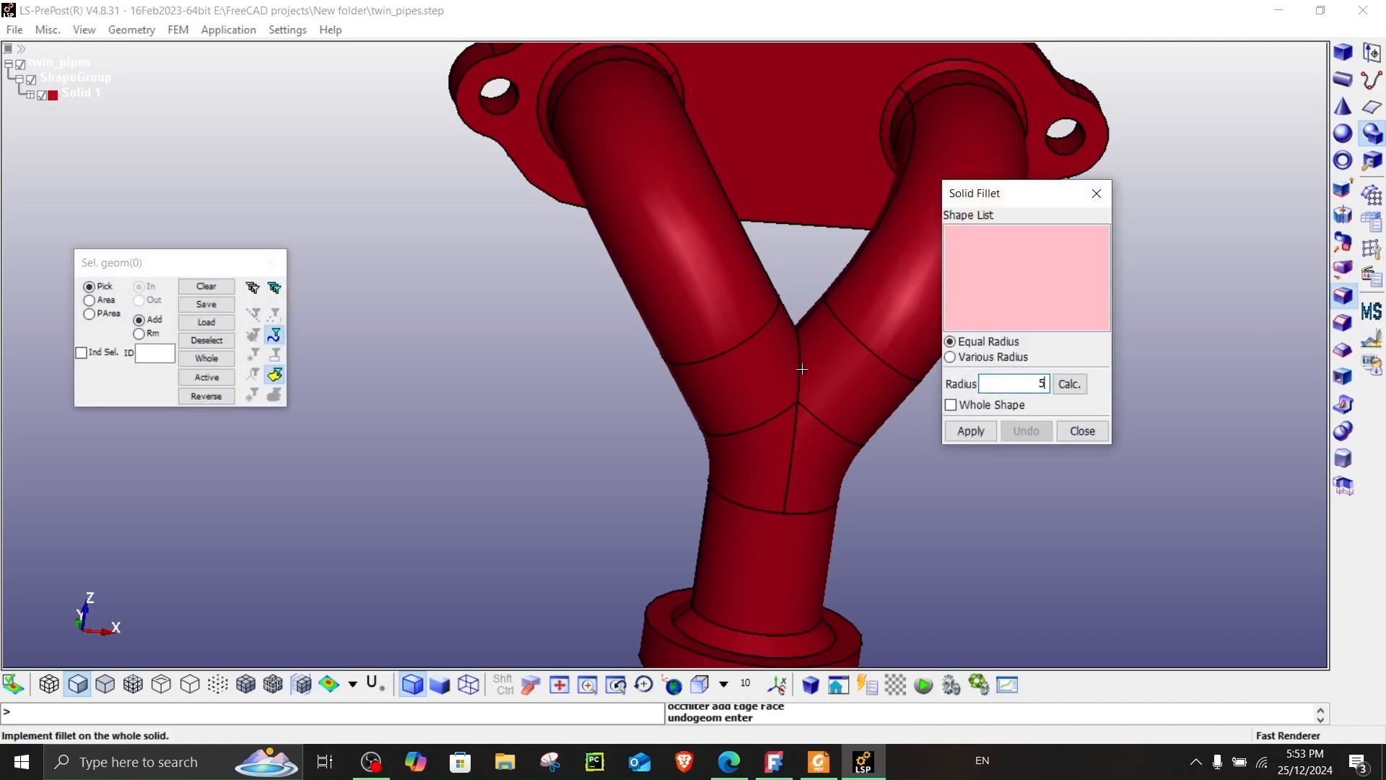
left_click(801, 368)
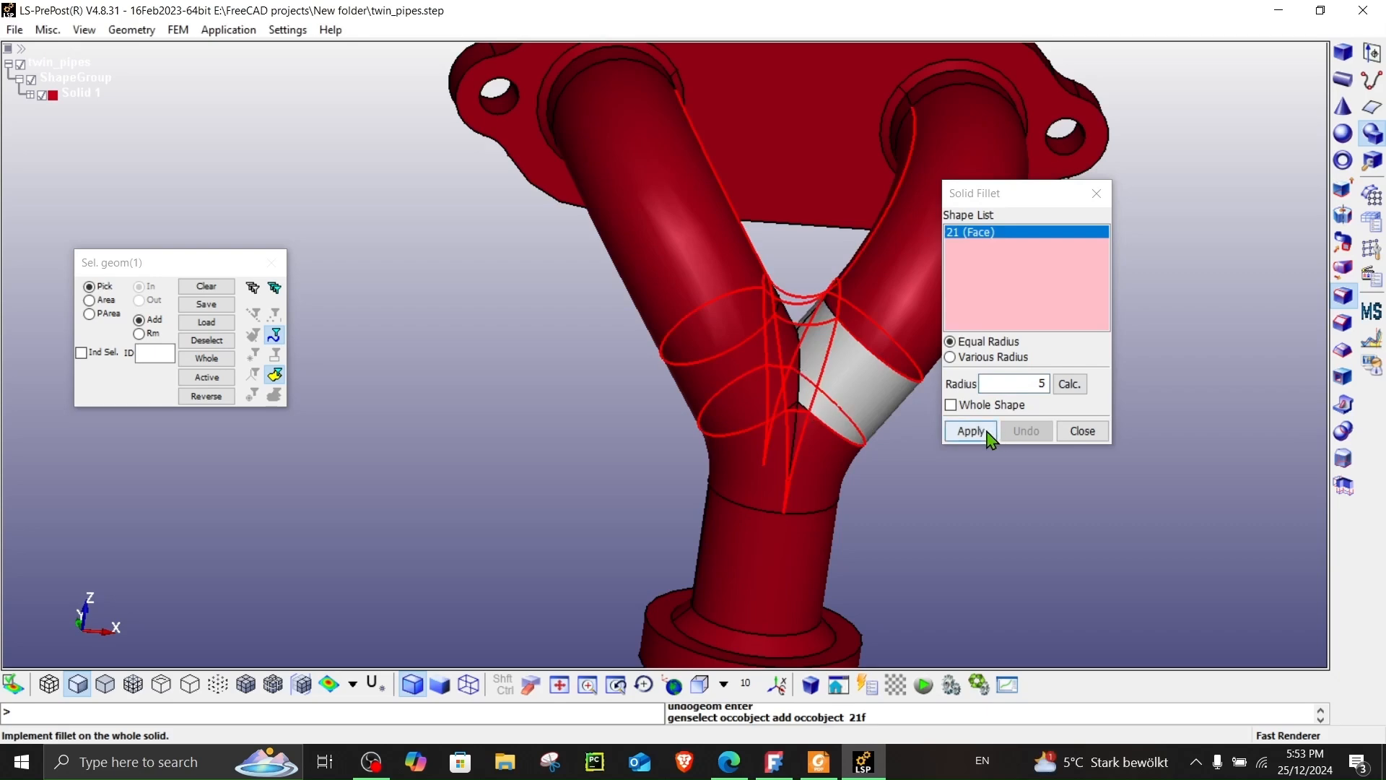
left_click(970, 430)
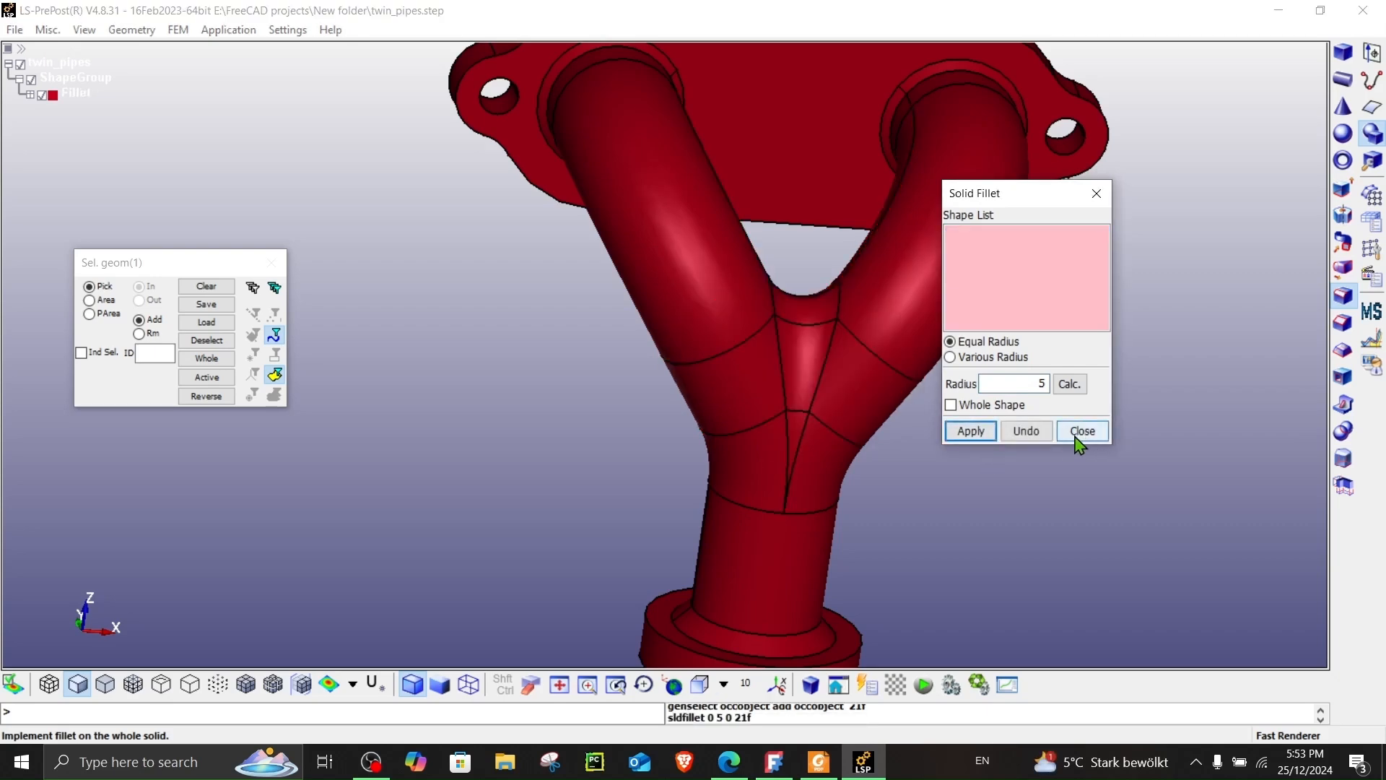
left_click(1081, 430)
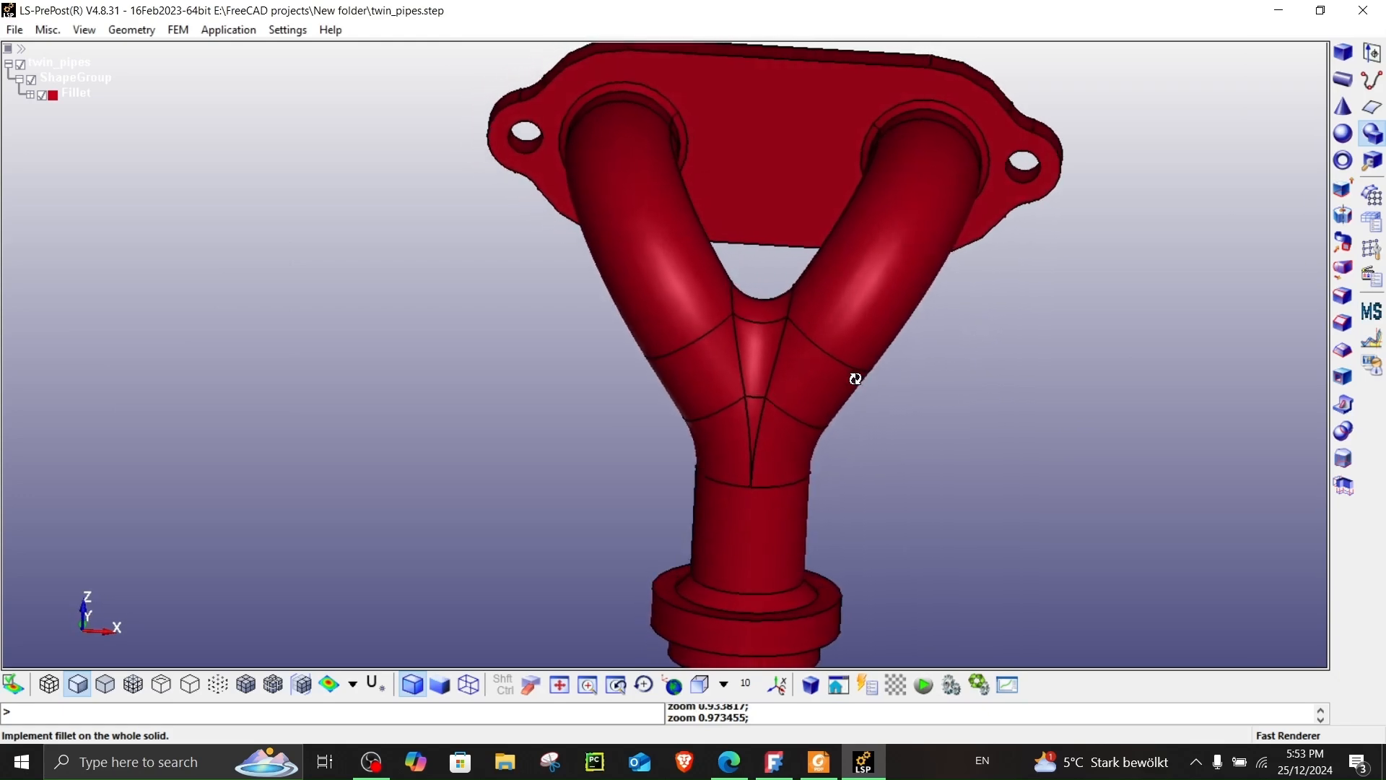
left_click_drag(855, 379, 774, 379)
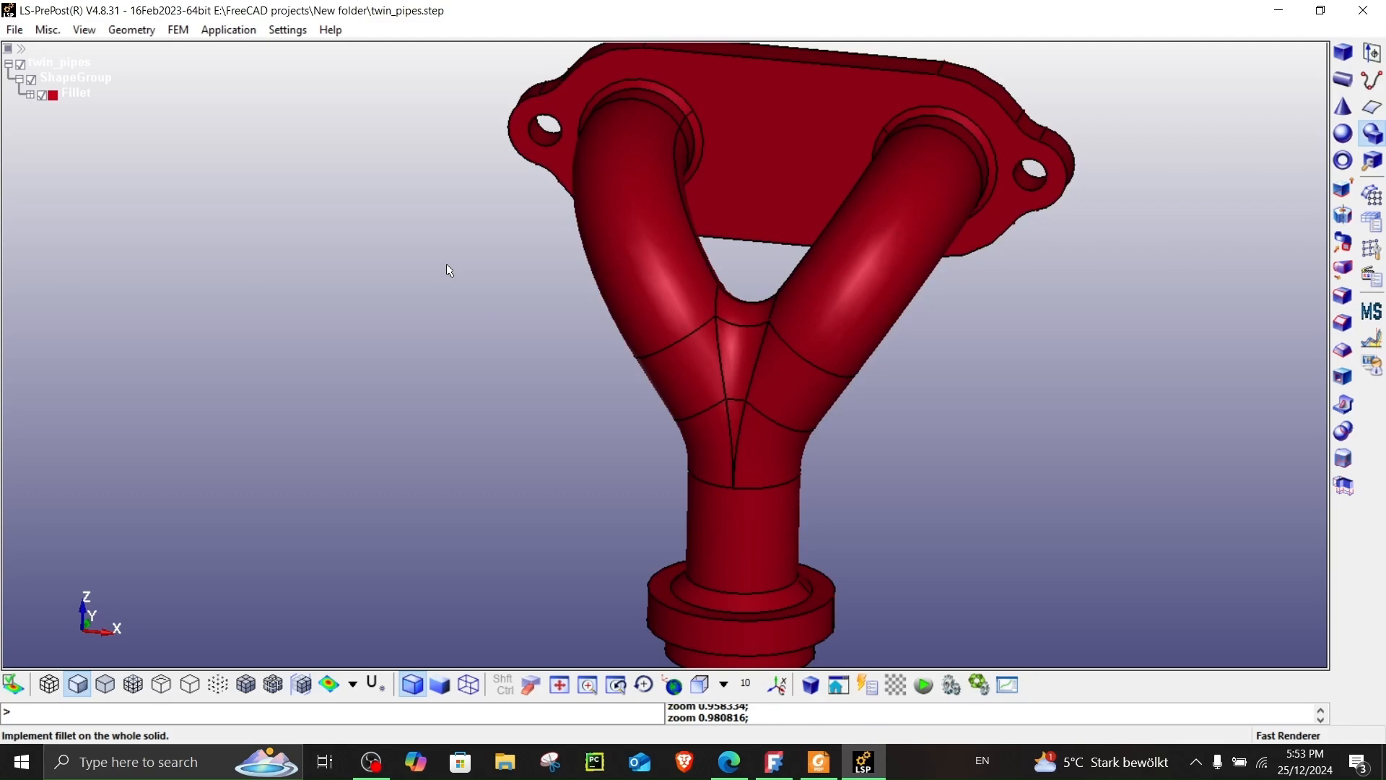
mouse_move(12, 41)
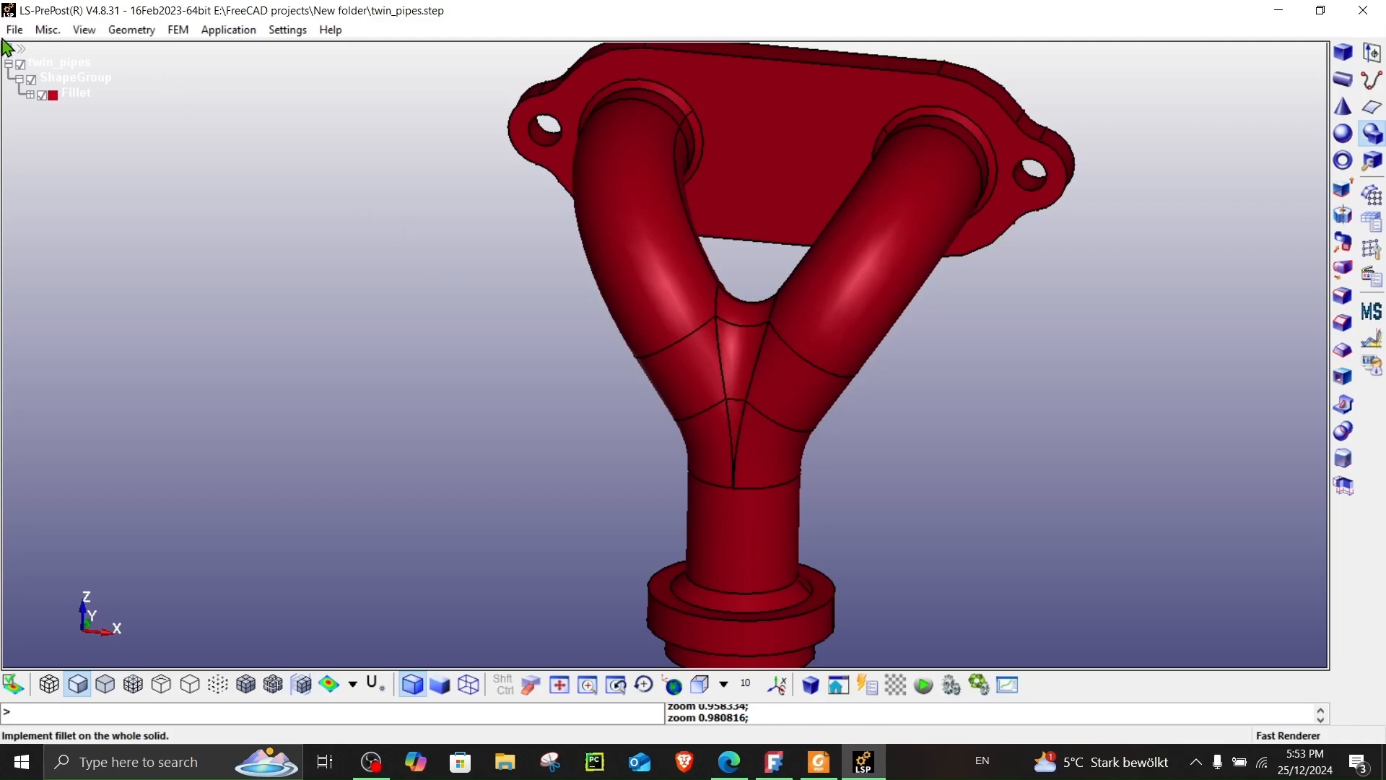
Step: Search the File and utility menus for a way to save the filleted solid
left_click(57, 29)
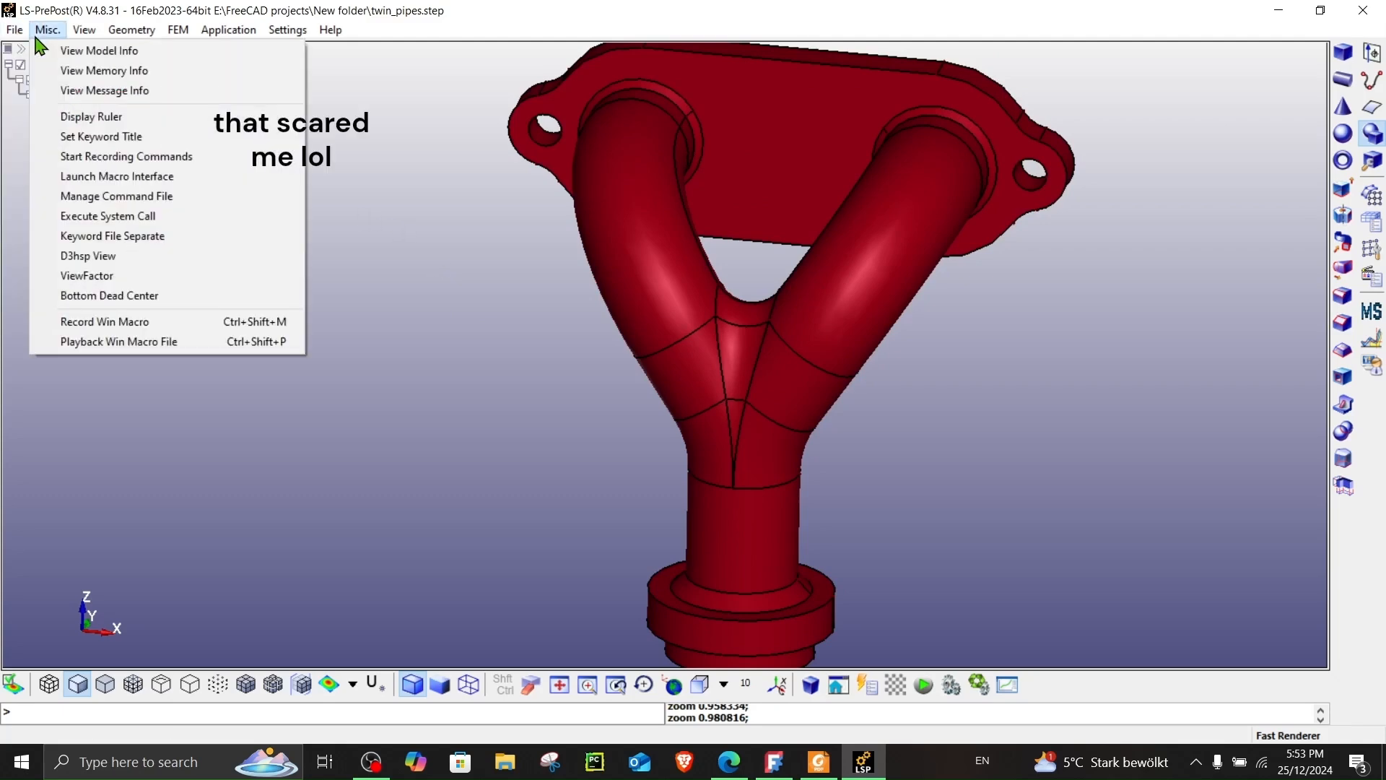
left_click(11, 30)
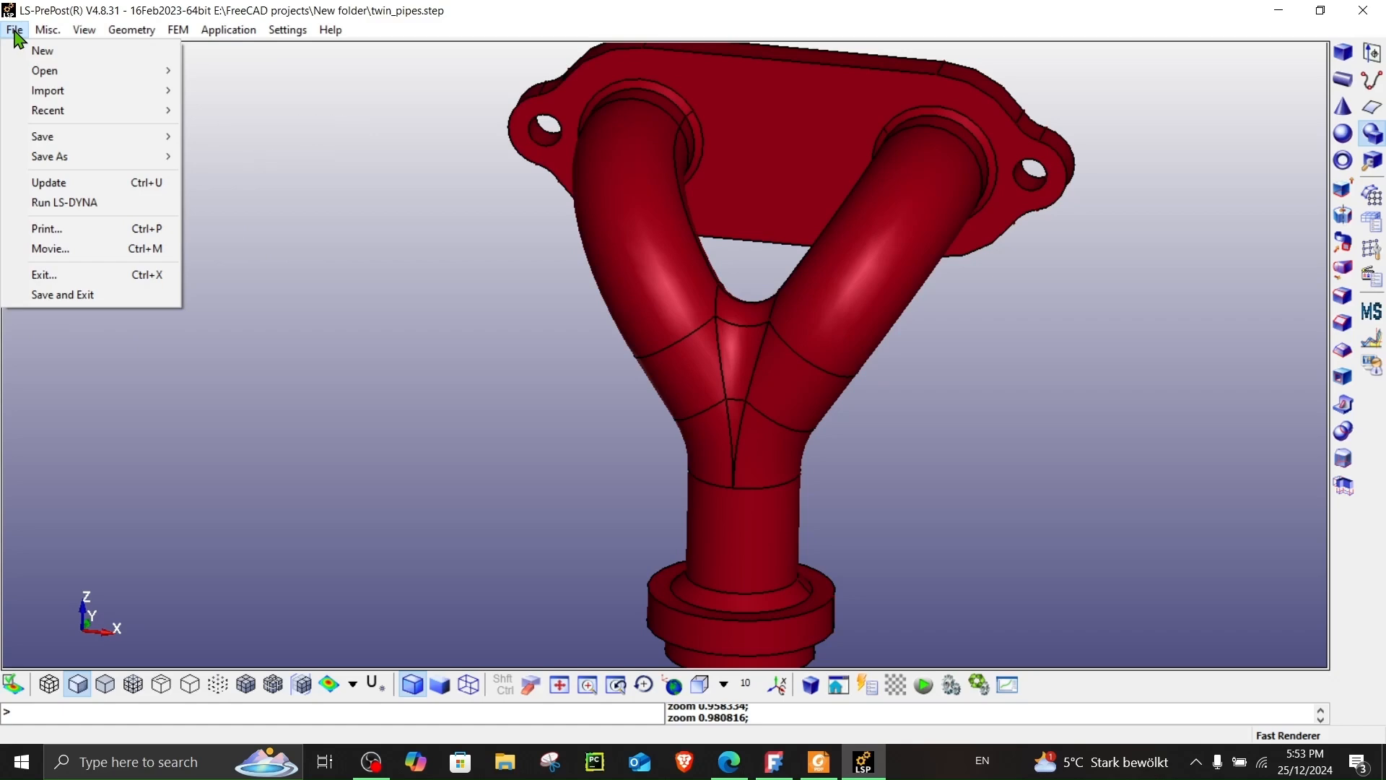
left_click(48, 30)
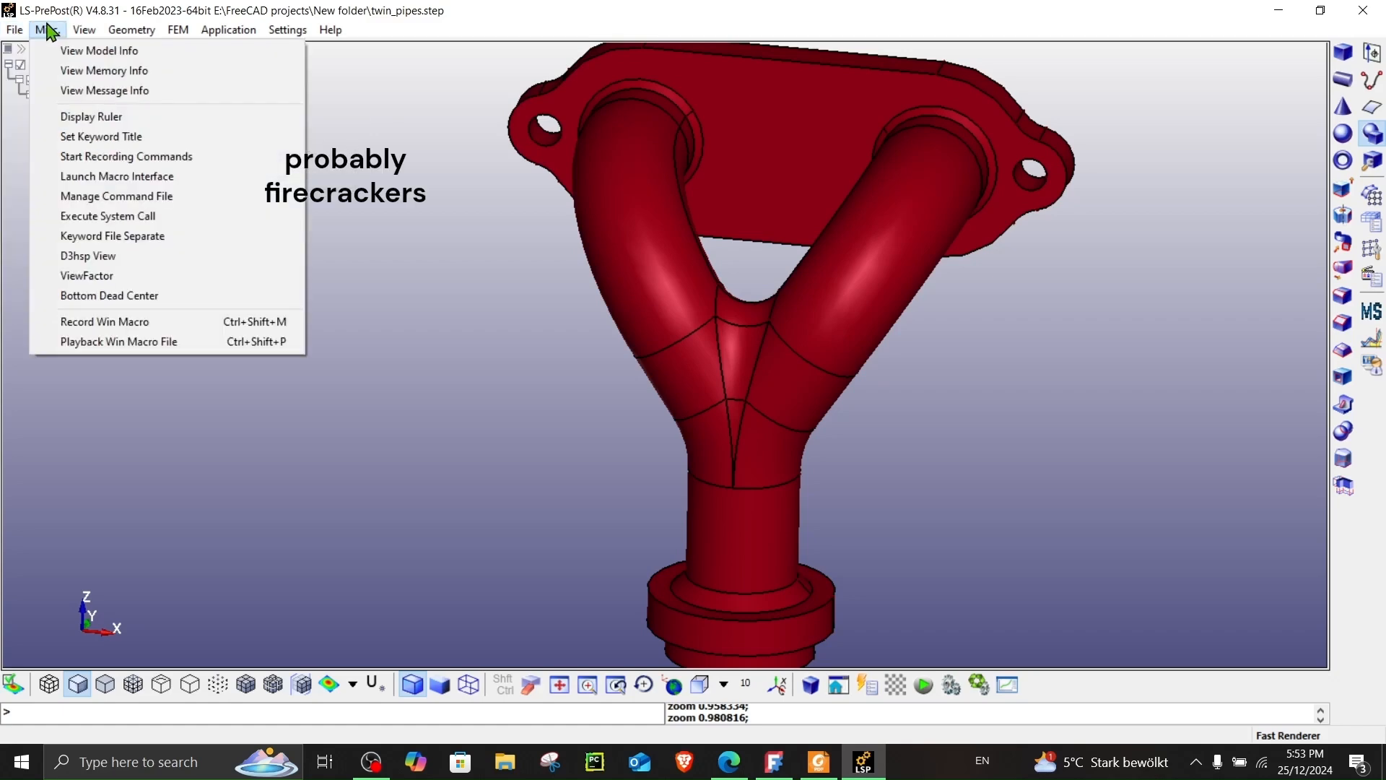
left_click(13, 30)
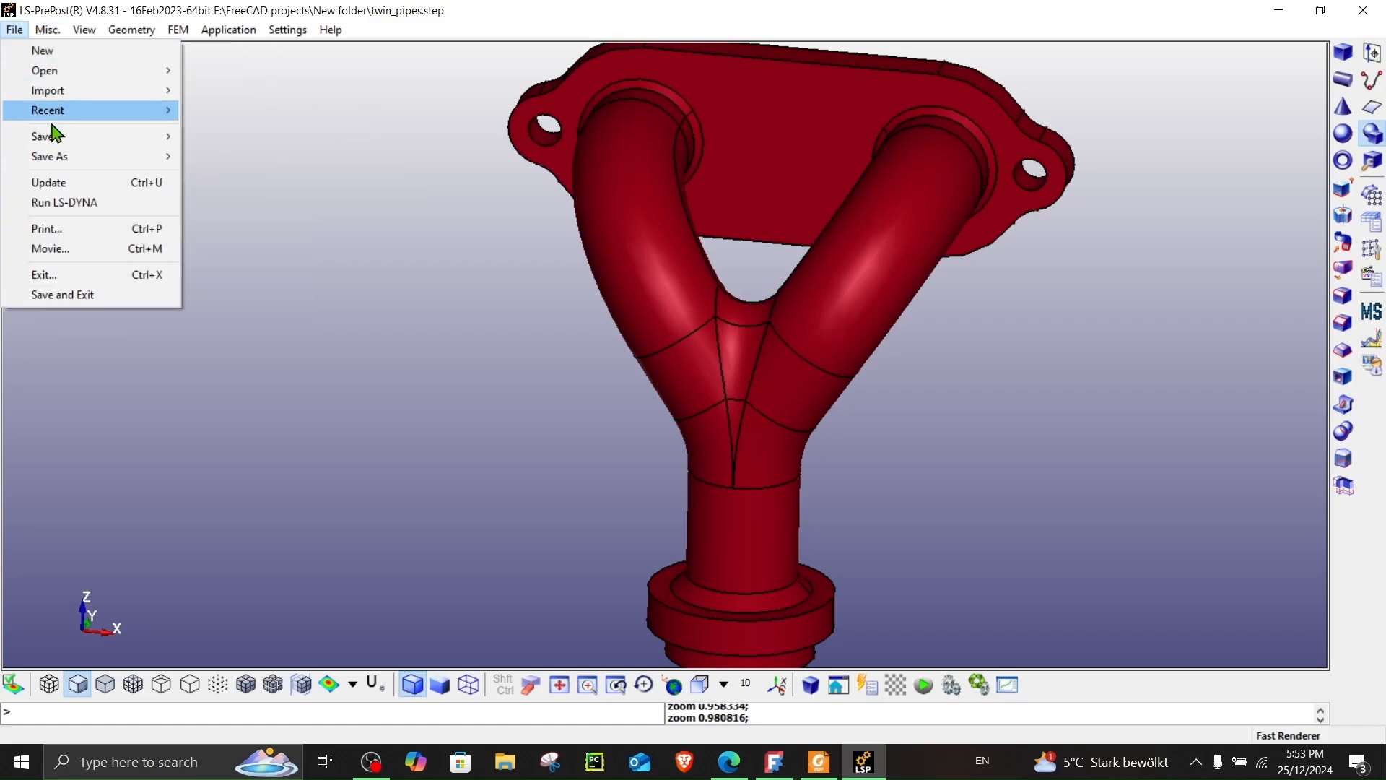
mouse_move(51, 156)
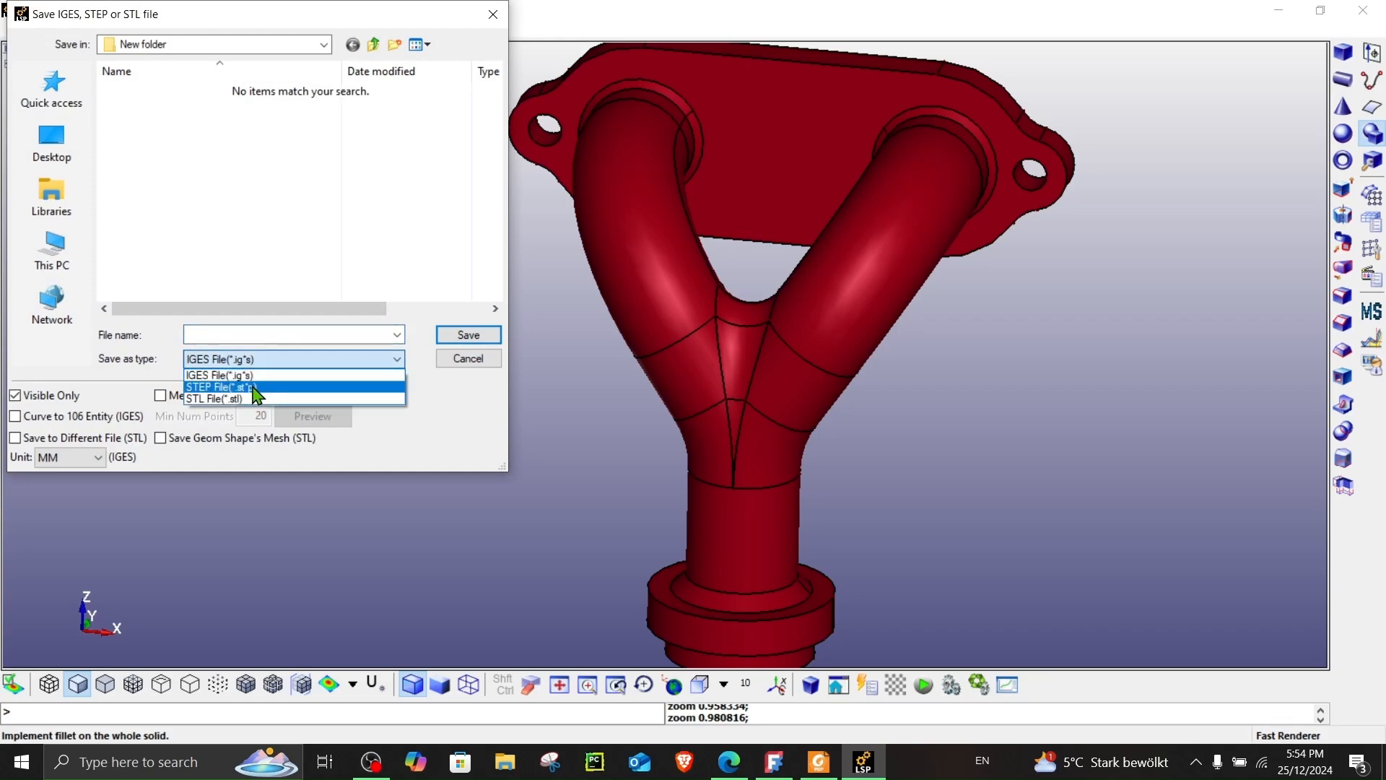
Step: Save the model as twin_pipes_fixed.step and switch back to FreeCAD
left_click(224, 387)
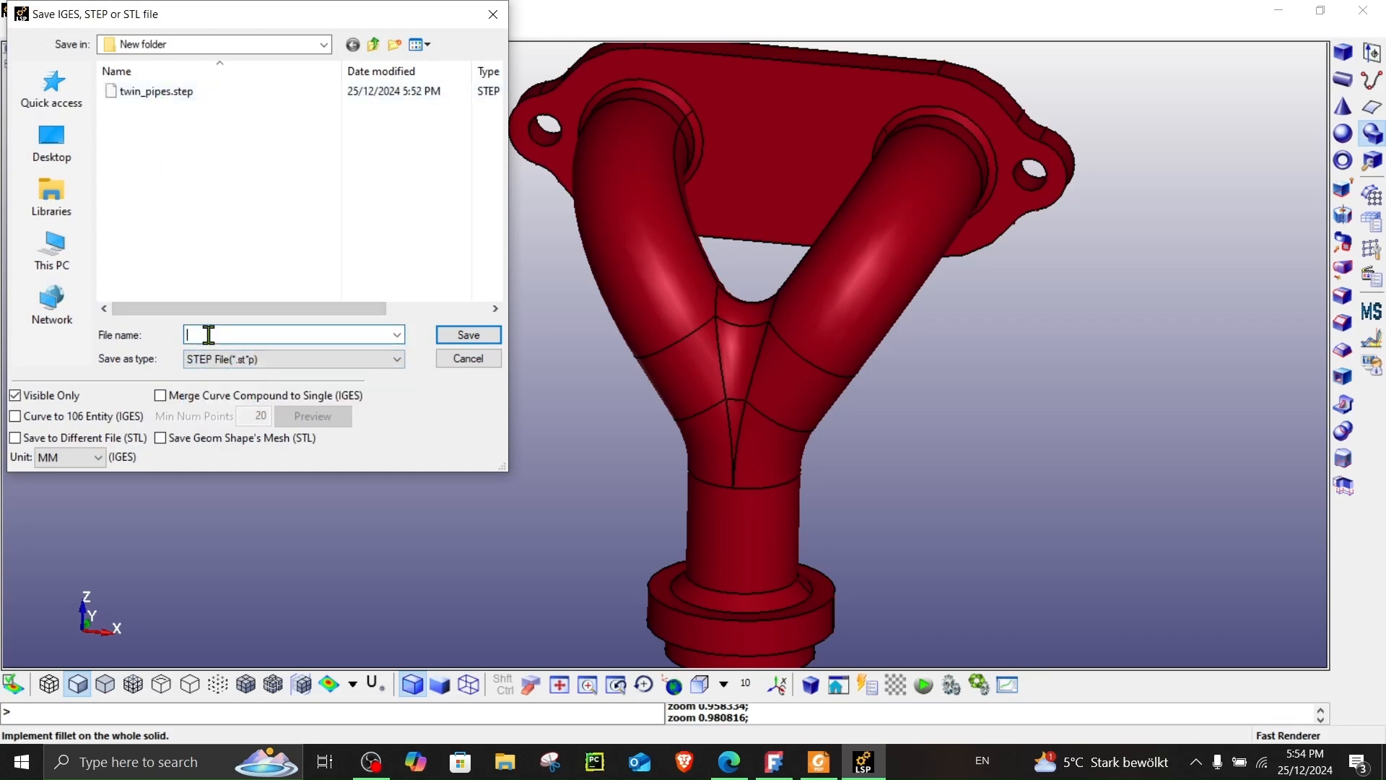
type("twin_pipes_fixed")
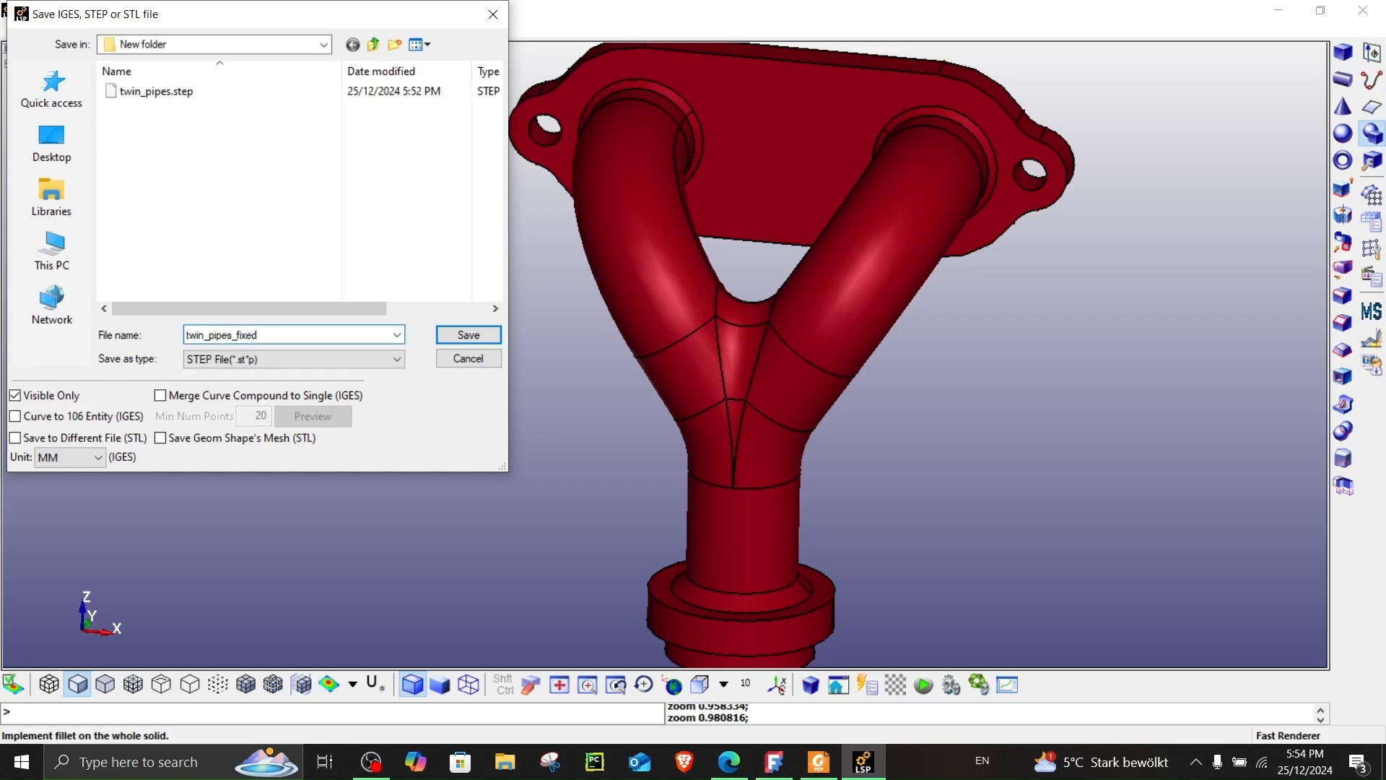
left_click(468, 335)
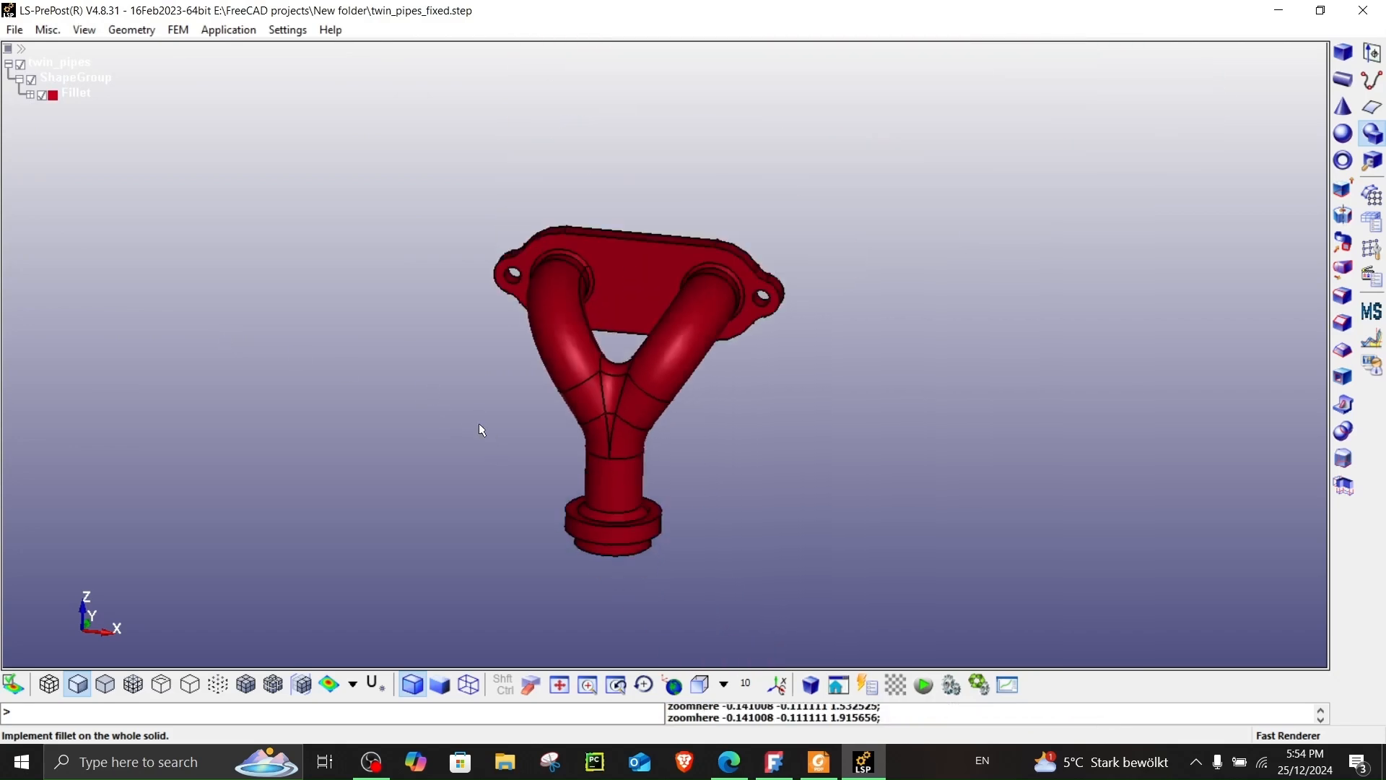
left_click(774, 761)
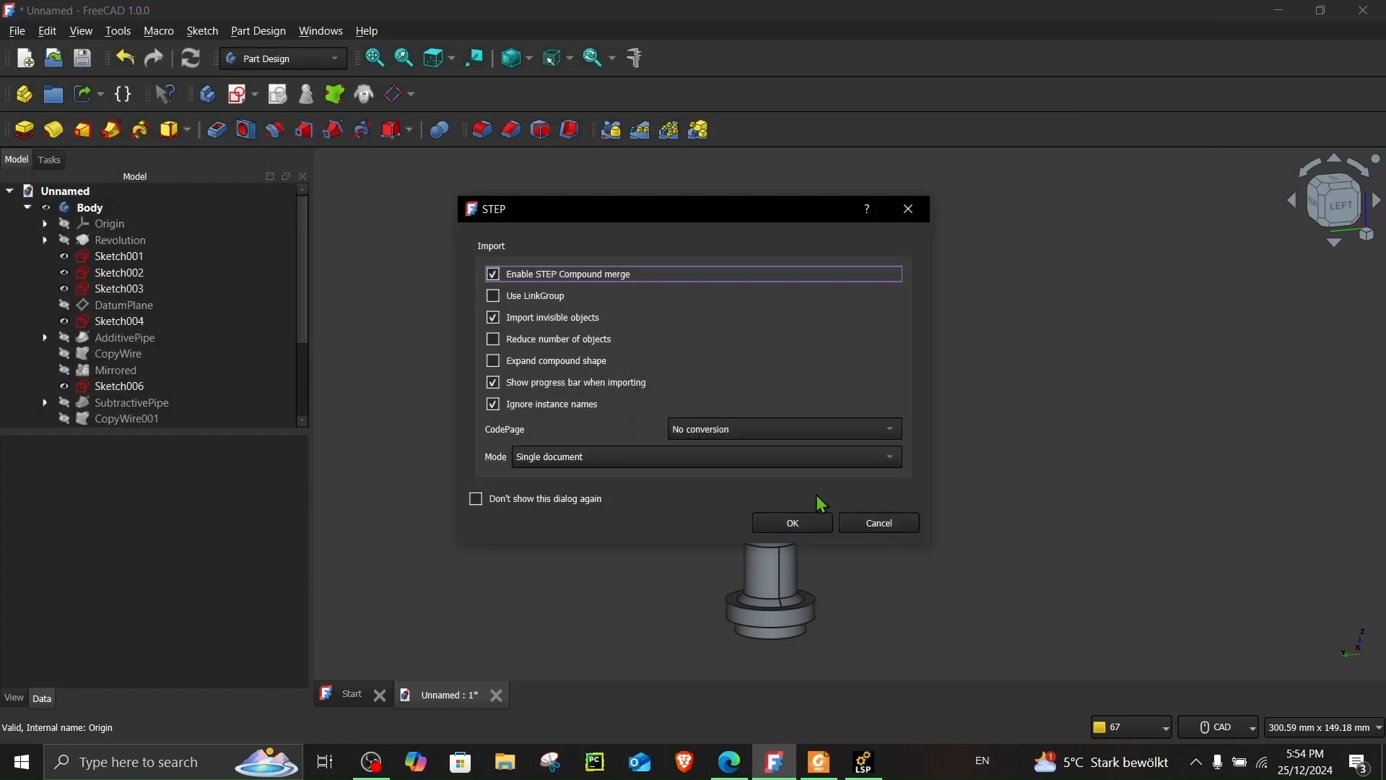
Step: Import twin_pipes_fixed.step with default settings and rotate toward the left flange
left_click(791, 523)
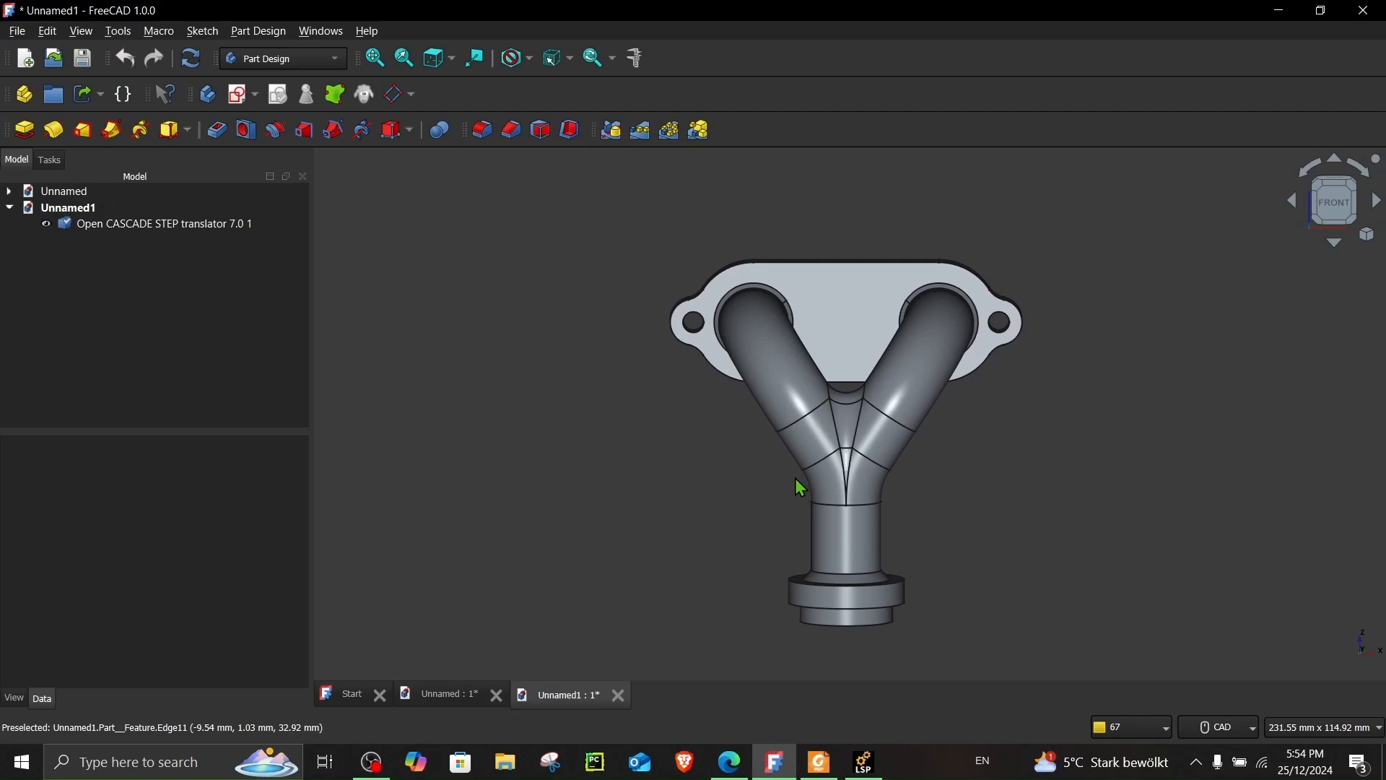
left_click_drag(796, 486, 699, 504)
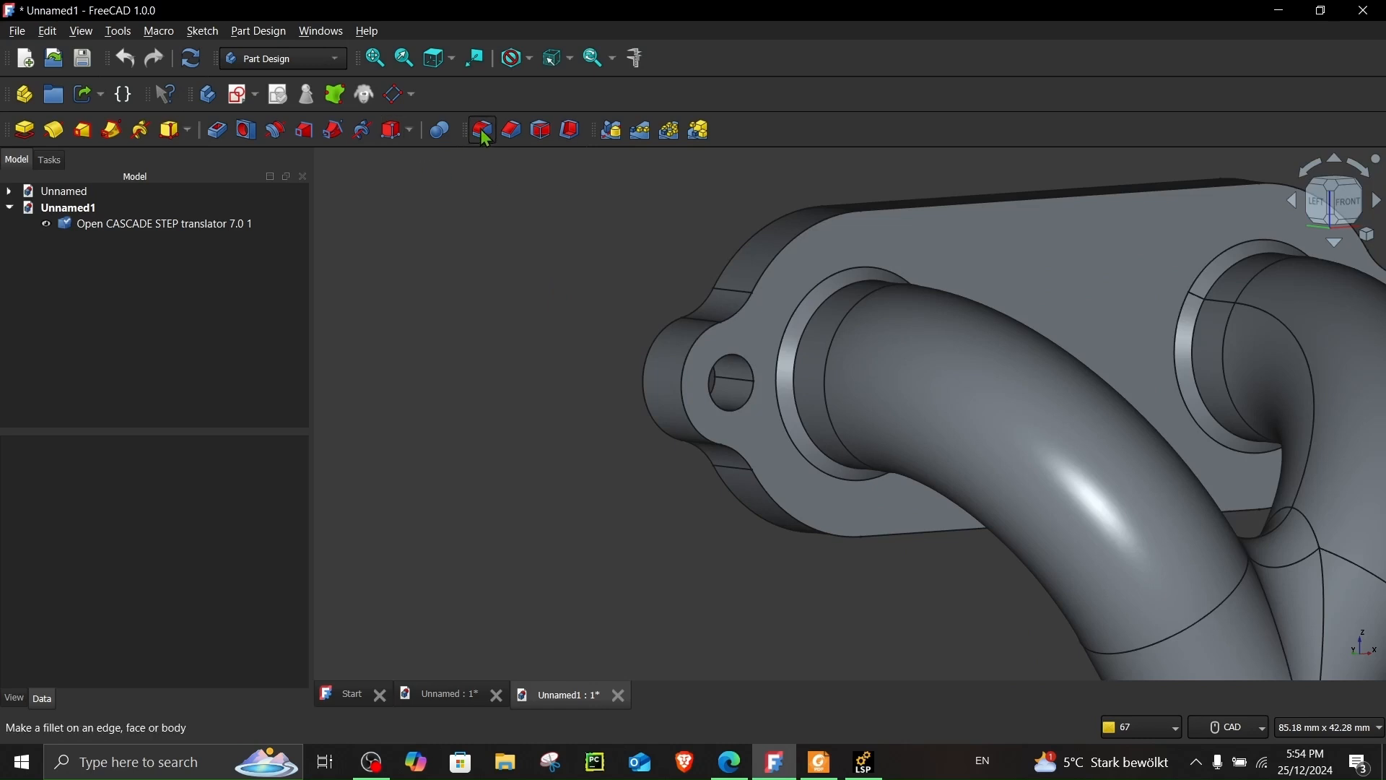
Step: Create a new Body for the imported shape and fillet bolt-hole Edge46 at 2 mm
left_click(483, 129)
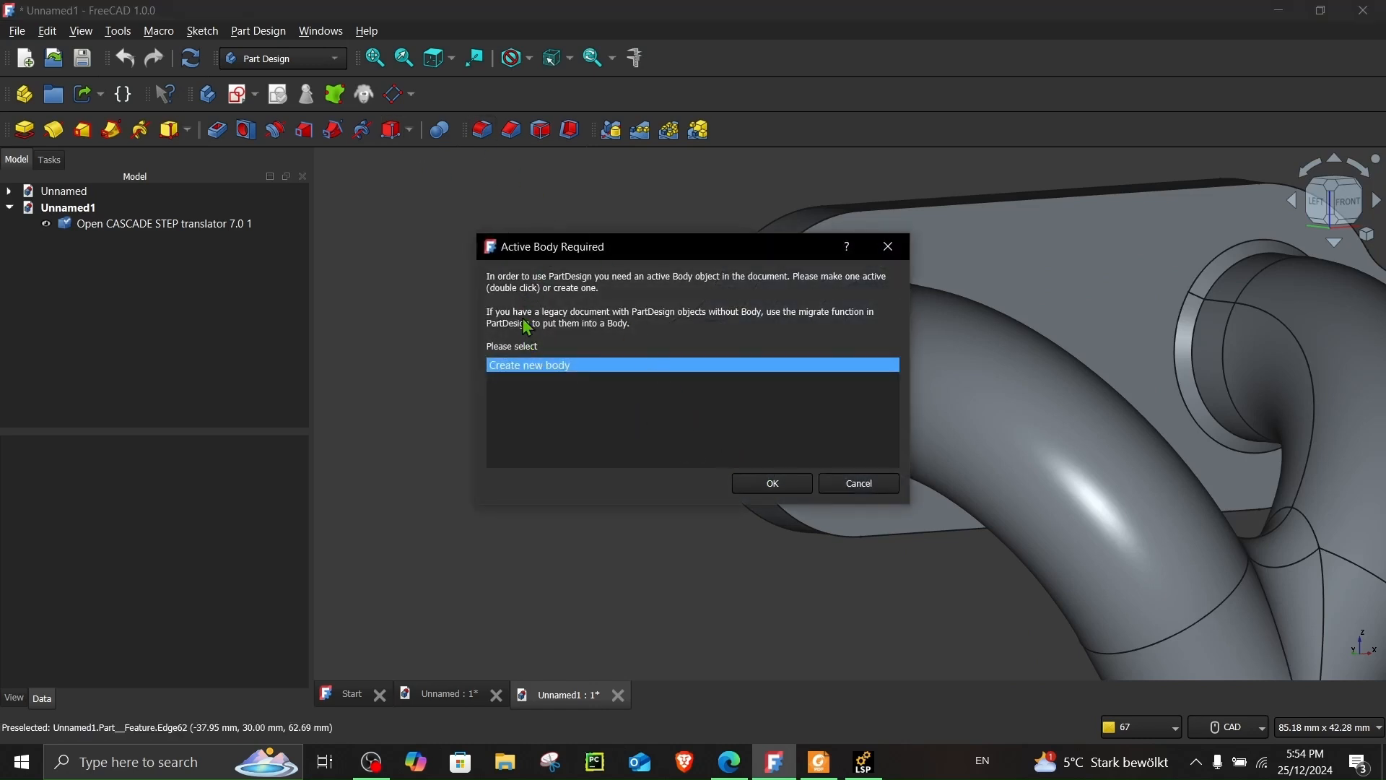
mouse_move(621, 318)
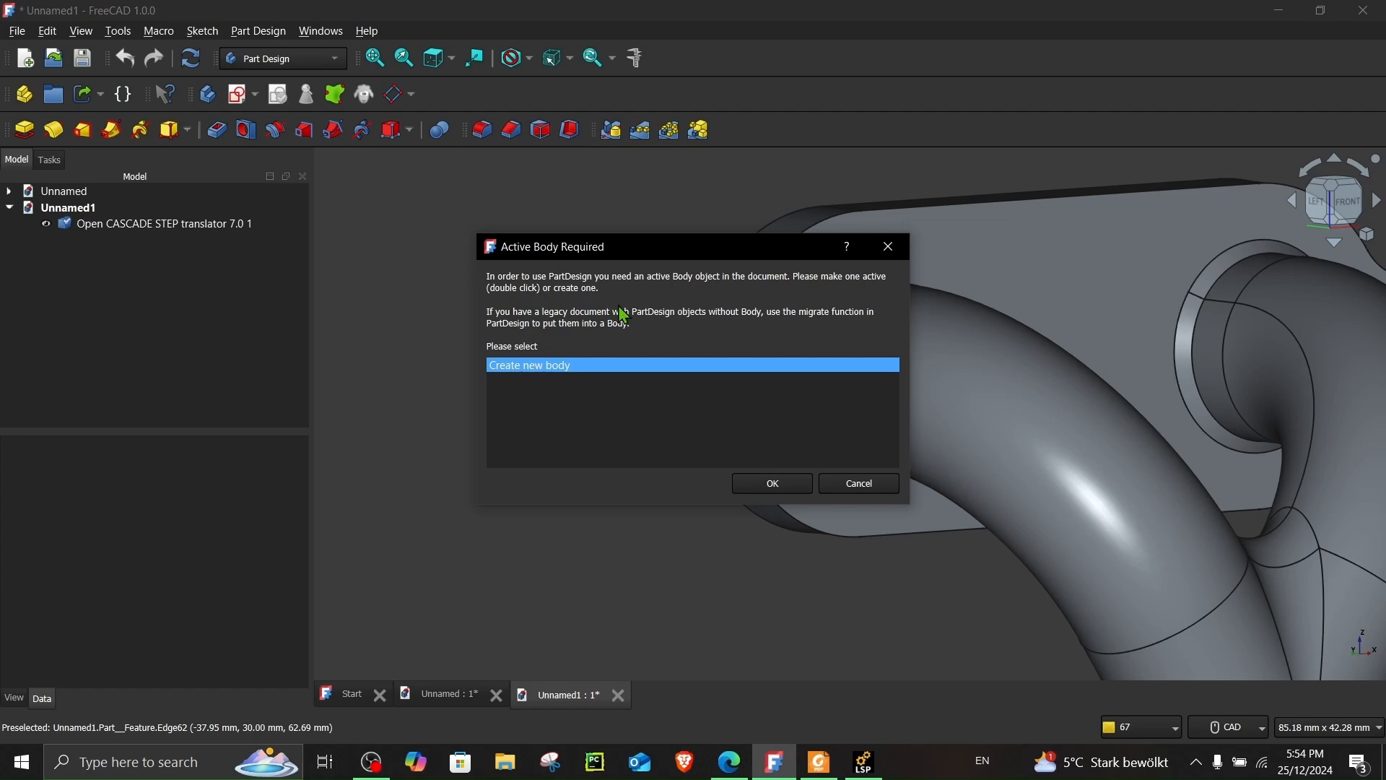
left_click(771, 482)
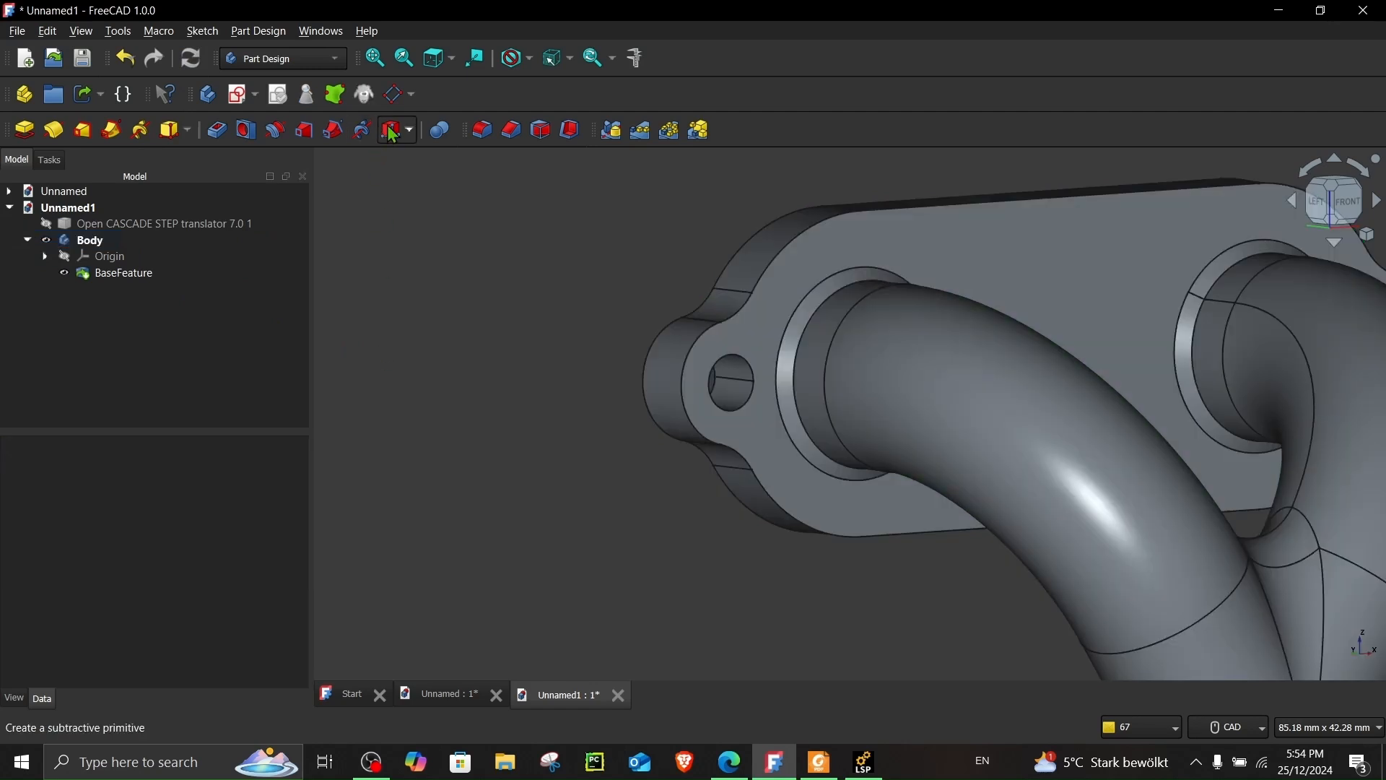
left_click(390, 130)
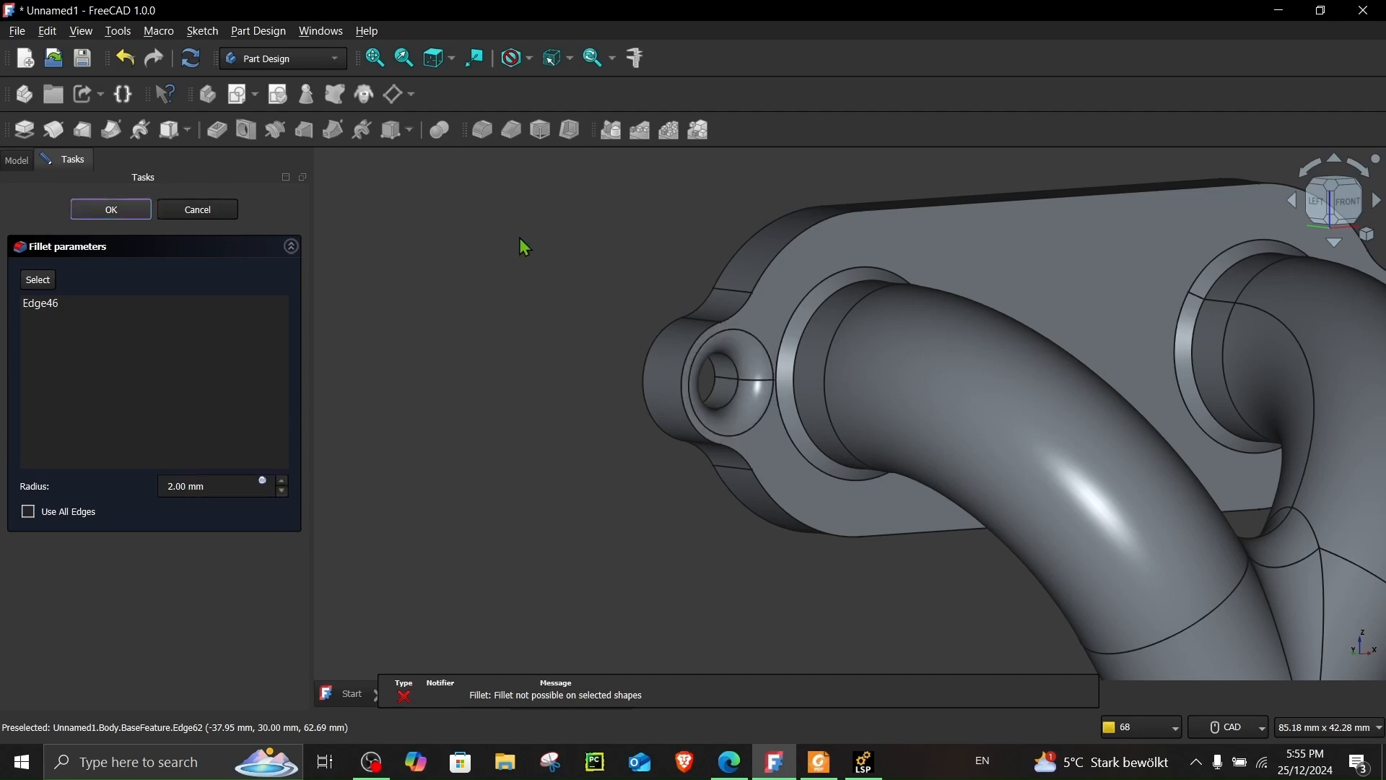
left_click(112, 208)
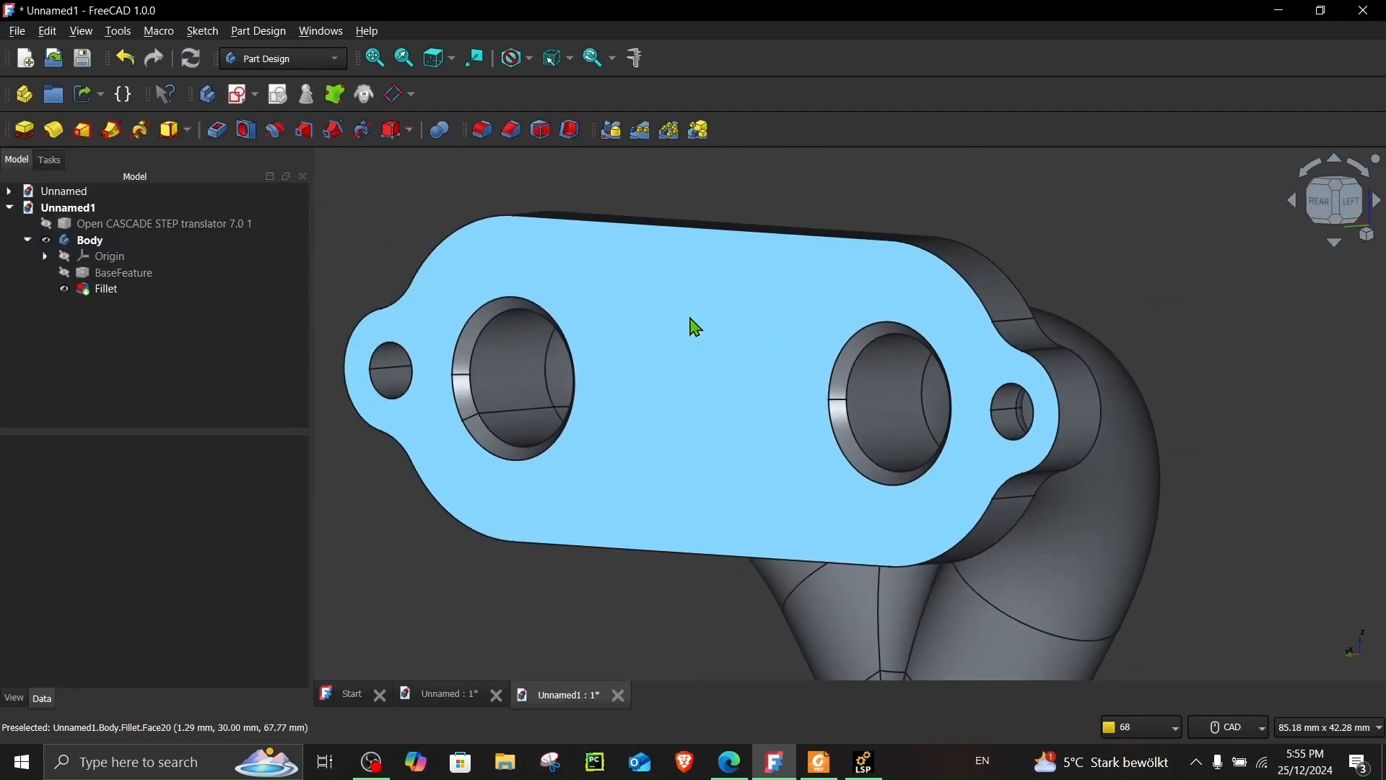
Step: Sketch a rectangle on the flange face between the two pipe holes
left_click(105, 287)
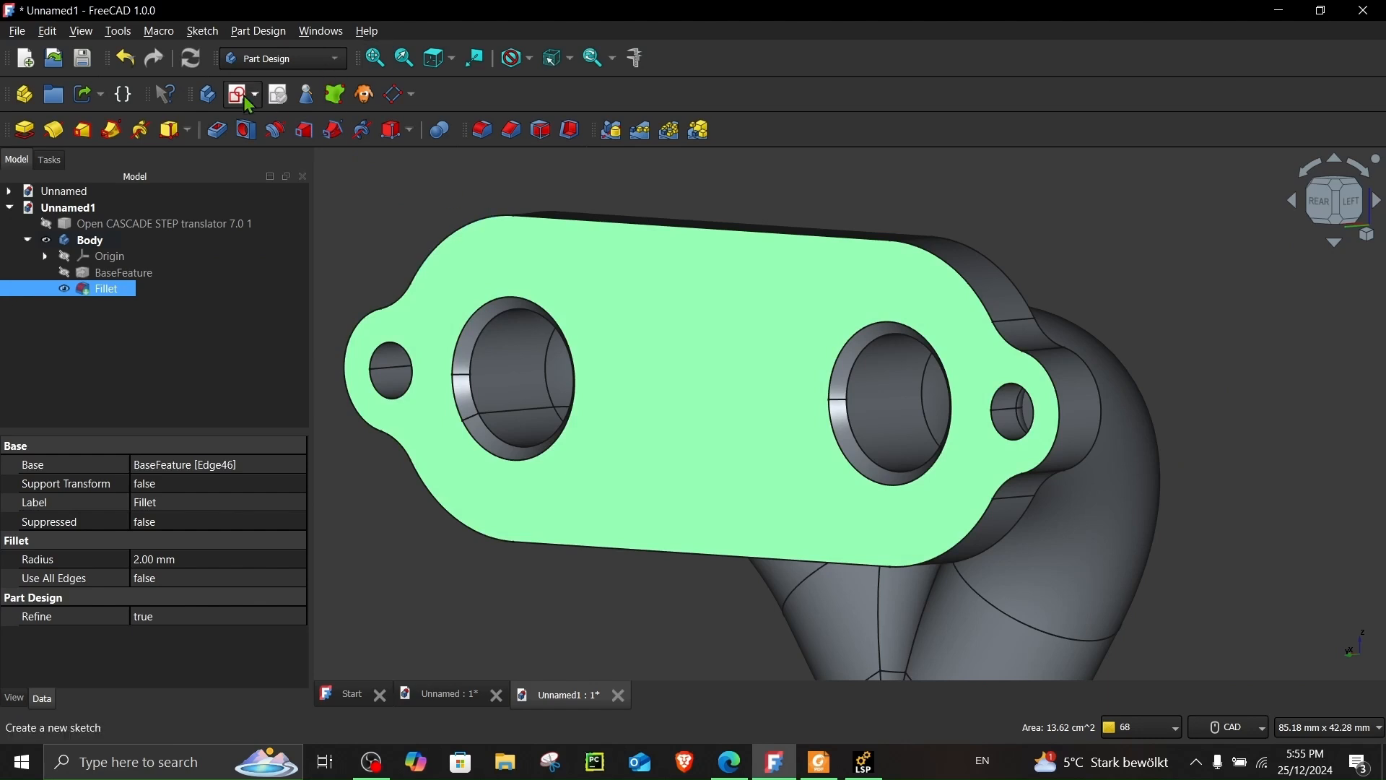
left_click(234, 94)
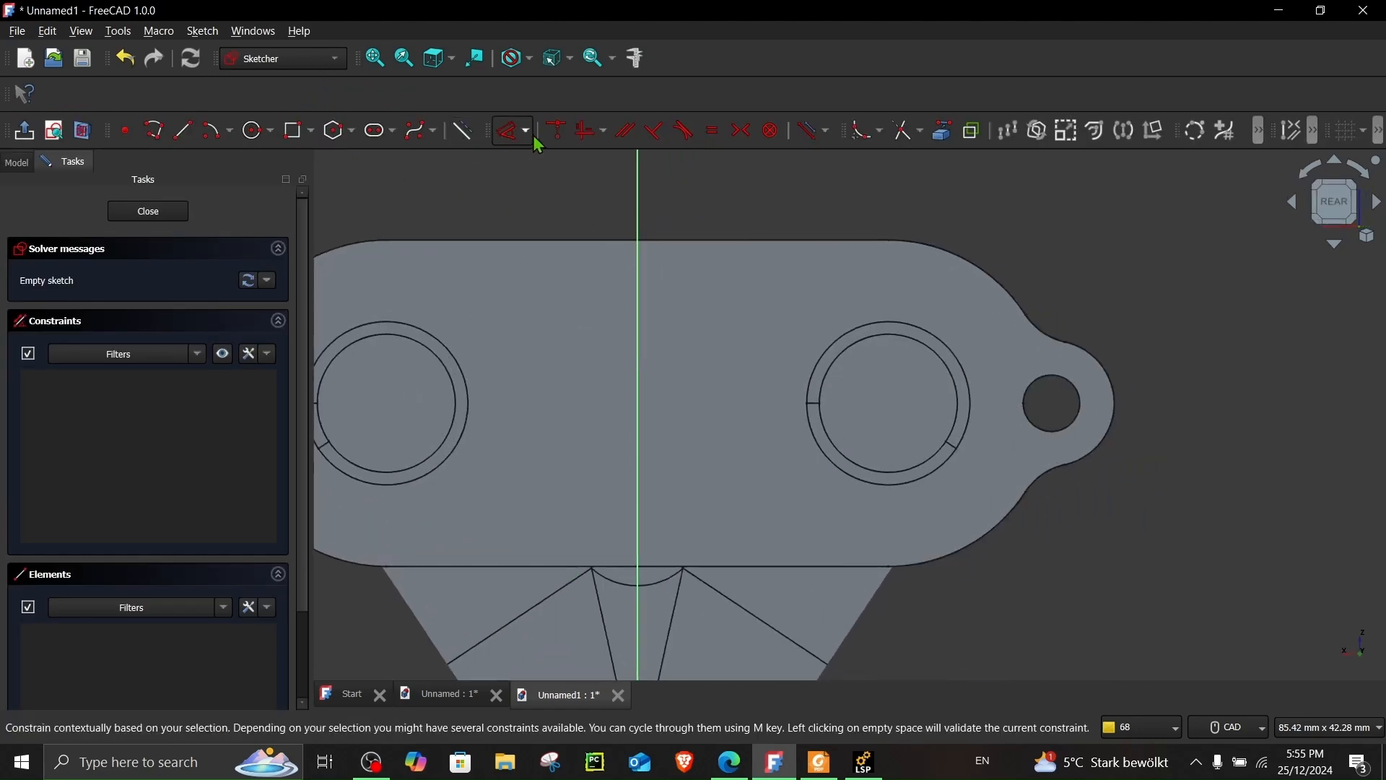
left_click(292, 130)
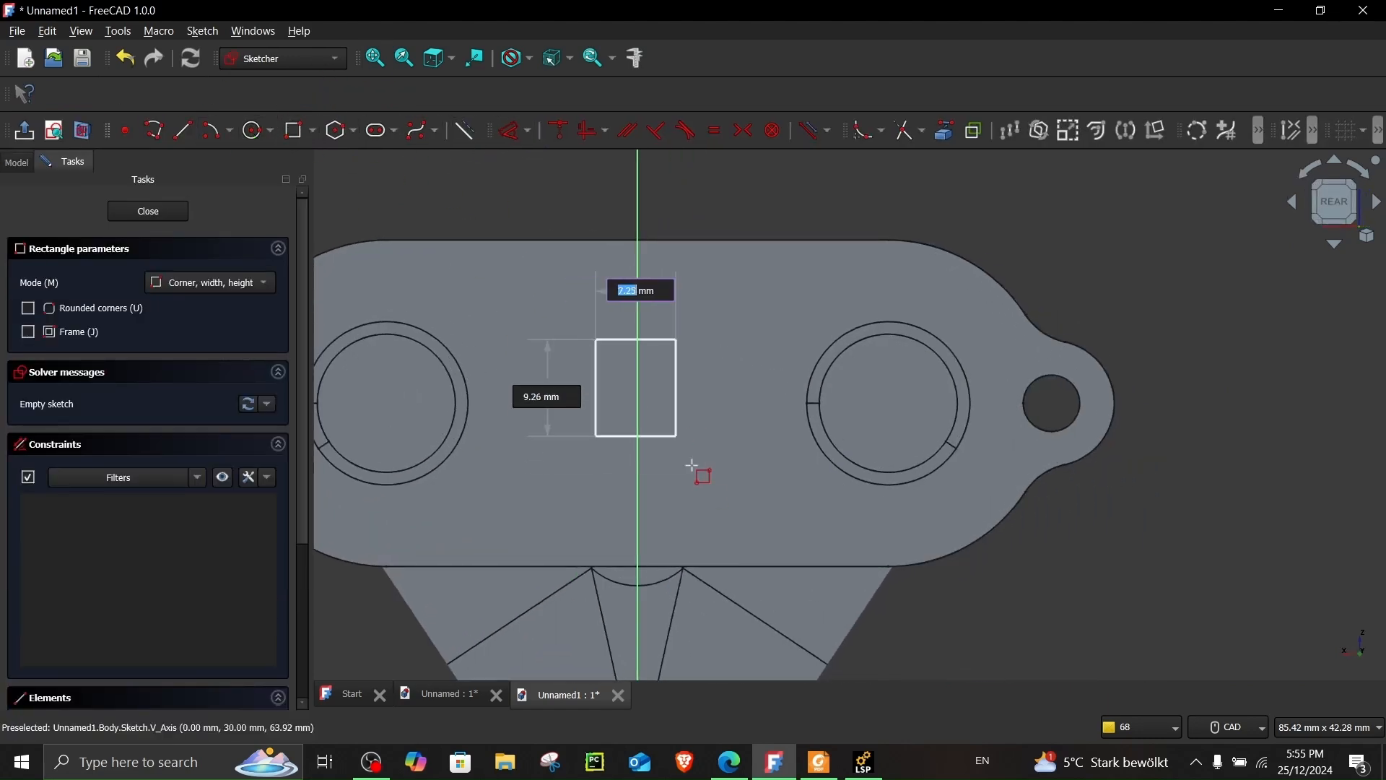
left_click(147, 210)
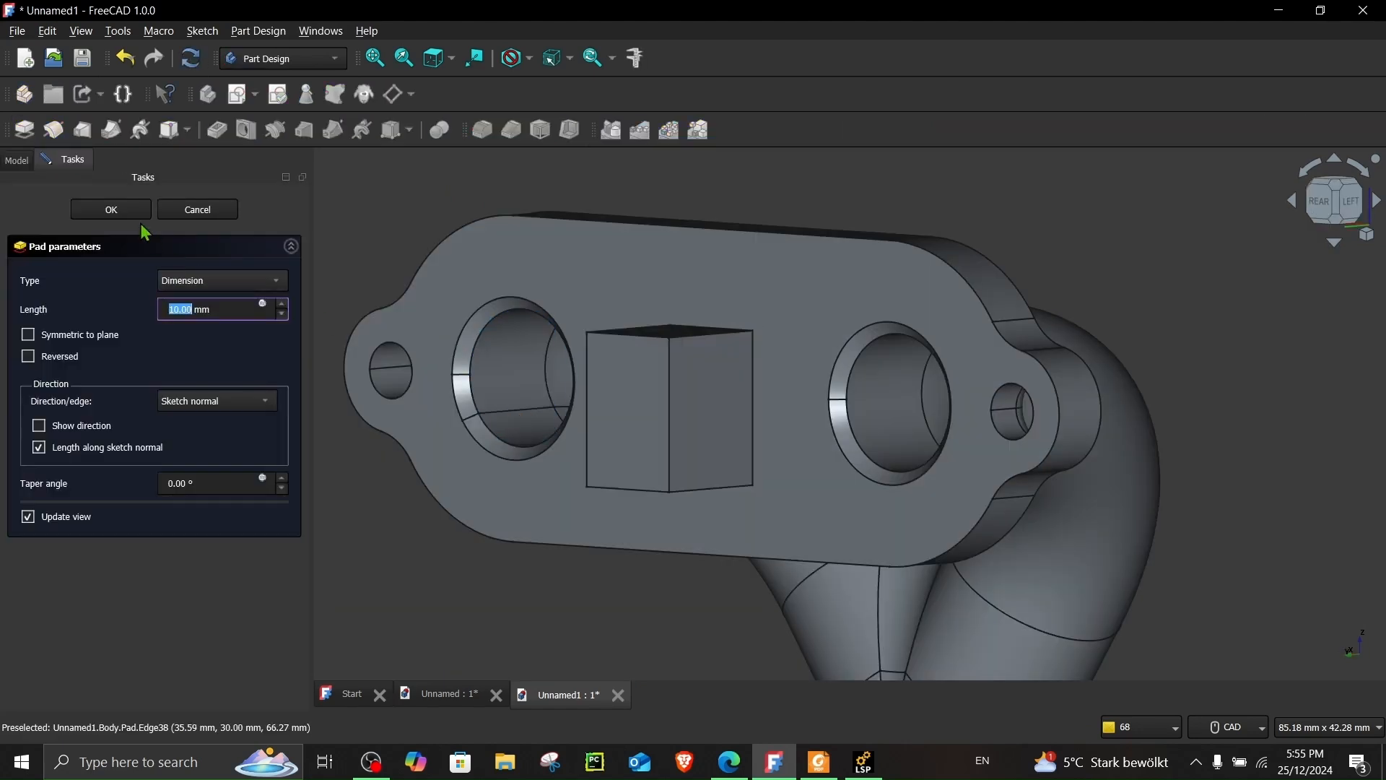
Step: Pad the rectangle into a block and select the Body in the tree
left_click(109, 208)
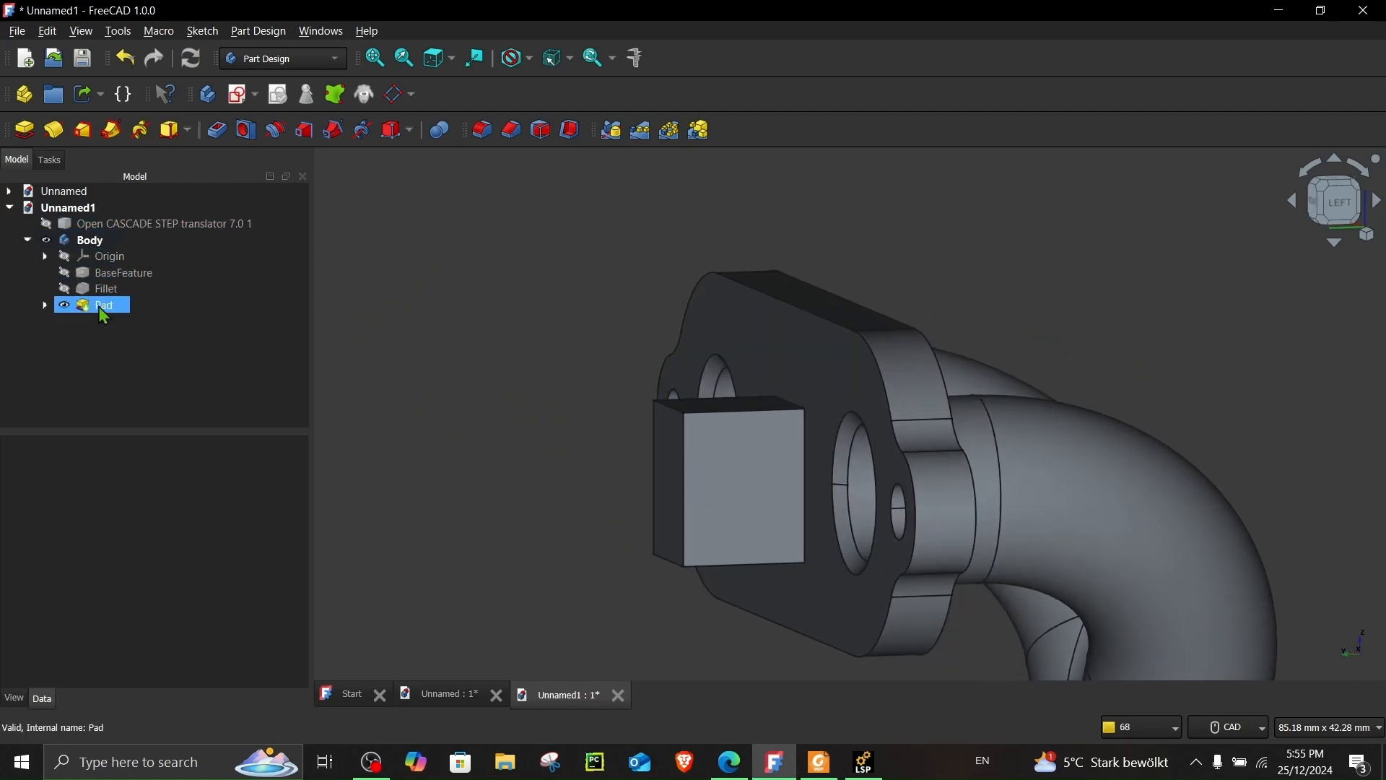
left_click(9, 191)
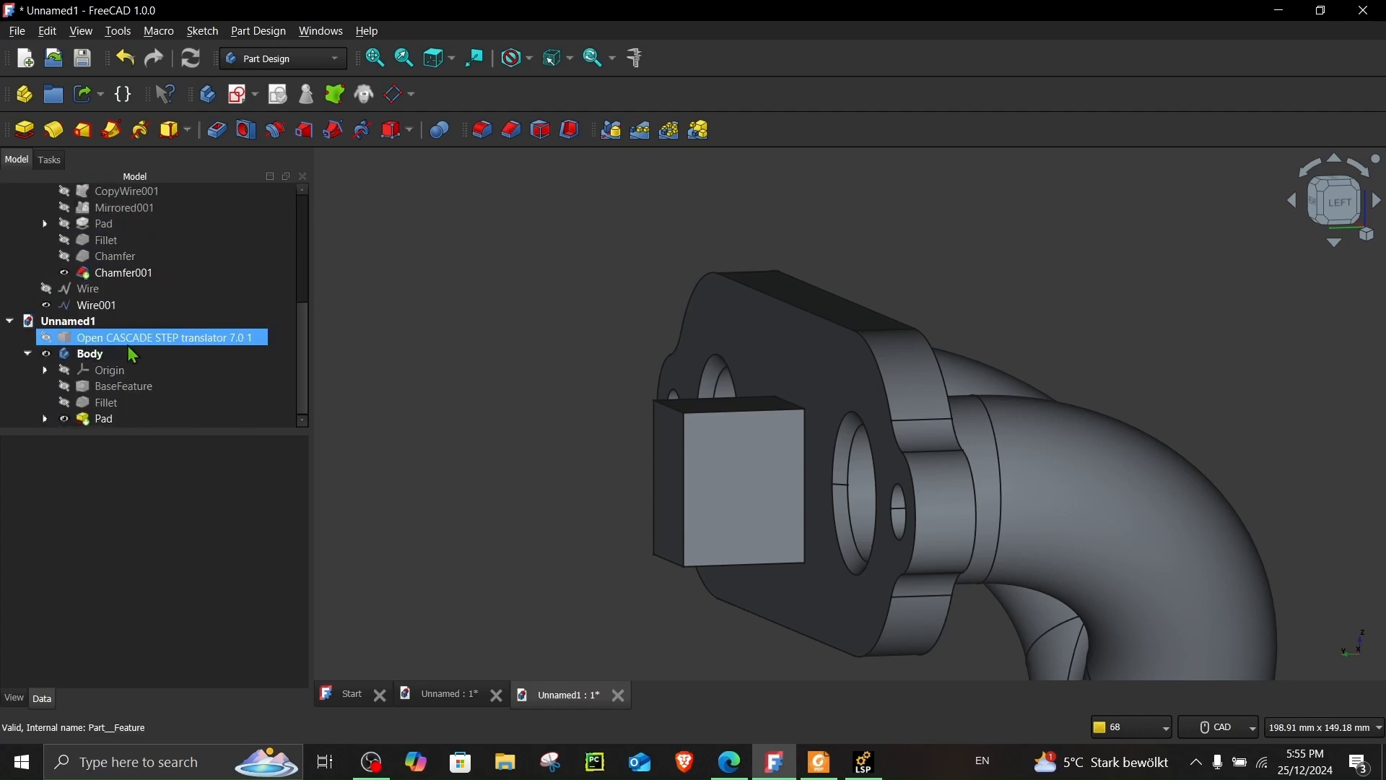
left_click(90, 352)
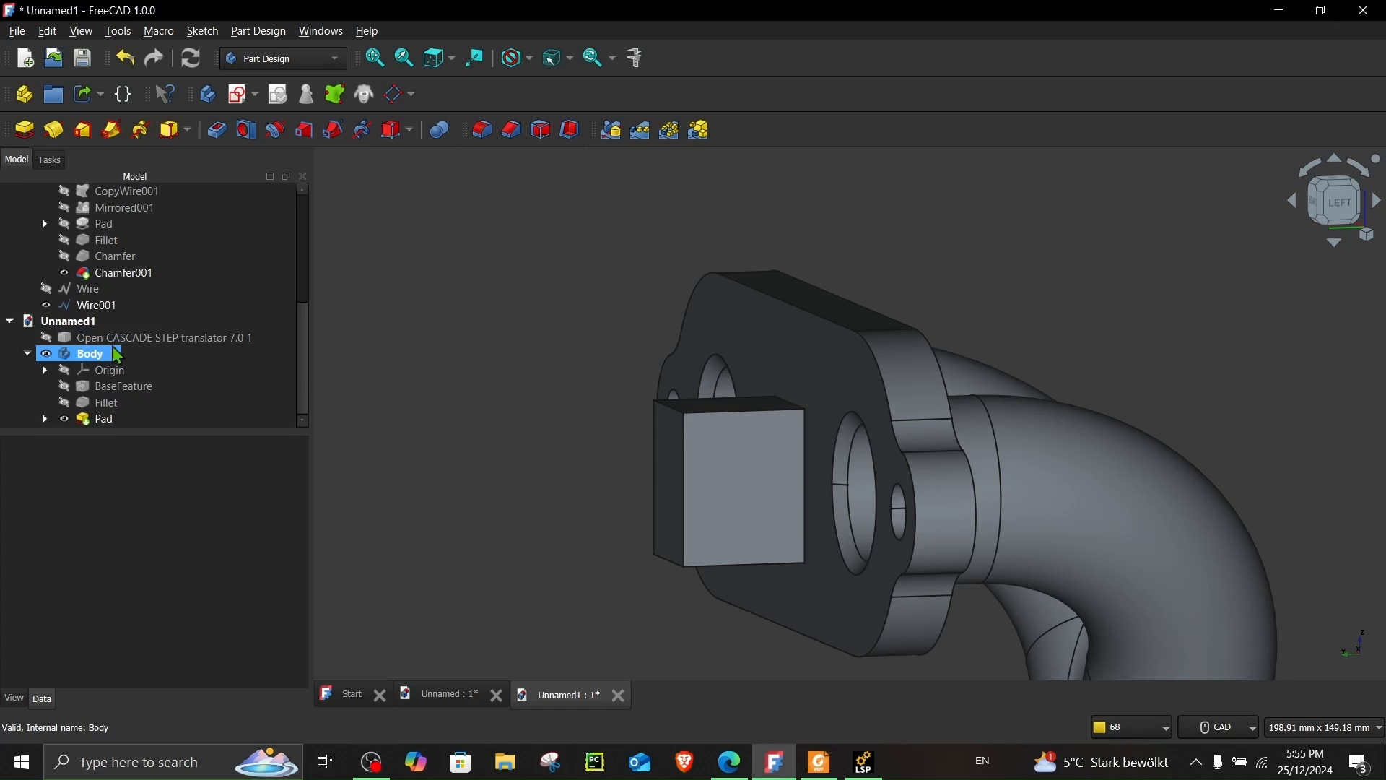